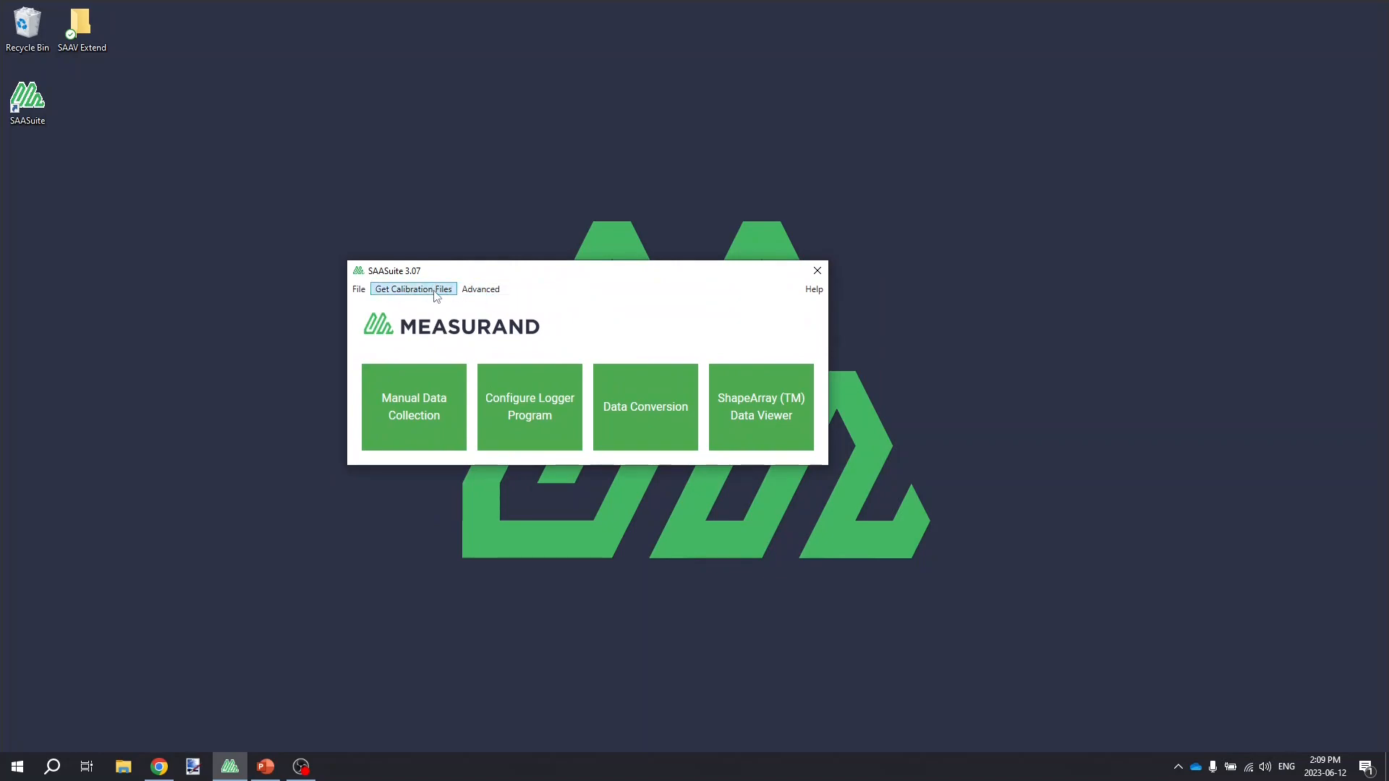
- Go through the calibration file download options and launch Manual Data Collection
left_click(413, 289)
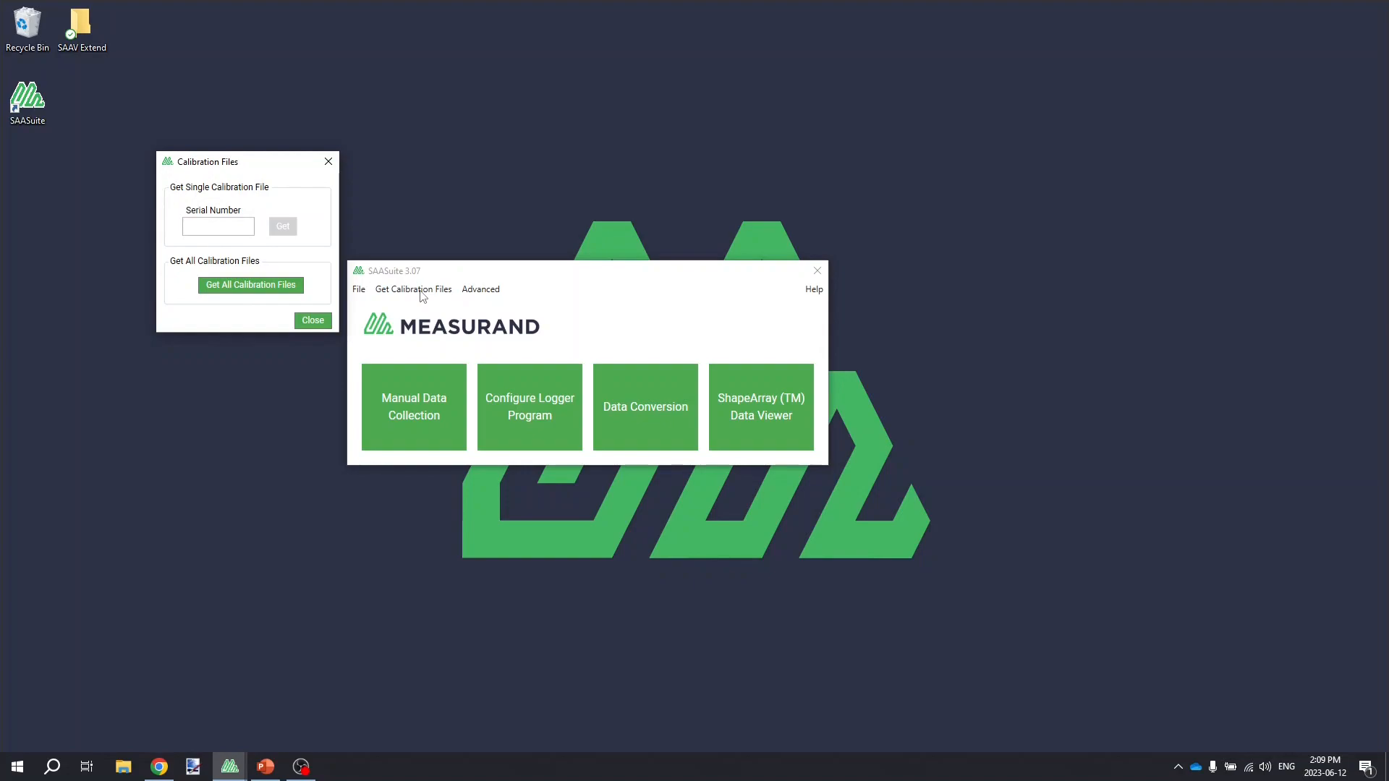
left_click(249, 284)
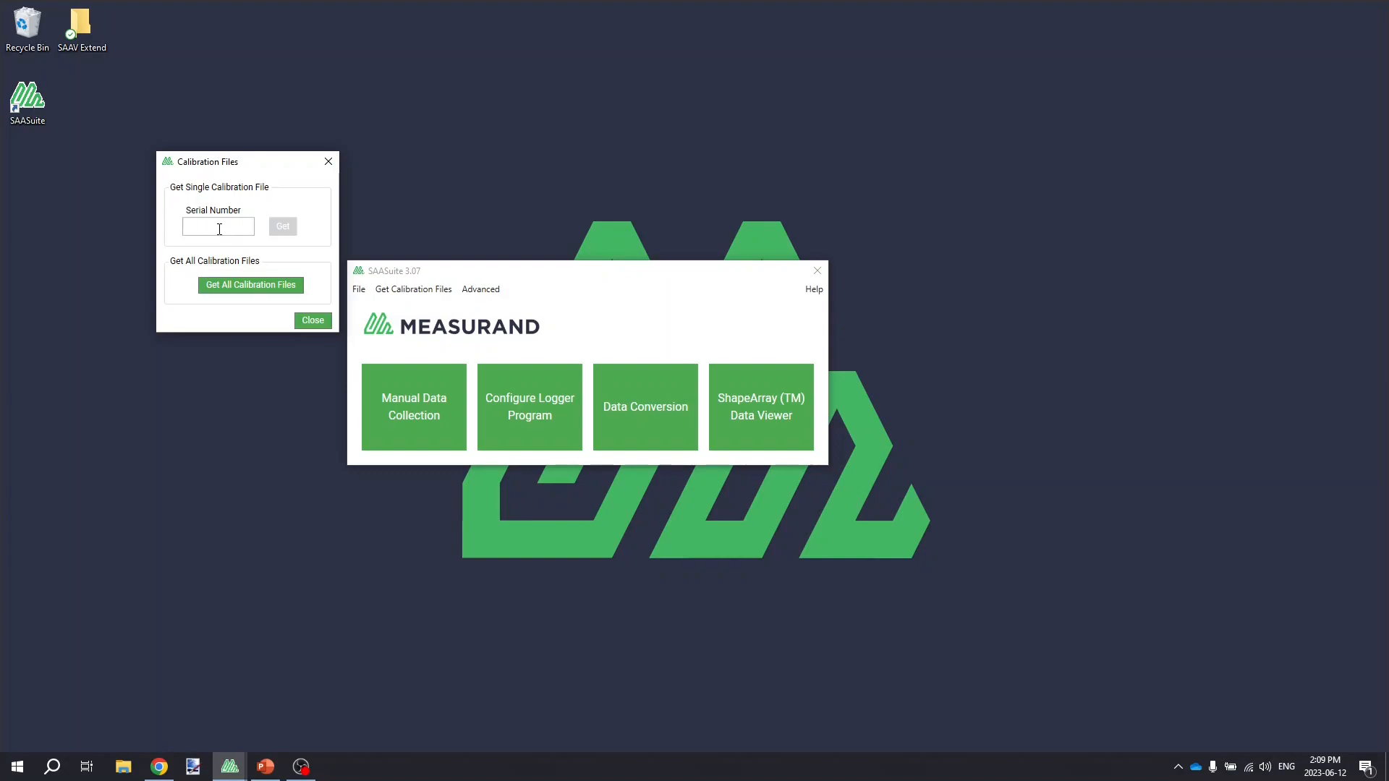
mouse_move(287, 234)
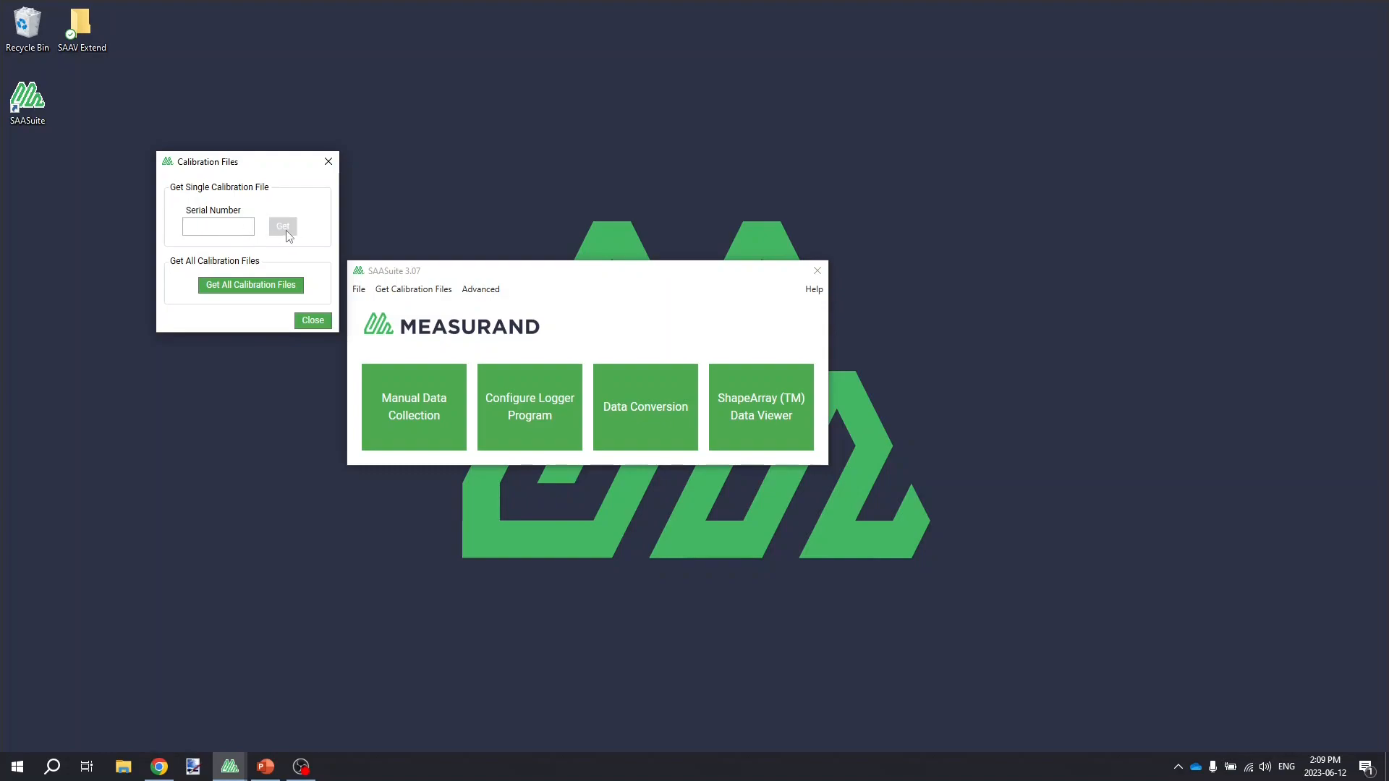
left_click(312, 320)
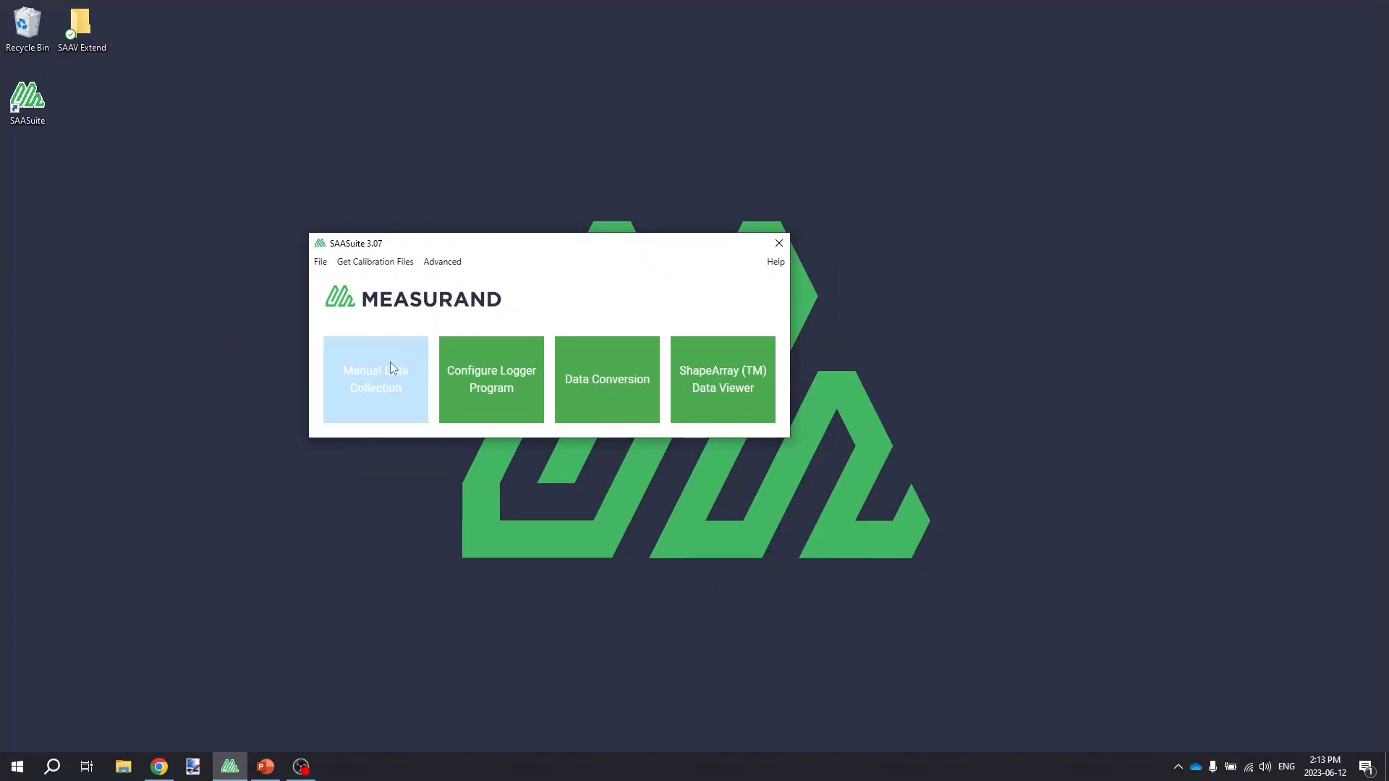
left_click(374, 380)
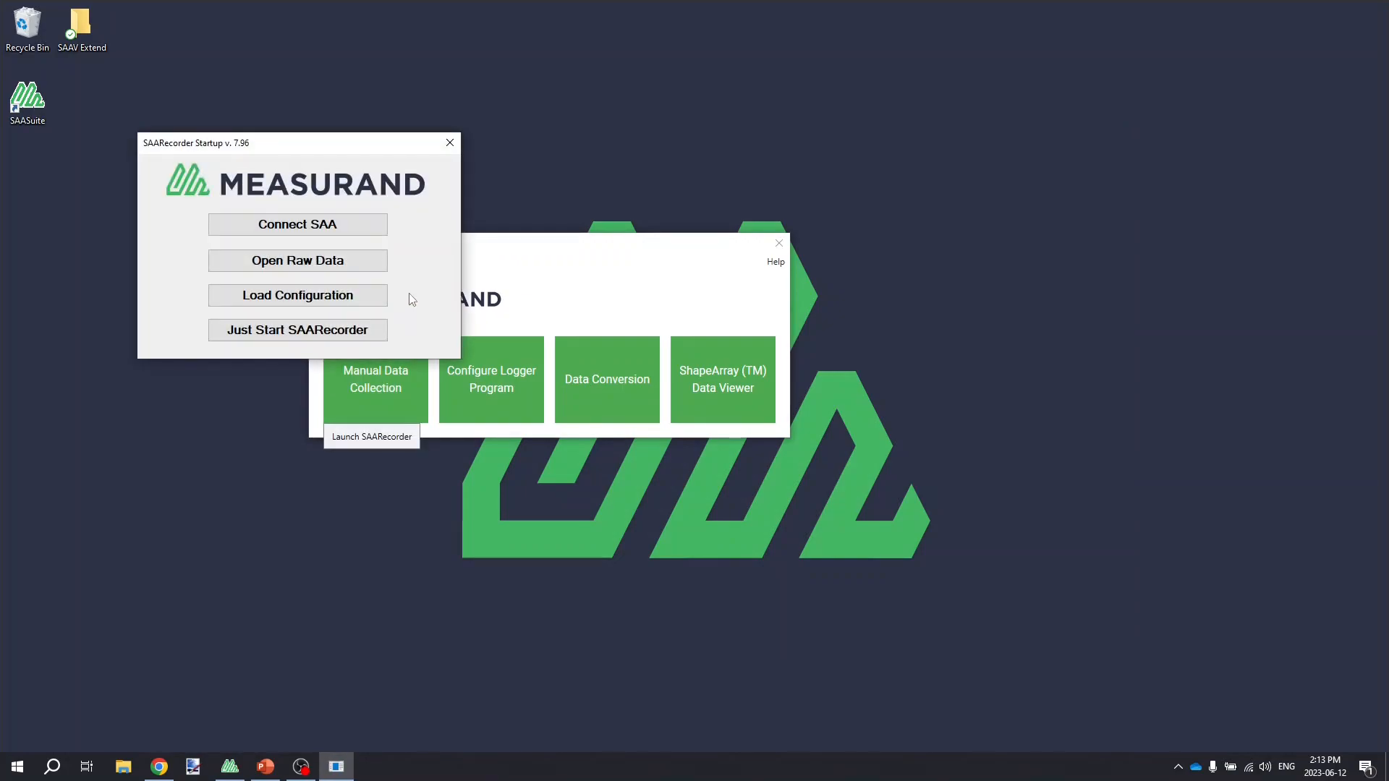
- Choose Connect SAA and search the serial ports, finding the SAAV Extend array on COM5
left_click(297, 224)
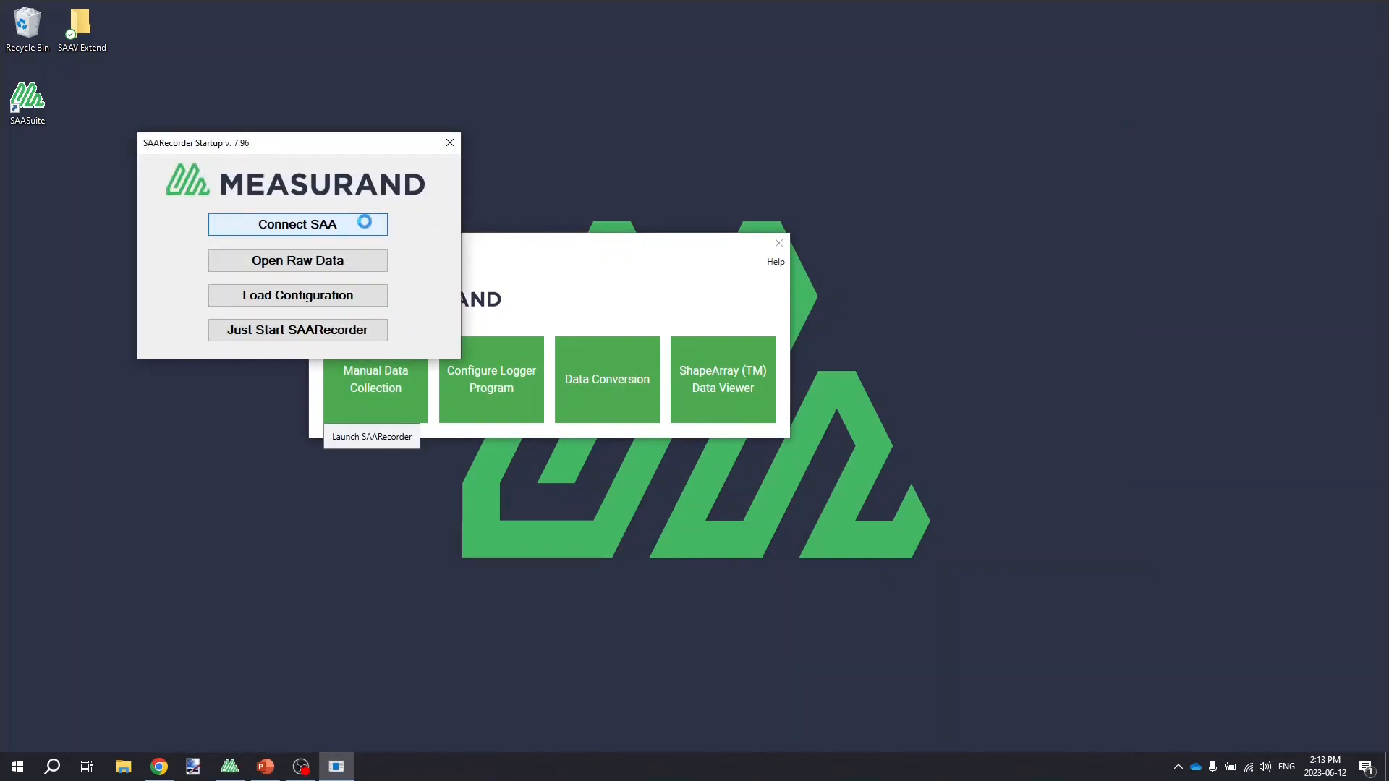
left_click(297, 223)
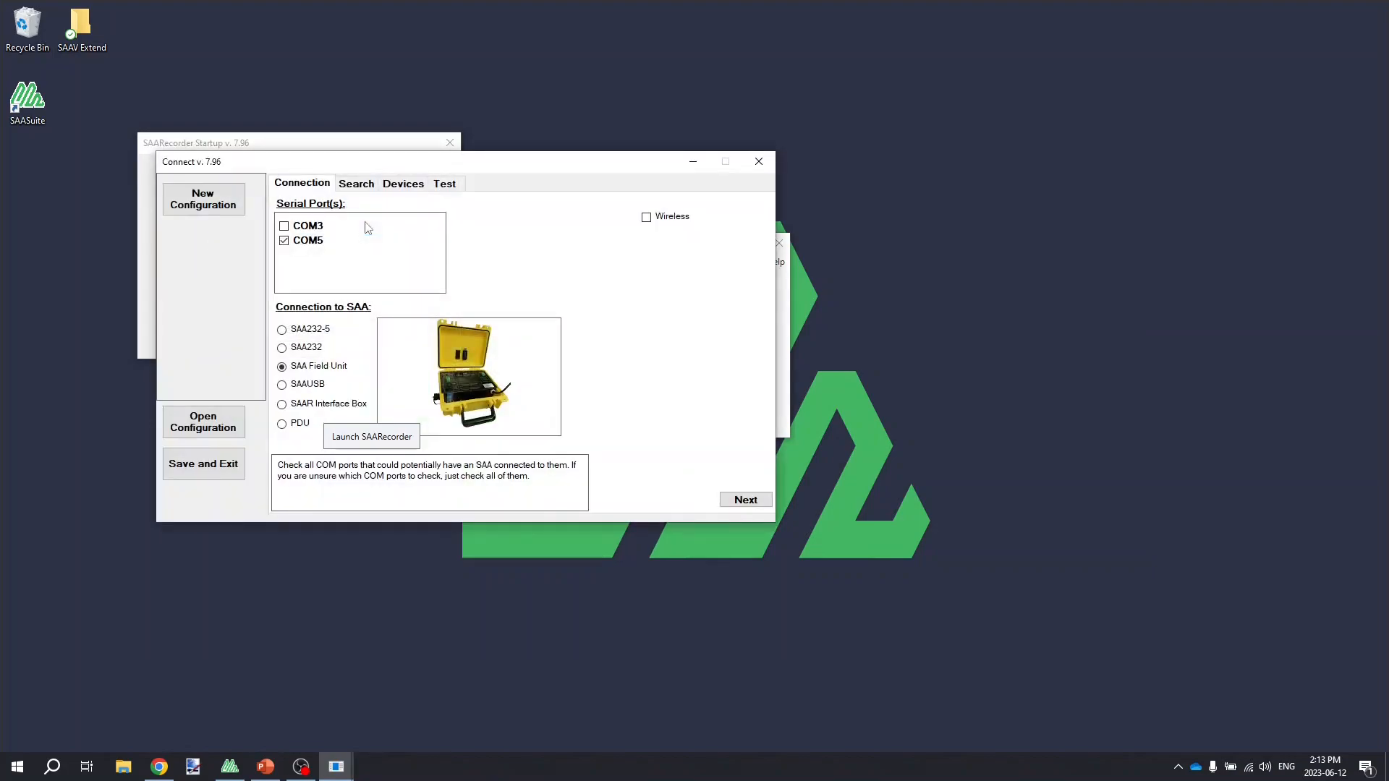
mouse_move(375, 231)
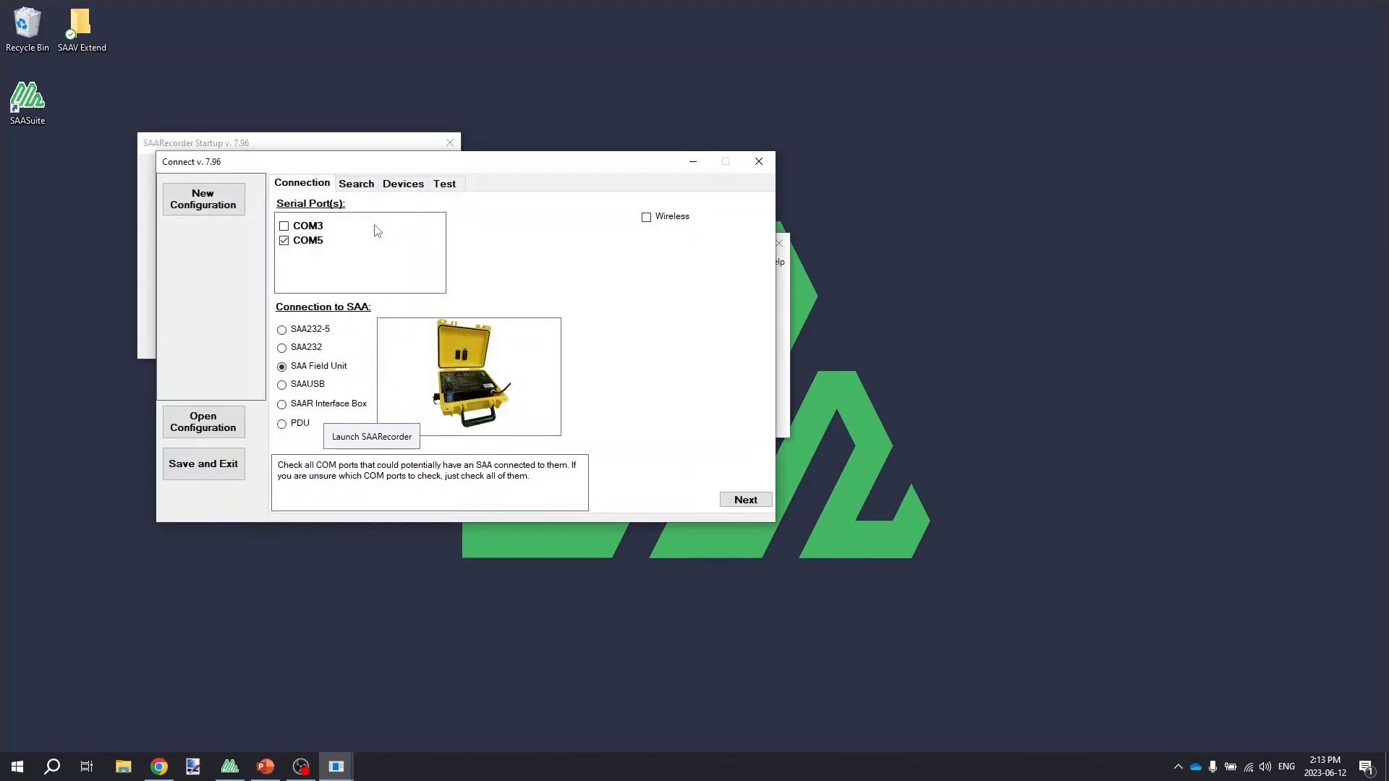
mouse_move(461, 213)
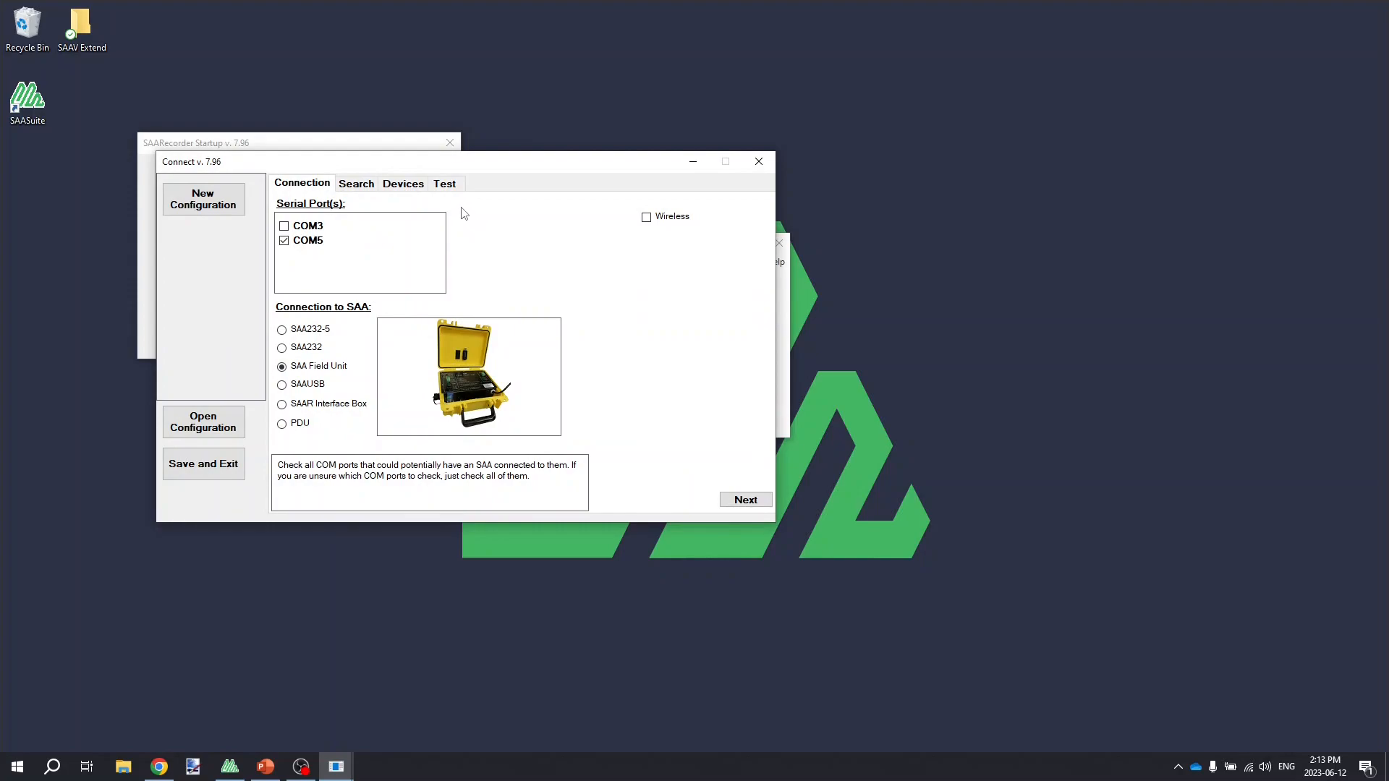
left_click(745, 500)
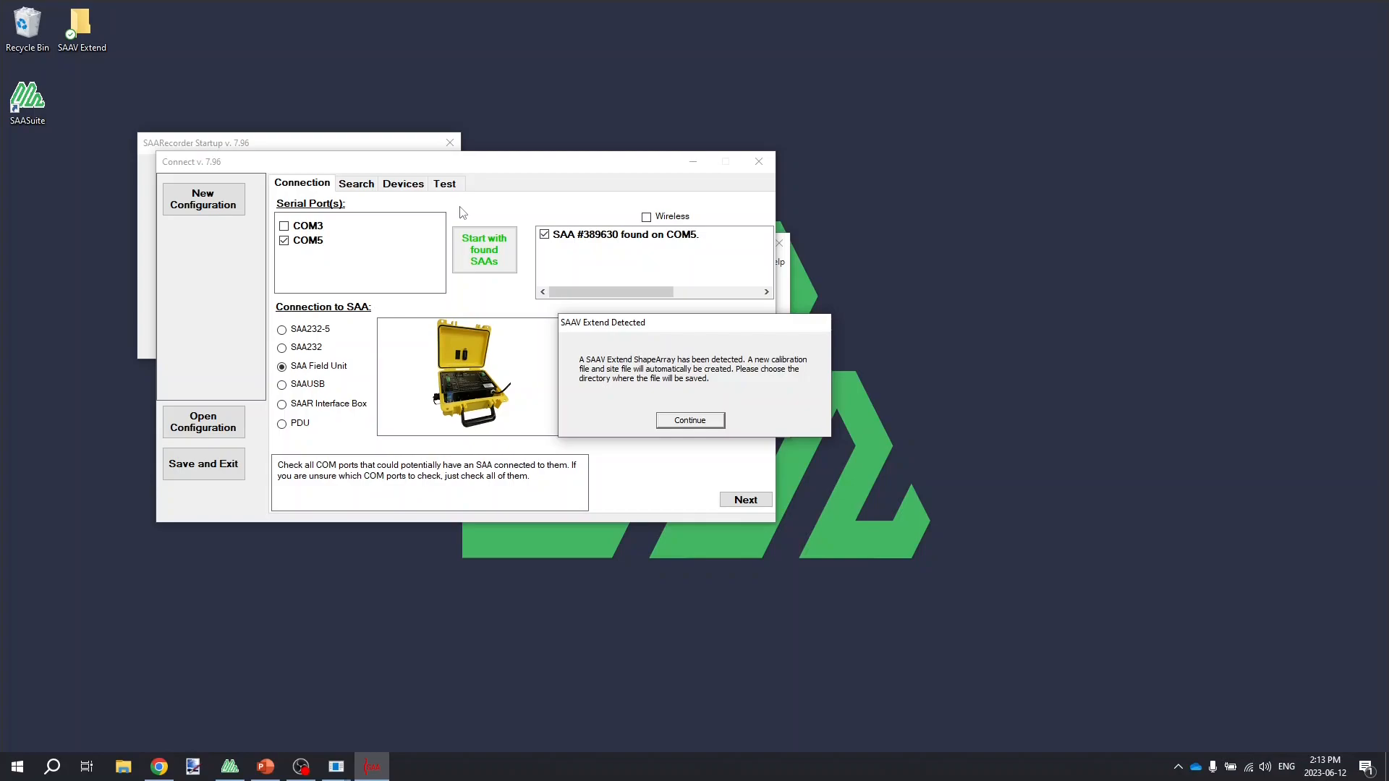
mouse_move(671, 340)
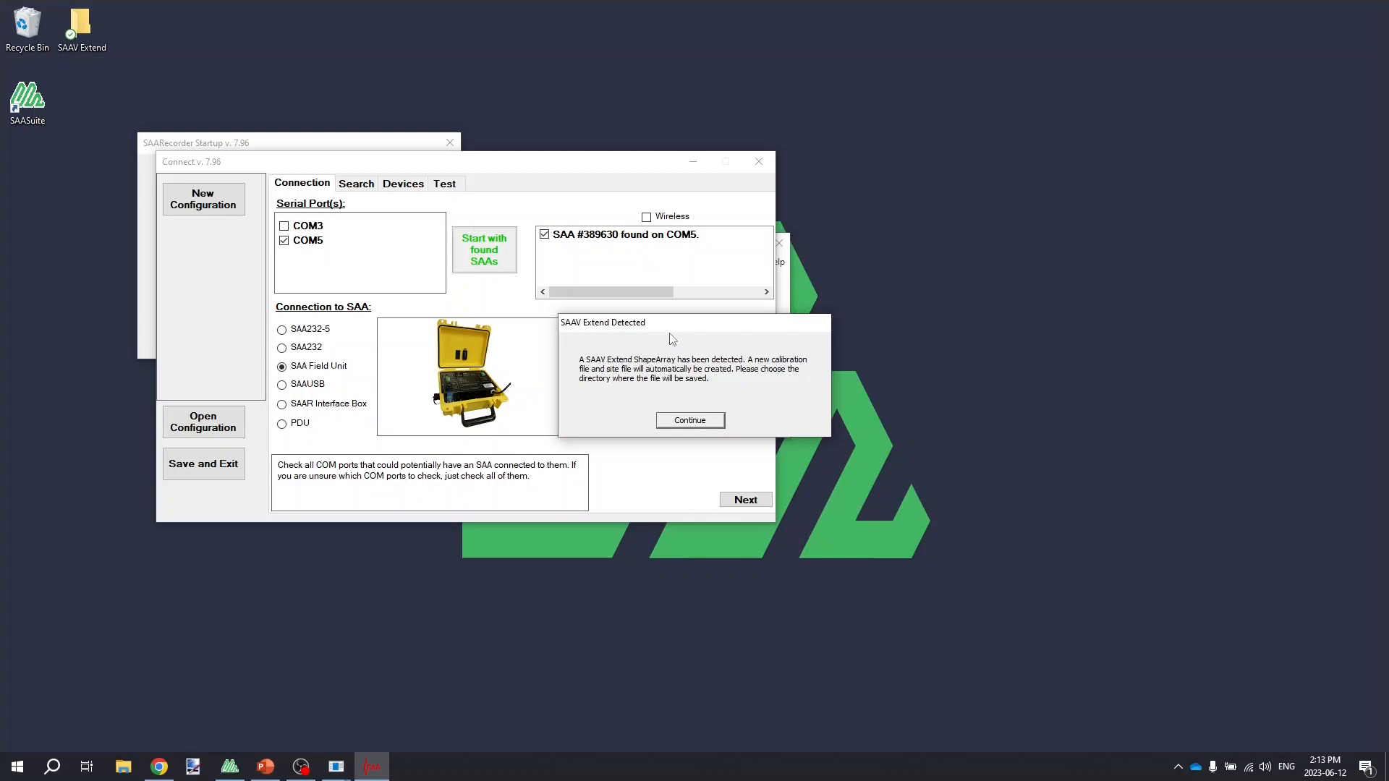
mouse_move(627, 340)
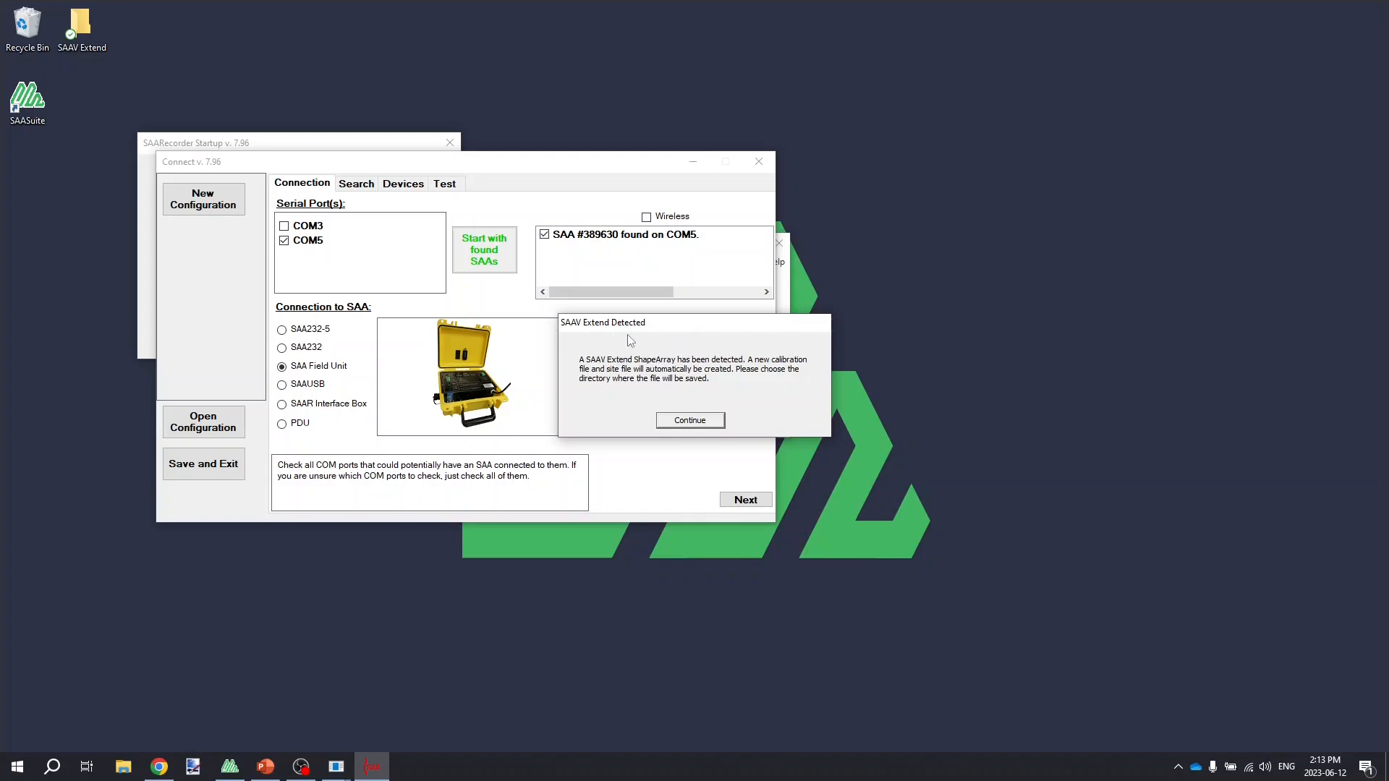
mouse_move(751, 387)
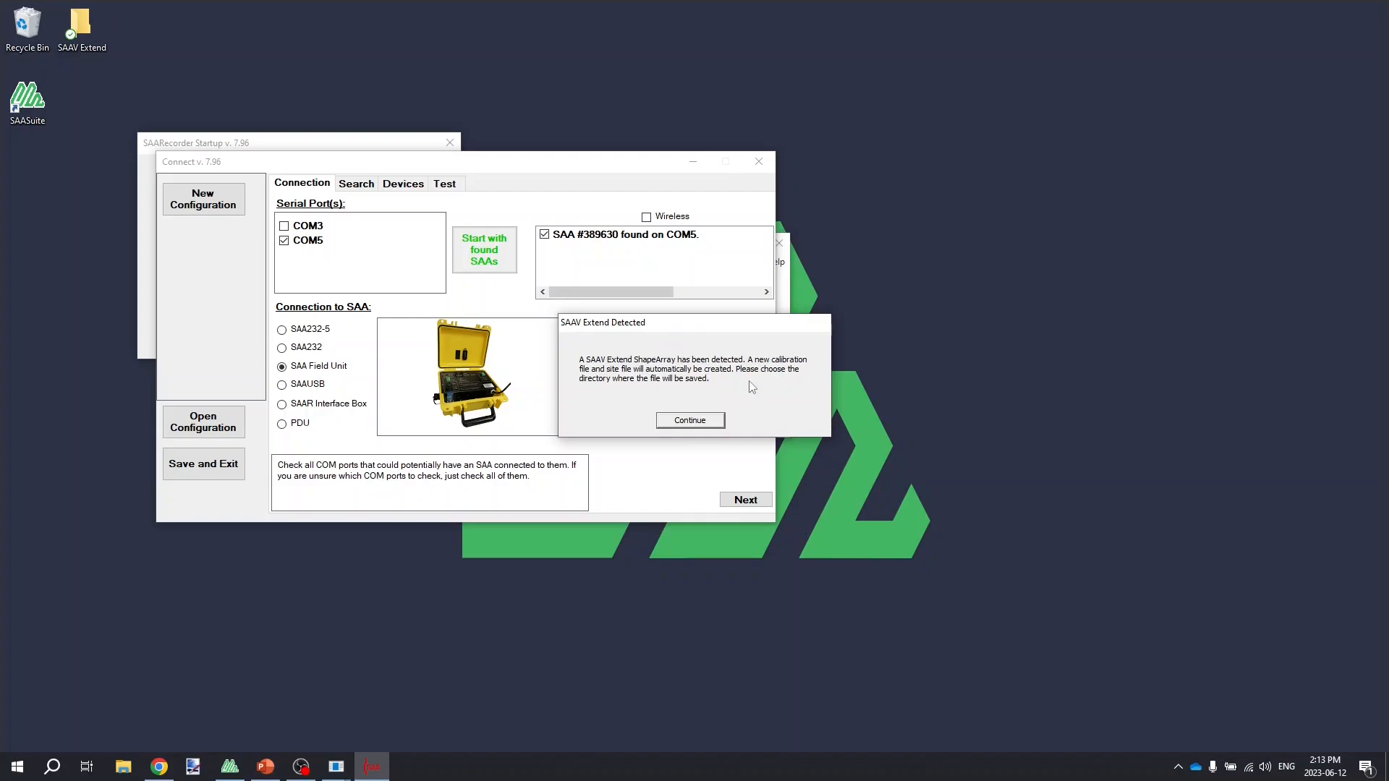
mouse_move(746, 390)
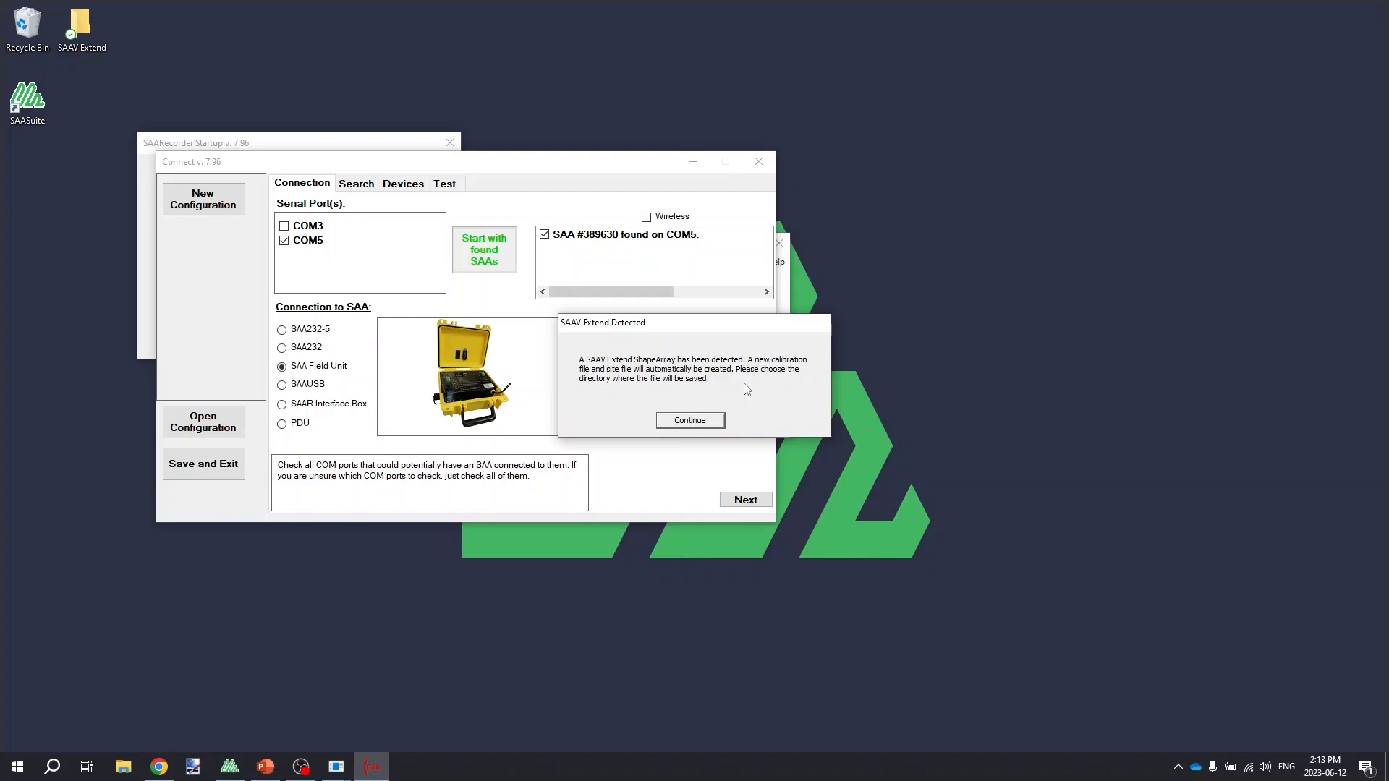
mouse_move(716, 430)
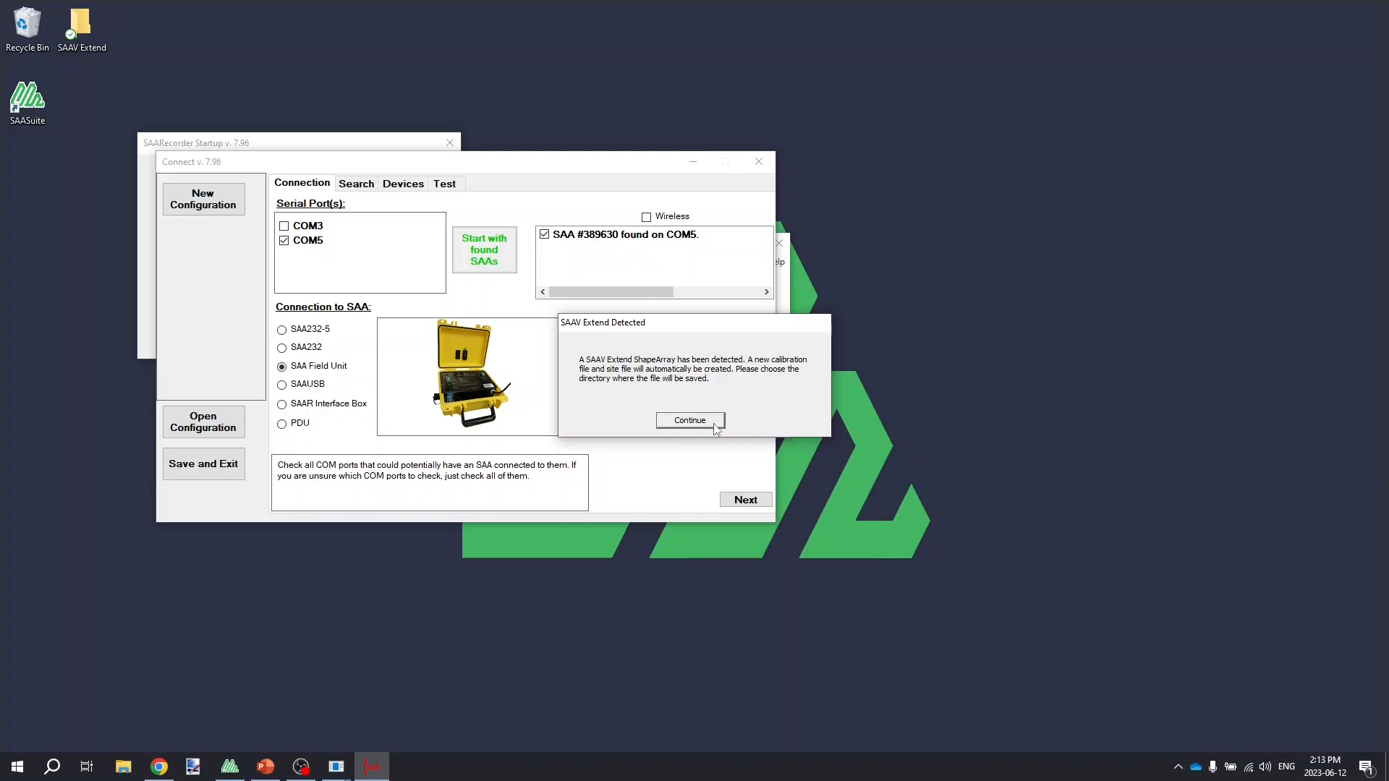
mouse_move(713, 426)
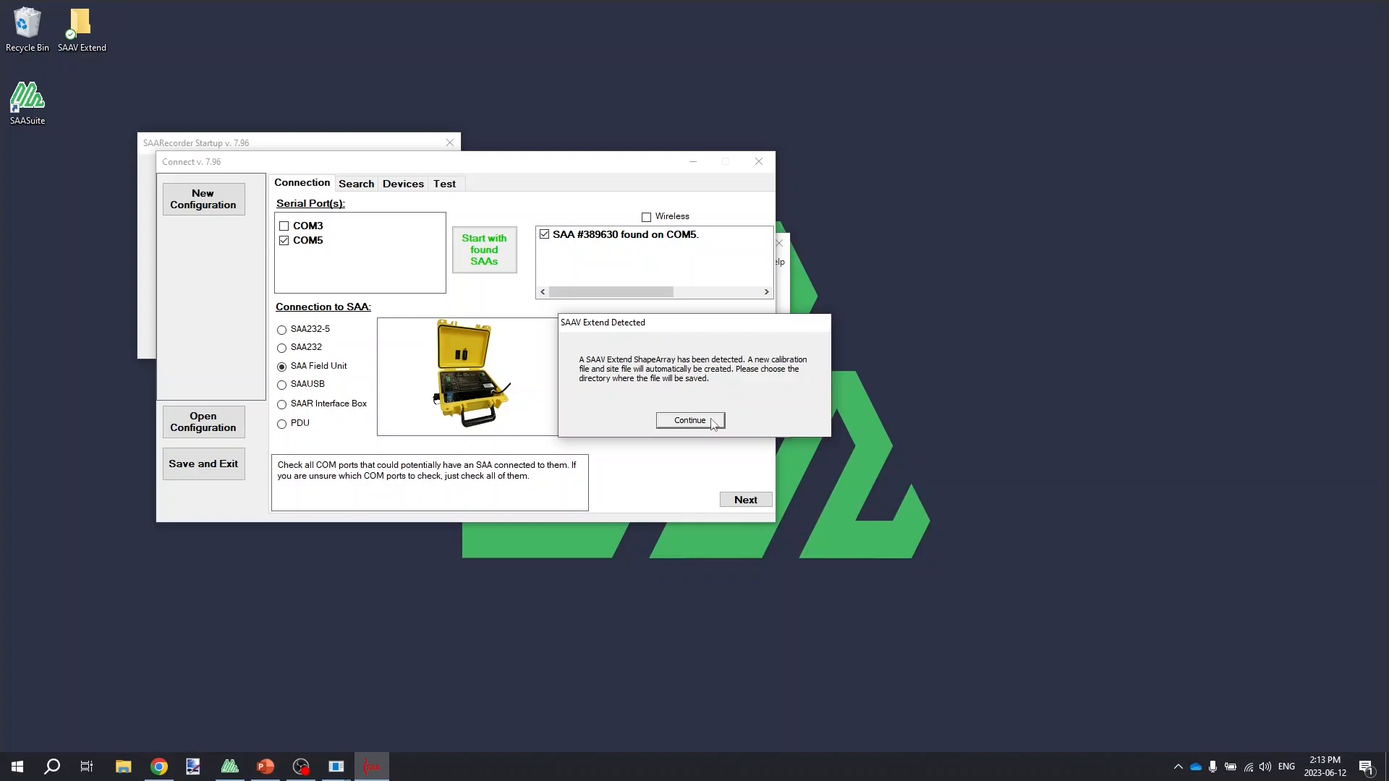
- Continue, browse to Desktop > SAAV Extend as the save folder, and save the site and calibration files there
left_click(690, 419)
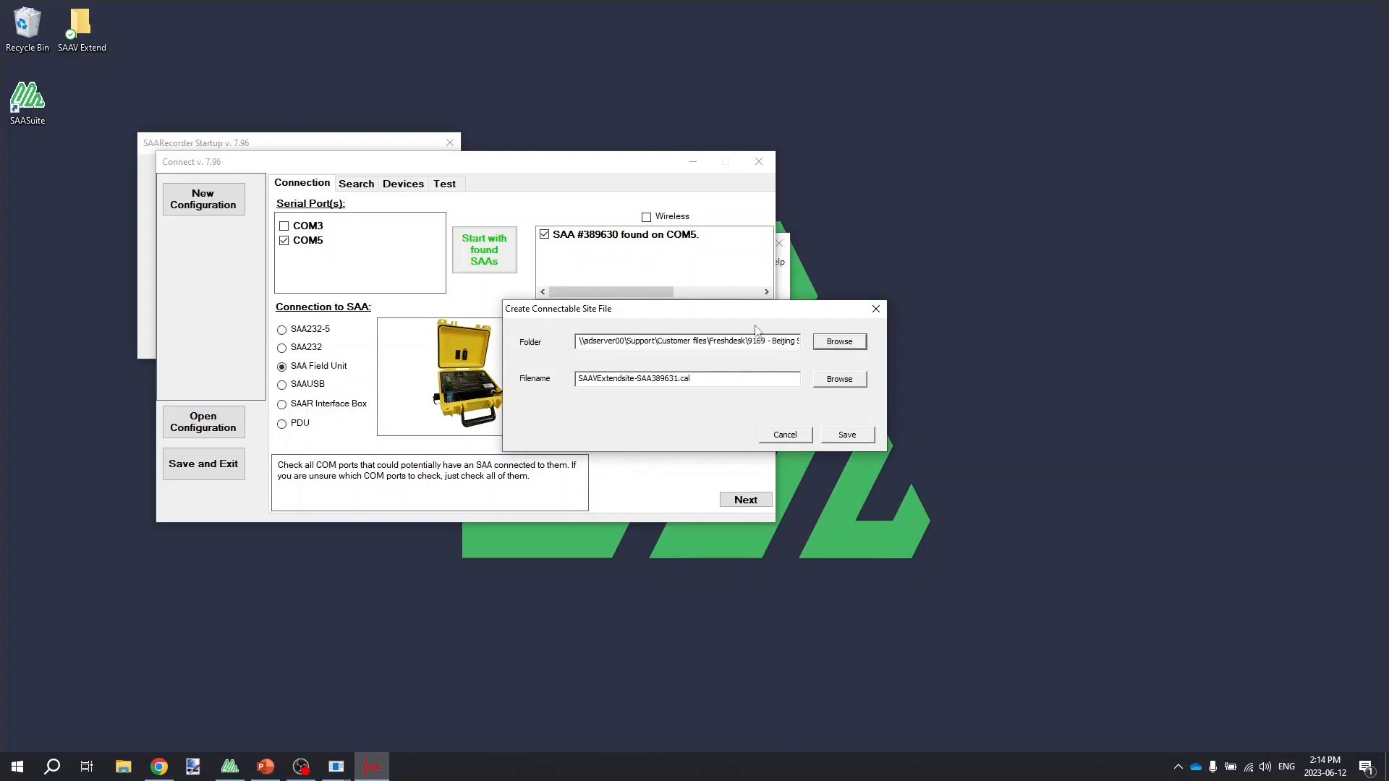
left_click(838, 340)
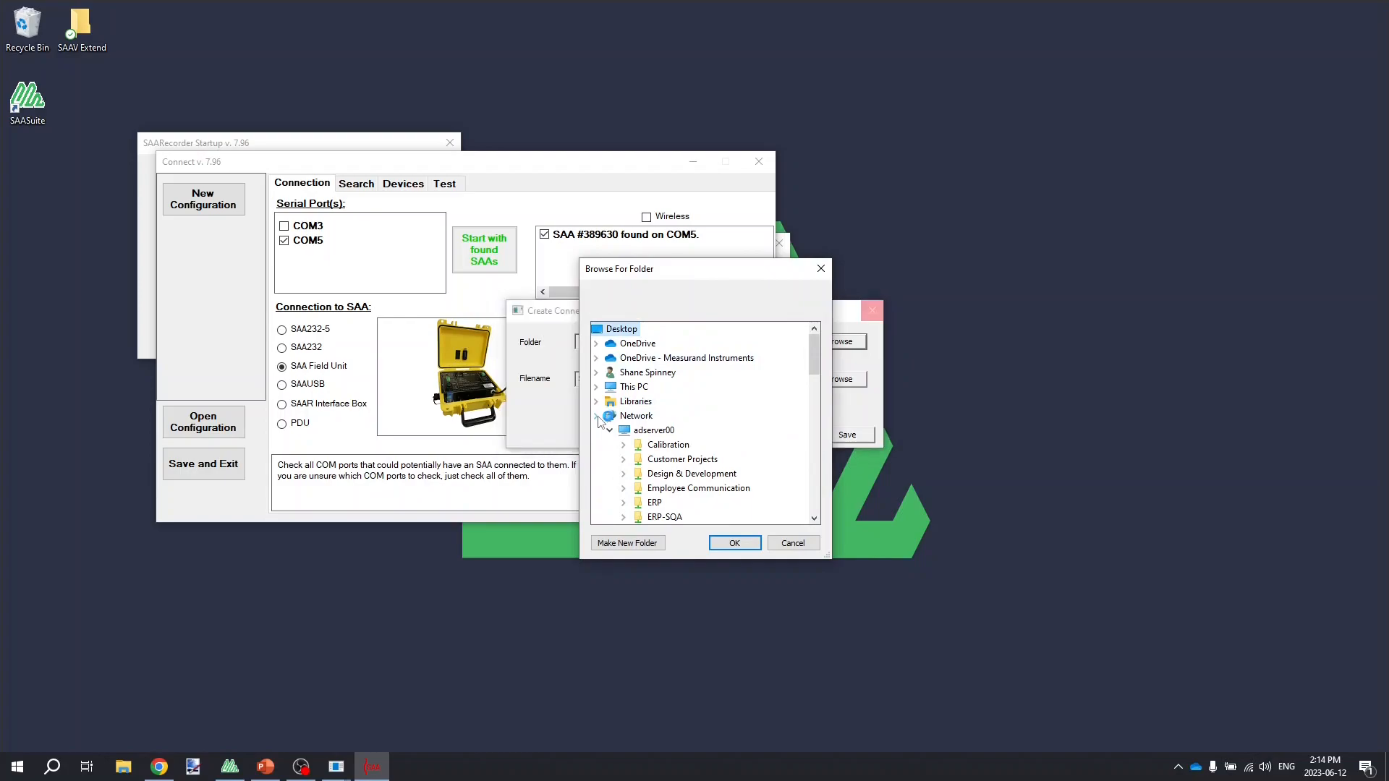
mouse_move(625, 364)
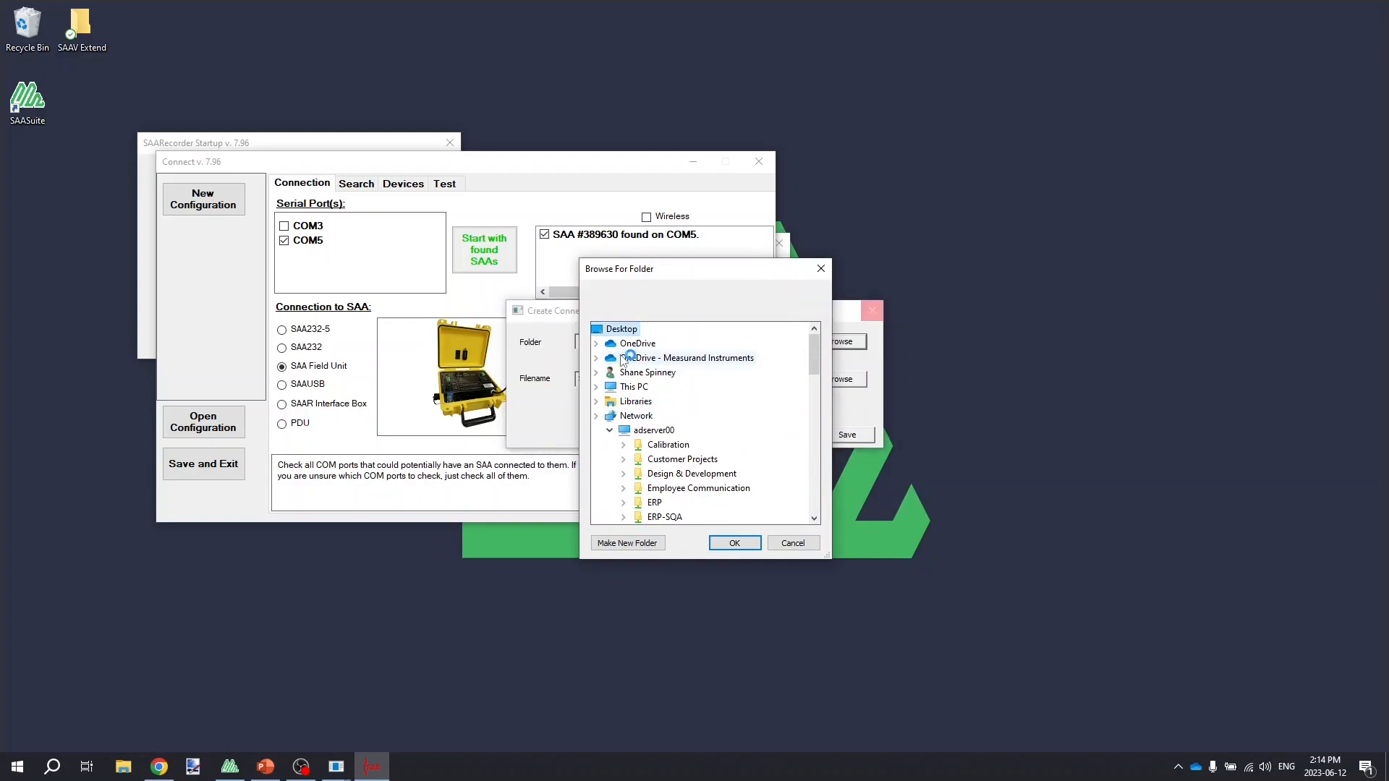
mouse_move(634, 415)
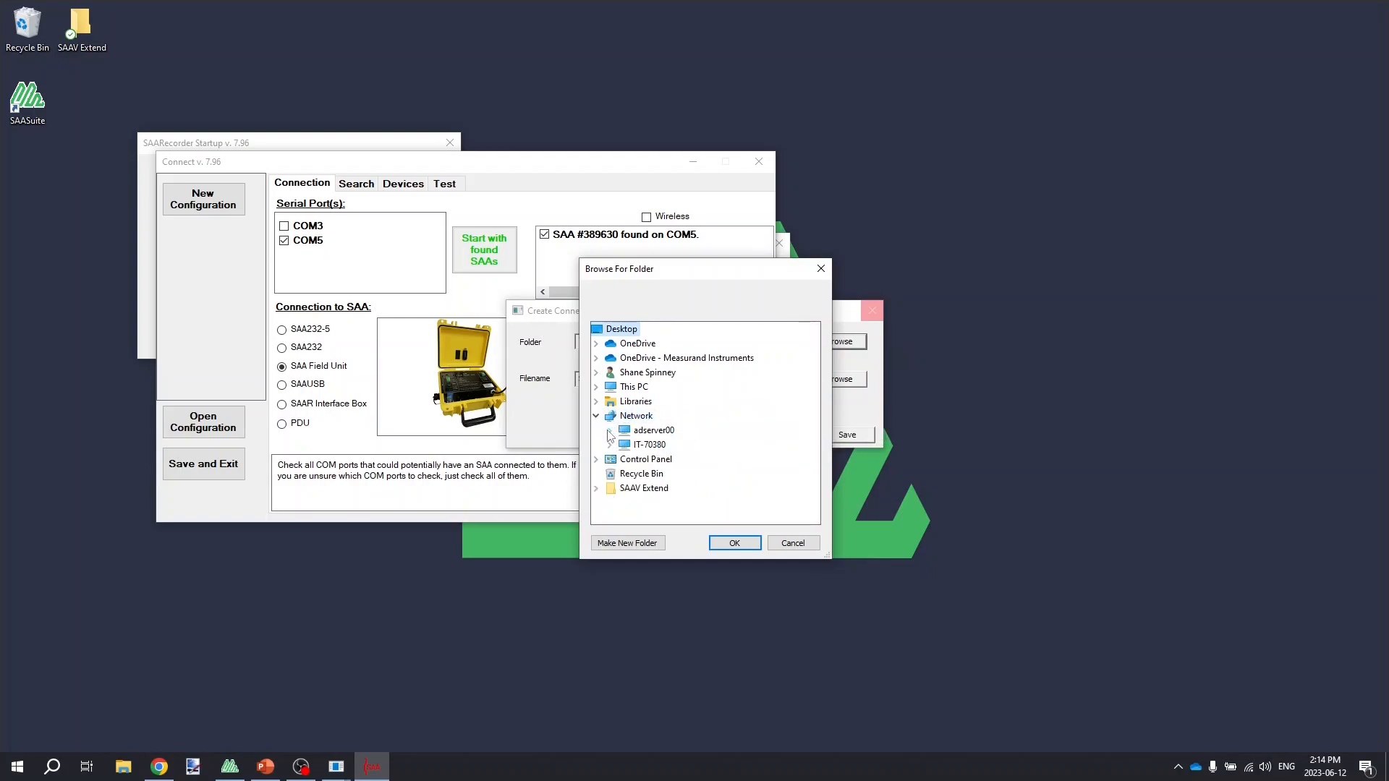
left_click(644, 488)
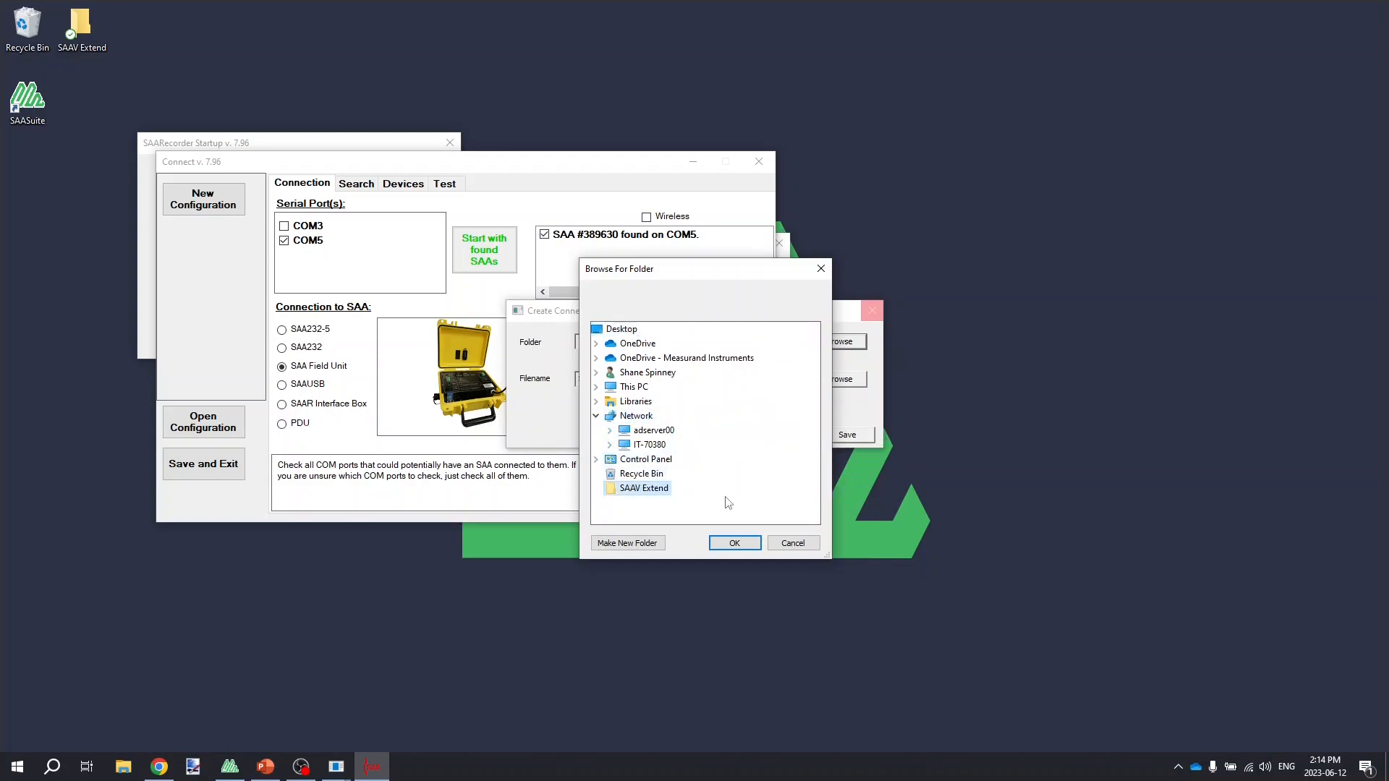
left_click(610, 429)
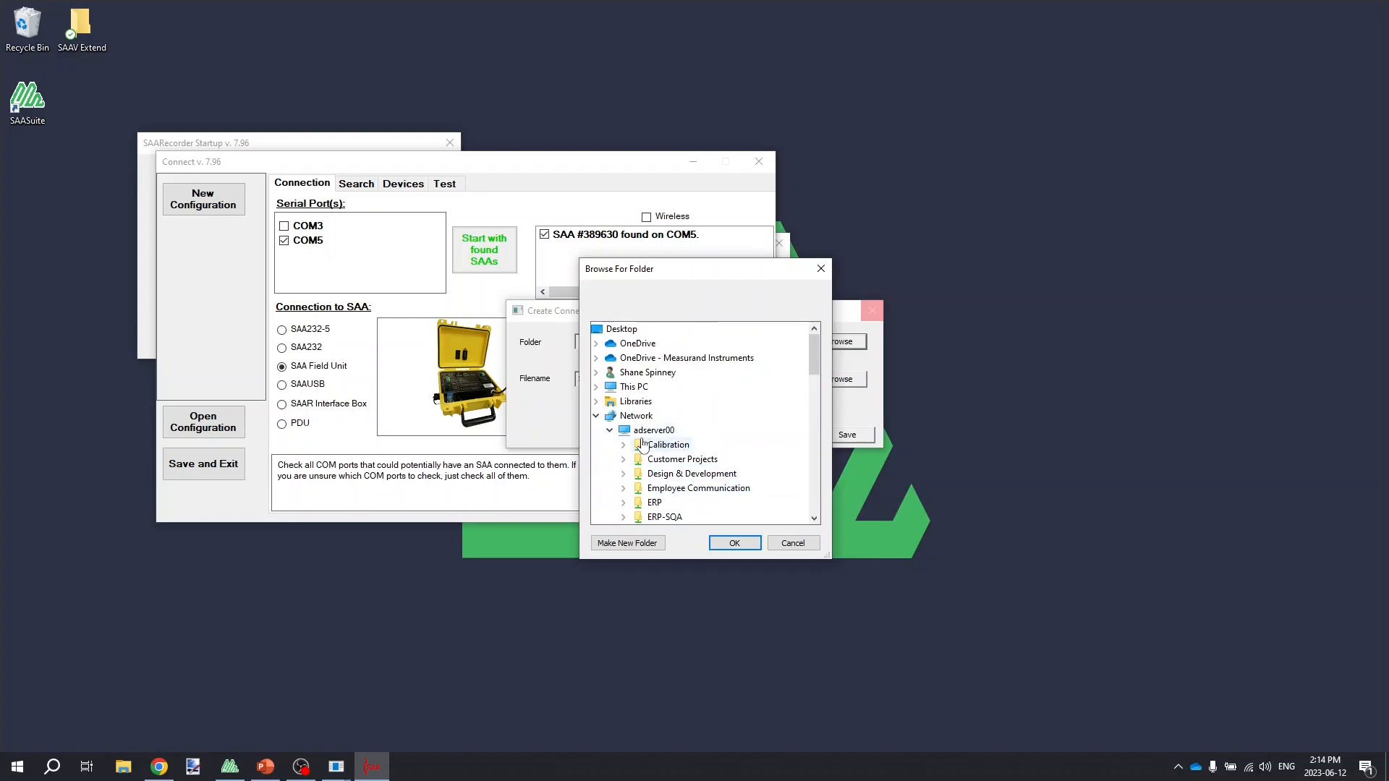
left_click(608, 430)
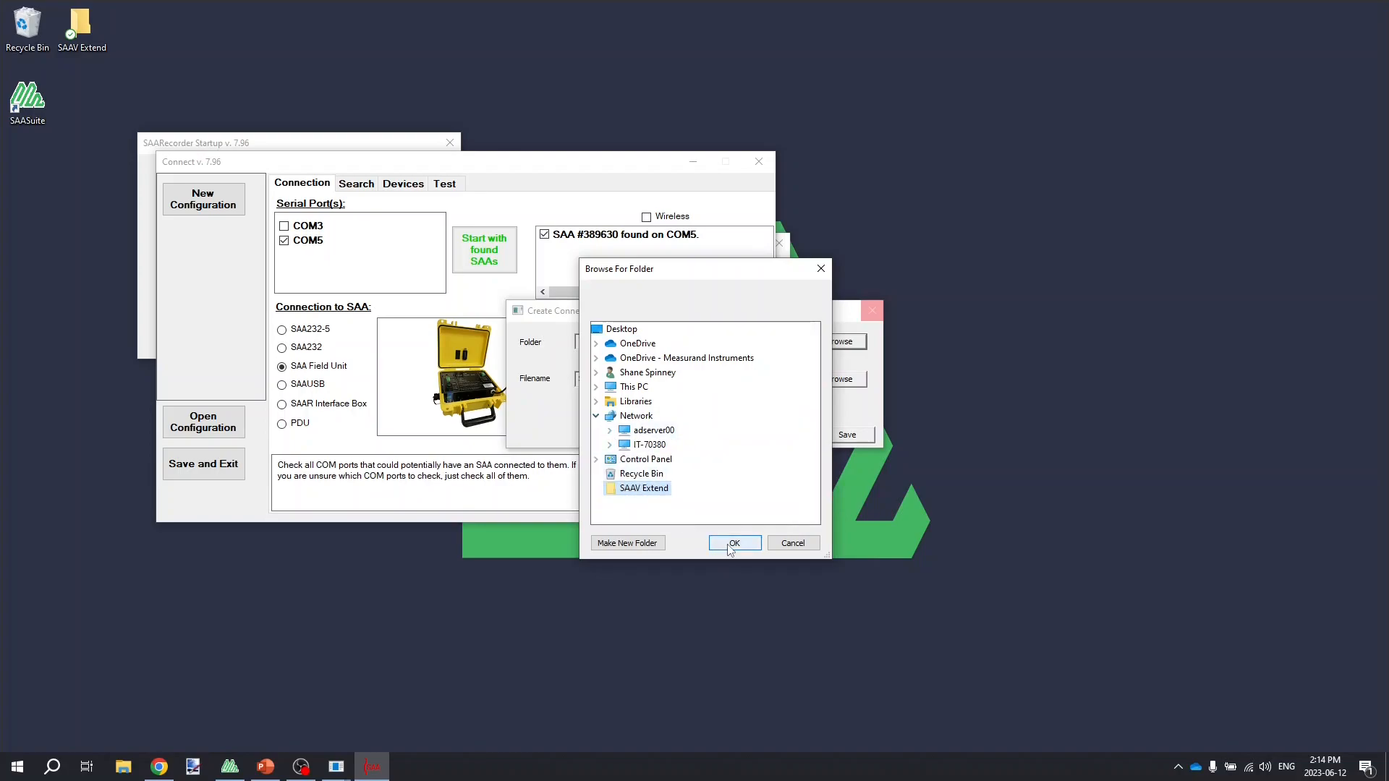
left_click(733, 543)
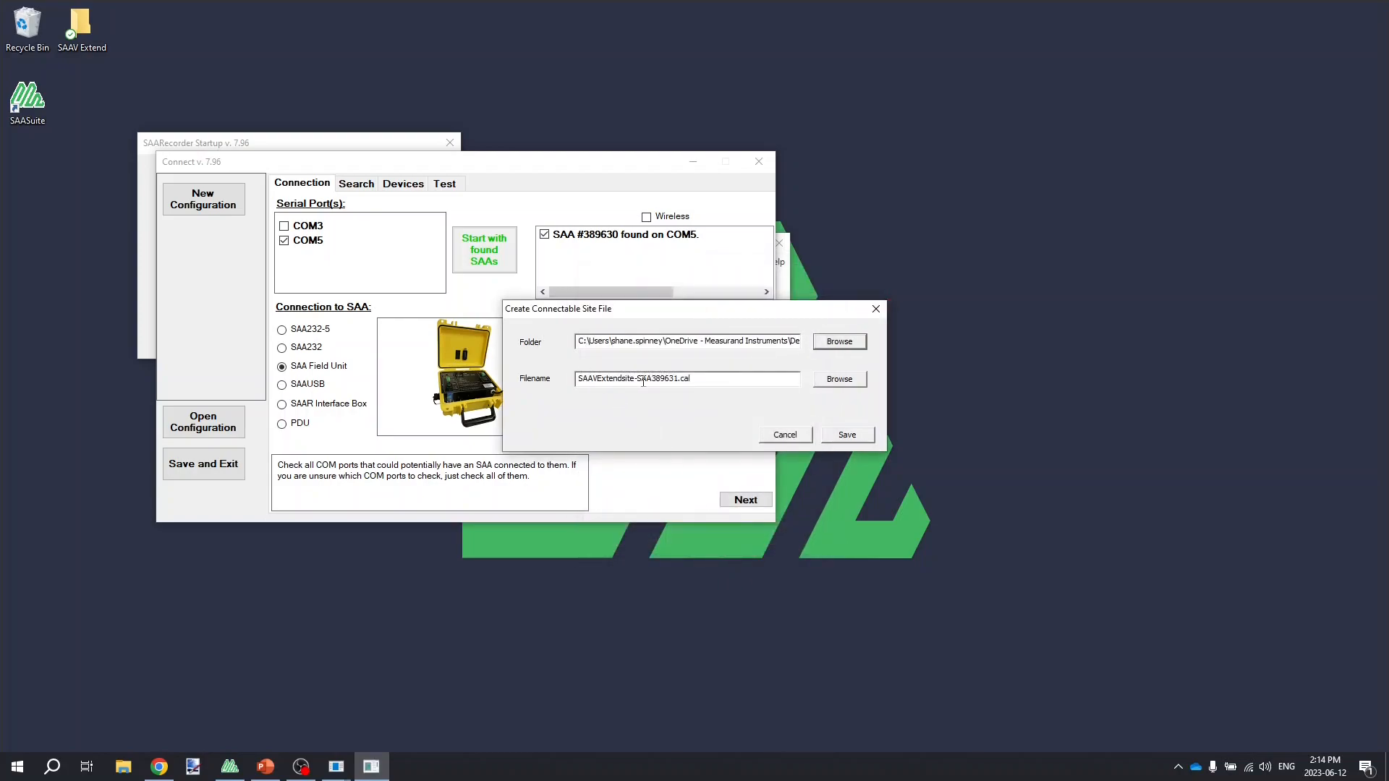
mouse_move(760, 422)
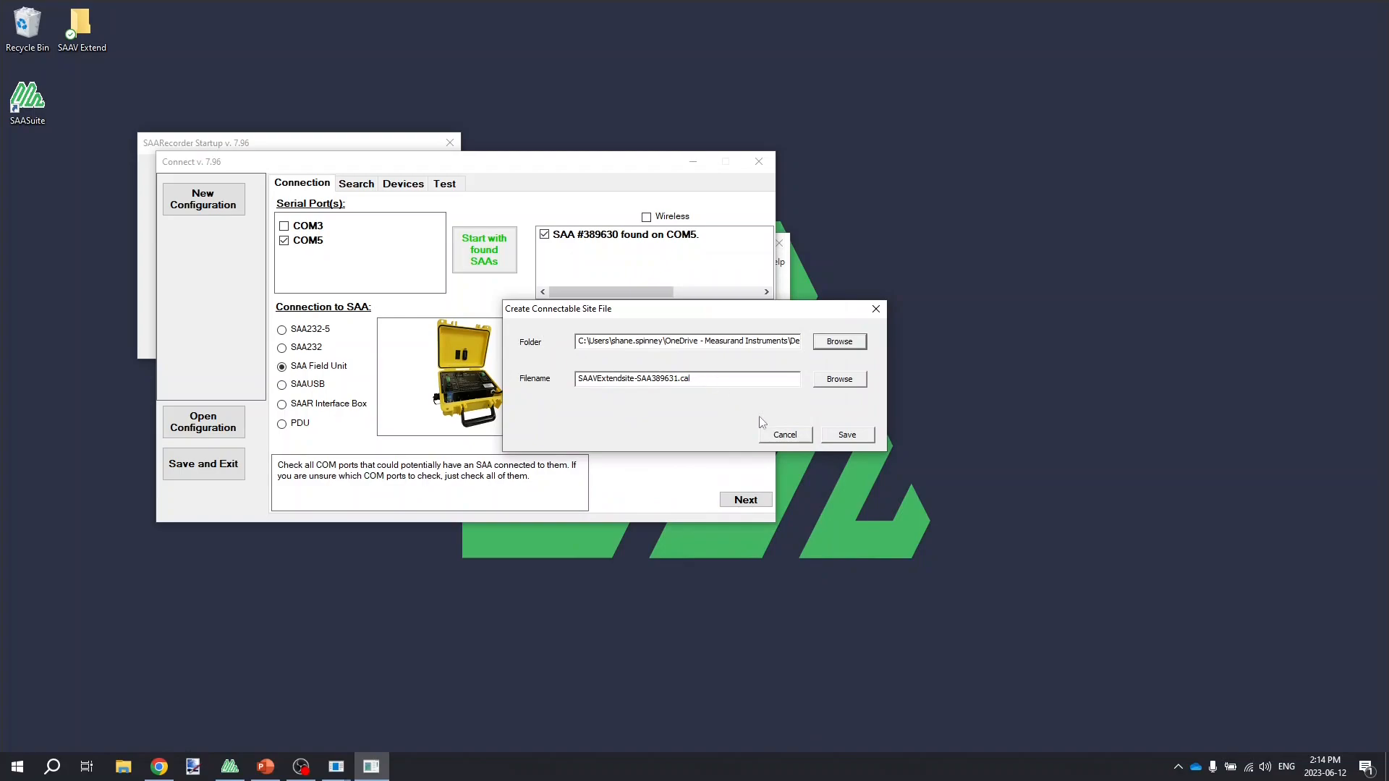
mouse_move(847, 434)
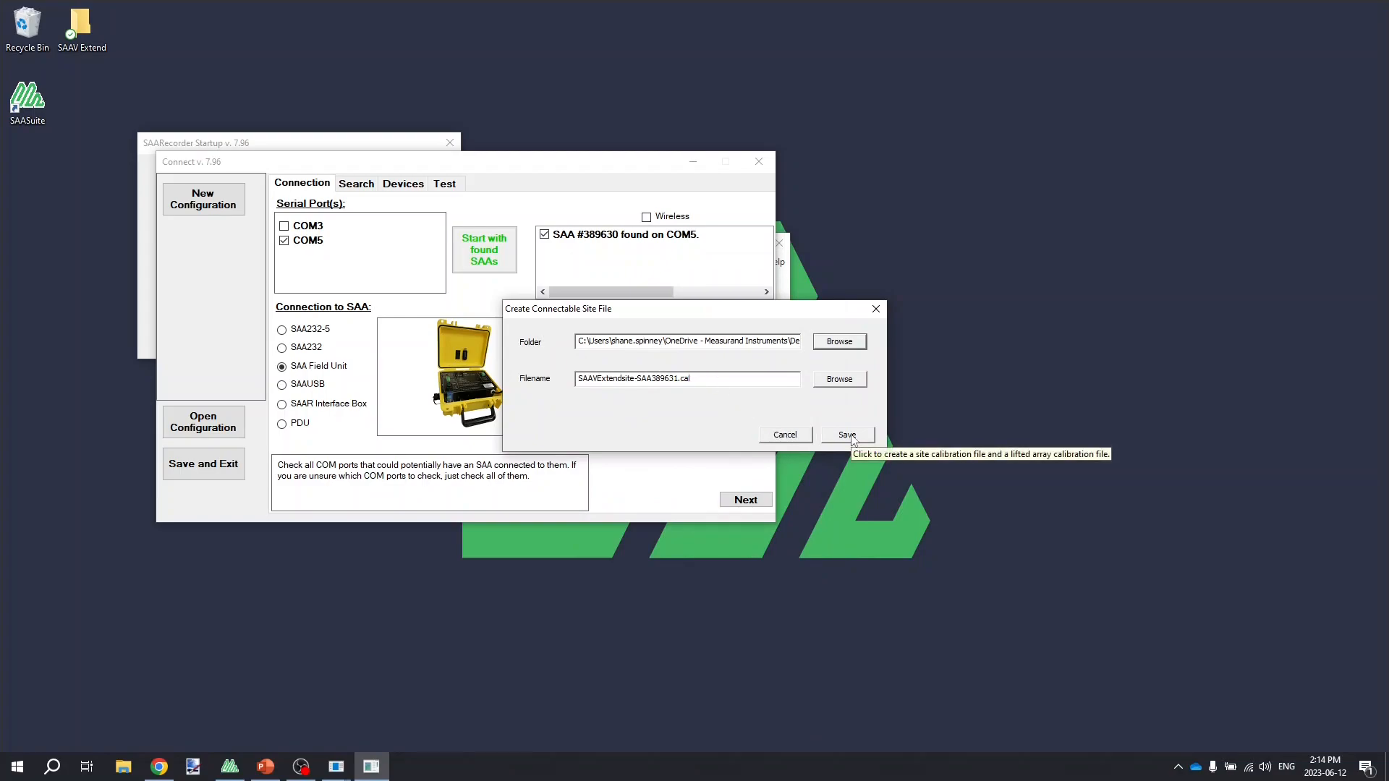
left_click(846, 435)
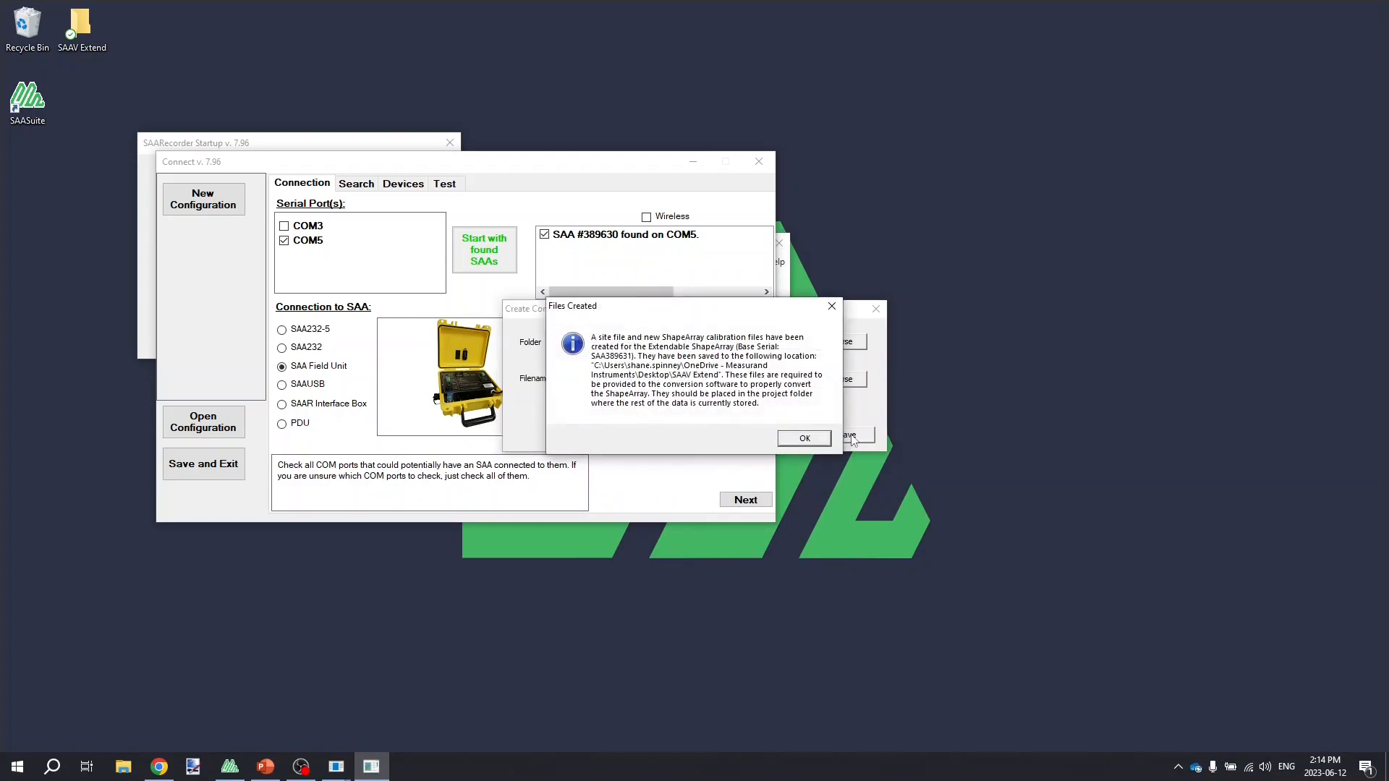
mouse_move(831, 431)
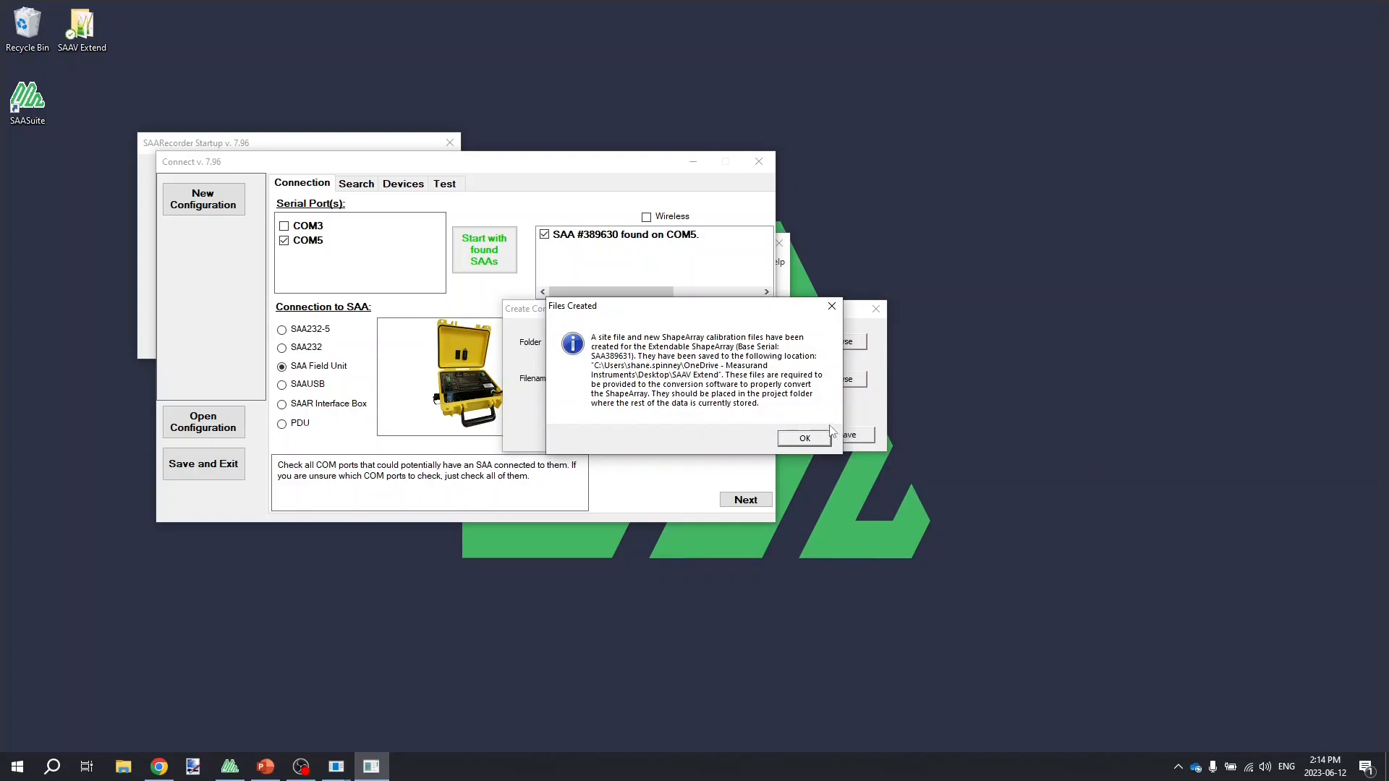
mouse_move(724, 395)
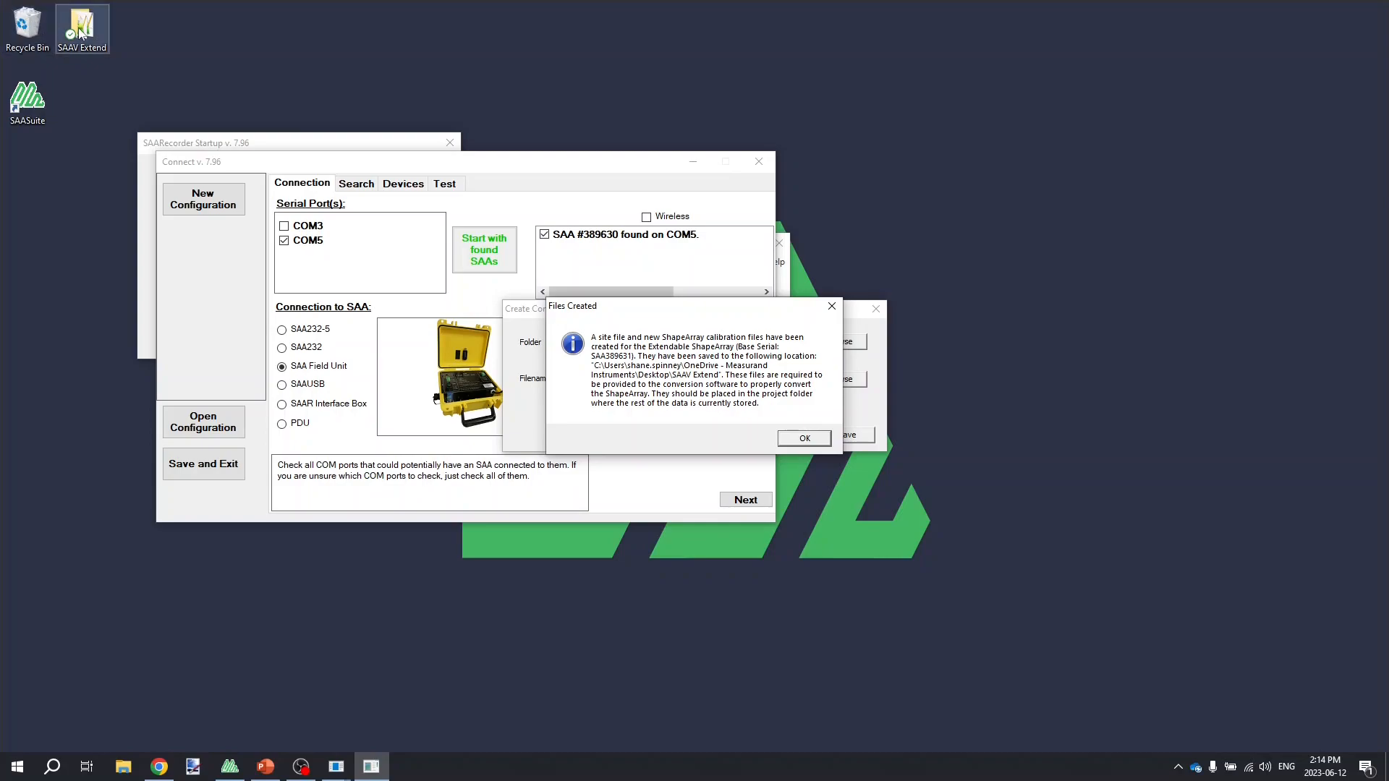
- In the SAAV Extend folder, select SAAExtend_389630_4_500.cal and then SAAVExtendsite-SAA389631.cal
left_click(802, 437)
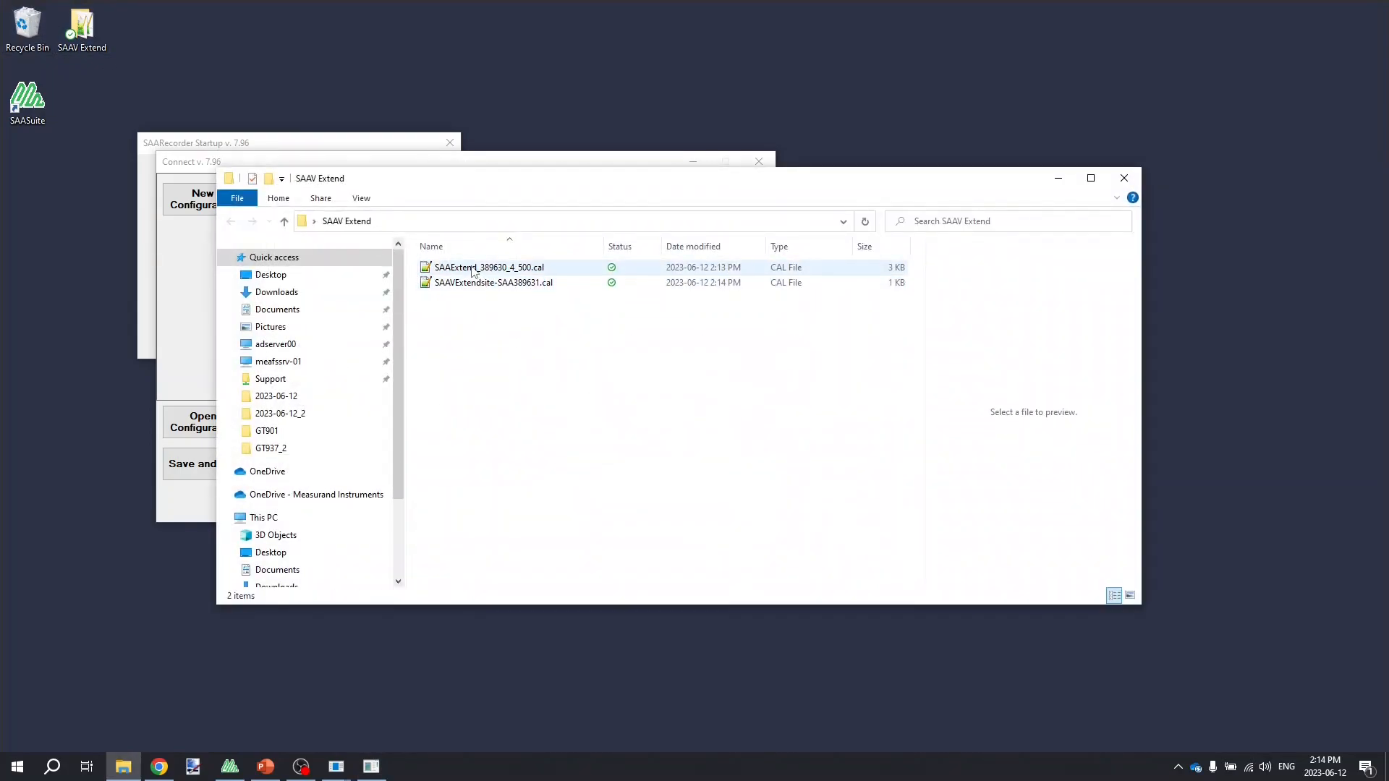
left_click(488, 267)
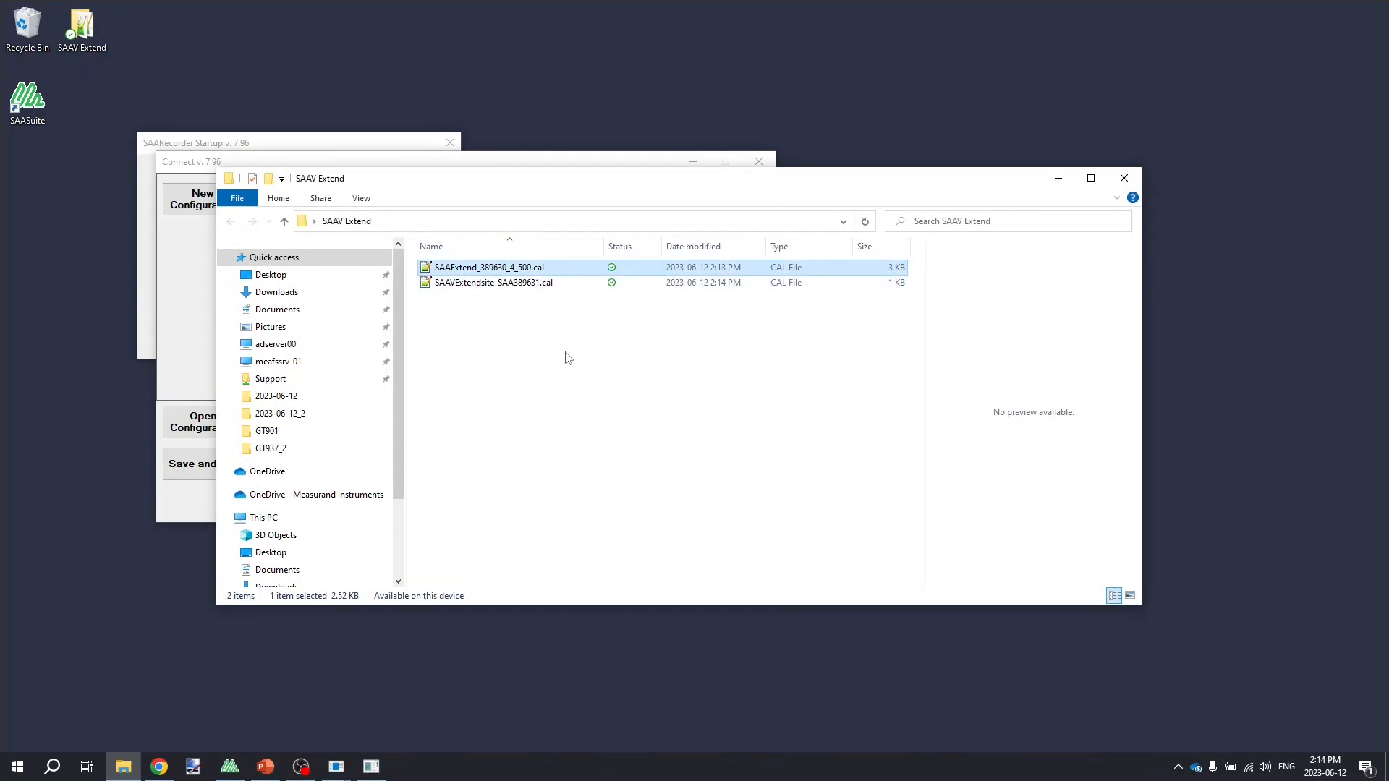
left_click(493, 282)
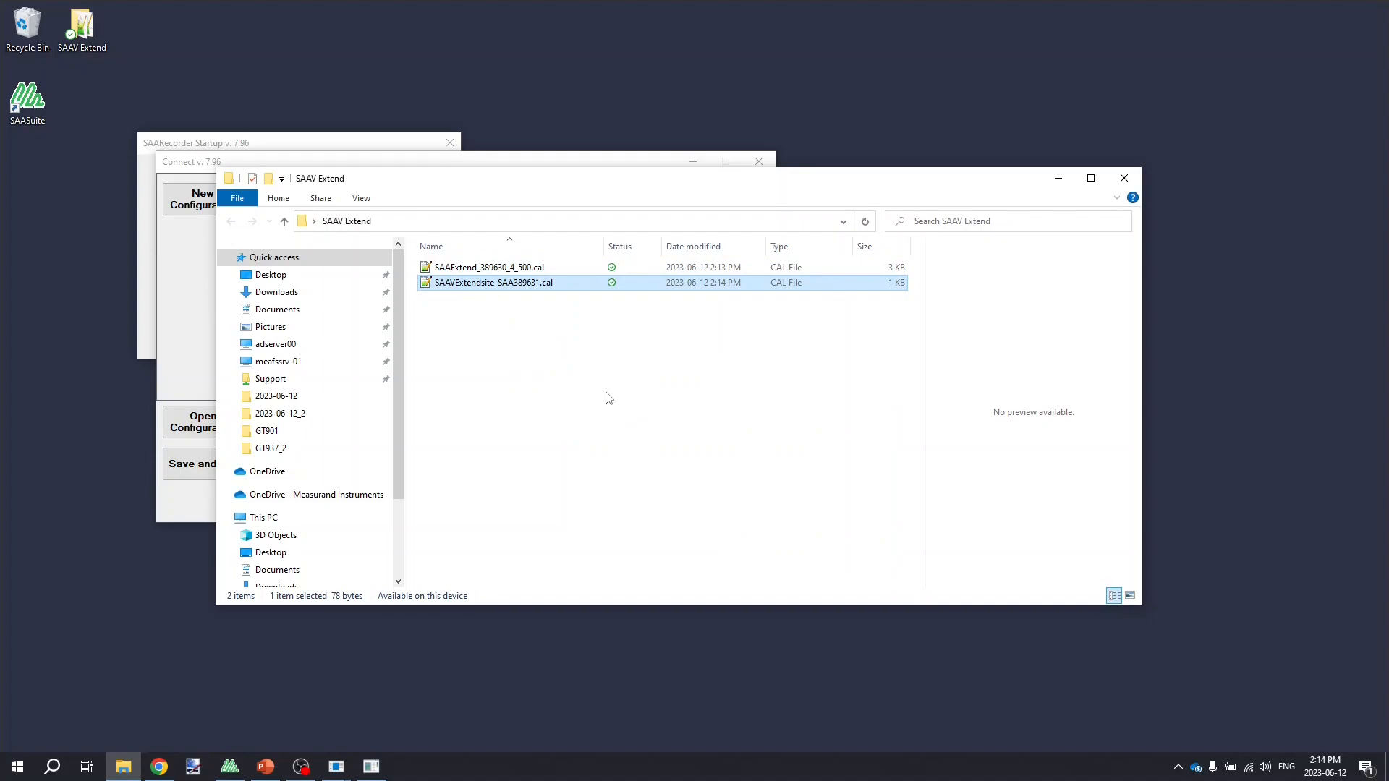
mouse_move(1070, 209)
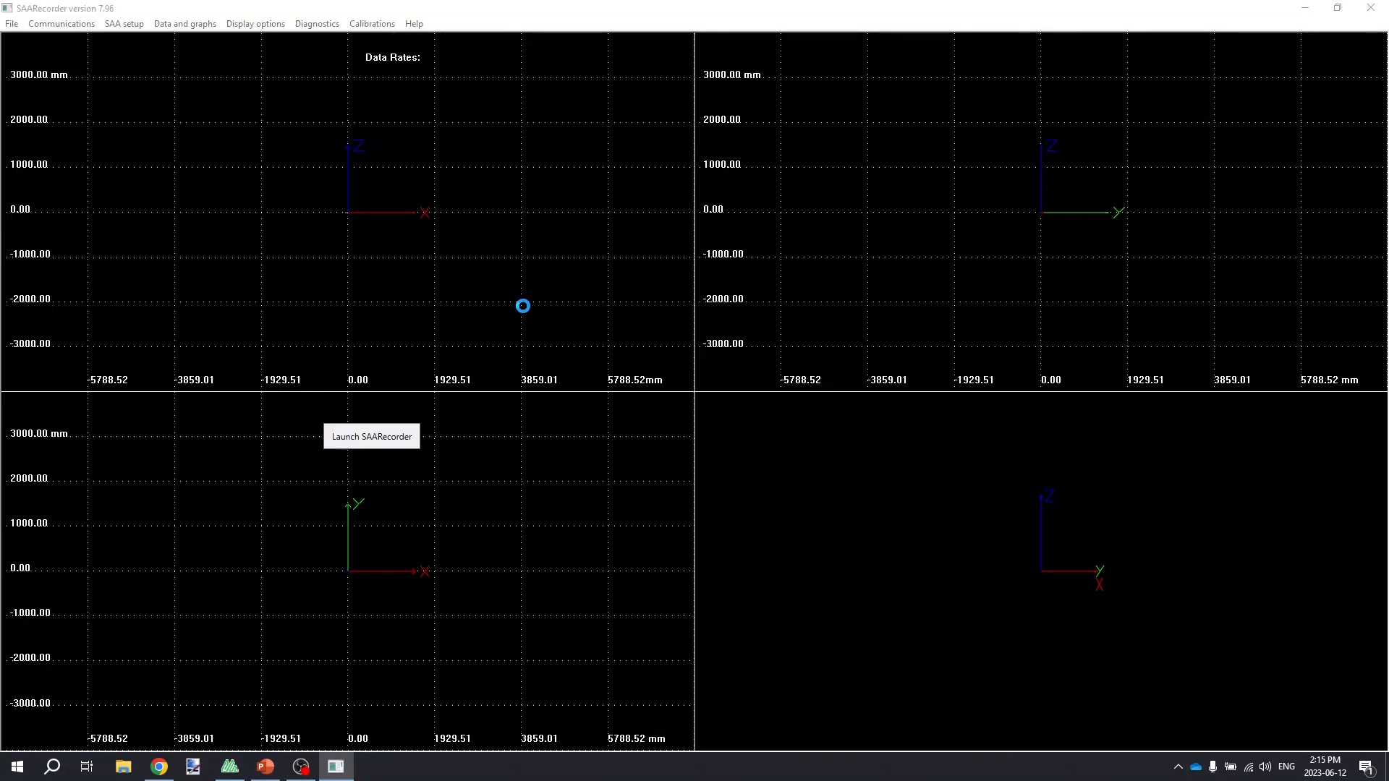
- Connect to SAAExtend_389630_4_500 and let it initialize with far (tip) end reference
left_click(370, 436)
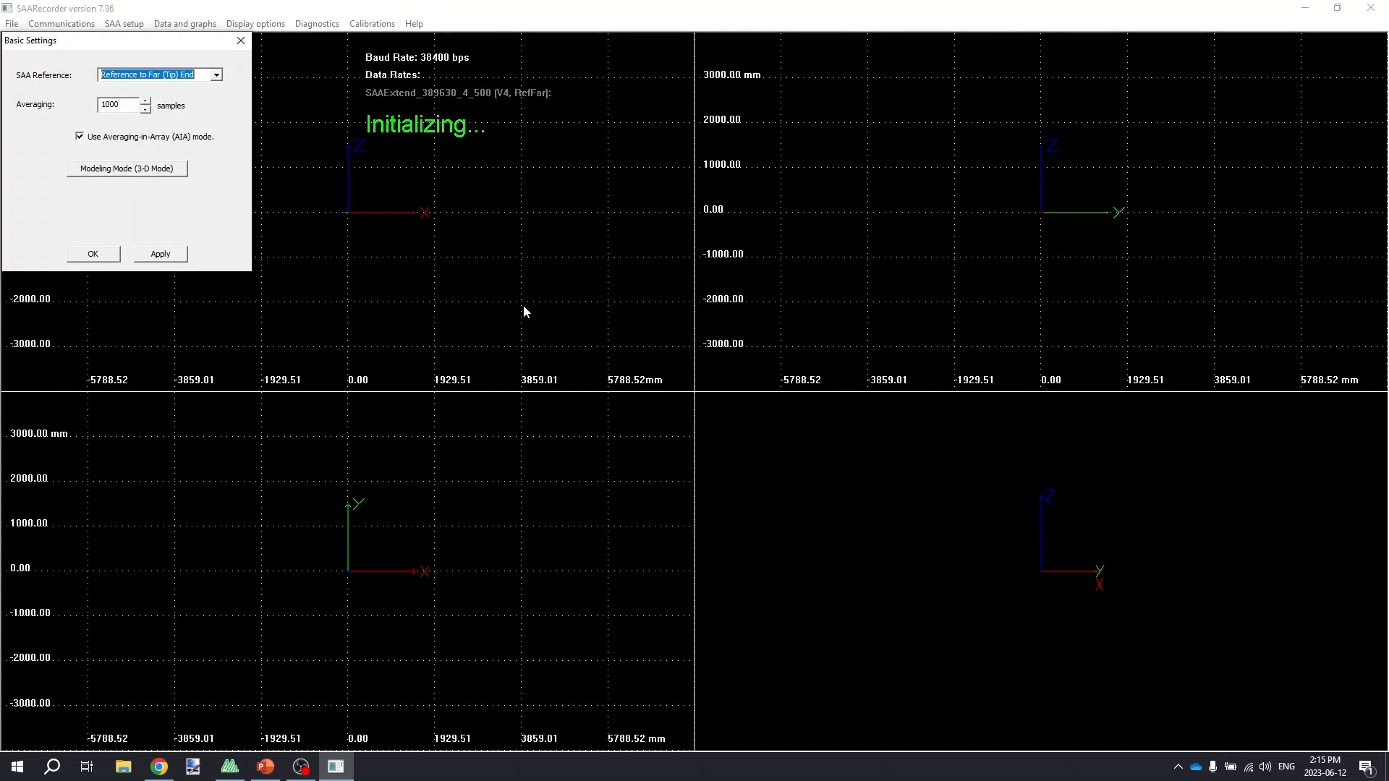
mouse_move(509, 252)
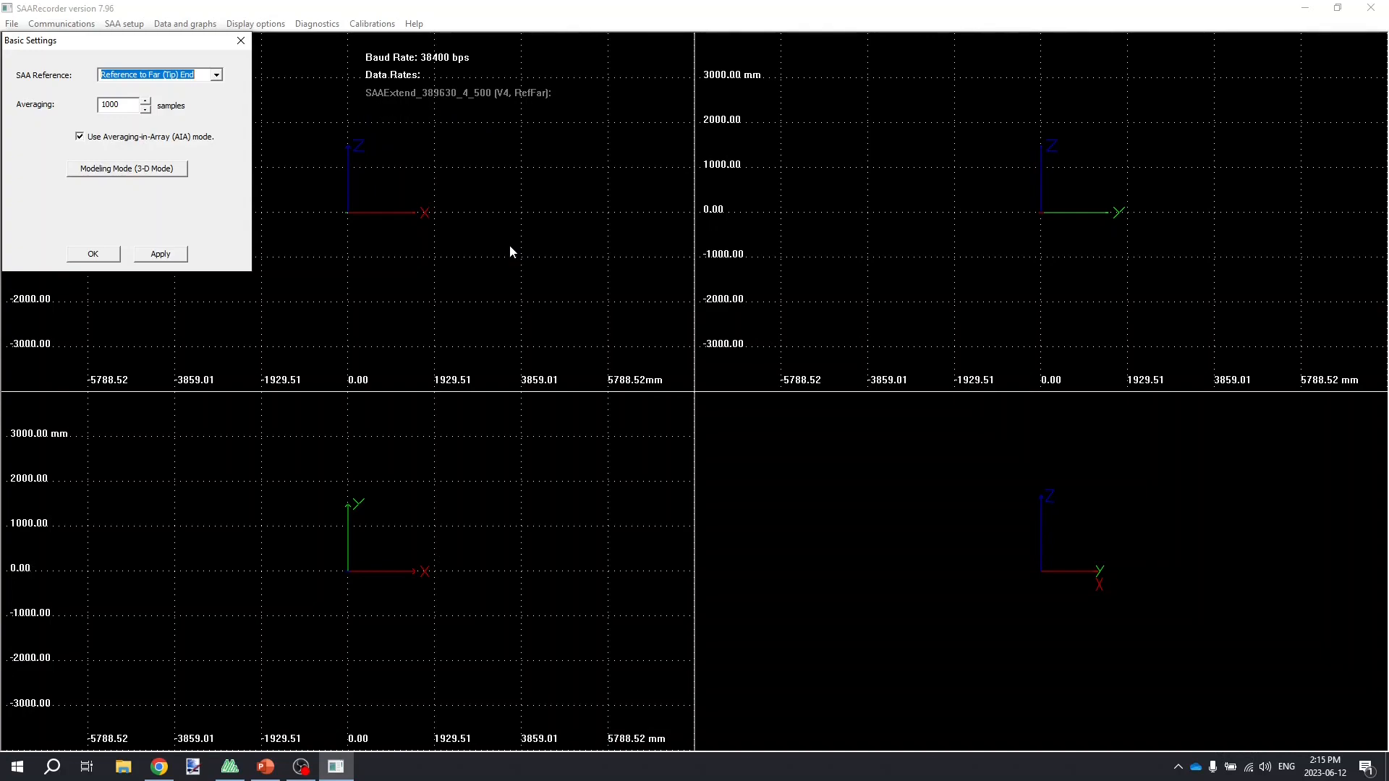
mouse_move(474, 102)
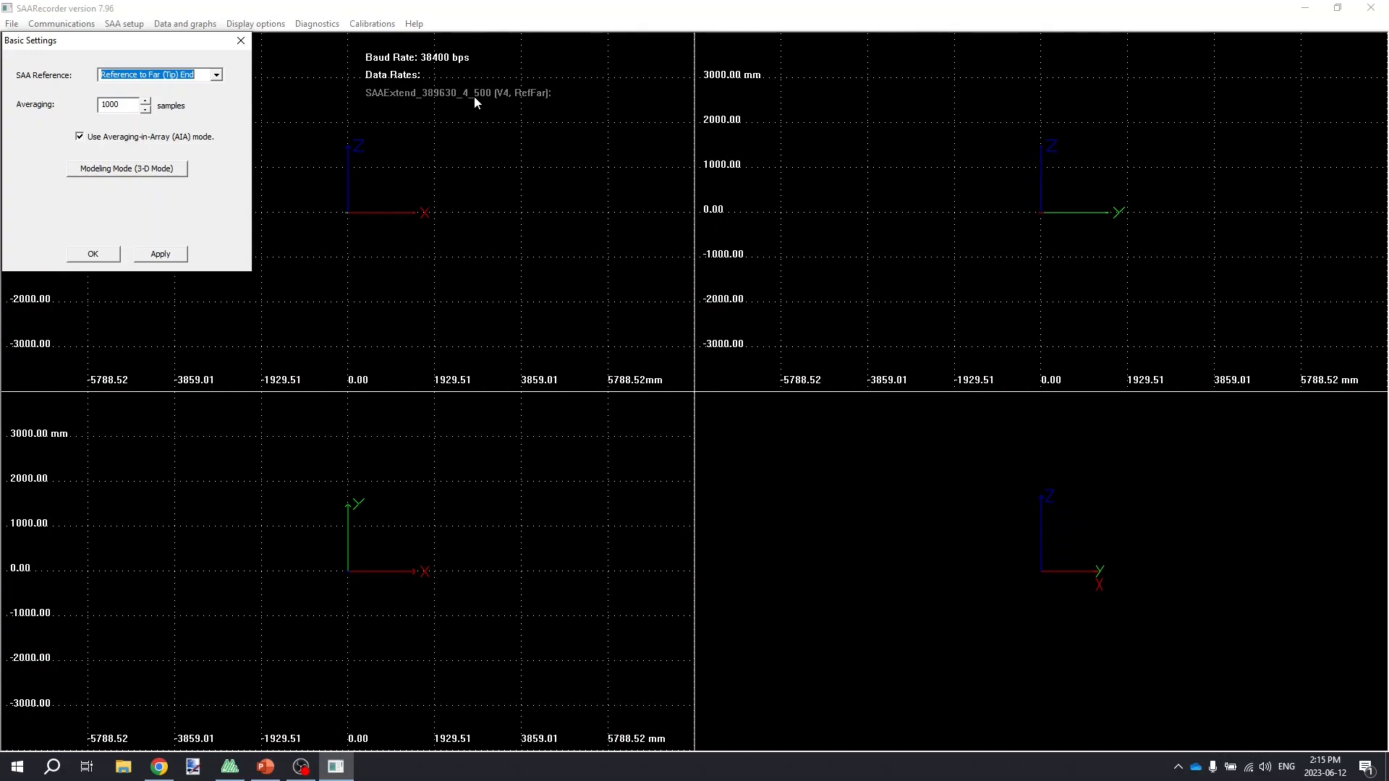
mouse_move(557, 165)
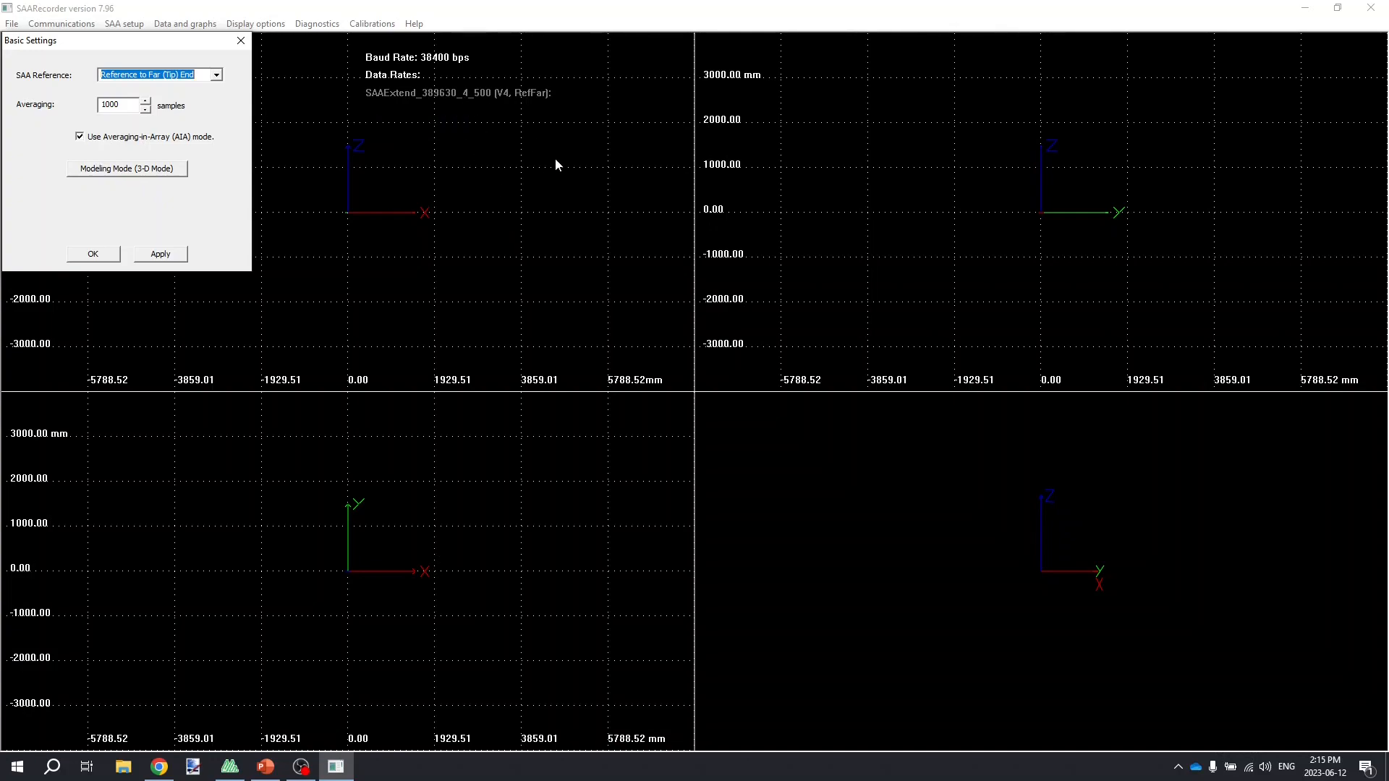
left_click(159, 253)
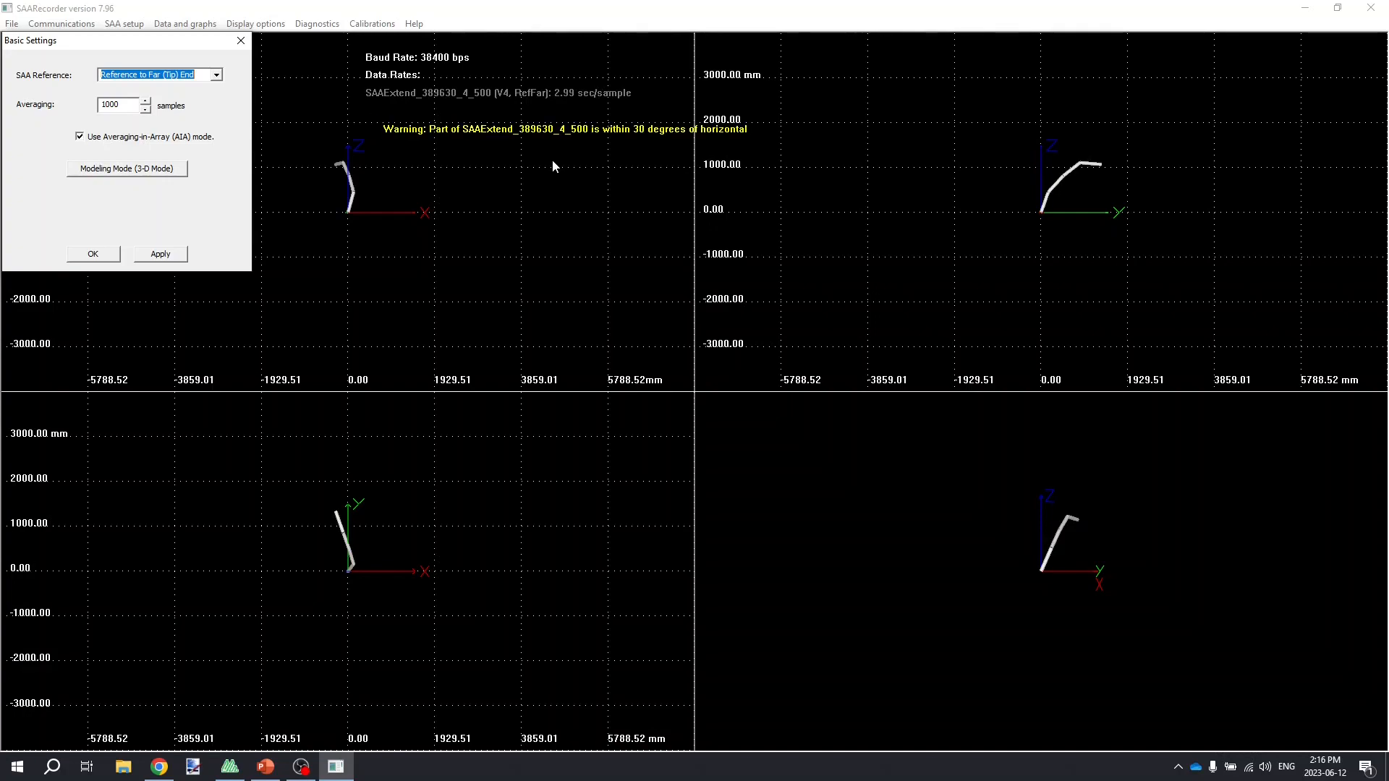
mouse_move(340, 56)
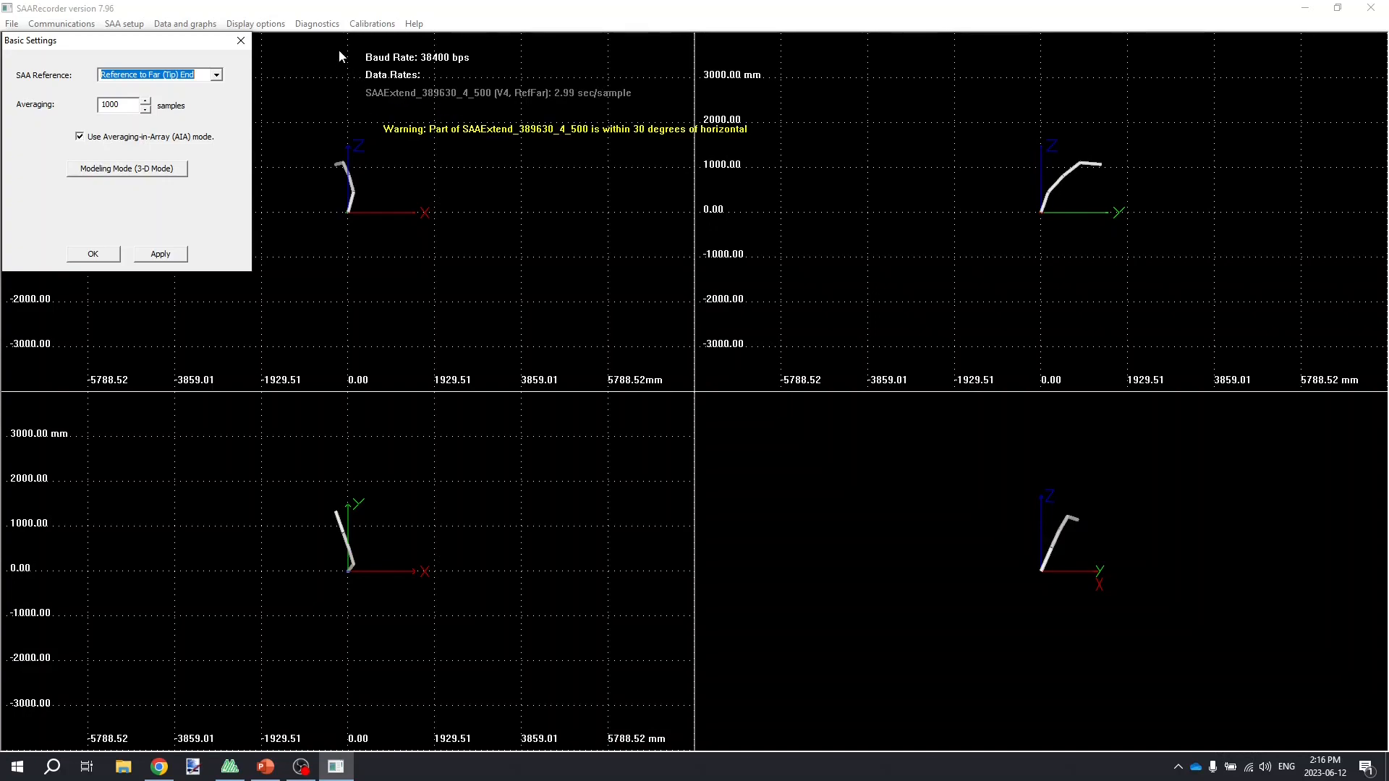
mouse_move(315, 25)
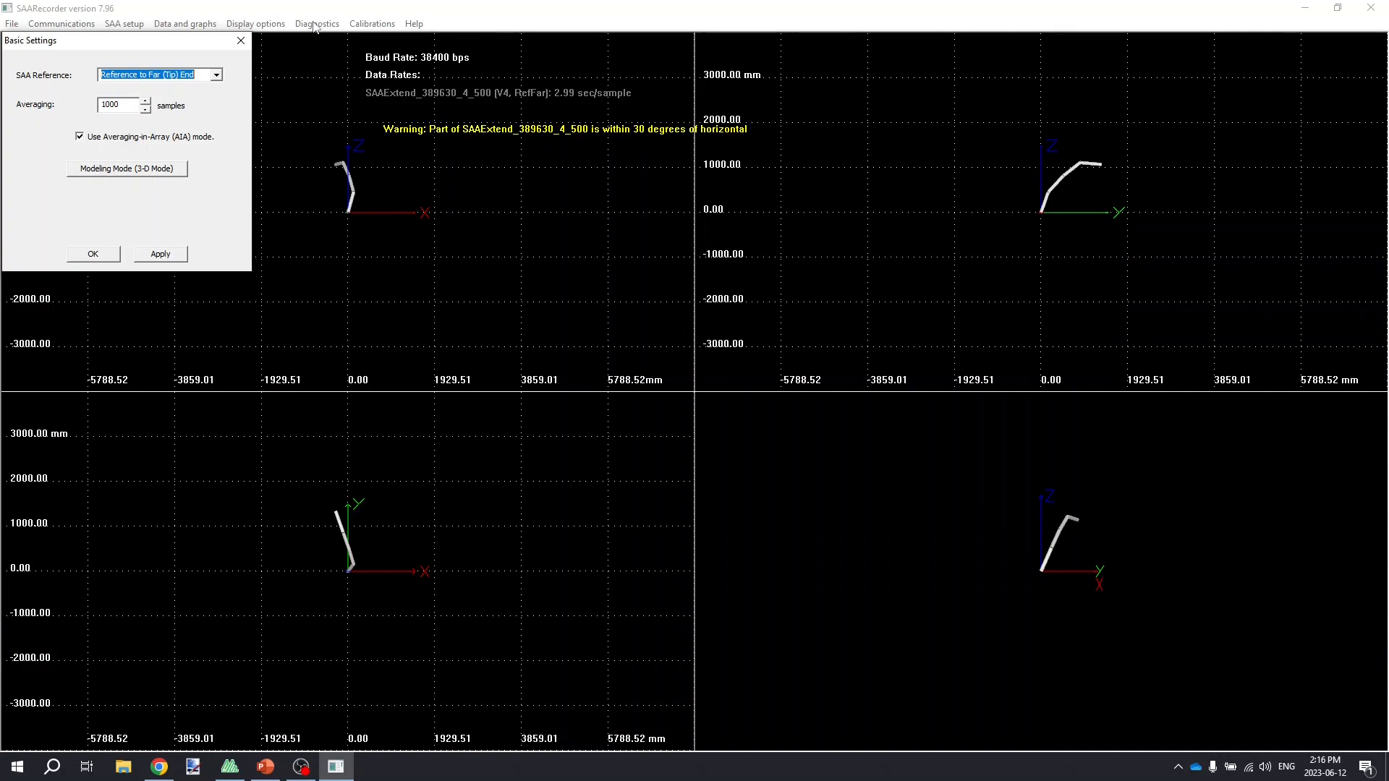
- Review the tilt plot in Diagnostics > SAAV Installation Verification, then close it
left_click(316, 23)
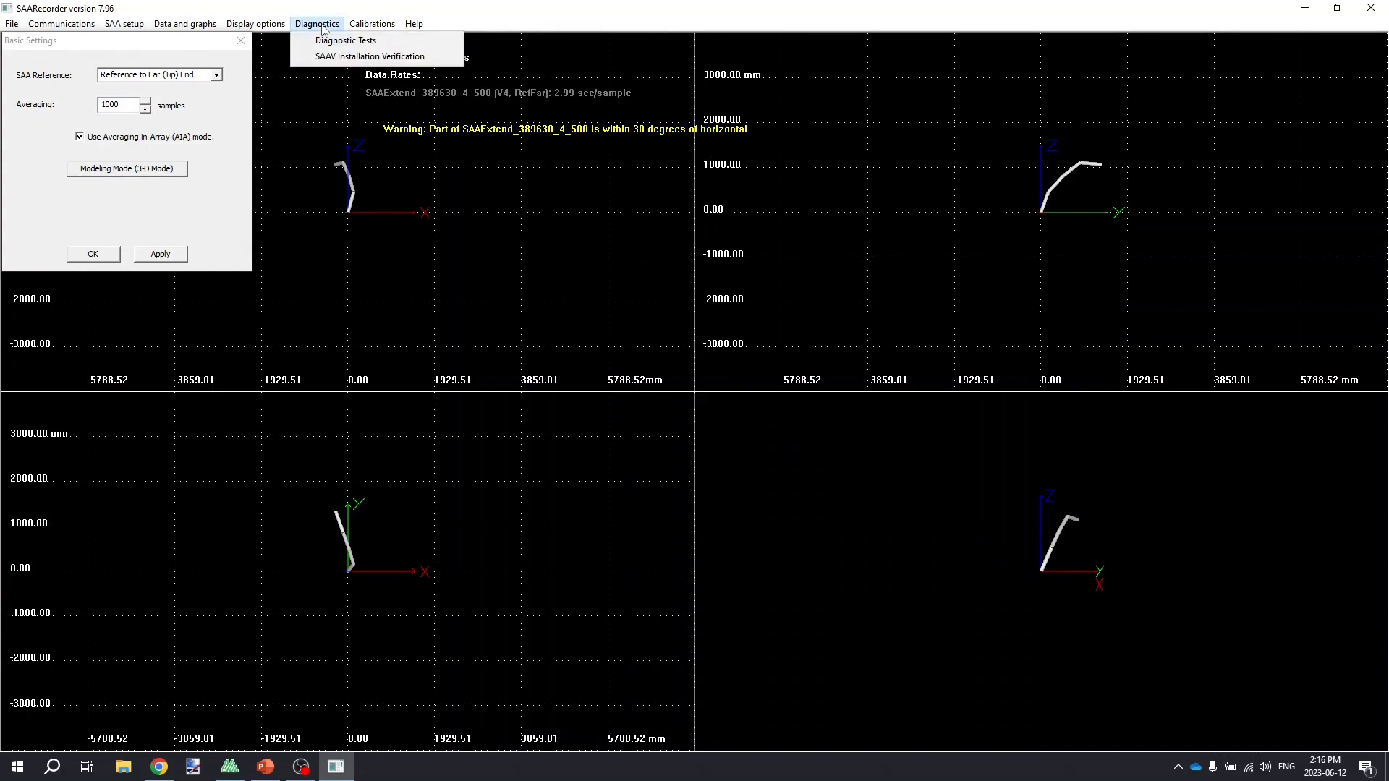
left_click(362, 56)
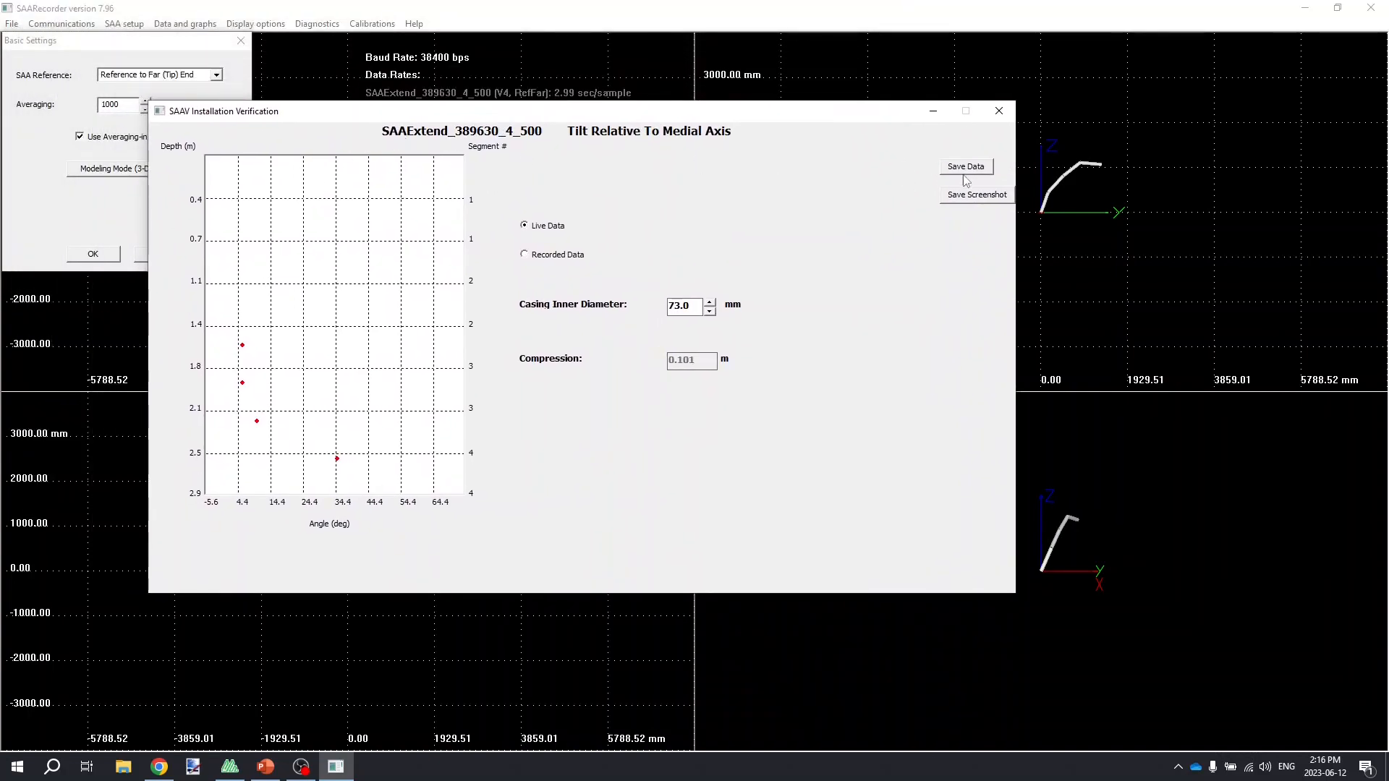
left_click(999, 110)
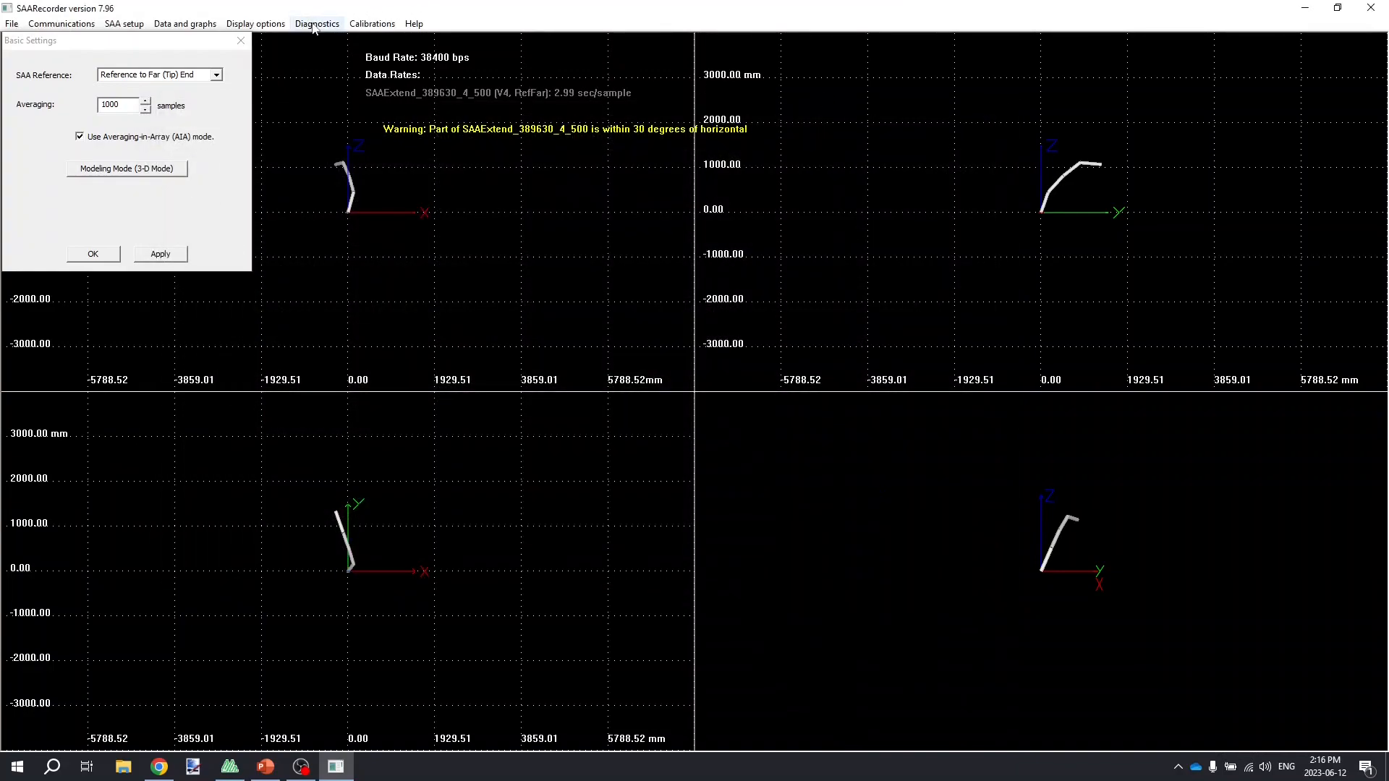
- Start the Complete Diagnostics Check from Diagnostic Tests, accepting 5 voltage/current and 10 data check samples
left_click(316, 23)
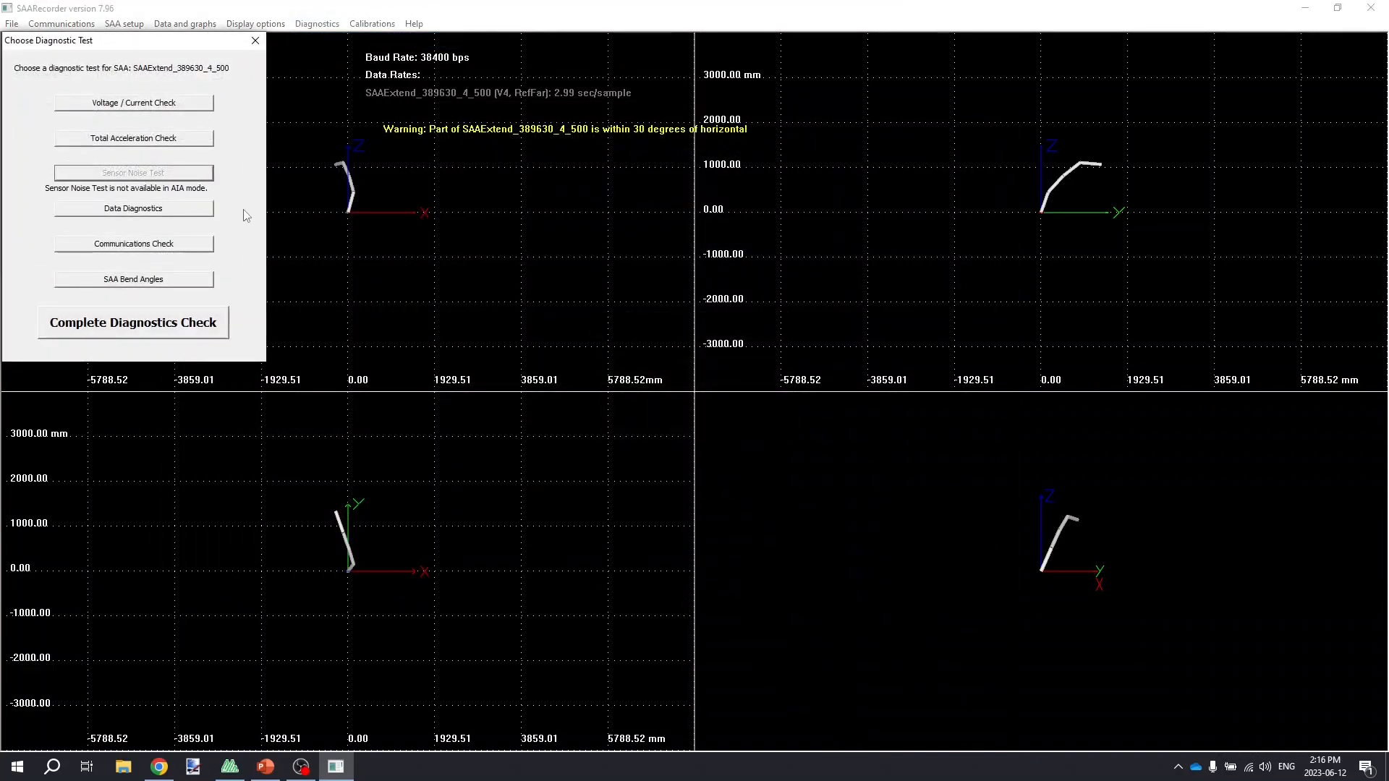
mouse_move(213, 322)
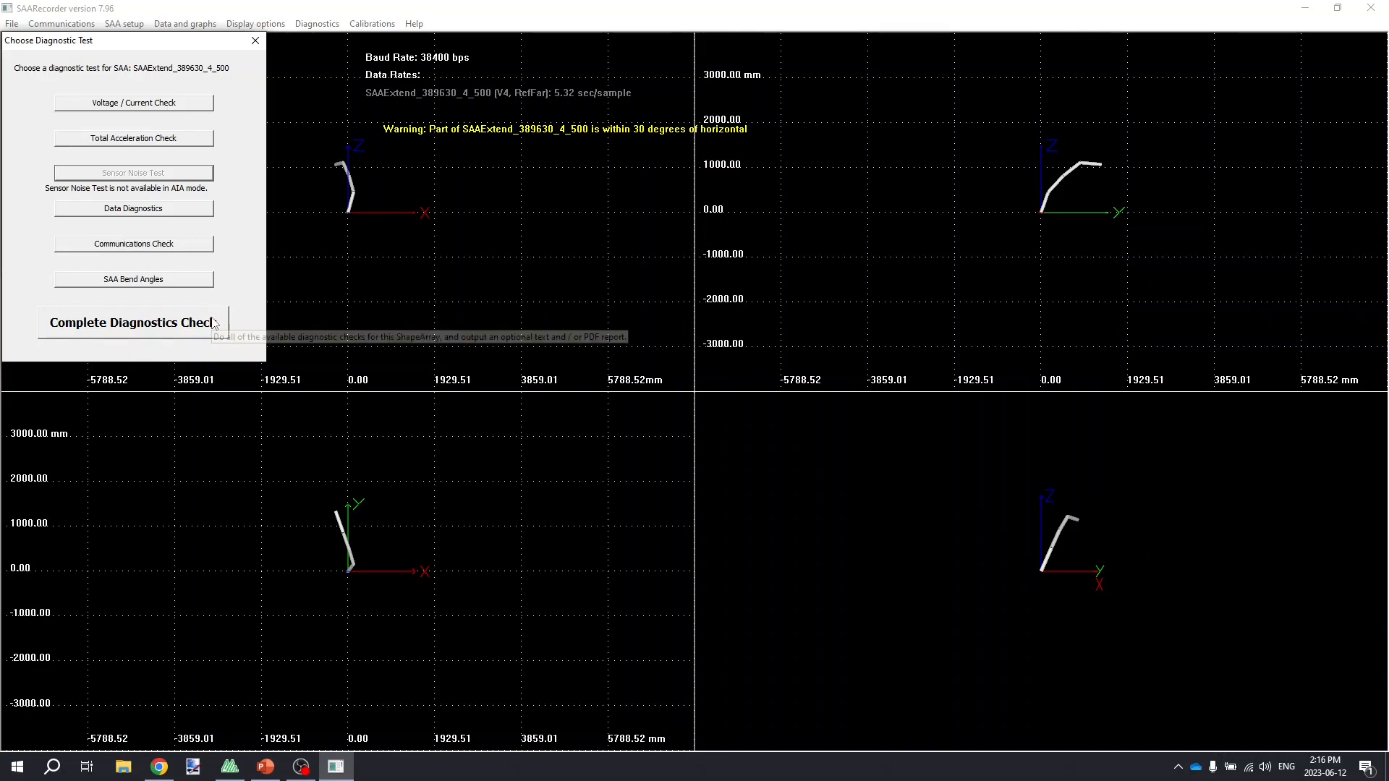
left_click(132, 321)
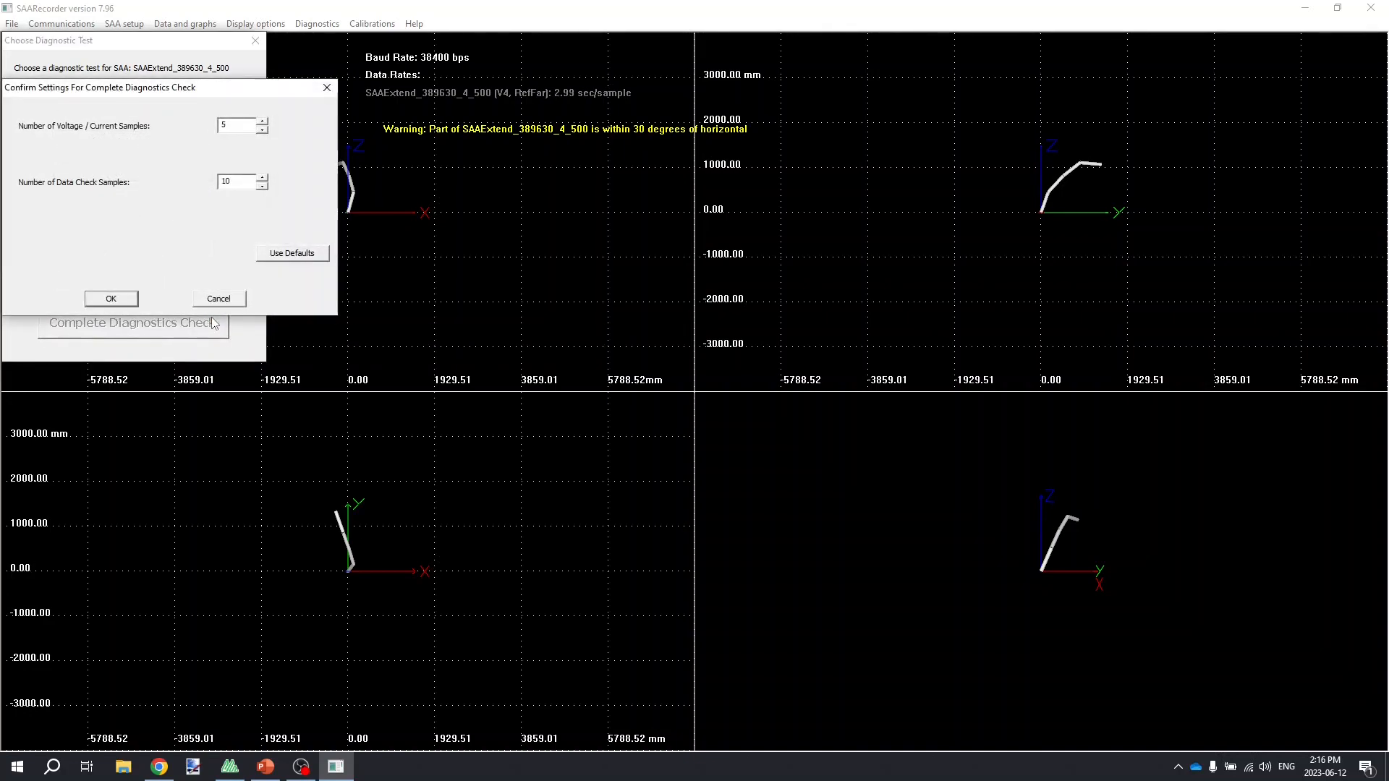
left_click(111, 298)
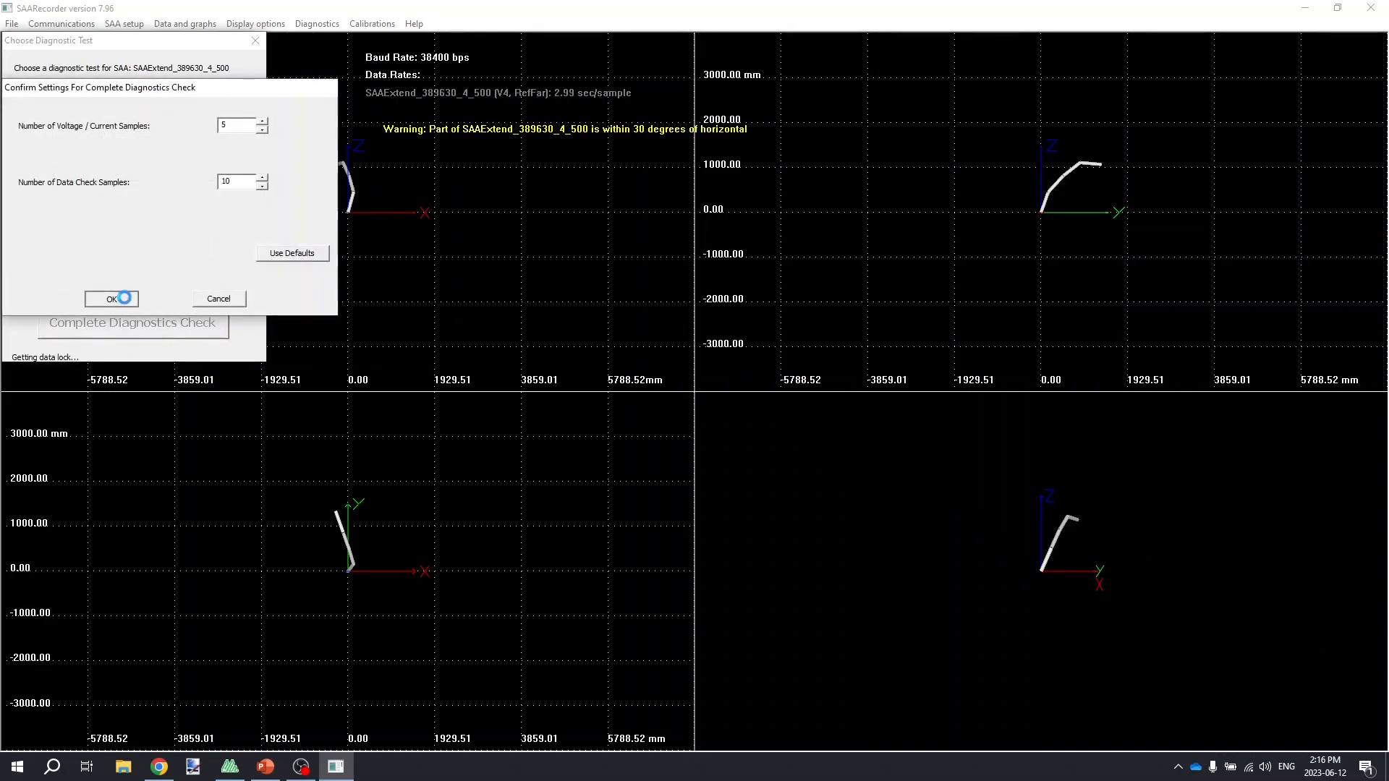
left_click(111, 298)
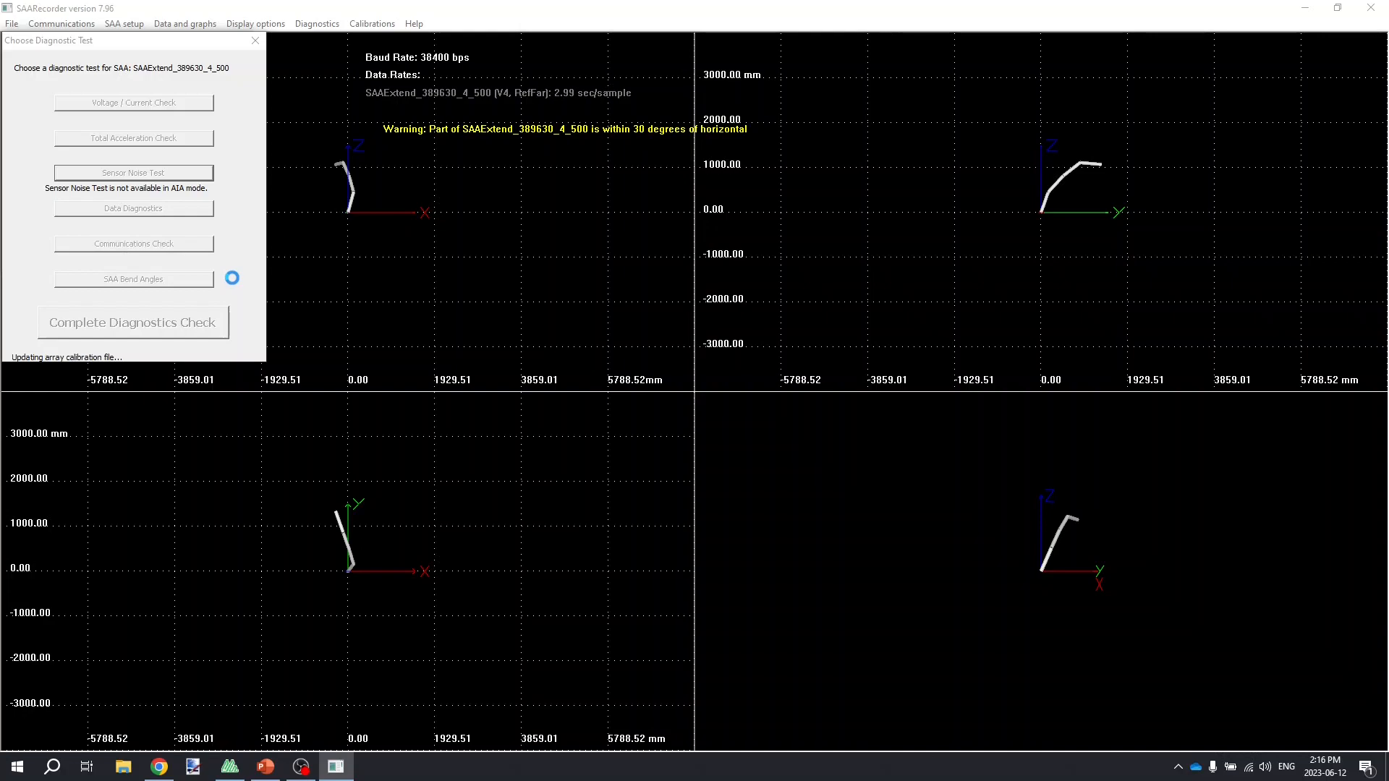
- Let the diagnostics run through the voltage, data, acceleration and communications tests until all pass
left_click(131, 102)
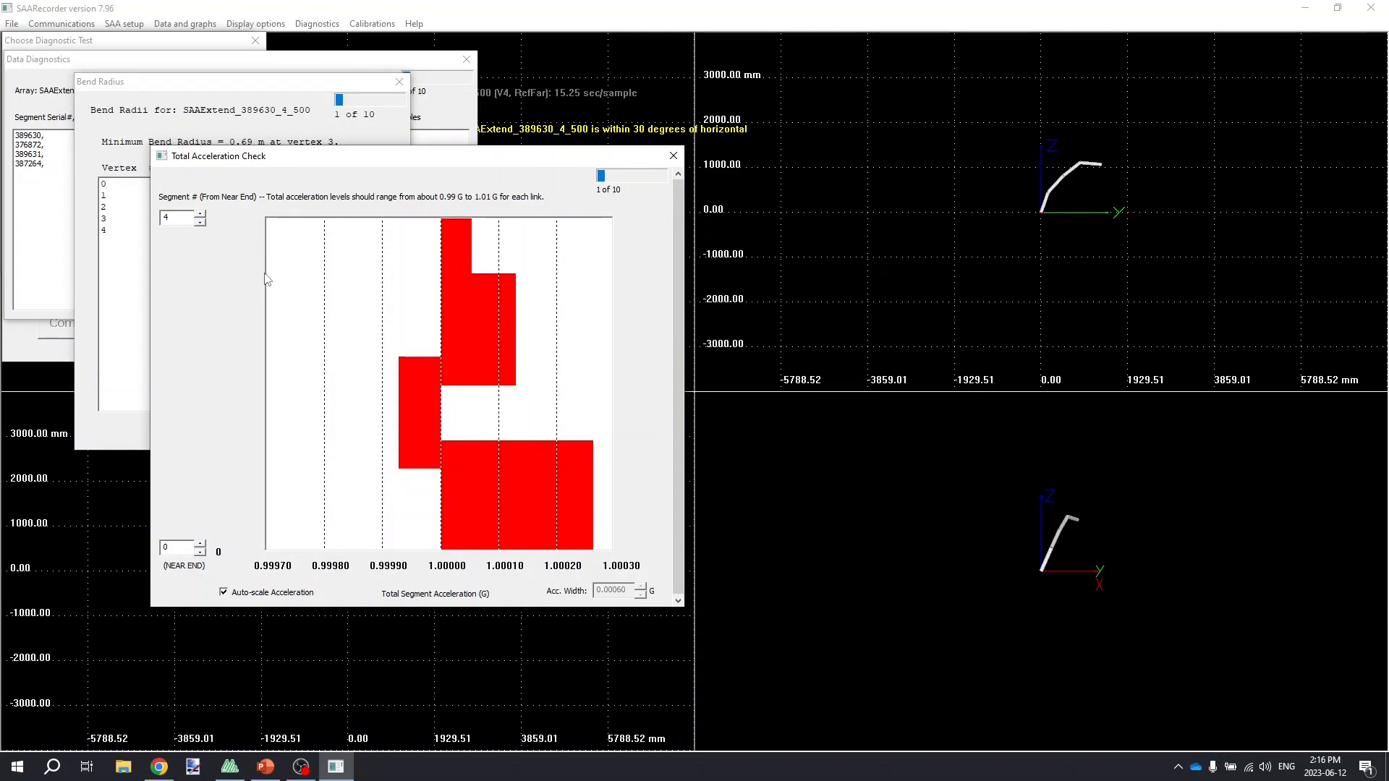
left_click(672, 155)
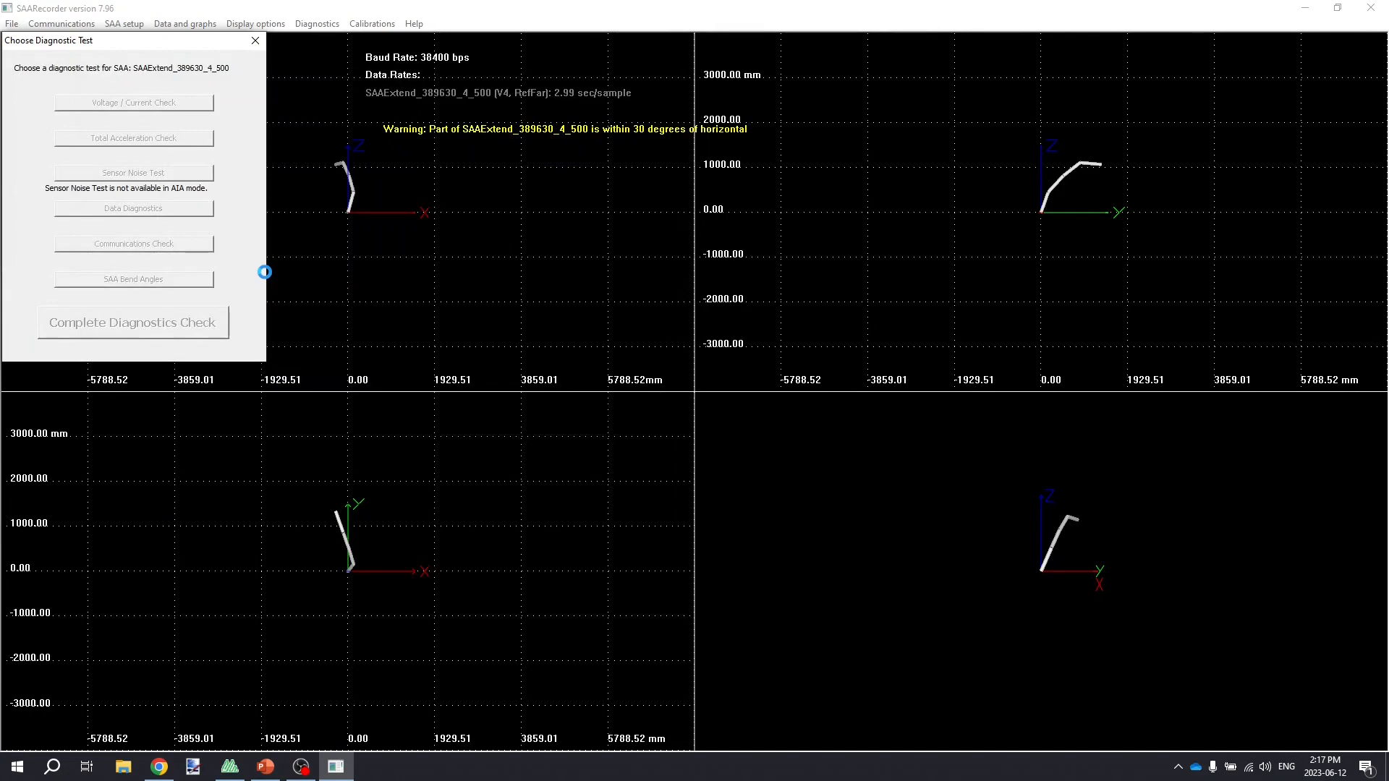
left_click(134, 244)
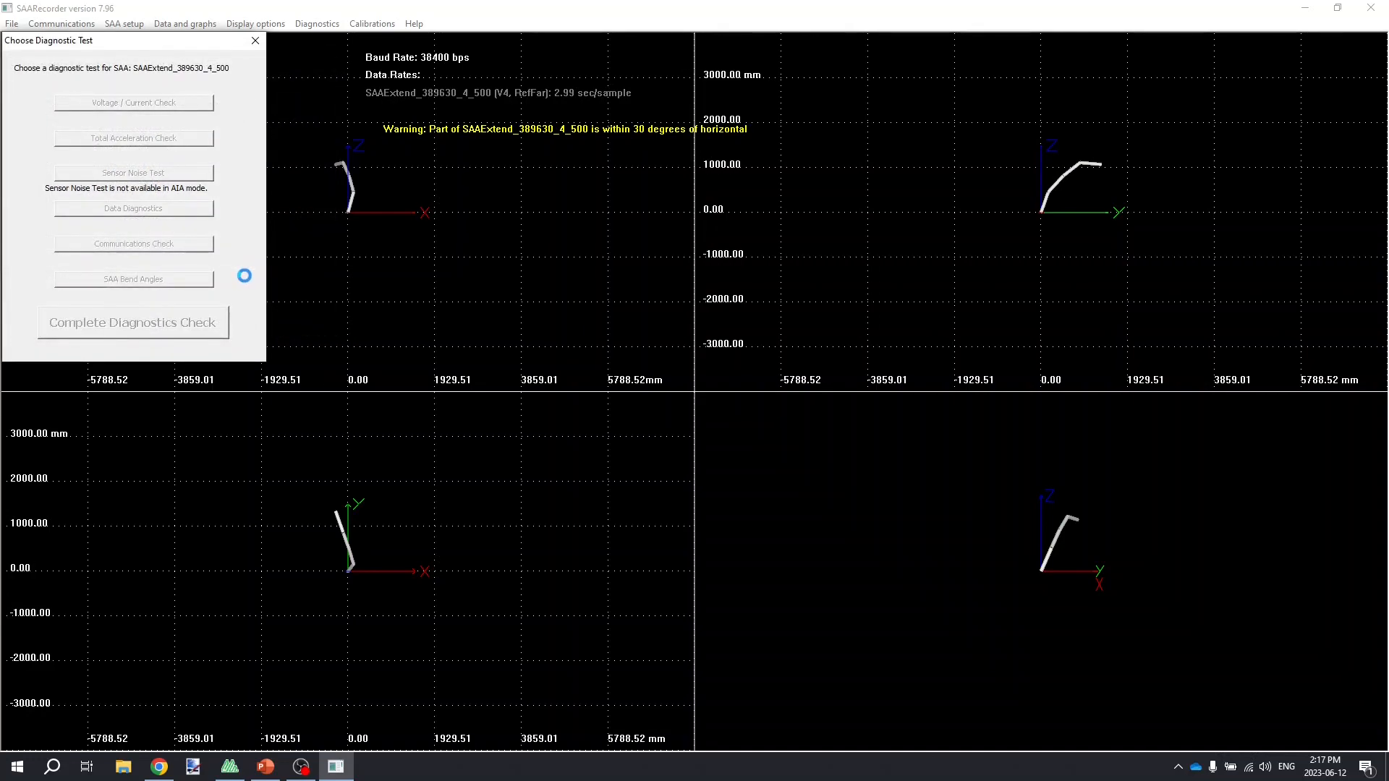
left_click(132, 321)
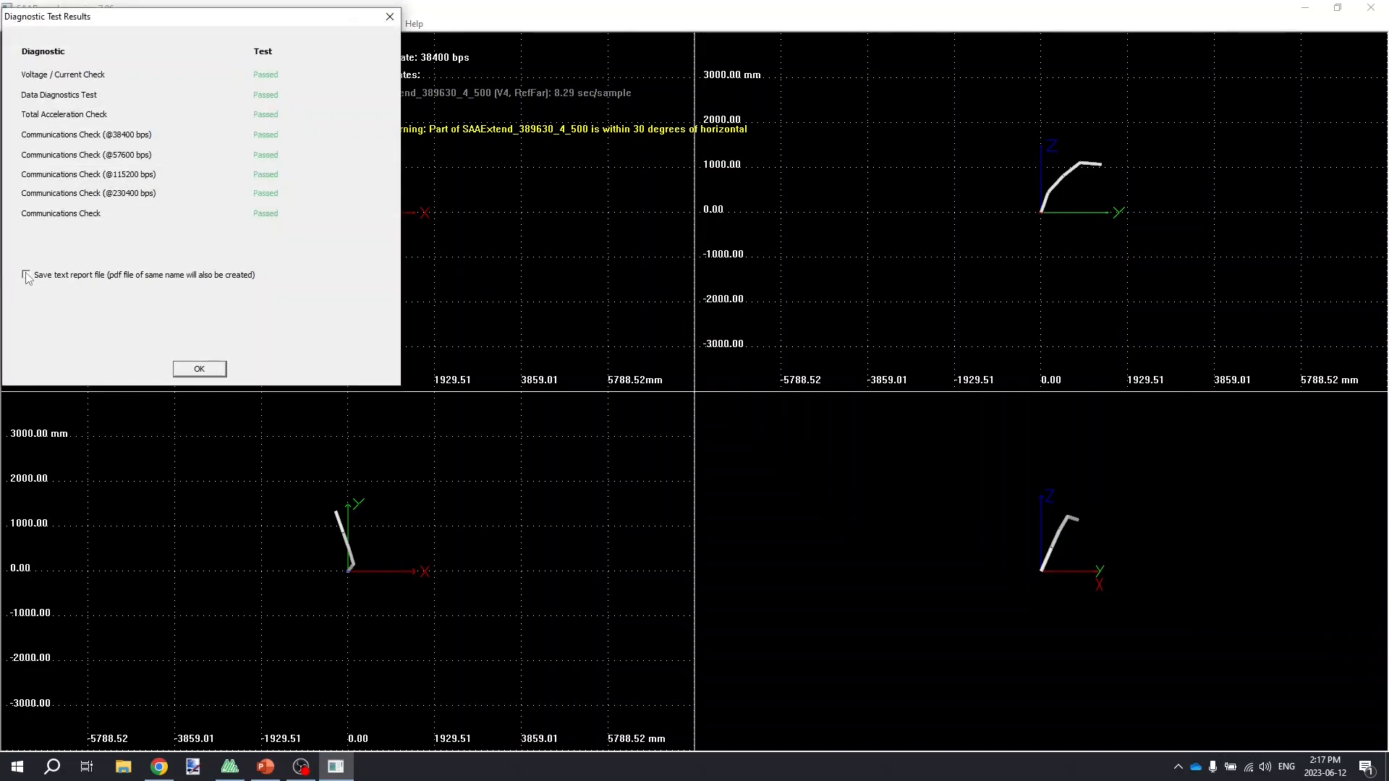
- Save the text and PDF diagnostics reports into the SAAV Extend folder and acknowledge the confirmation
left_click(26, 275)
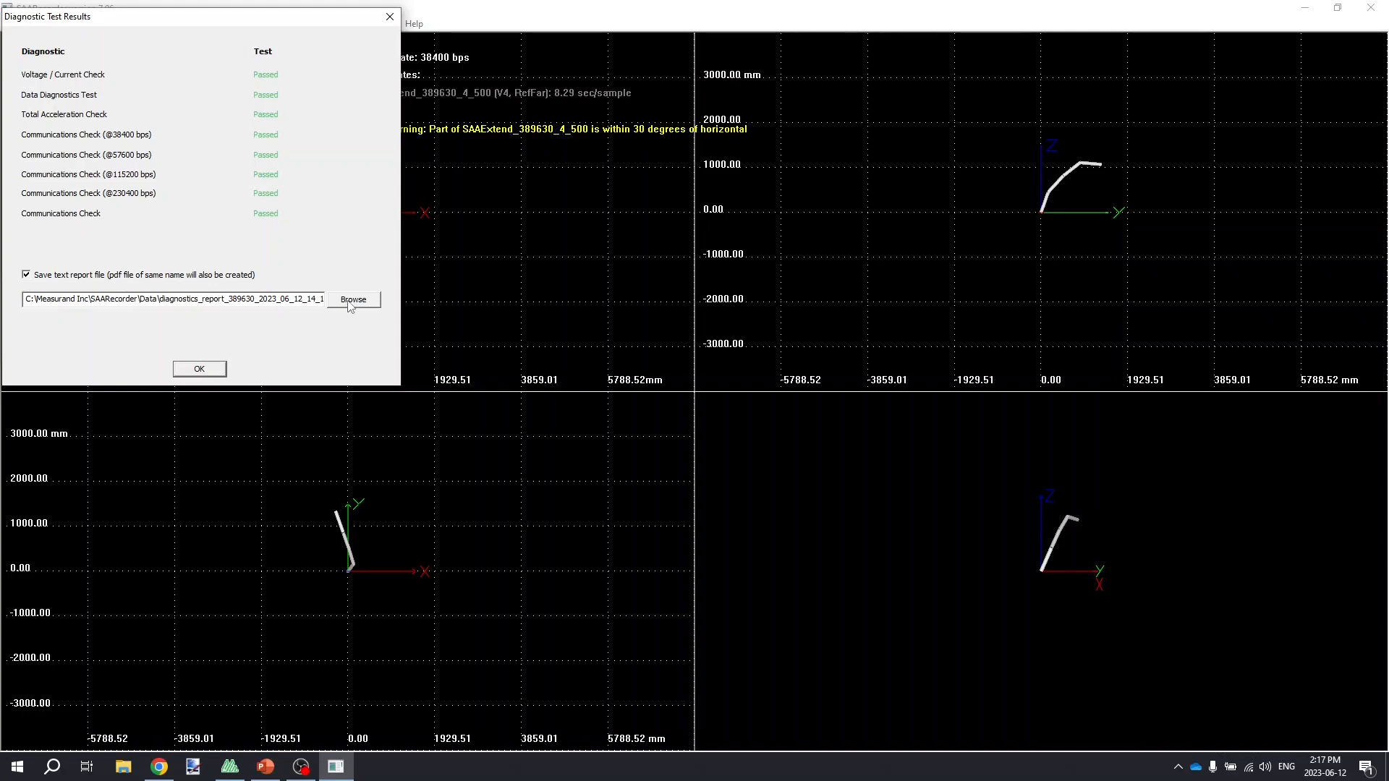
left_click(352, 299)
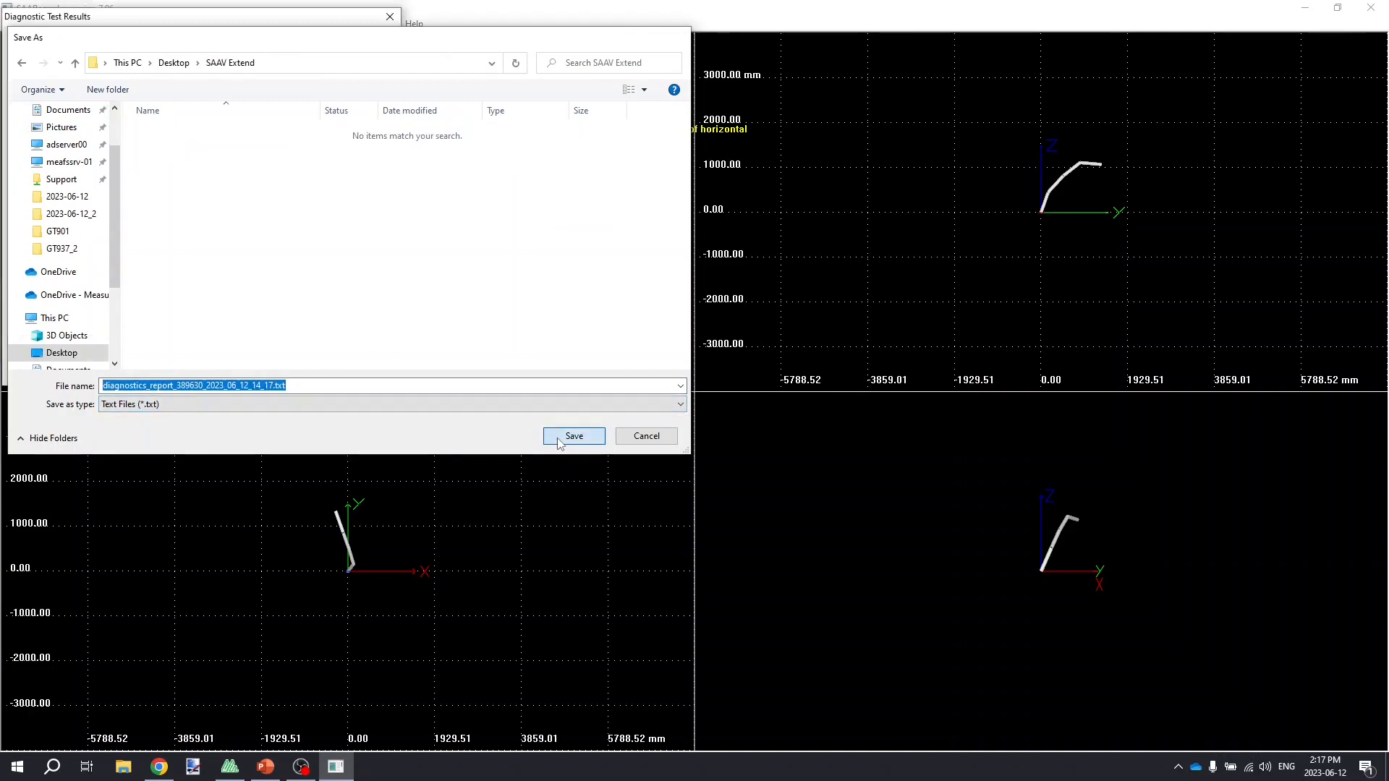
left_click(573, 435)
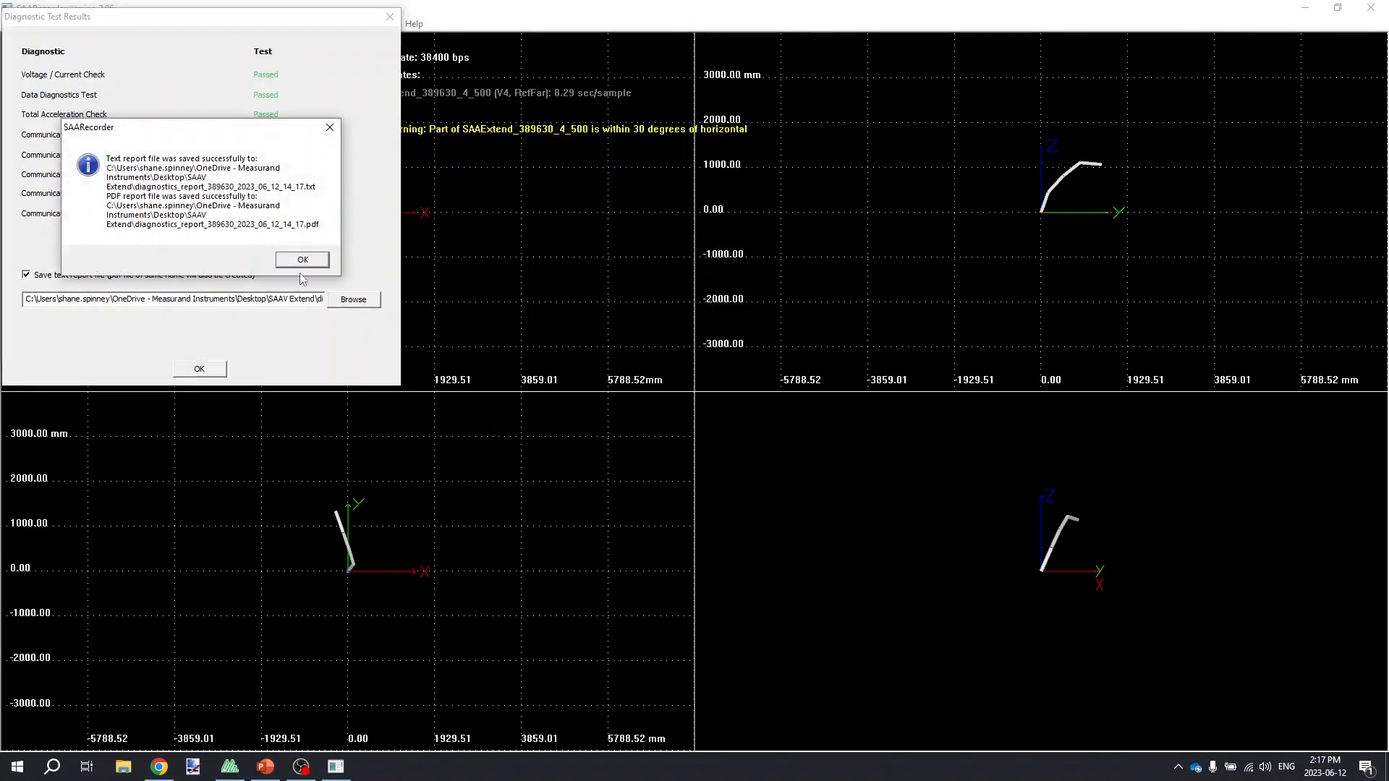
left_click(301, 259)
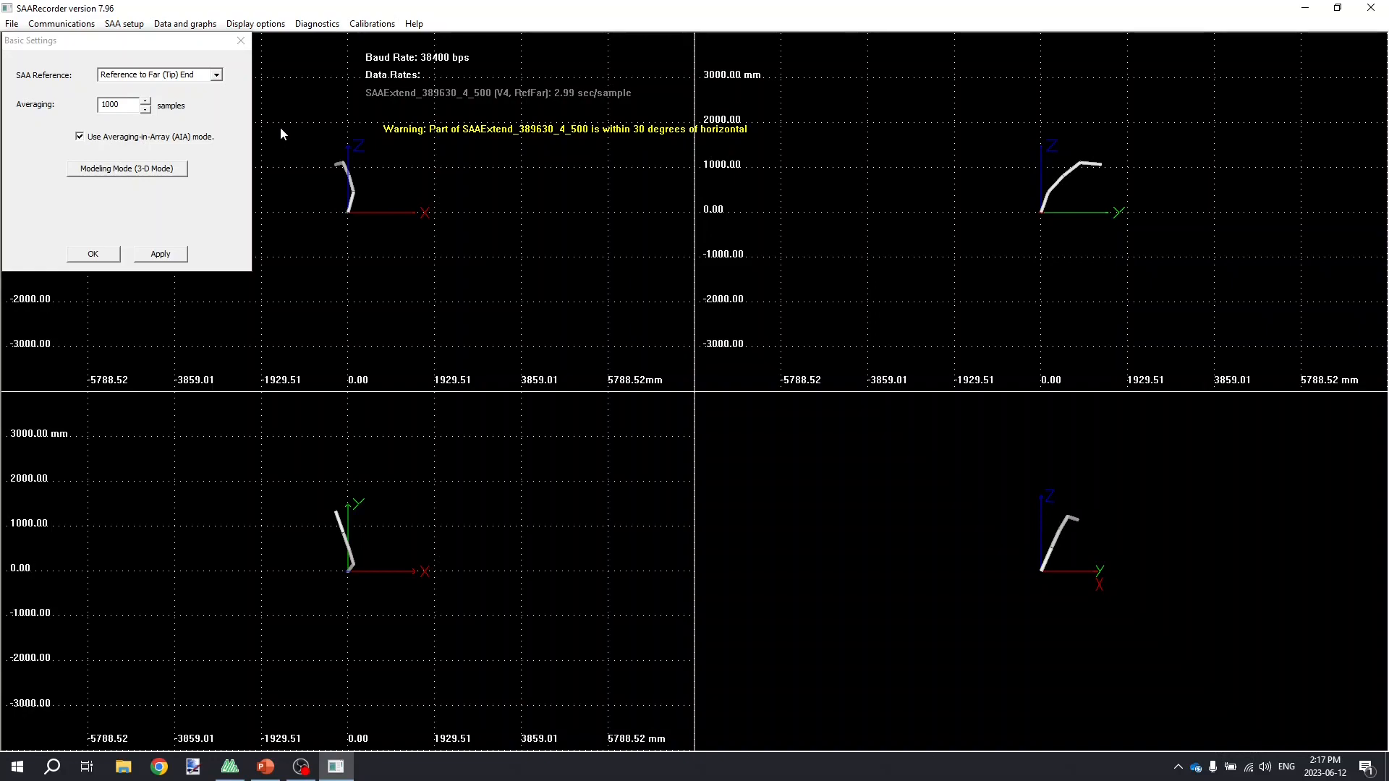
mouse_move(123, 24)
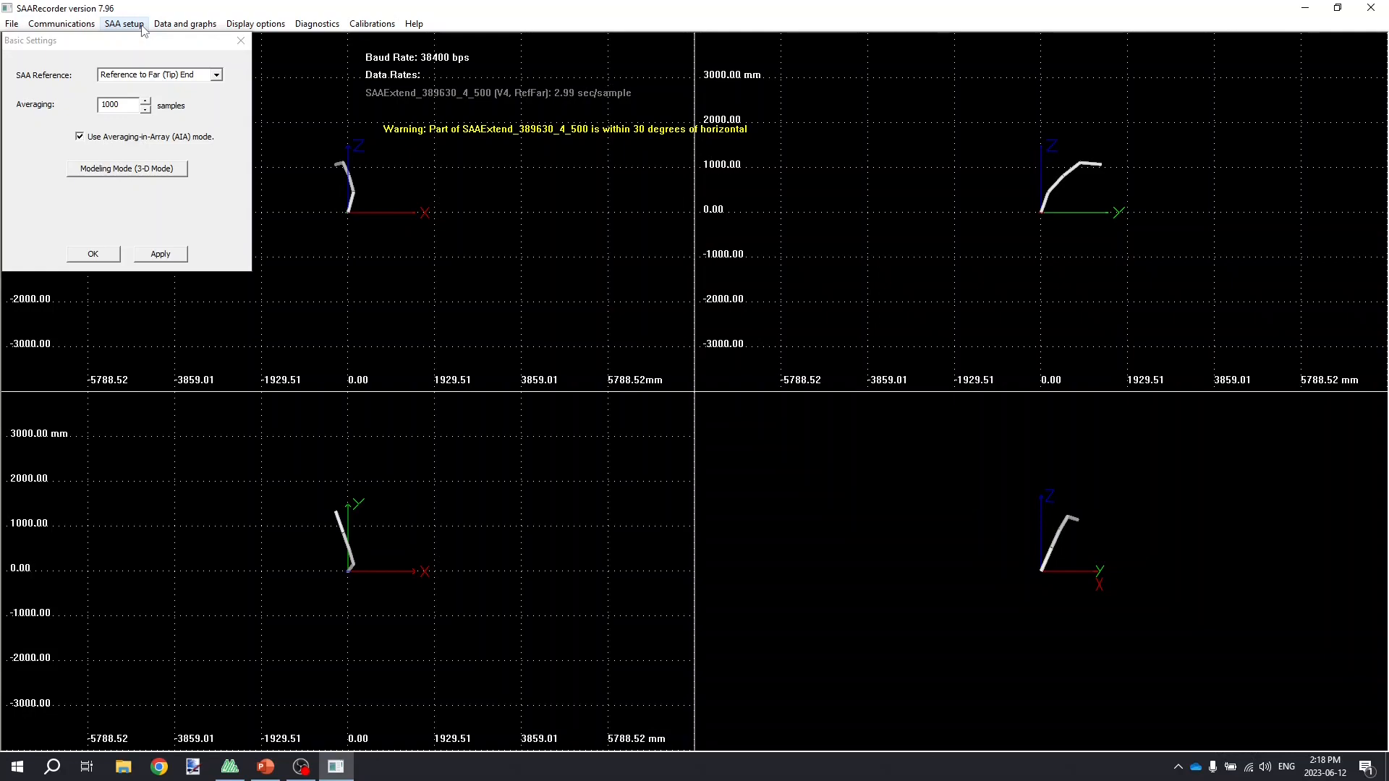
- Bring up SAA setup > Low Power Mode, showing array 389630 with low power disabled
left_click(123, 23)
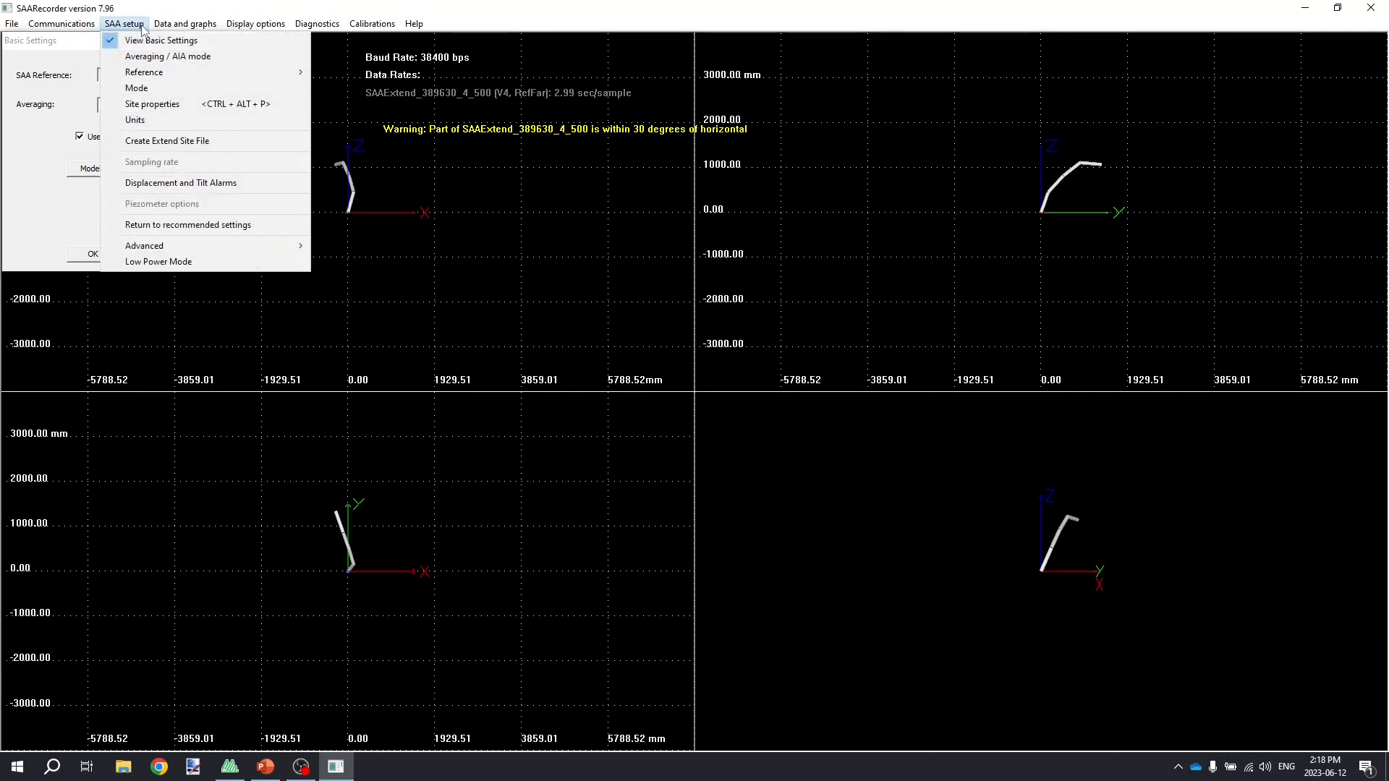
mouse_move(157, 262)
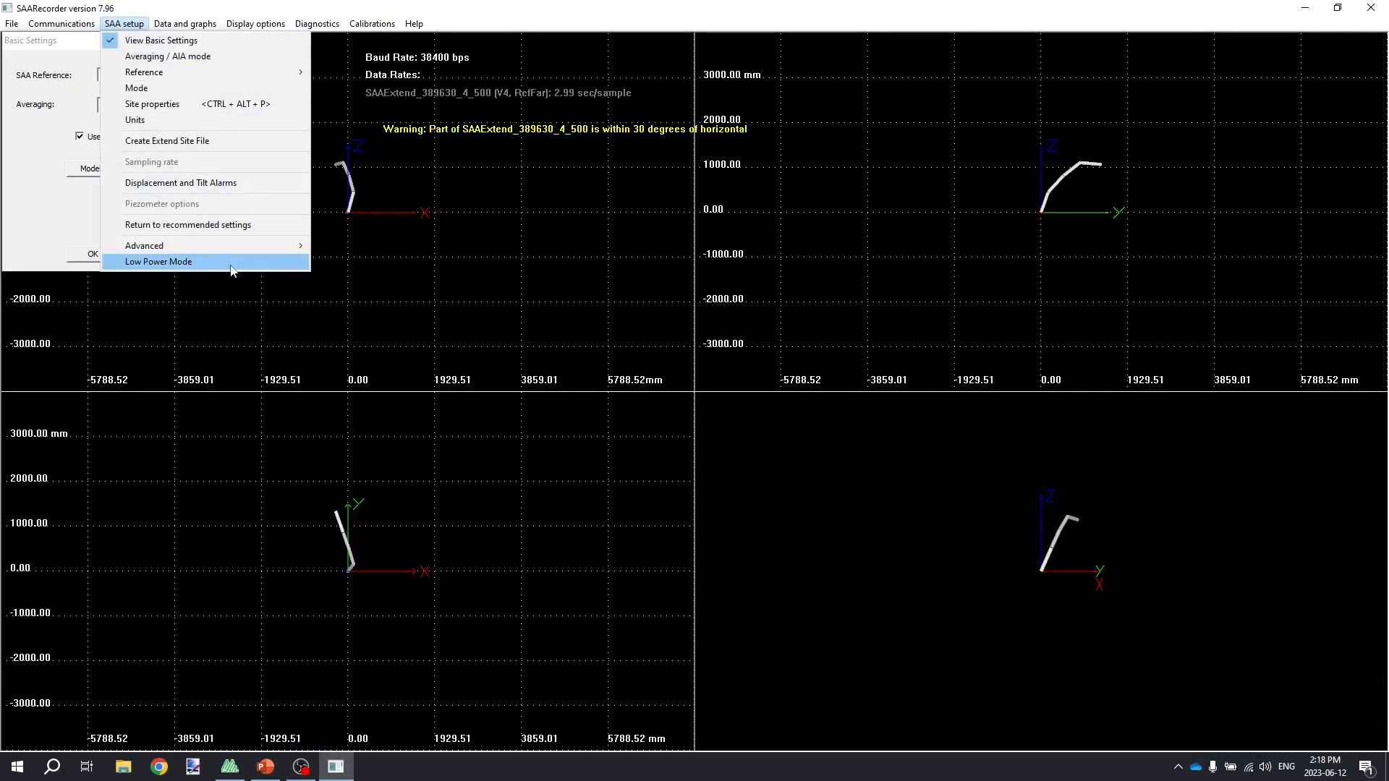
left_click(157, 261)
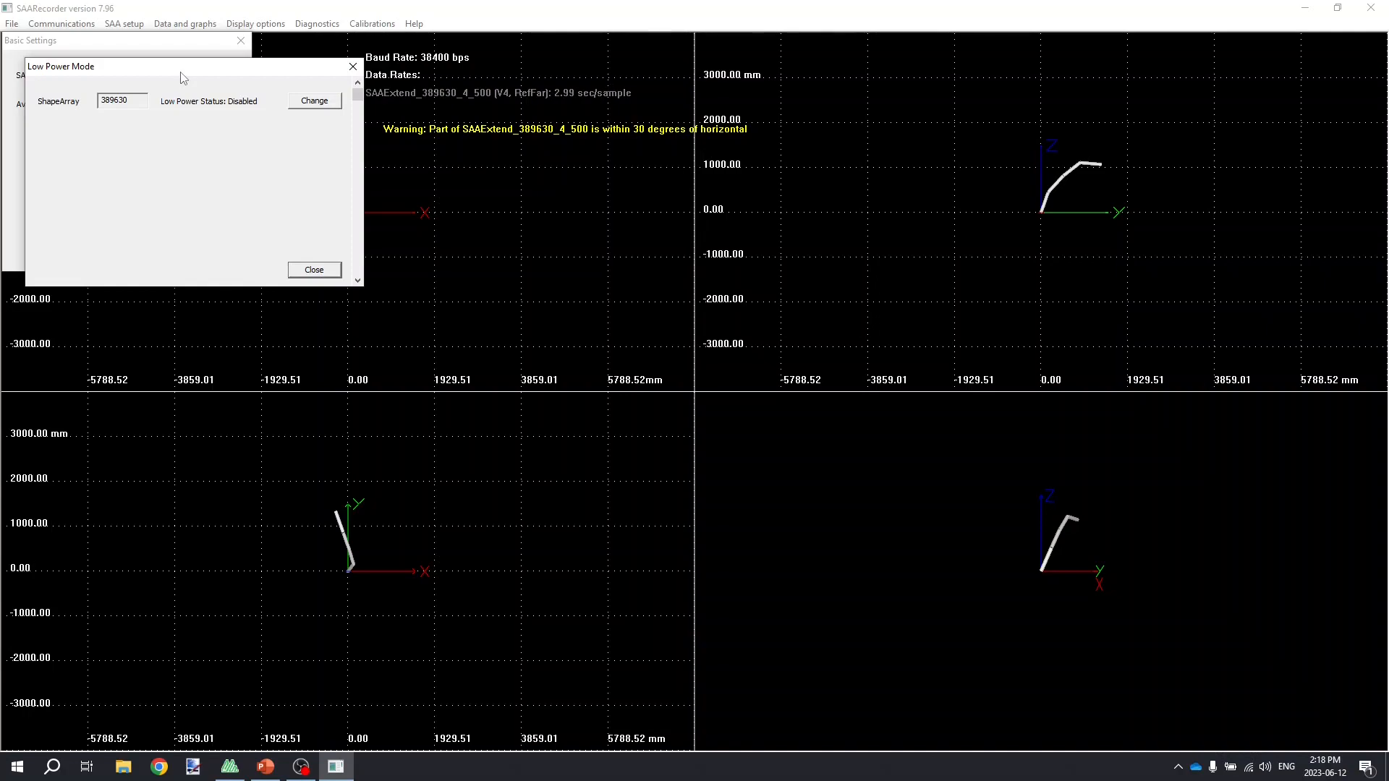
mouse_move(243, 119)
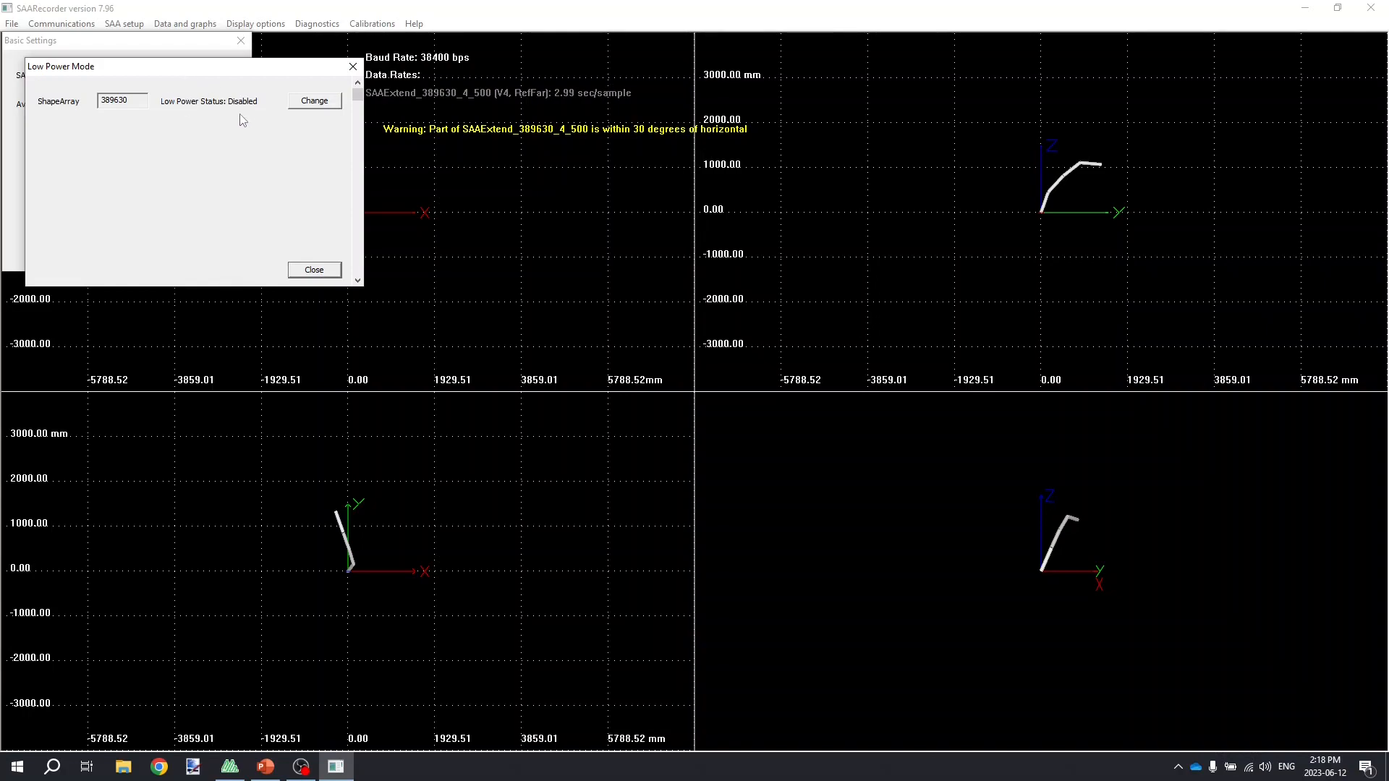
mouse_move(257, 172)
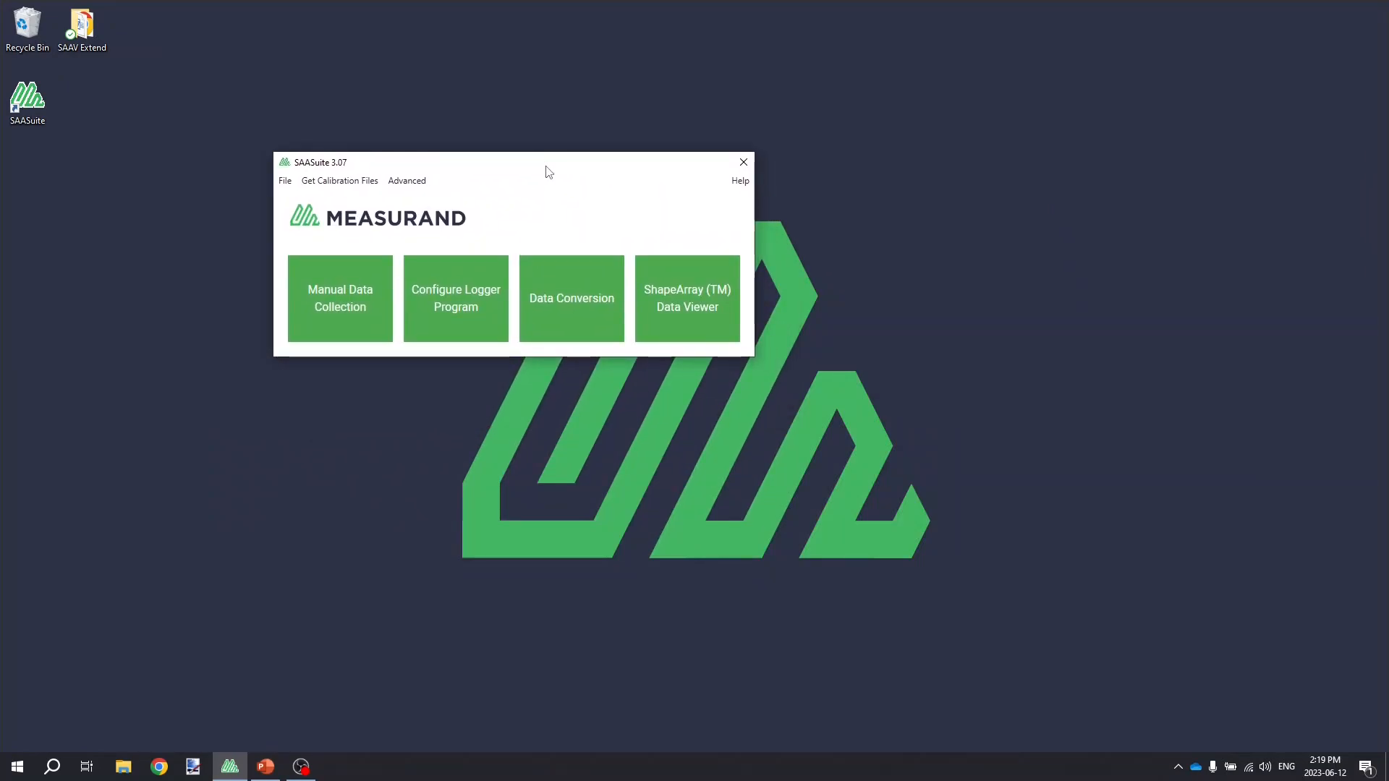
mouse_move(550, 185)
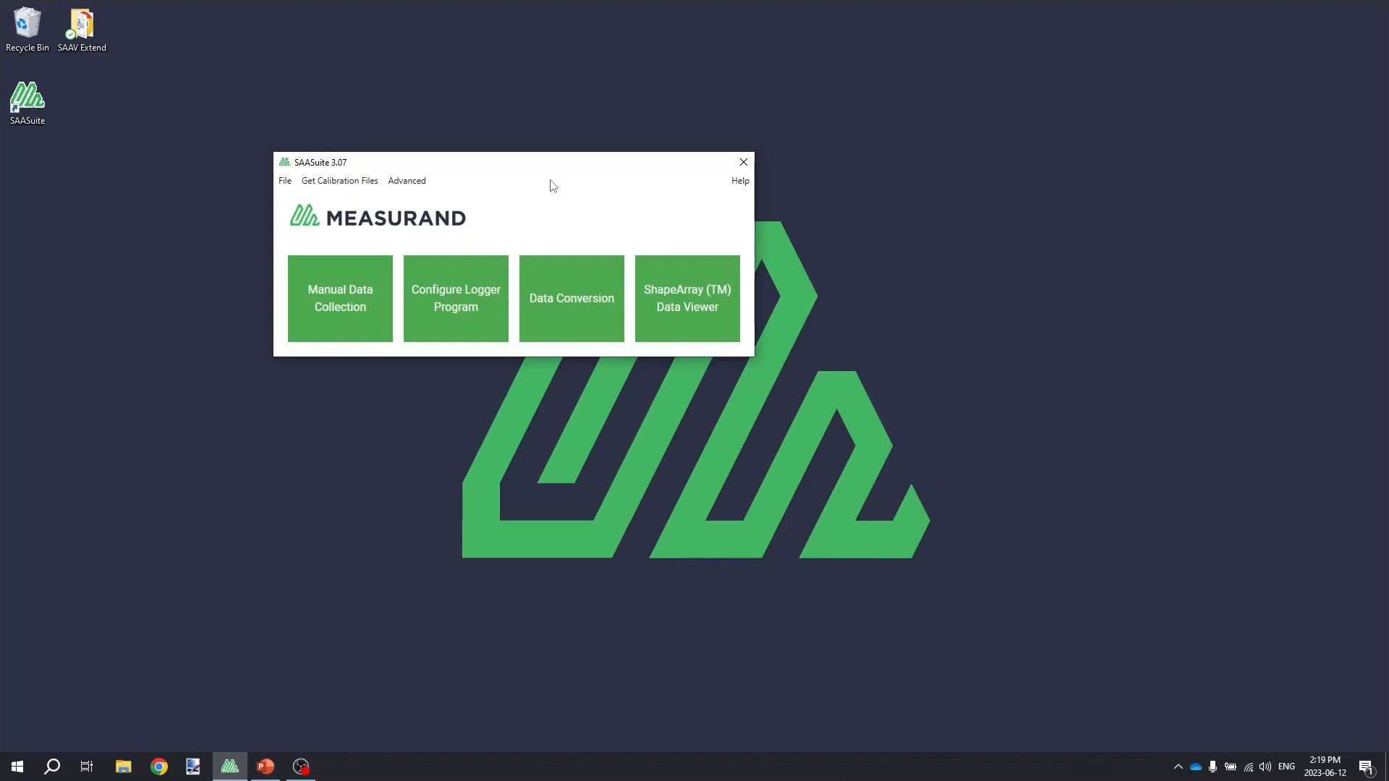
mouse_move(509, 221)
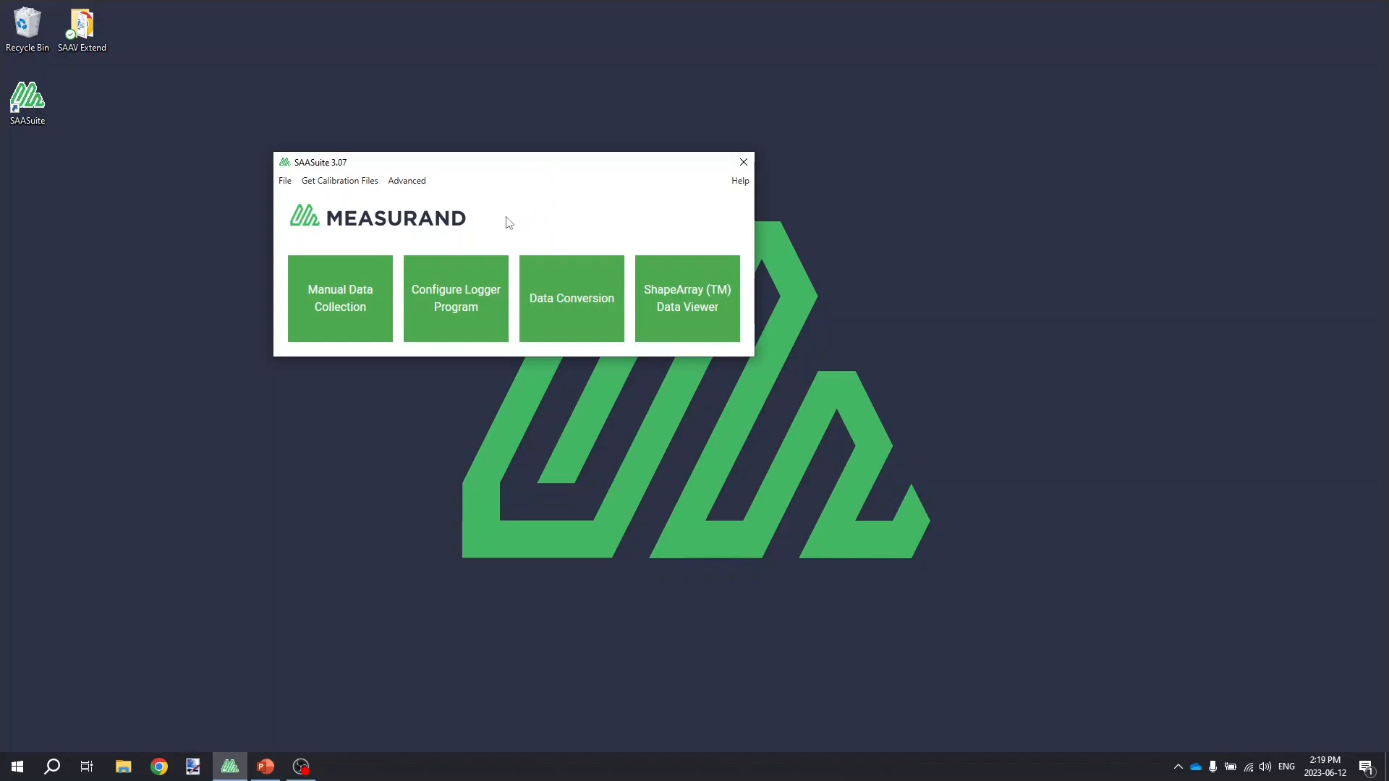
- Launch Configure Logger Program for a project titled 'test' with CR1000 logger type
left_click(455, 297)
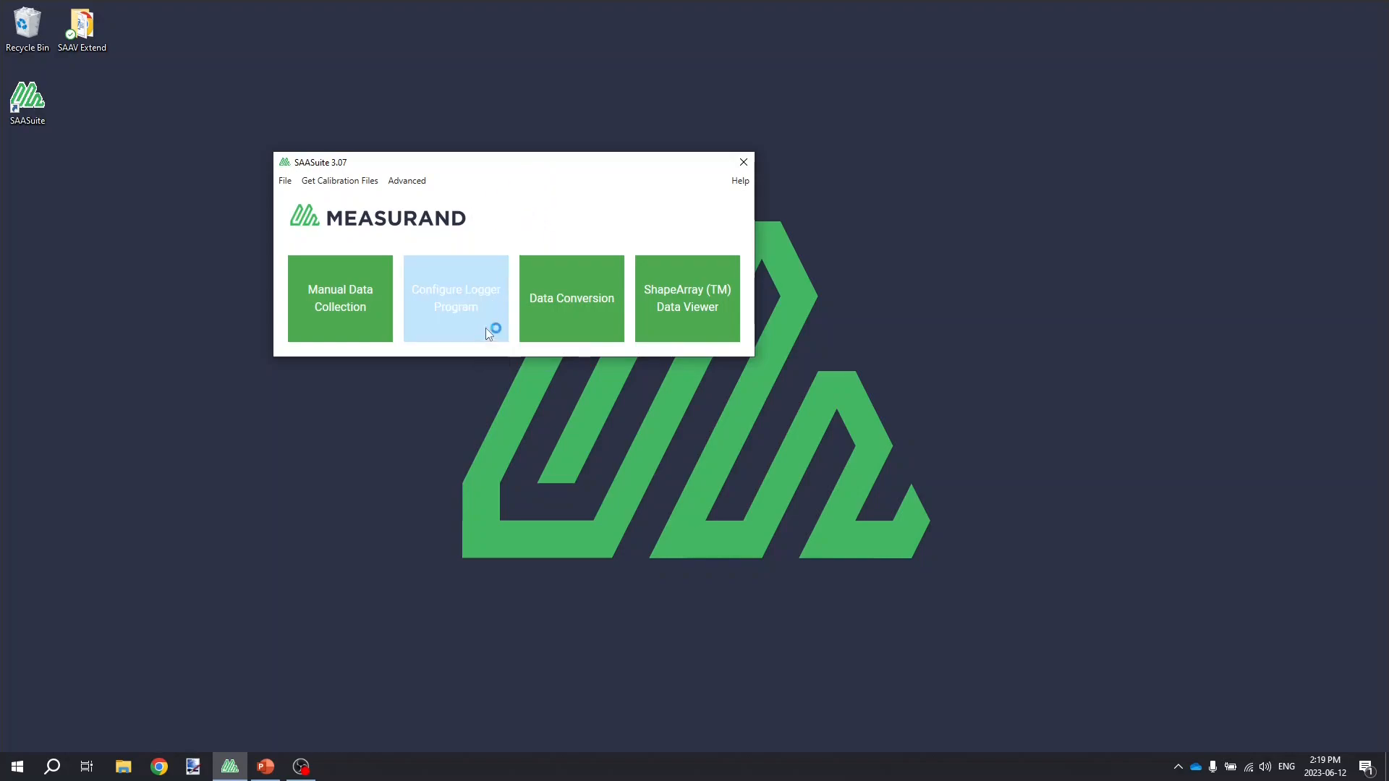
left_click(455, 298)
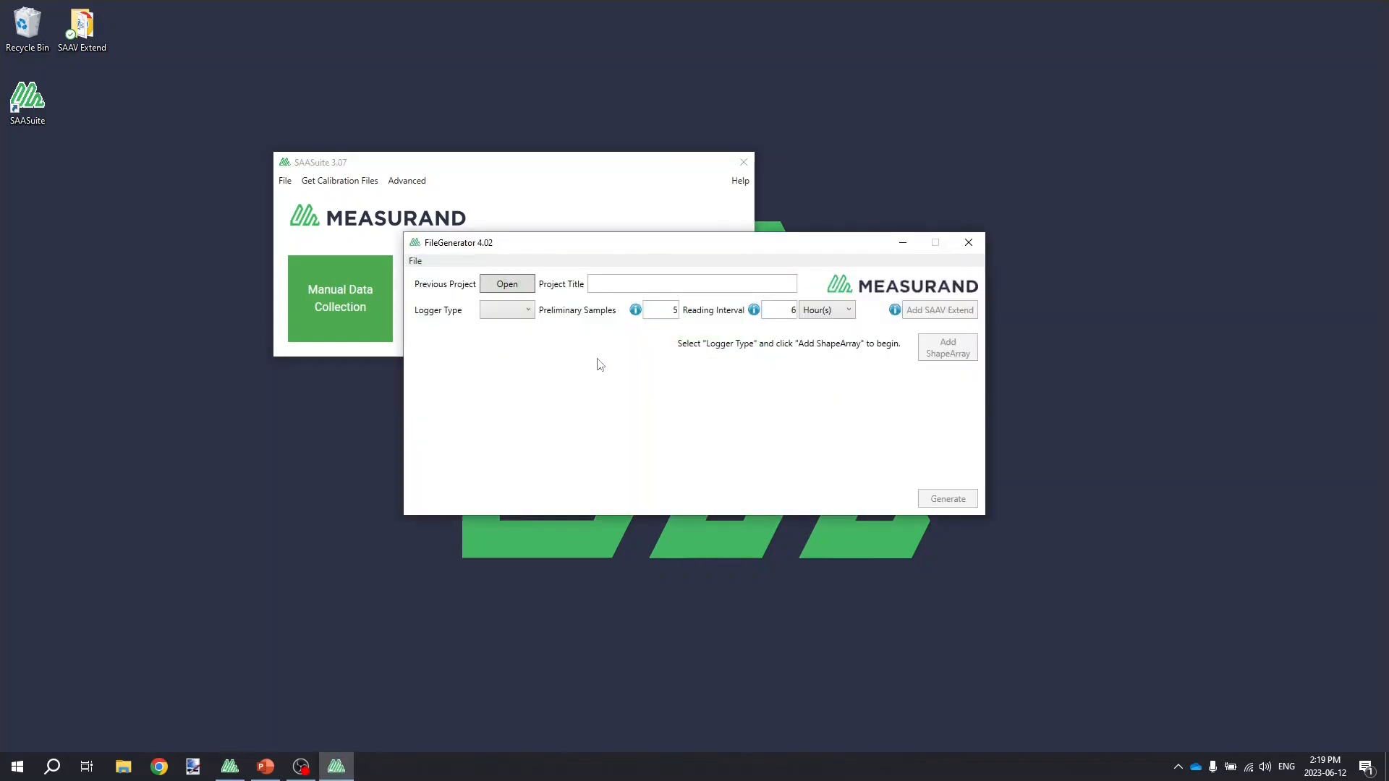
mouse_move(690, 392)
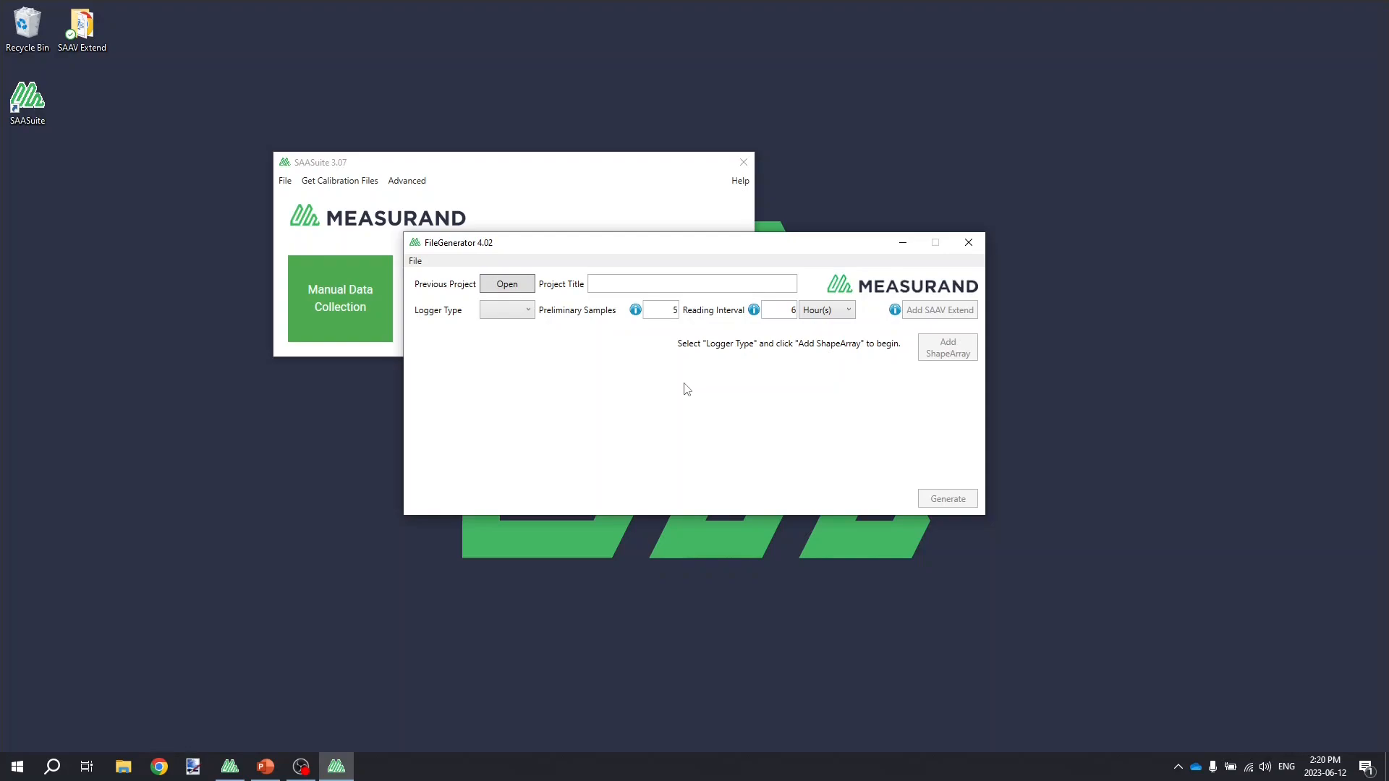
mouse_move(714, 320)
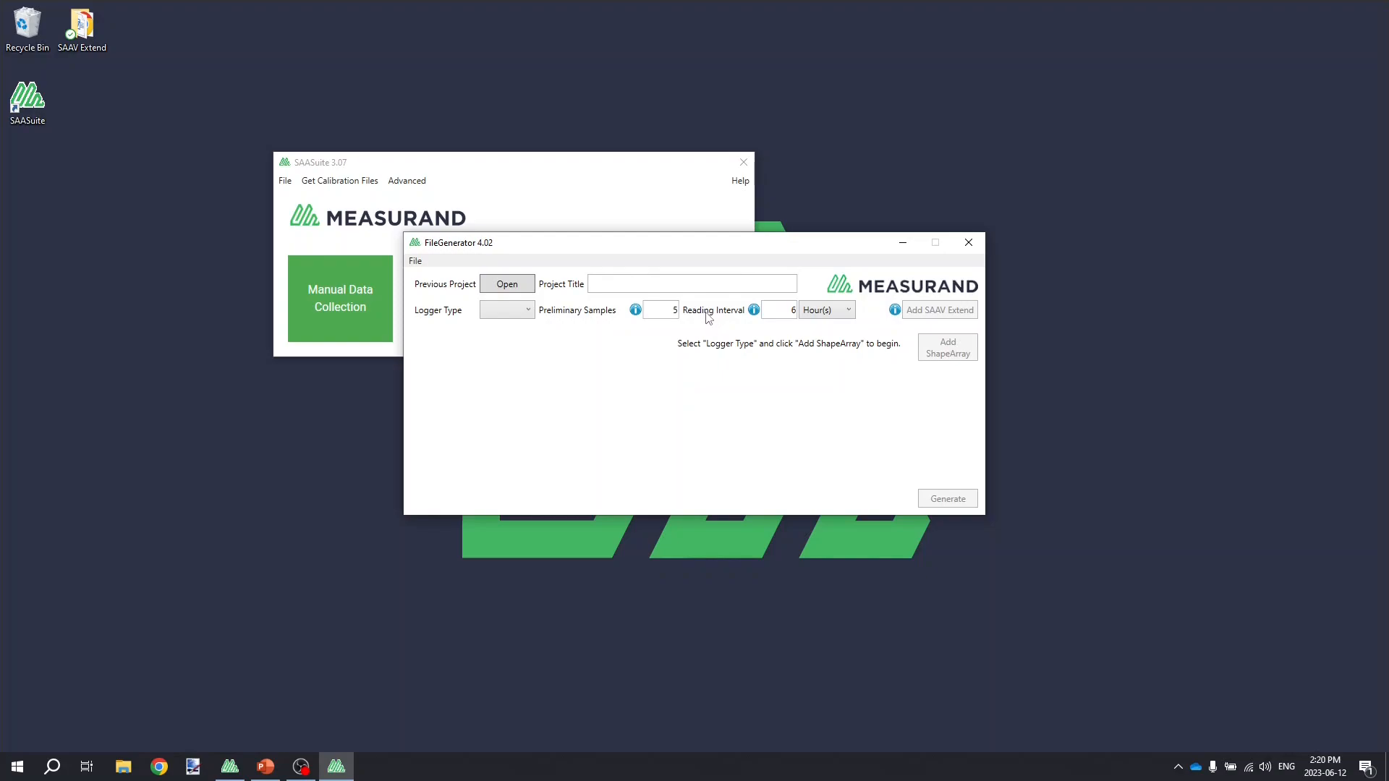
mouse_move(620, 358)
type("test")
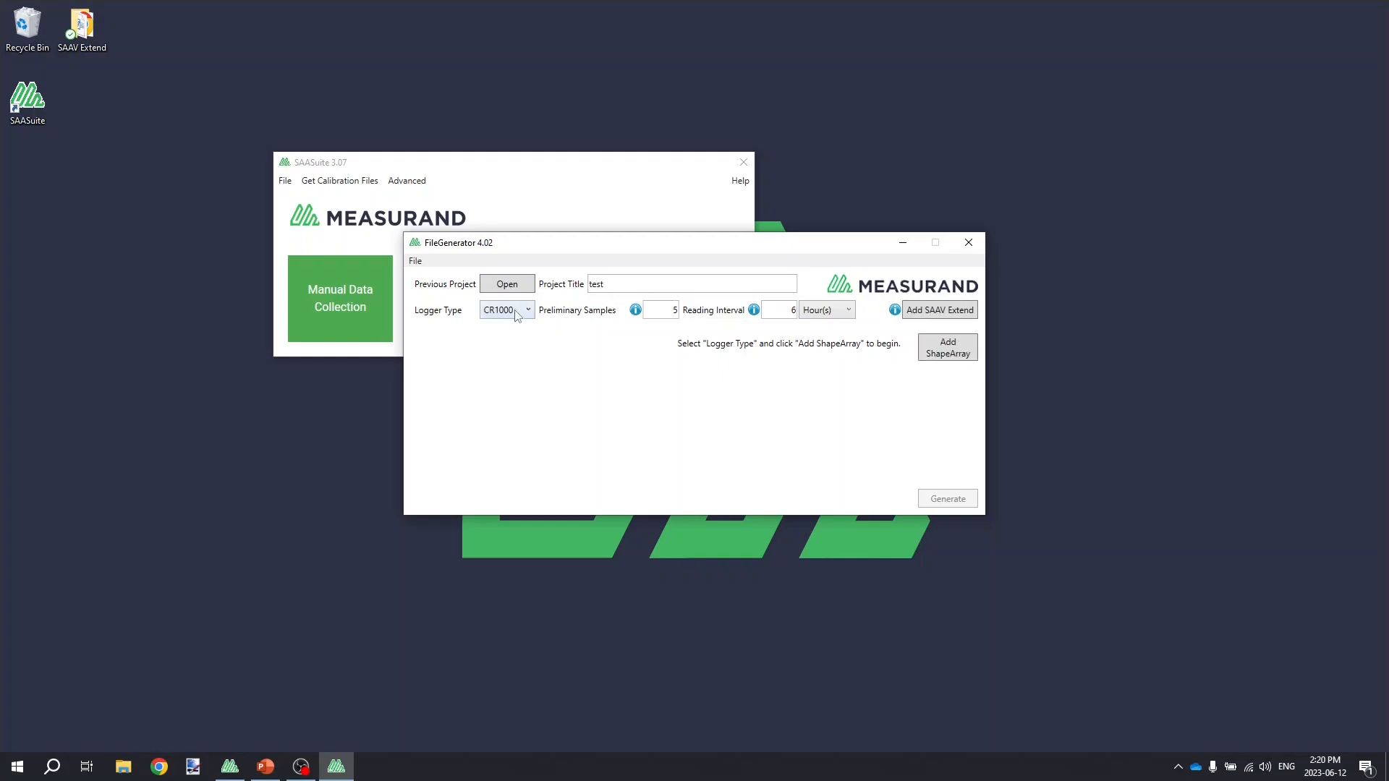
mouse_move(611, 333)
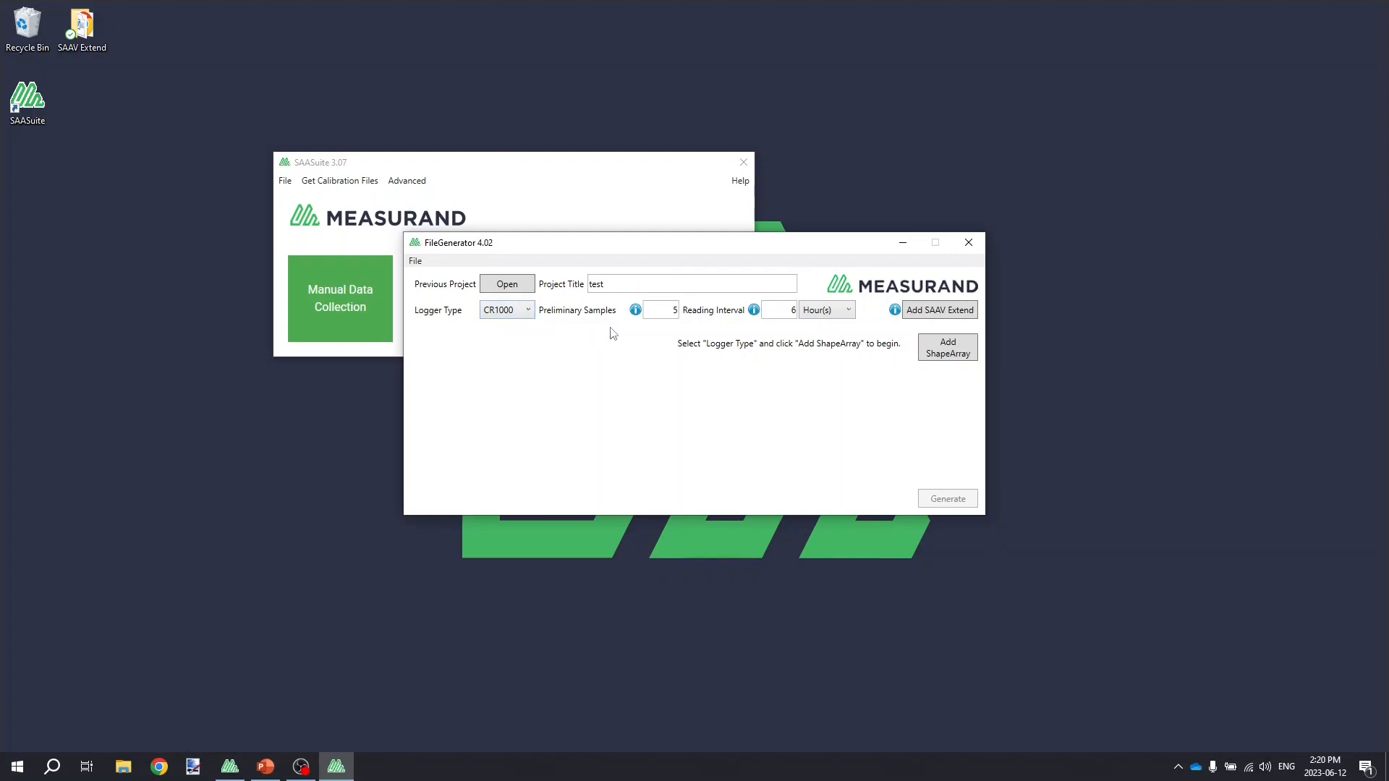
mouse_move(683, 316)
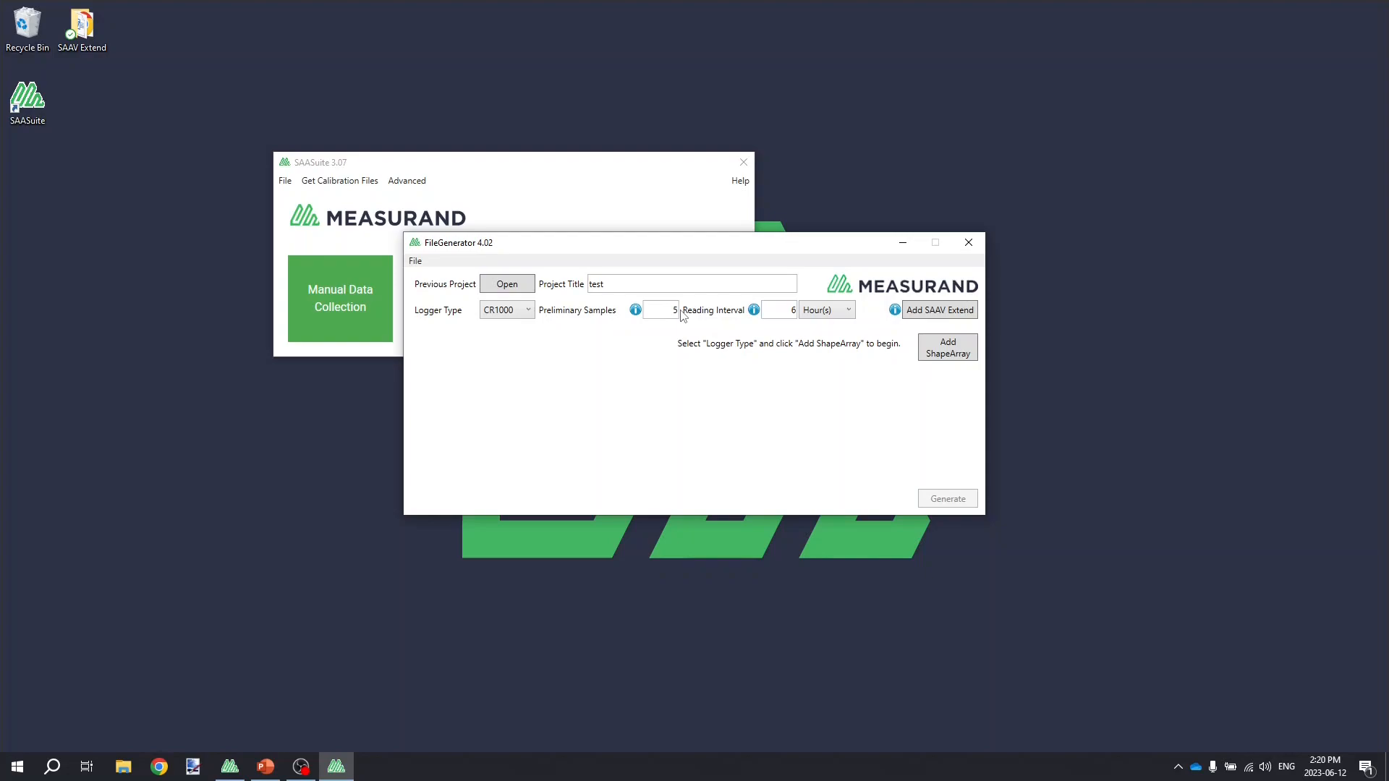
mouse_move(685, 321)
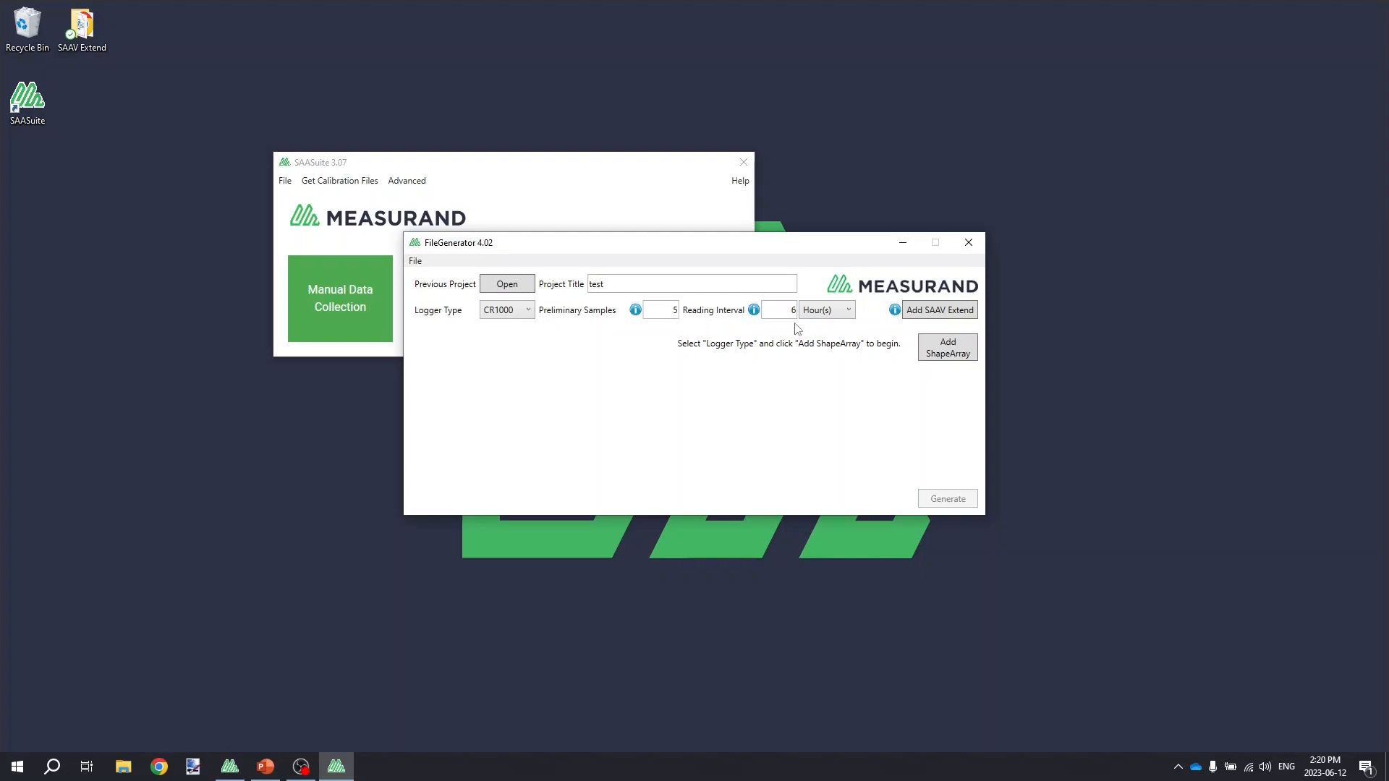
mouse_move(877, 325)
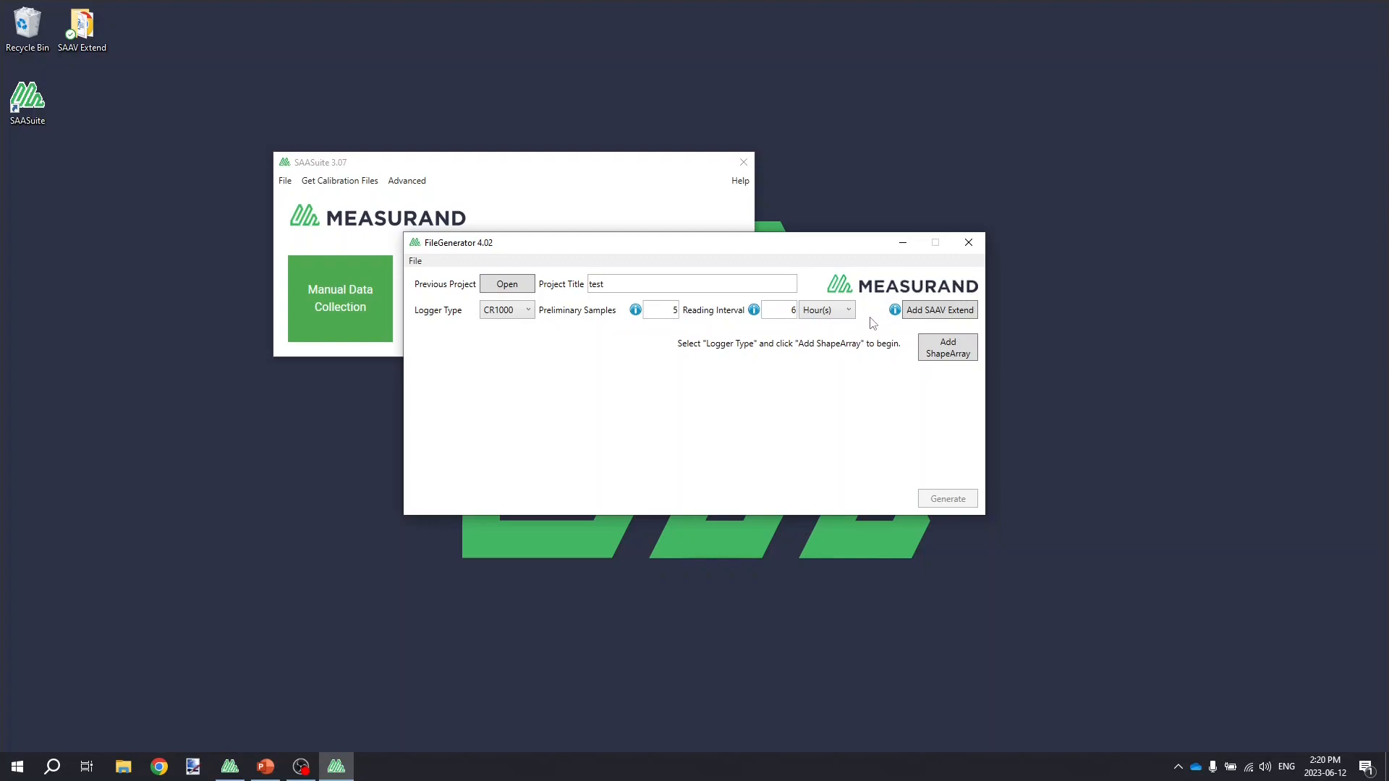
mouse_move(939, 311)
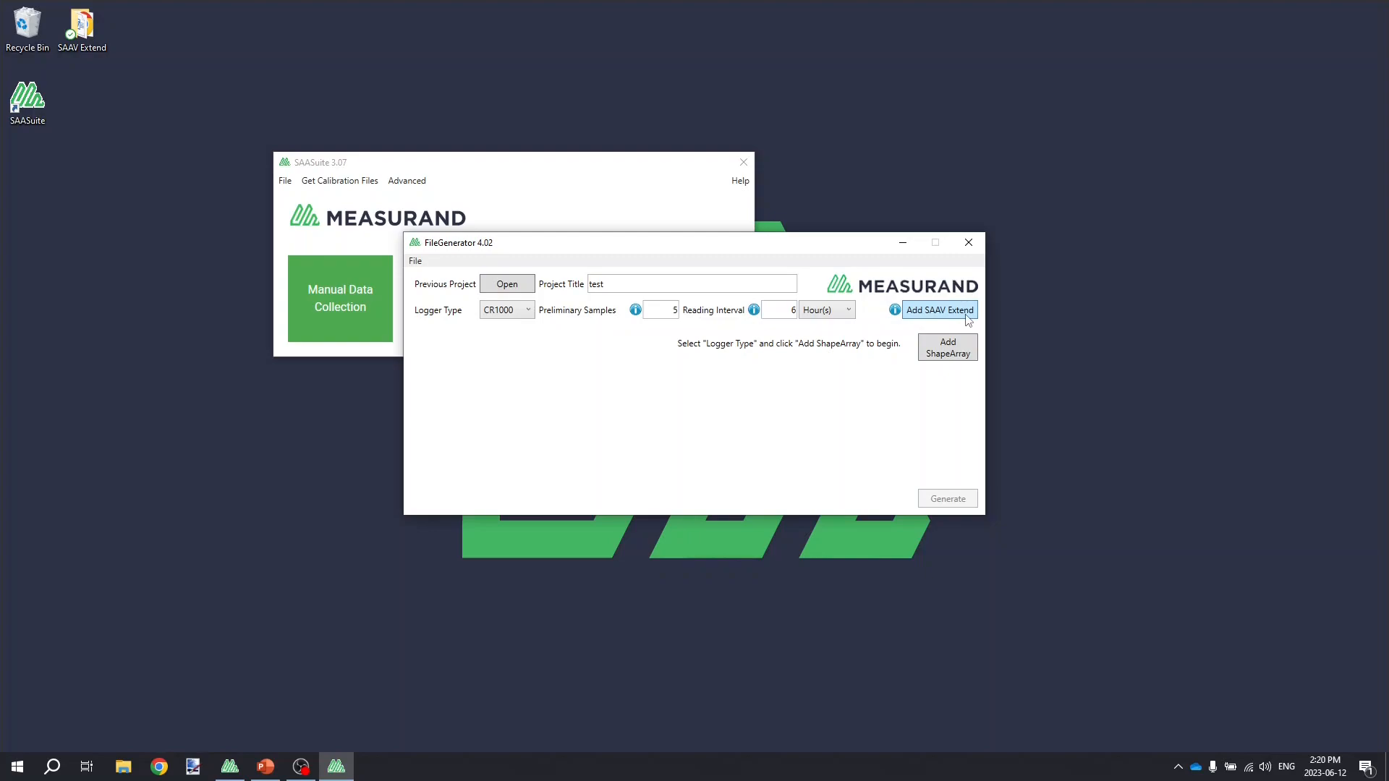
- Add a SAAV Extend array from the site .cal file in the SAAV Extend folder, serial 389630, AIA 1000
left_click(938, 310)
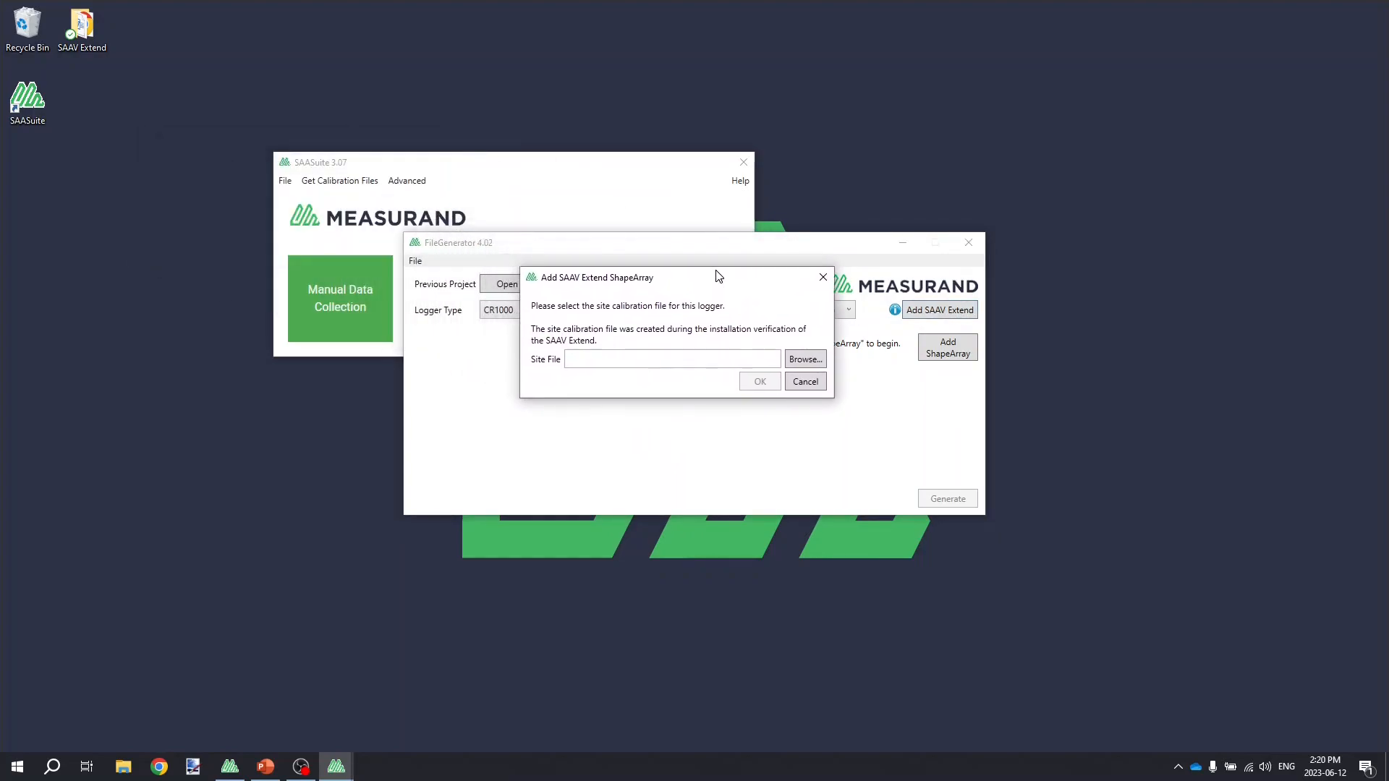
mouse_move(627, 335)
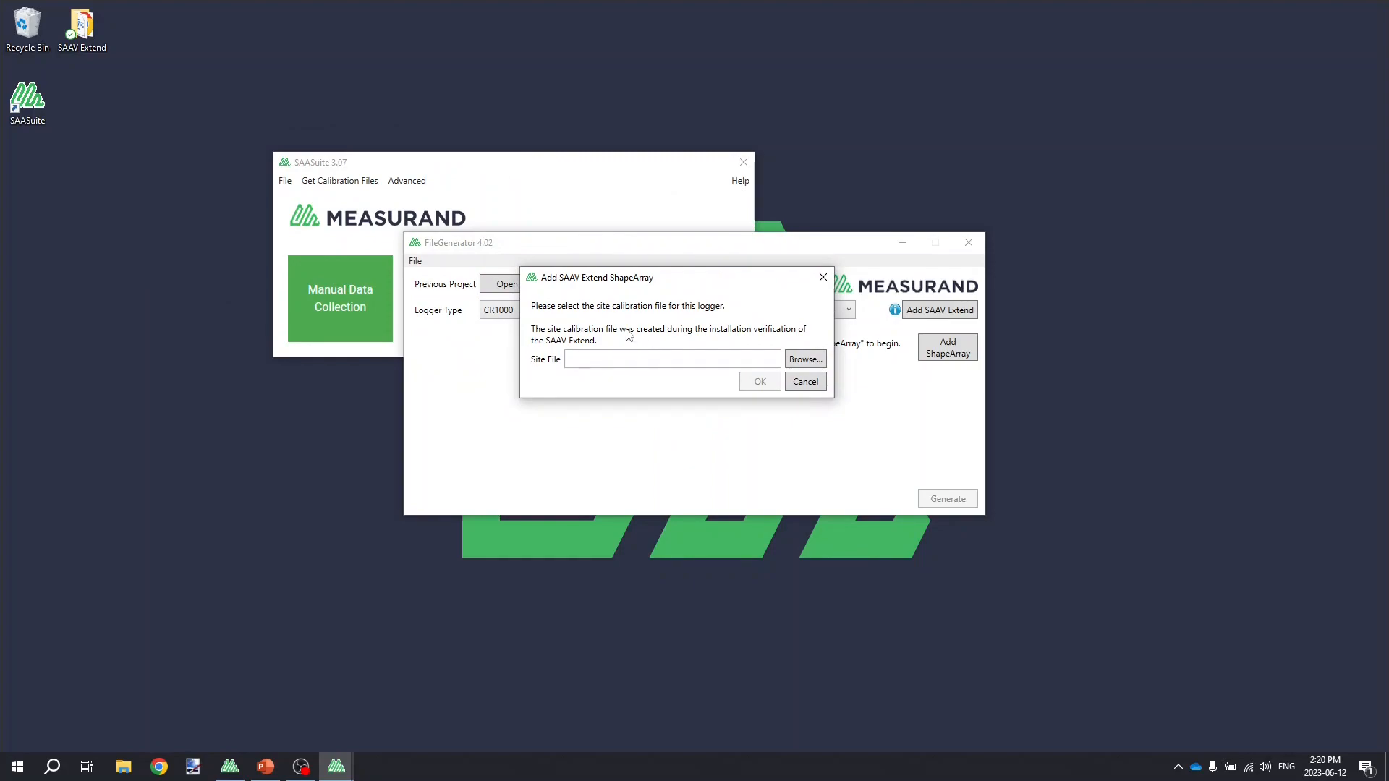
mouse_move(672, 351)
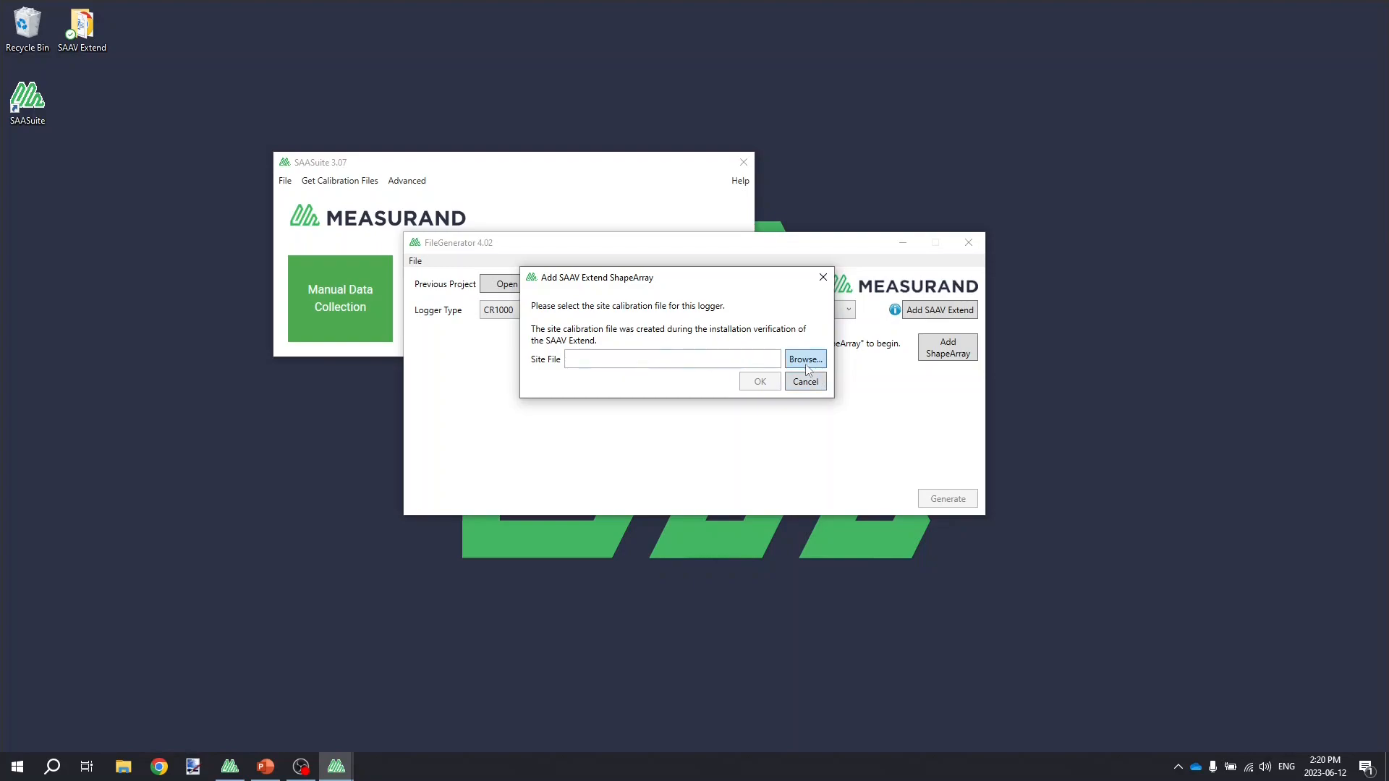
left_click(804, 359)
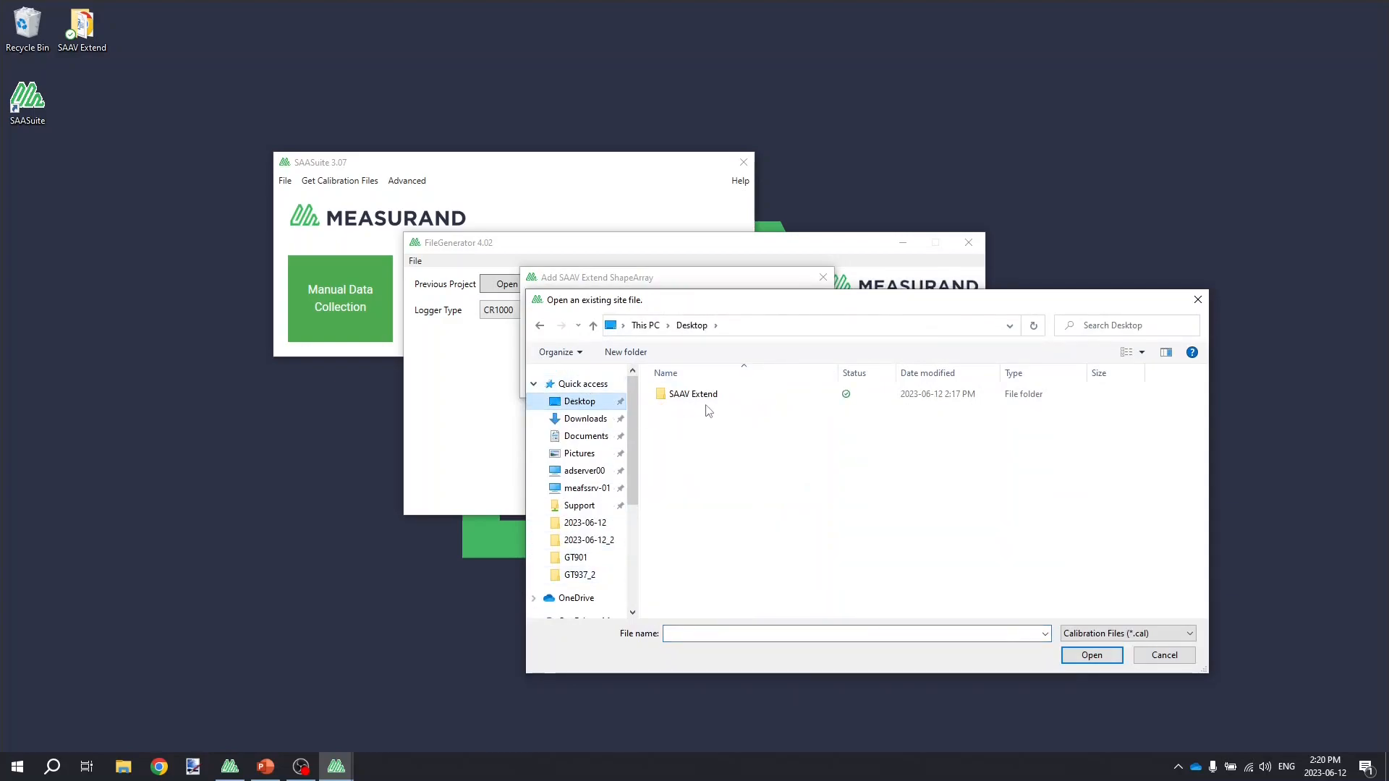
mouse_move(692, 394)
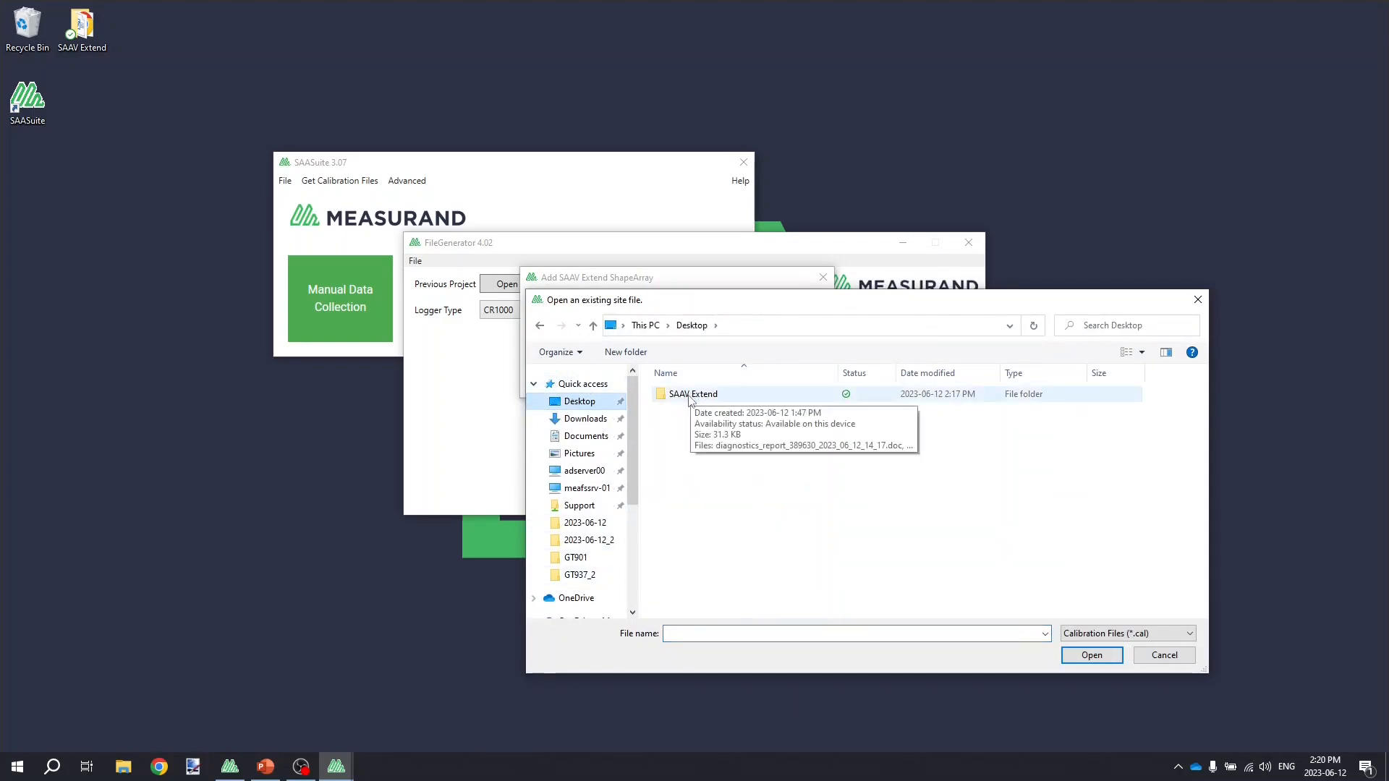
double_click(692, 393)
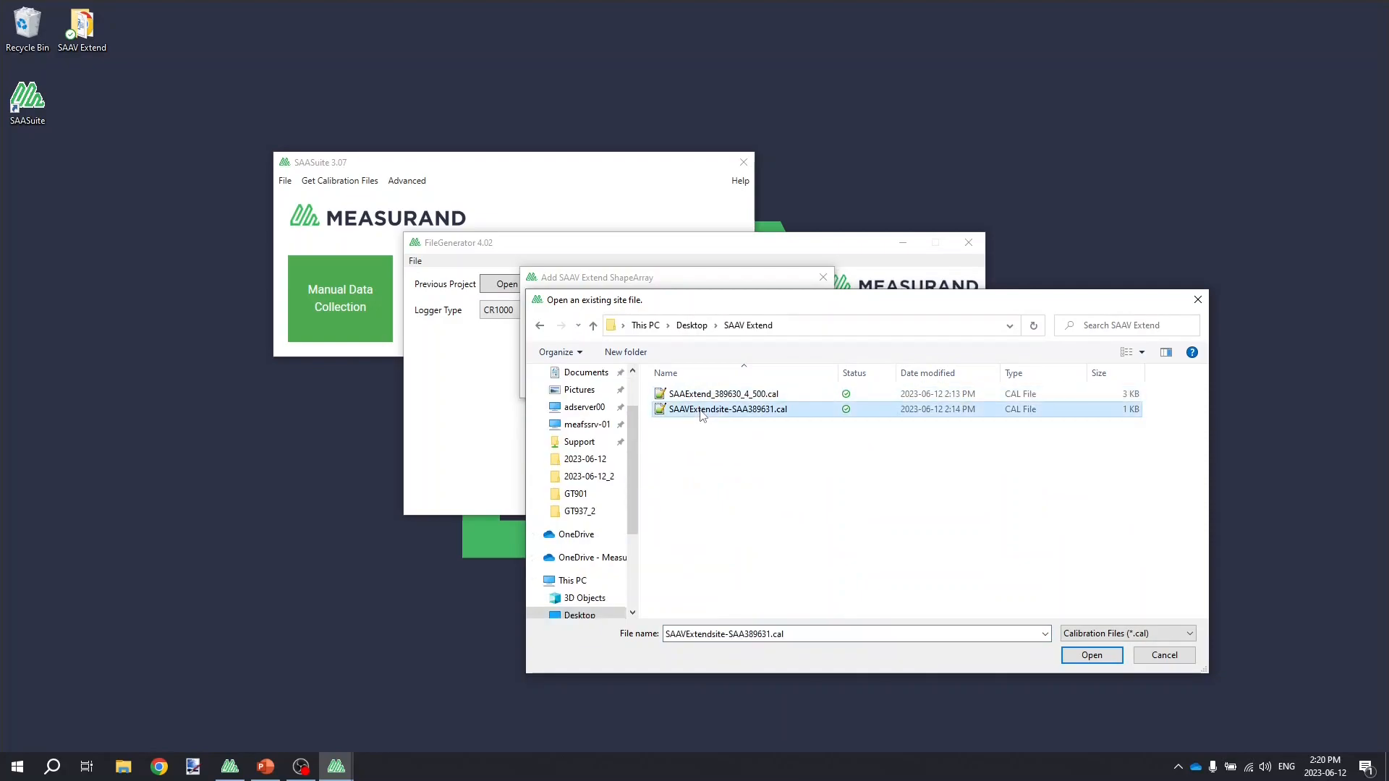
mouse_move(1008, 591)
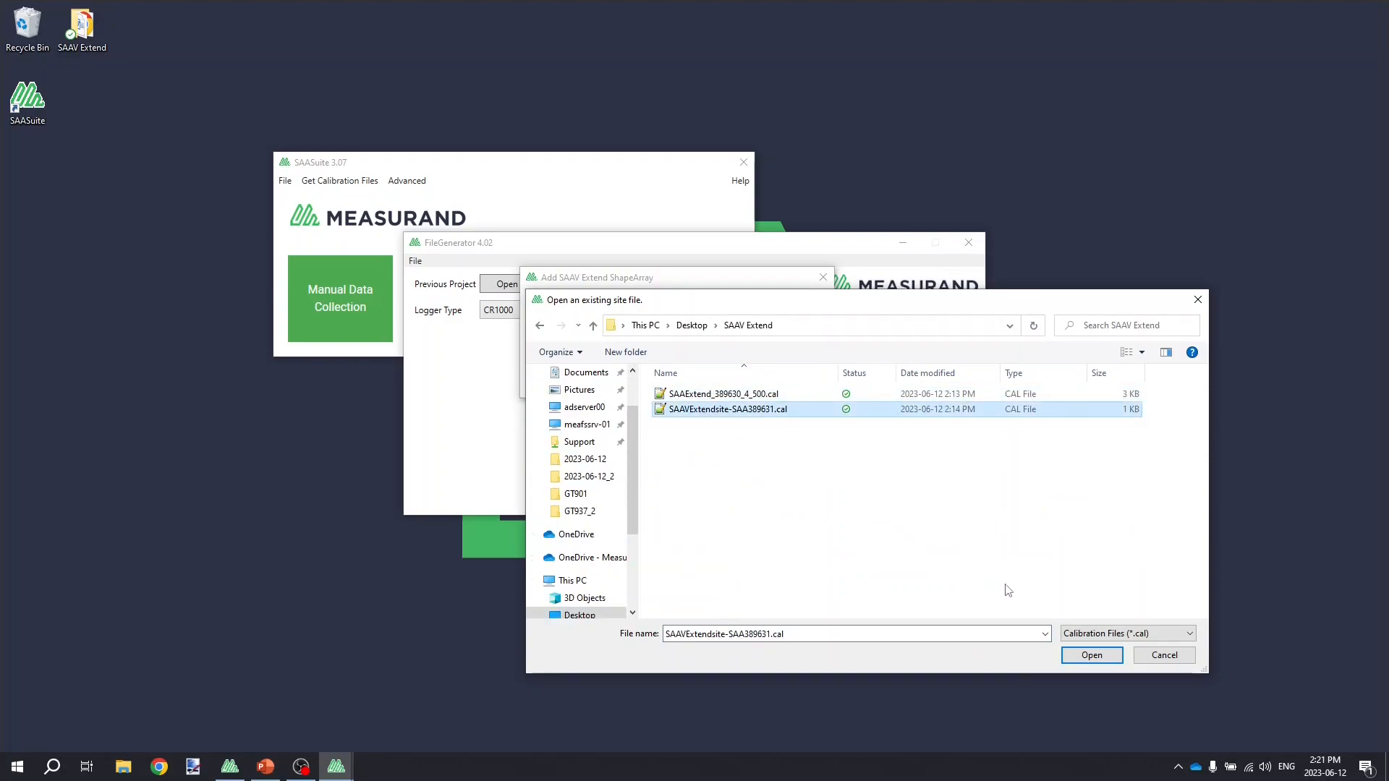
left_click(1091, 655)
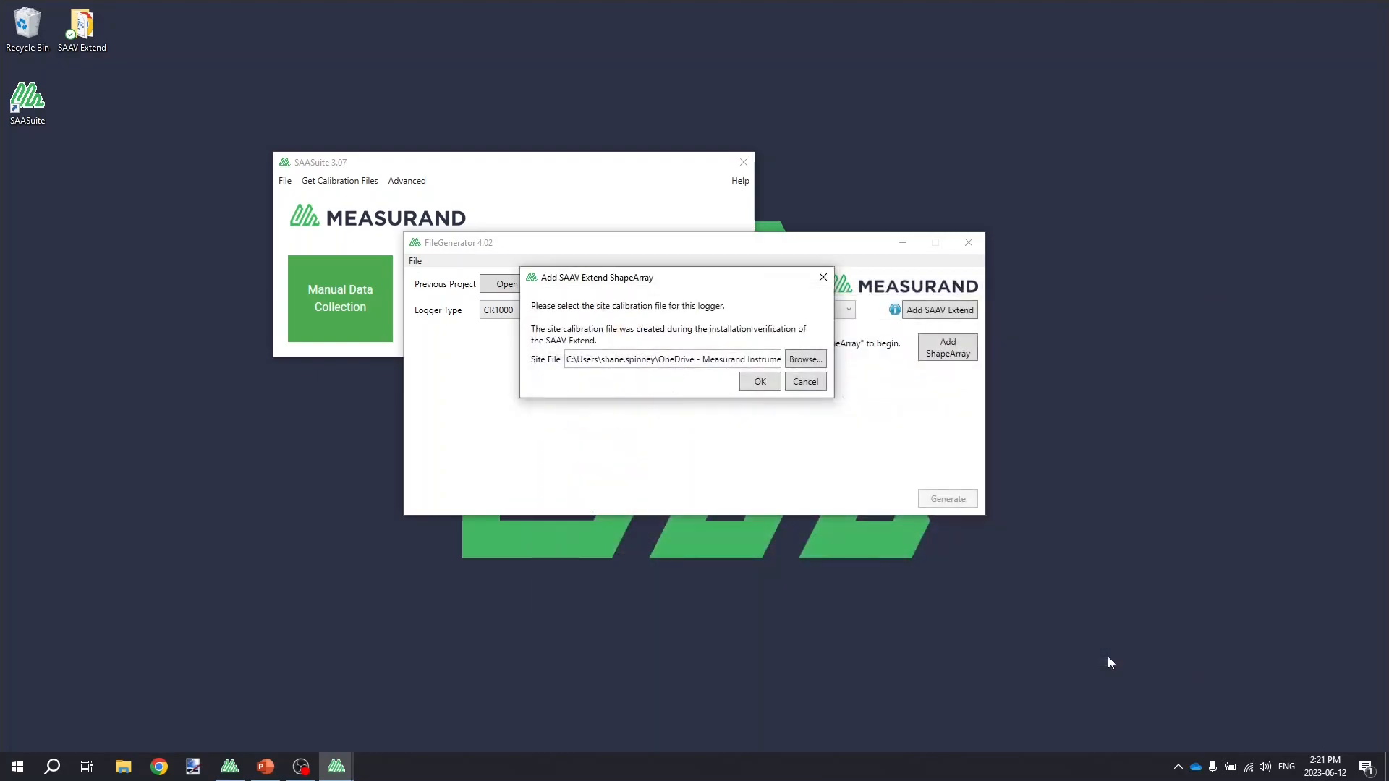
left_click(758, 382)
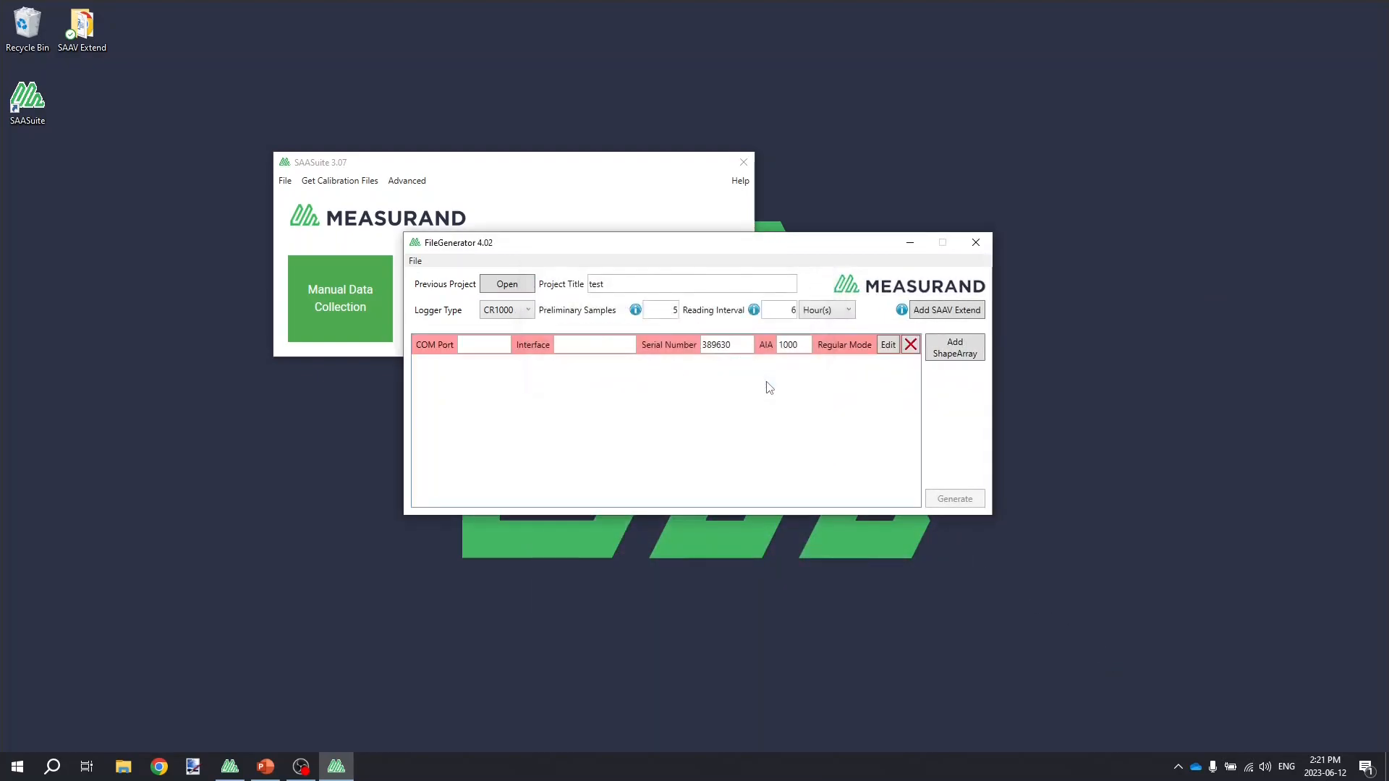
mouse_move(775, 391)
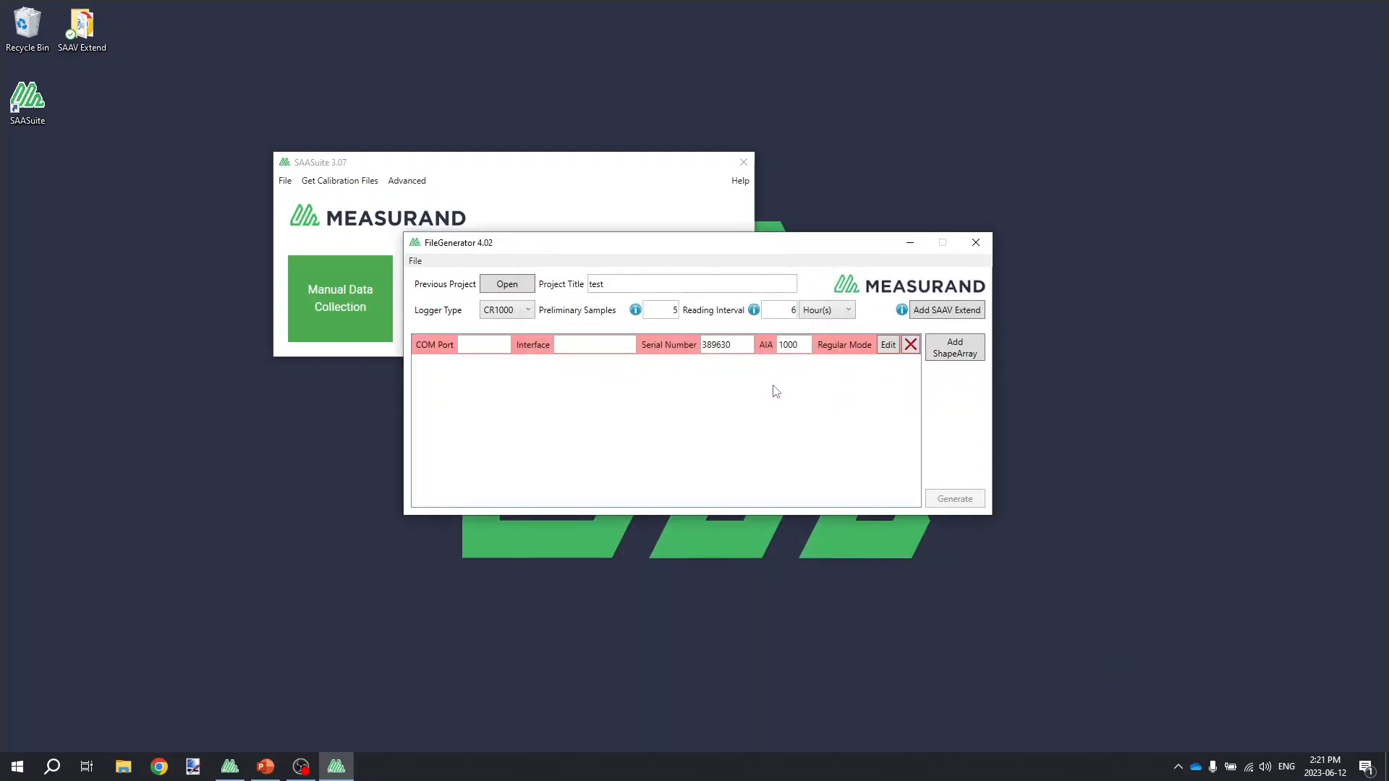
mouse_move(652, 344)
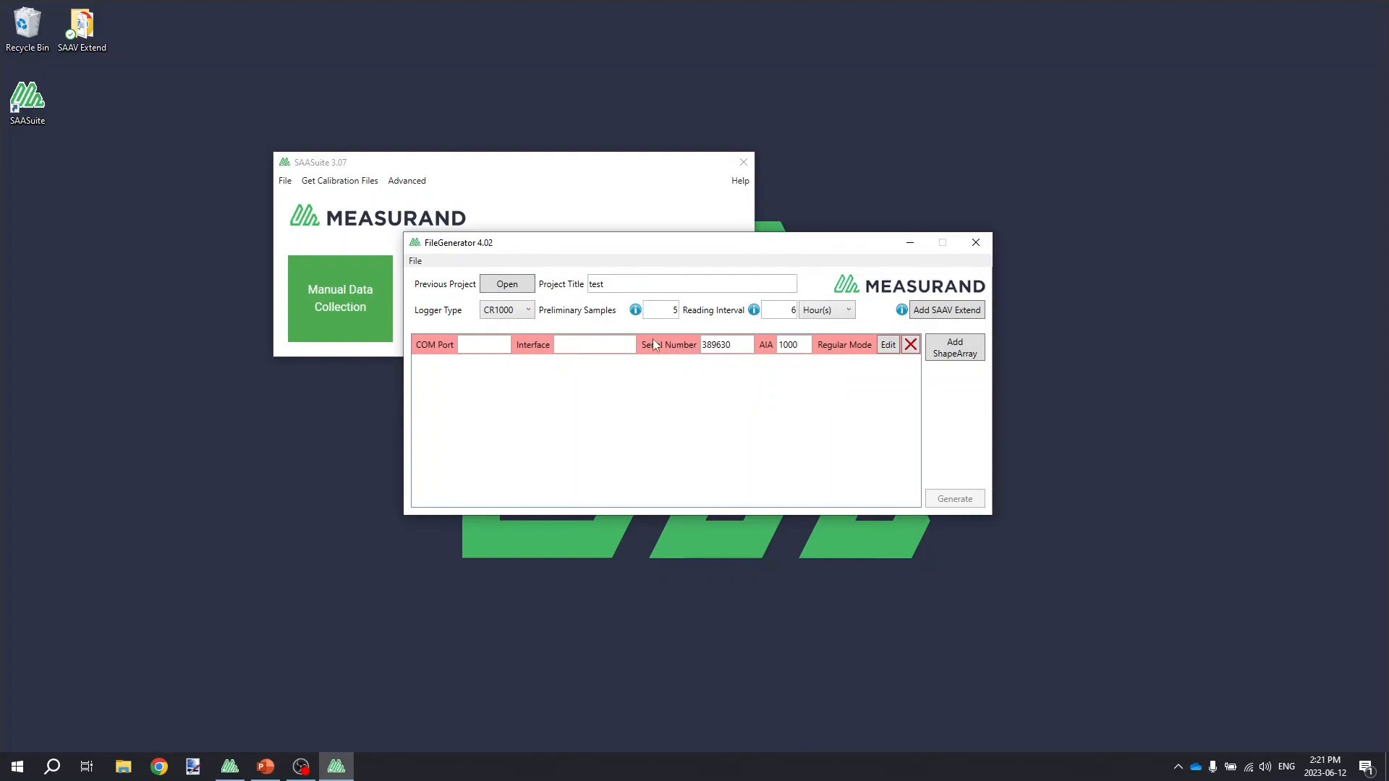
mouse_move(587, 367)
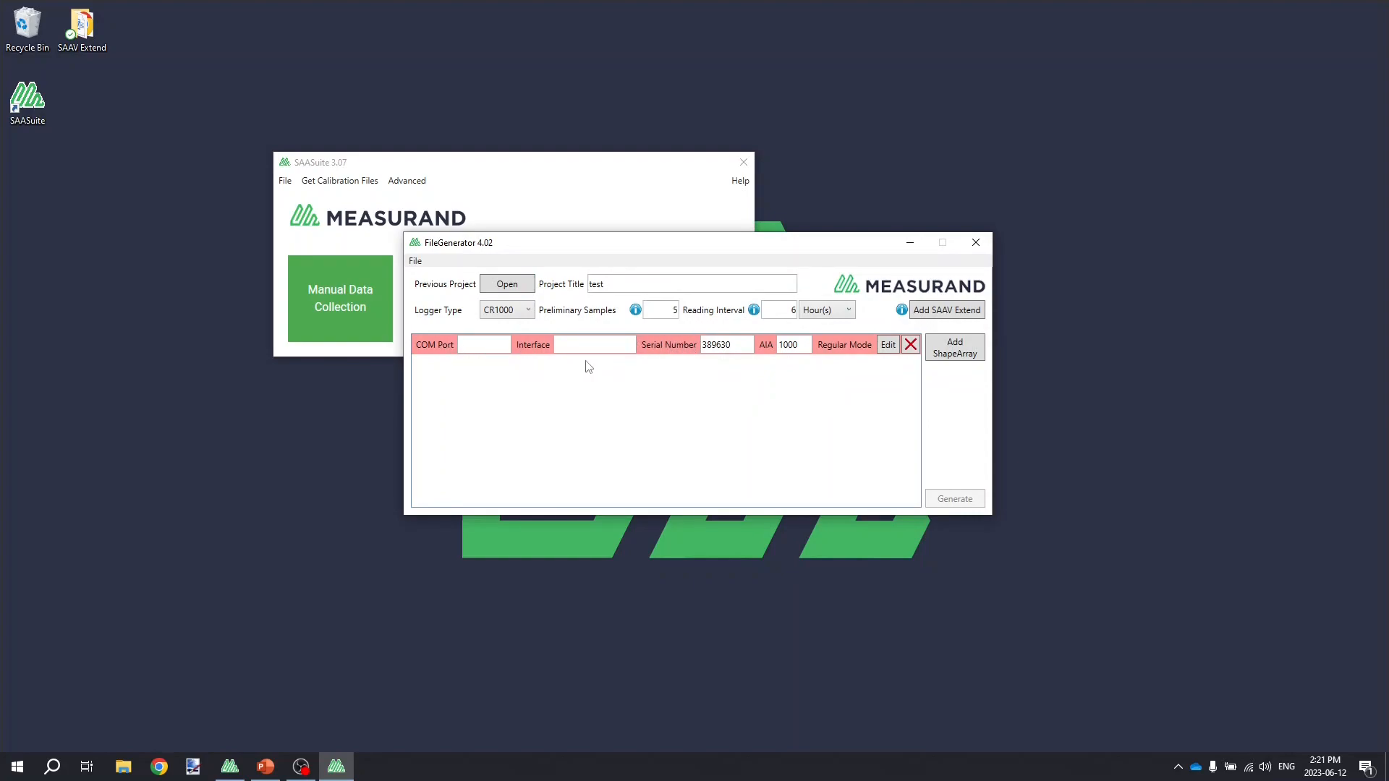
mouse_move(584, 347)
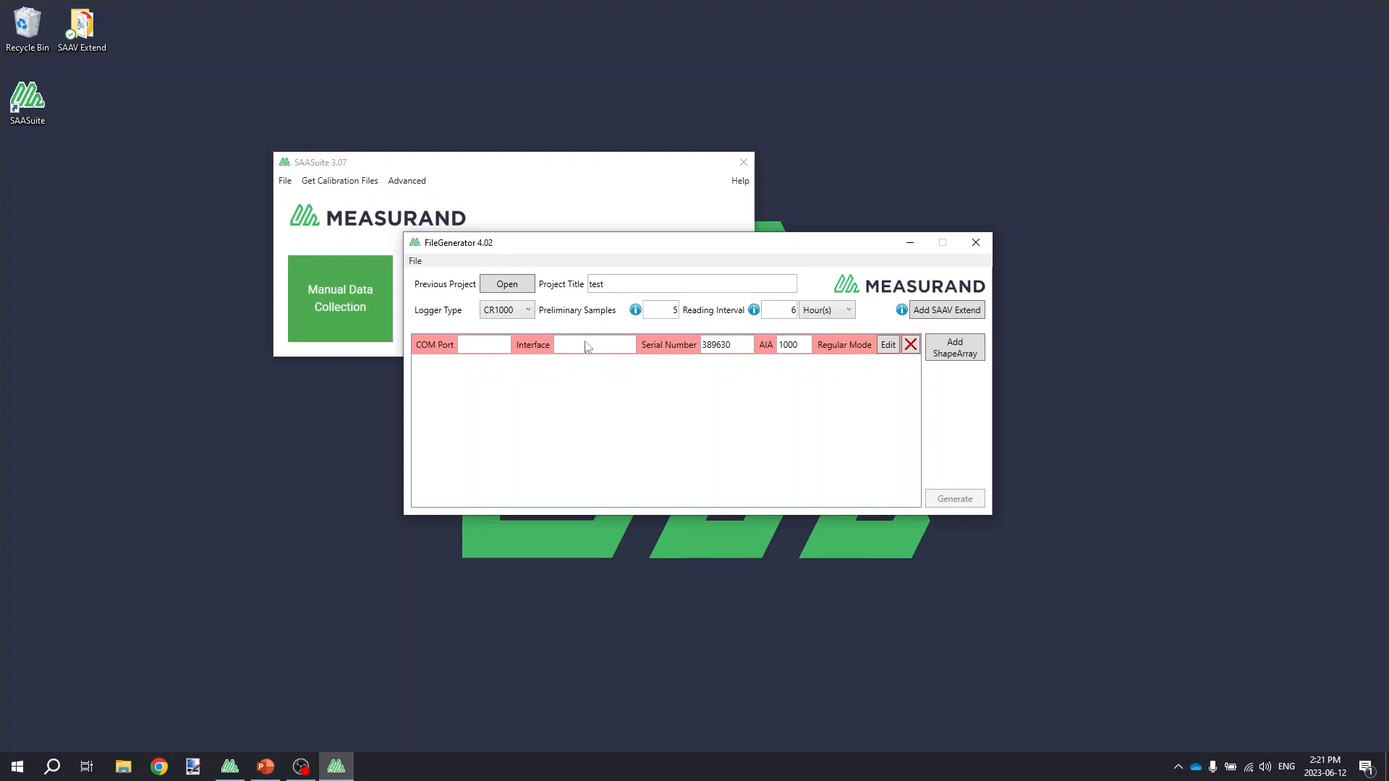
mouse_move(913, 387)
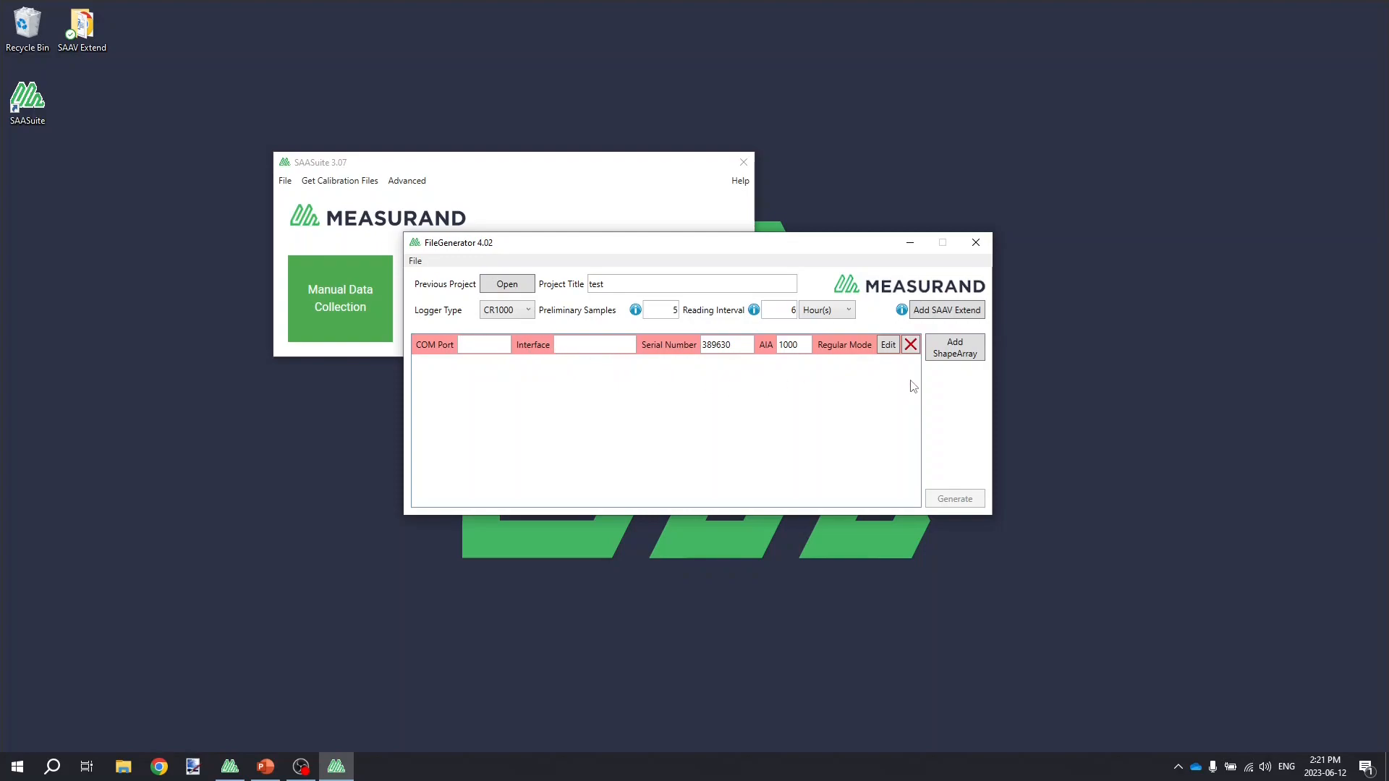
mouse_move(888, 360)
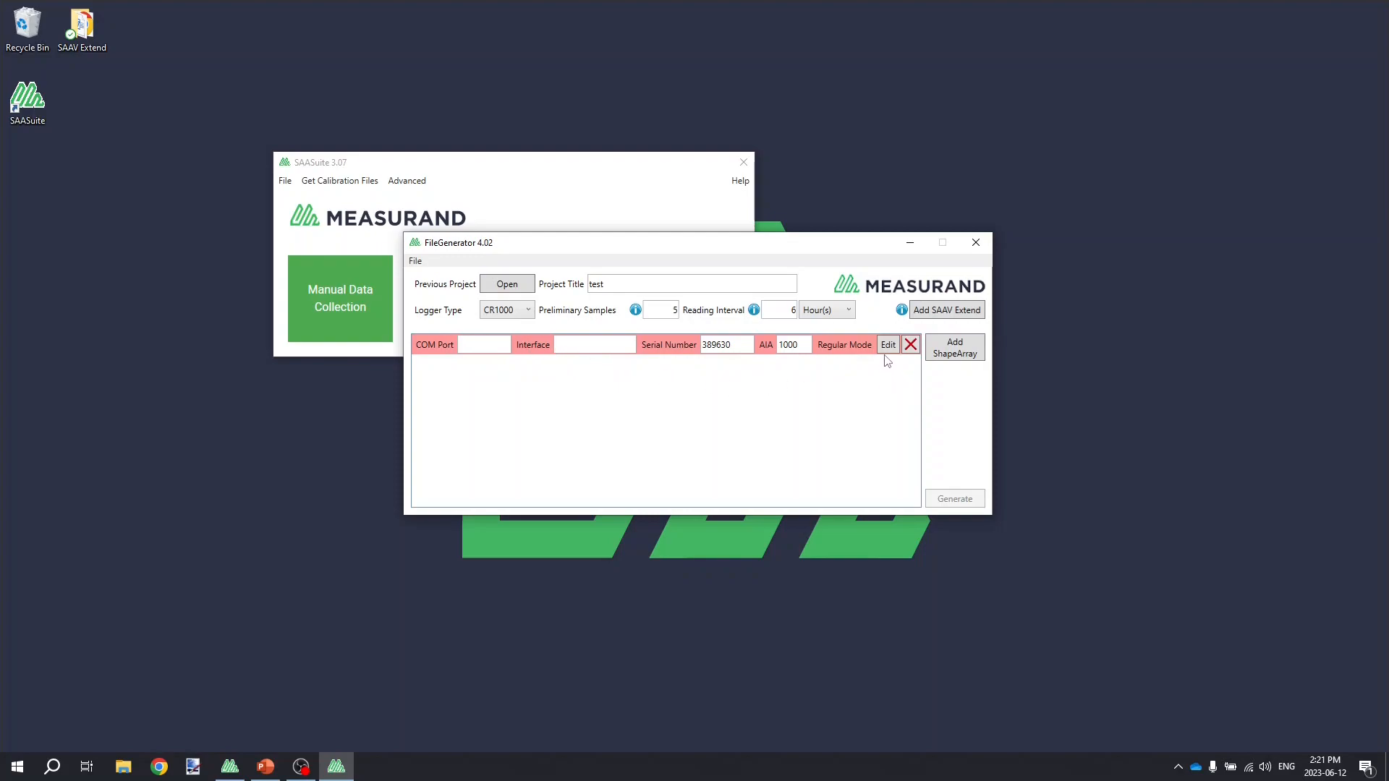
- Edit the ShapeArray to COM 1 with SAA232 interface, keeping serial 389630 and AIA 1000, and save
left_click(887, 344)
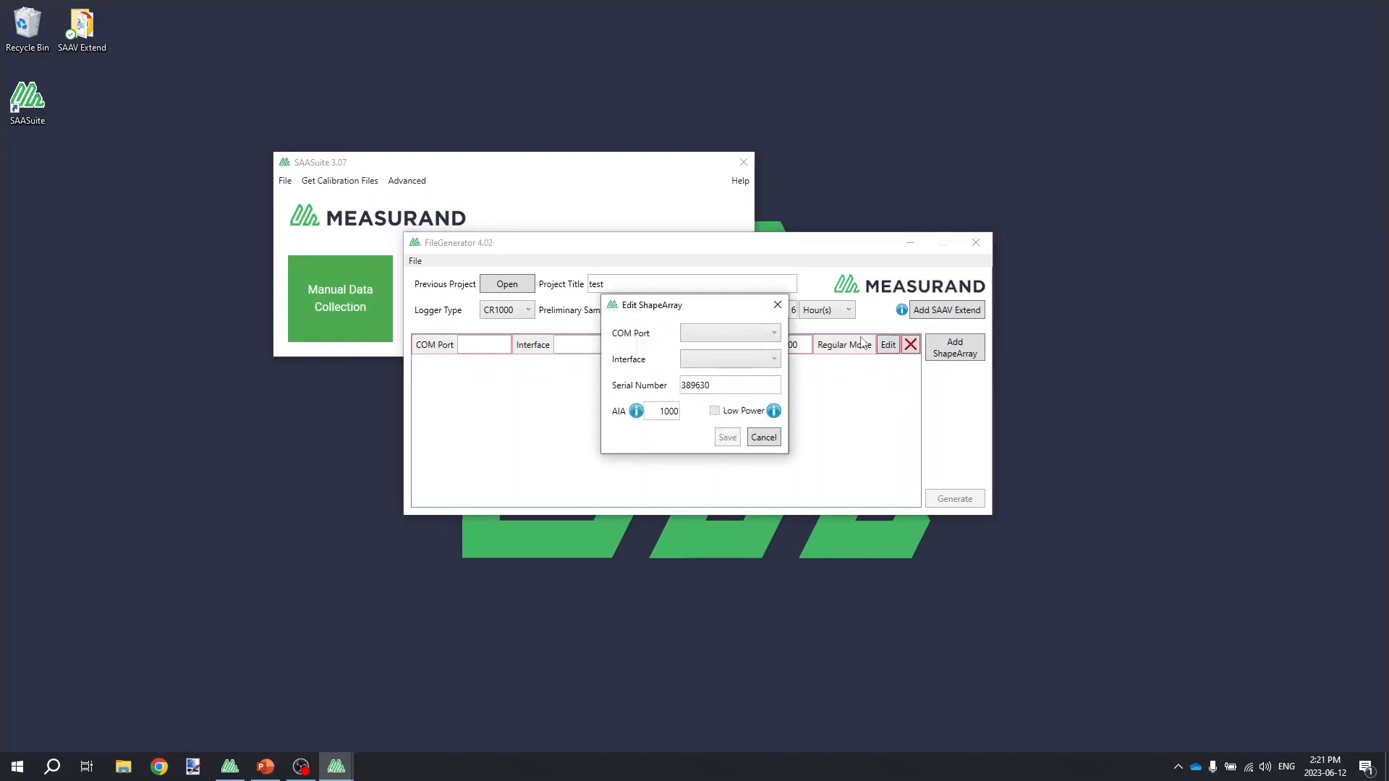
left_click(728, 333)
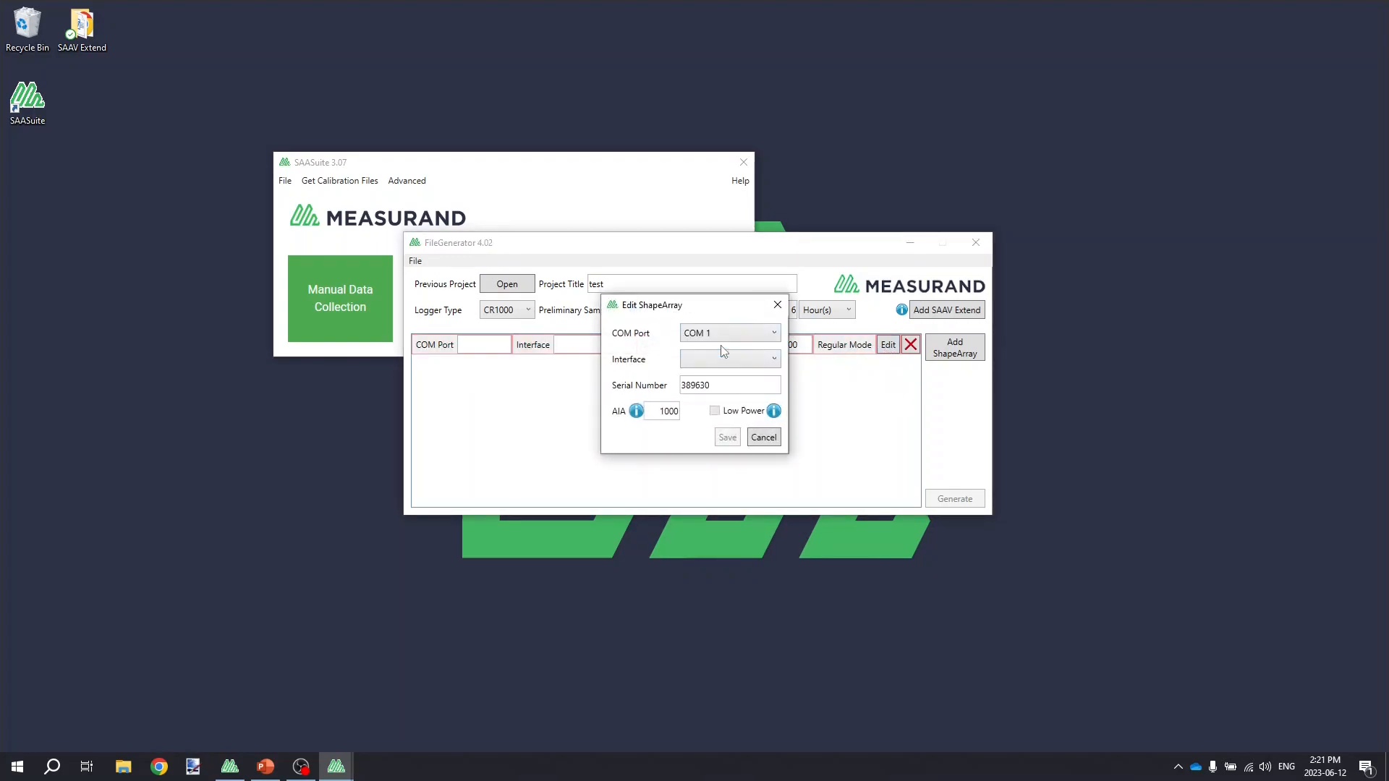
left_click(773, 359)
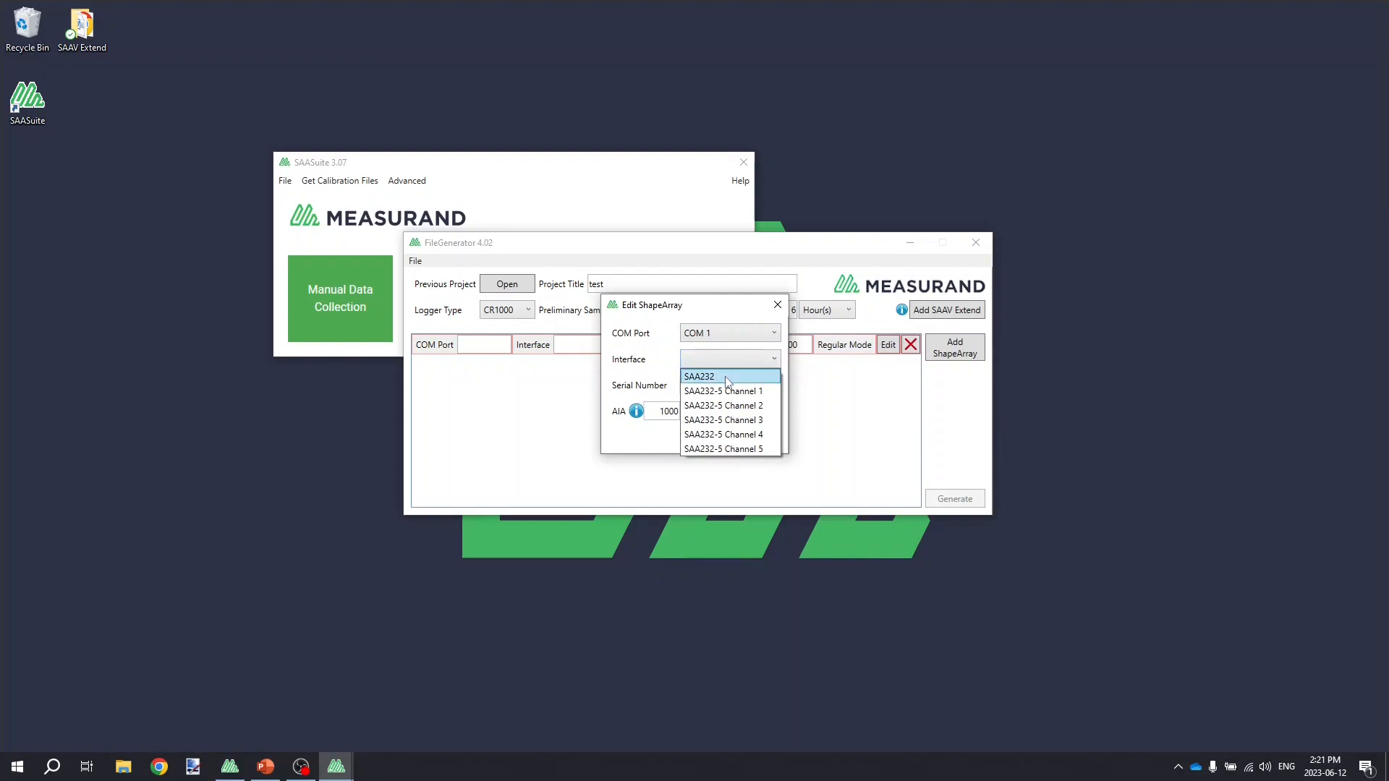
left_click(699, 375)
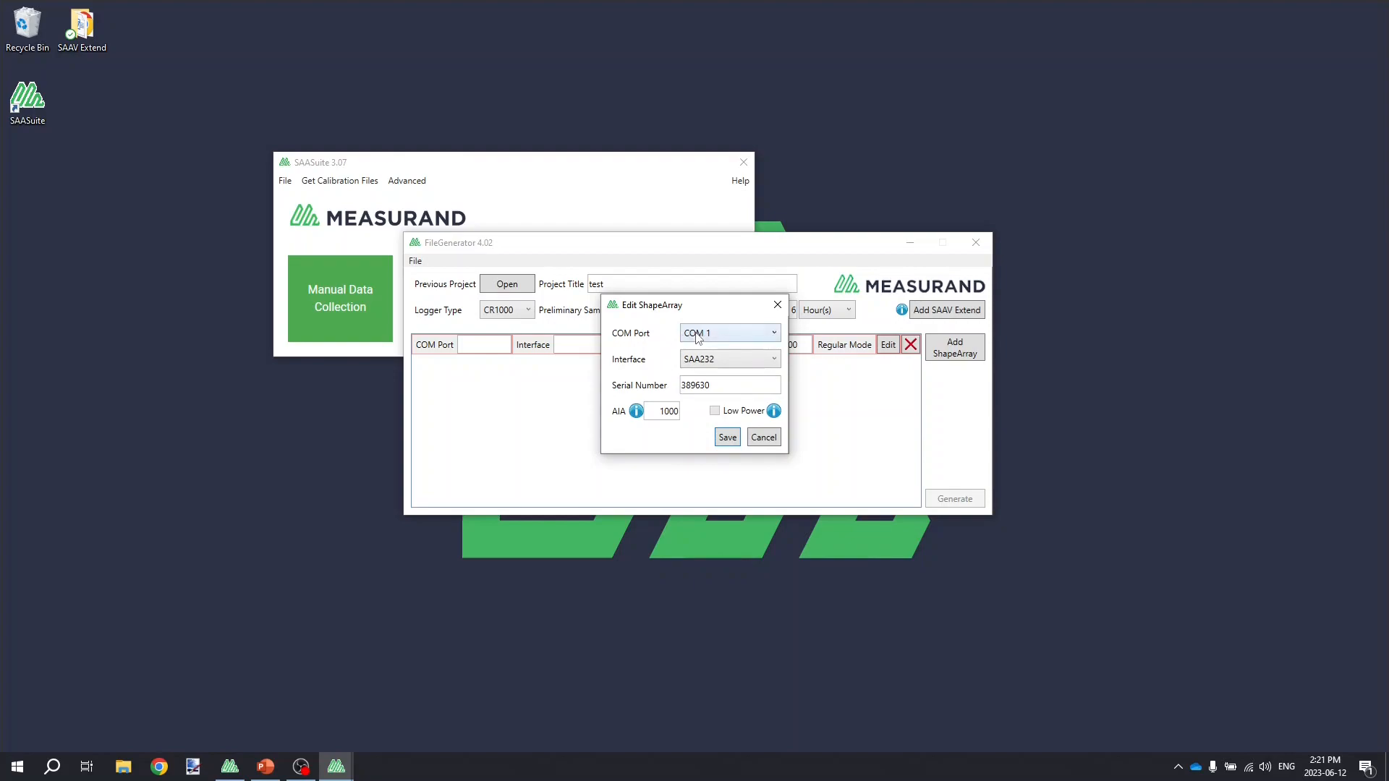
mouse_move(640, 362)
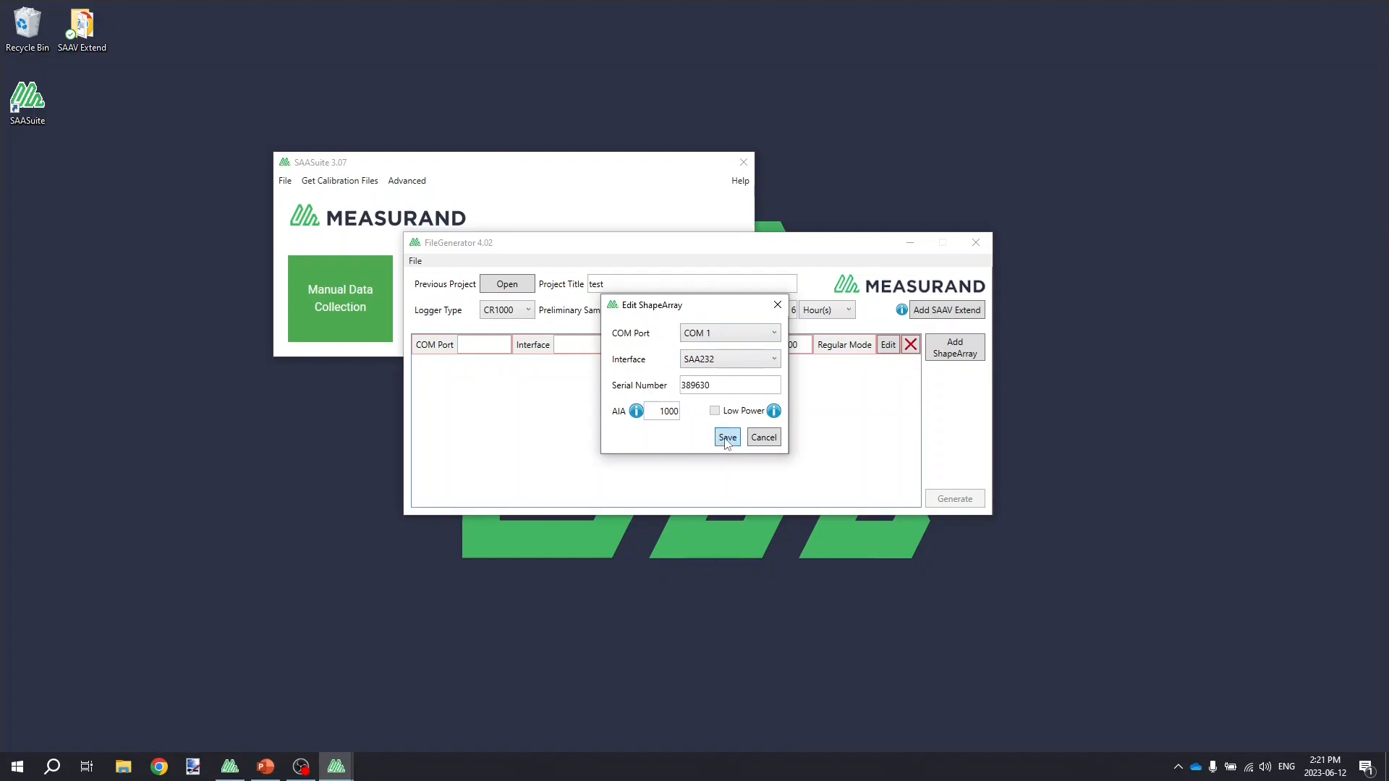
left_click(727, 437)
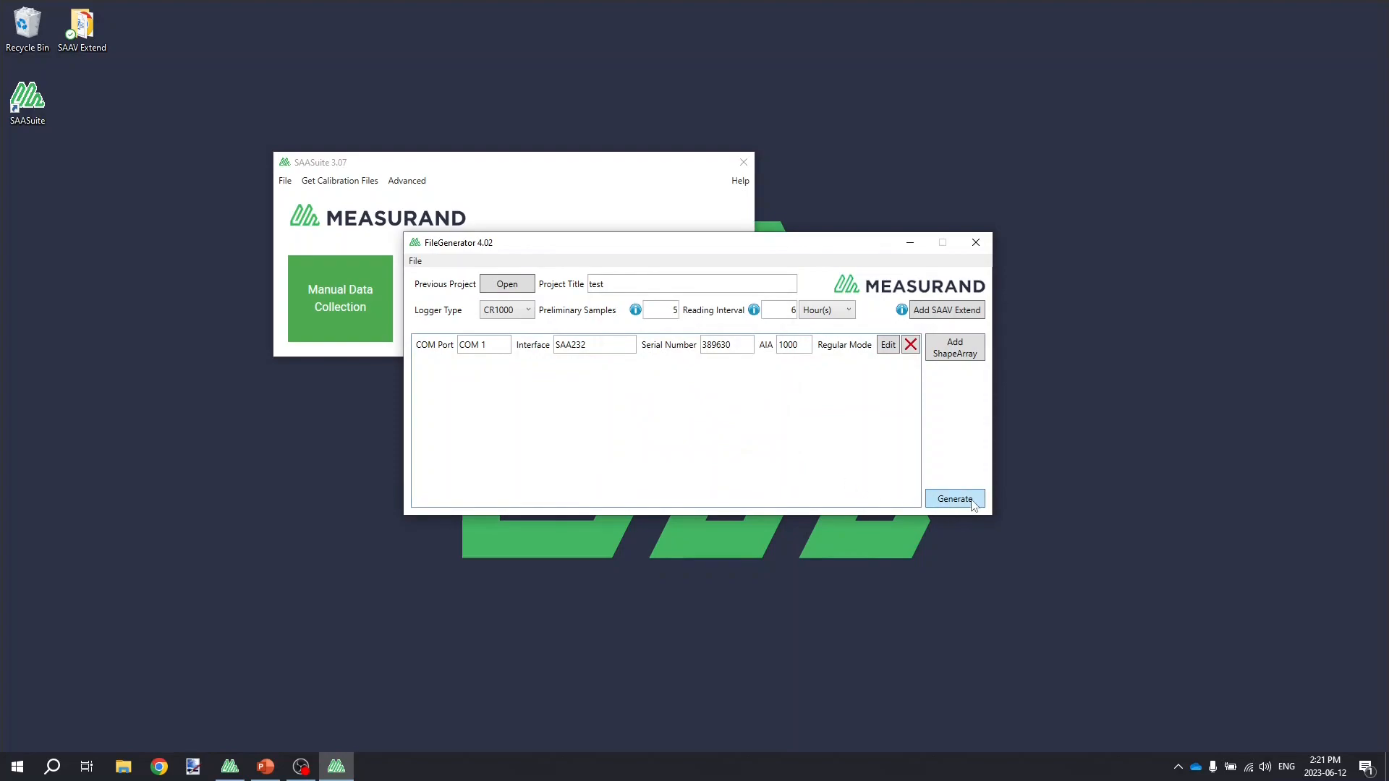
- Generate the CR1000 logger program as test.cr1 in the SAAV Extend folder and confirm success
left_click(955, 498)
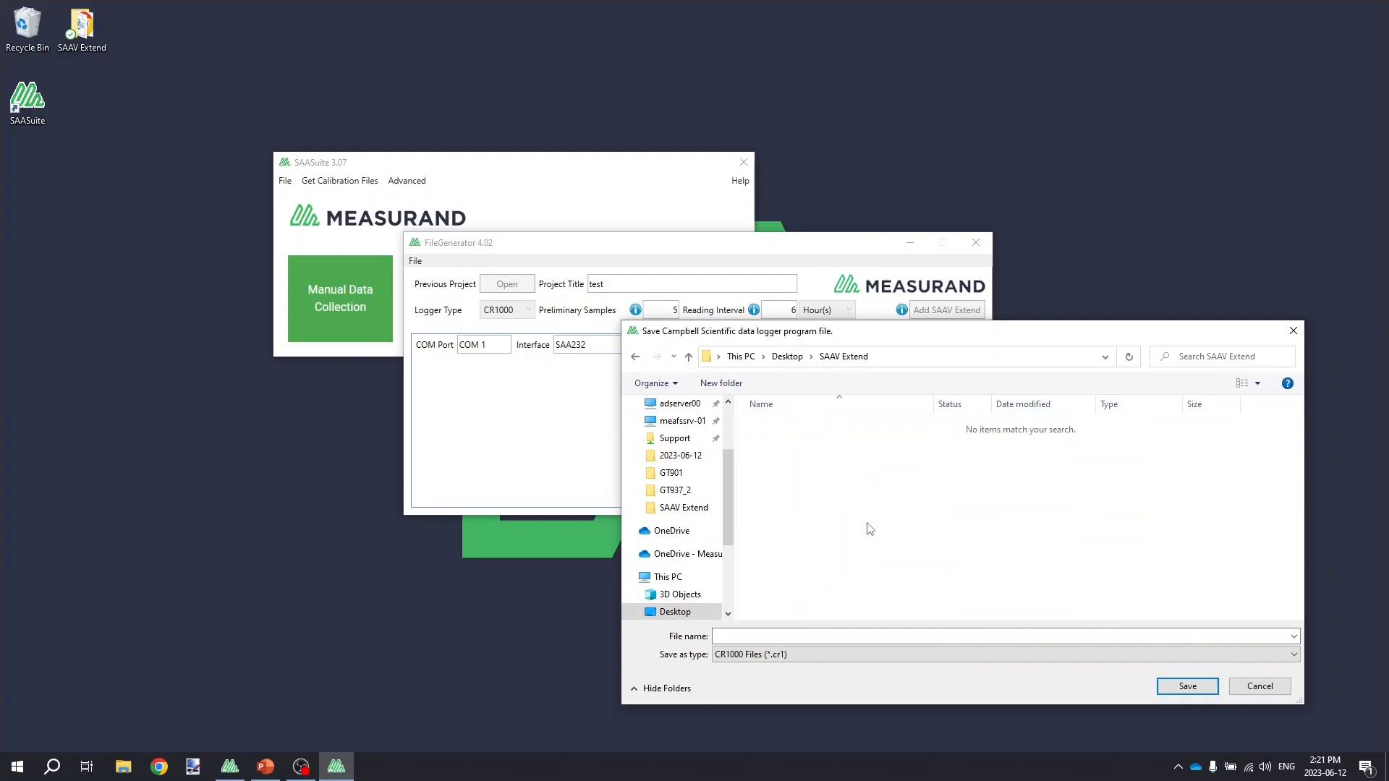
mouse_move(859, 595)
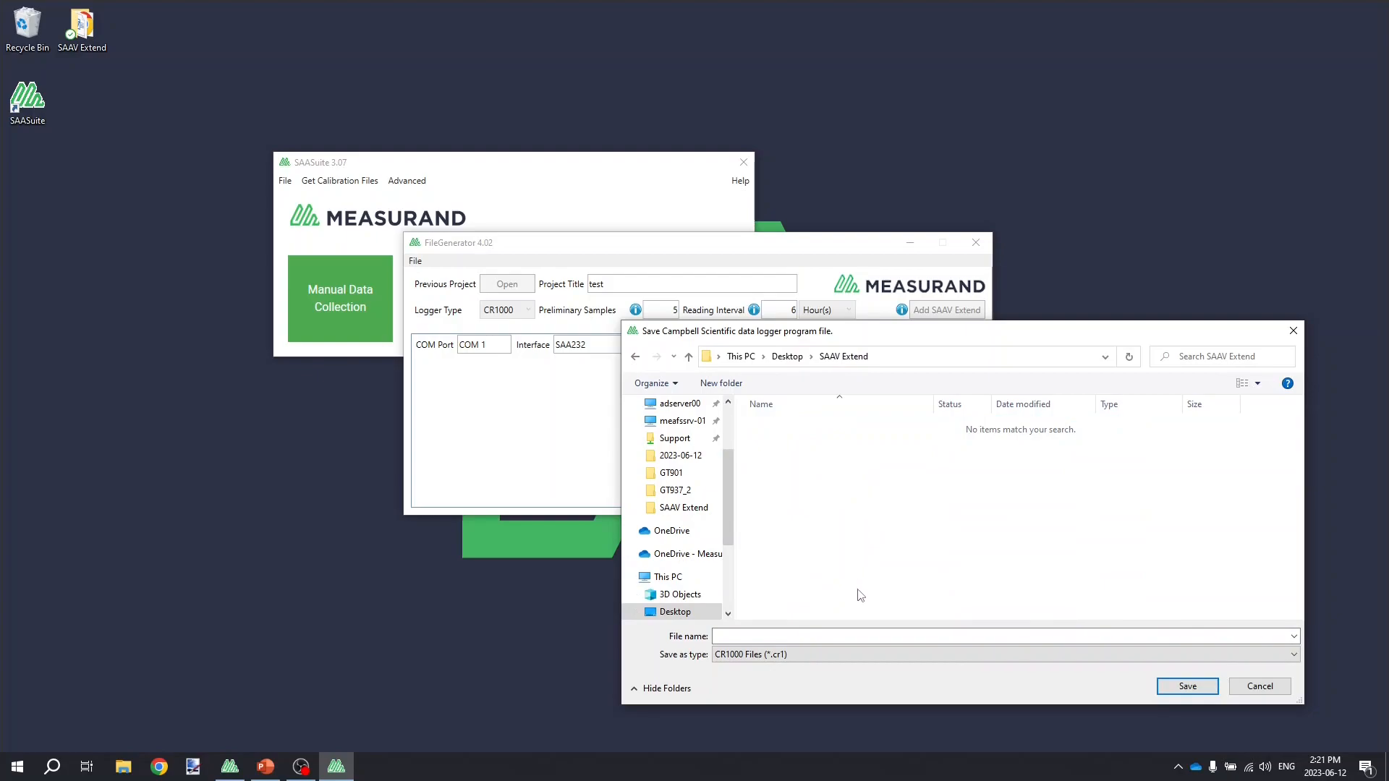
type("xt")
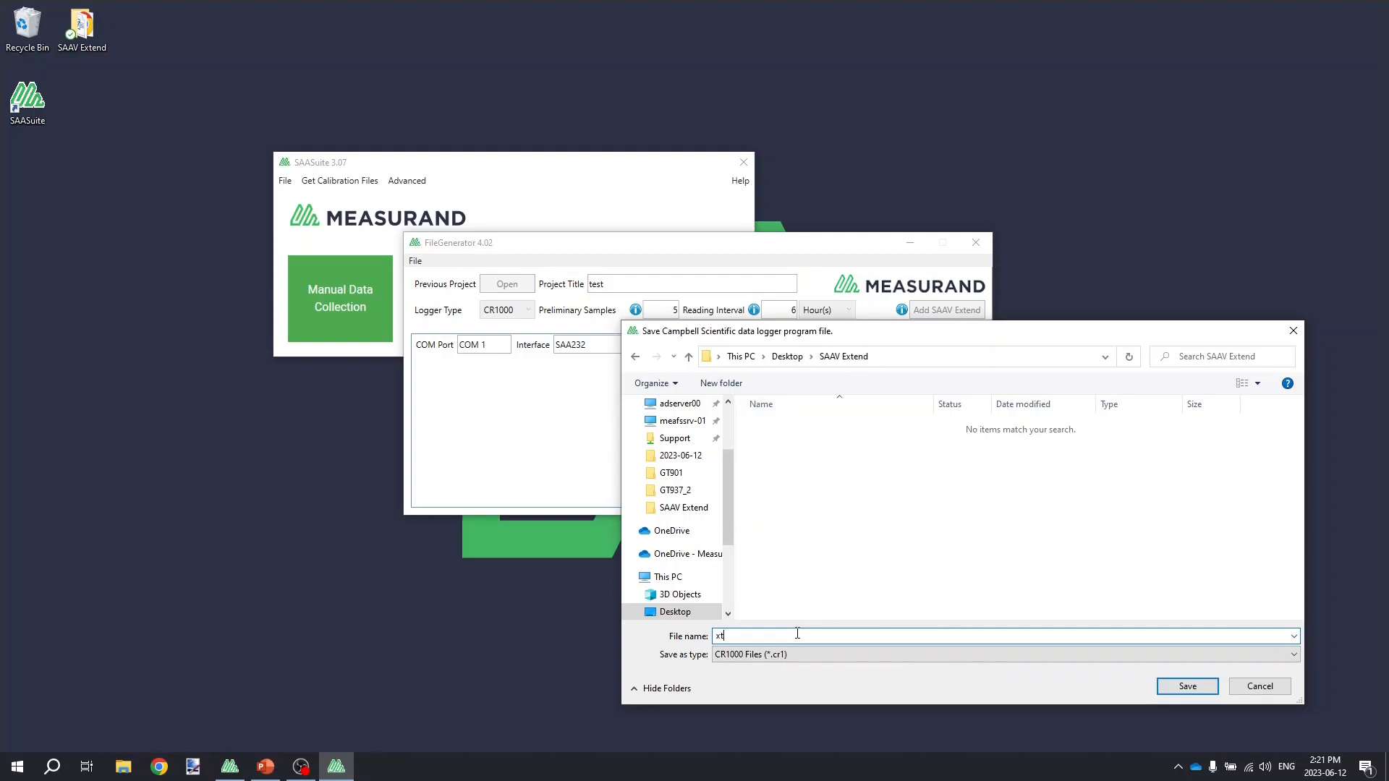
type("est")
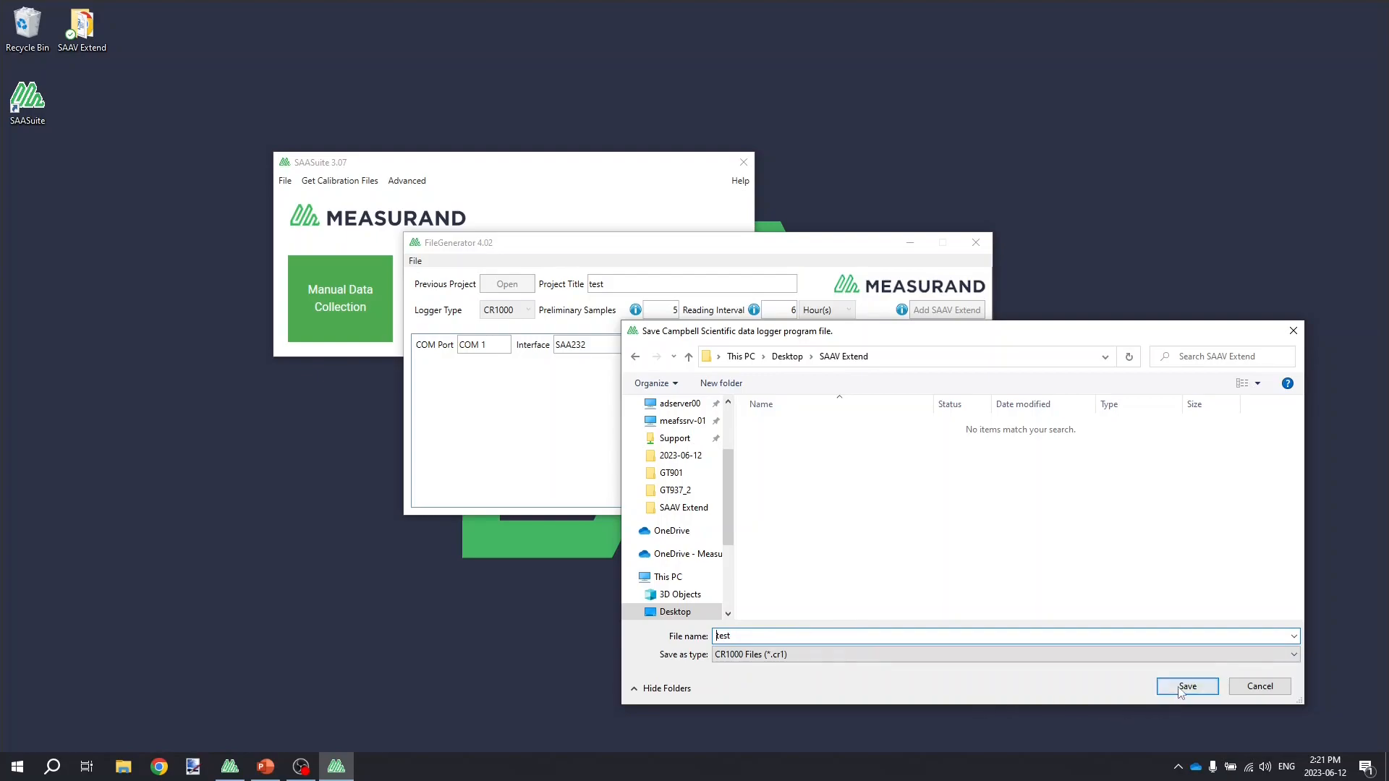
left_click(1187, 686)
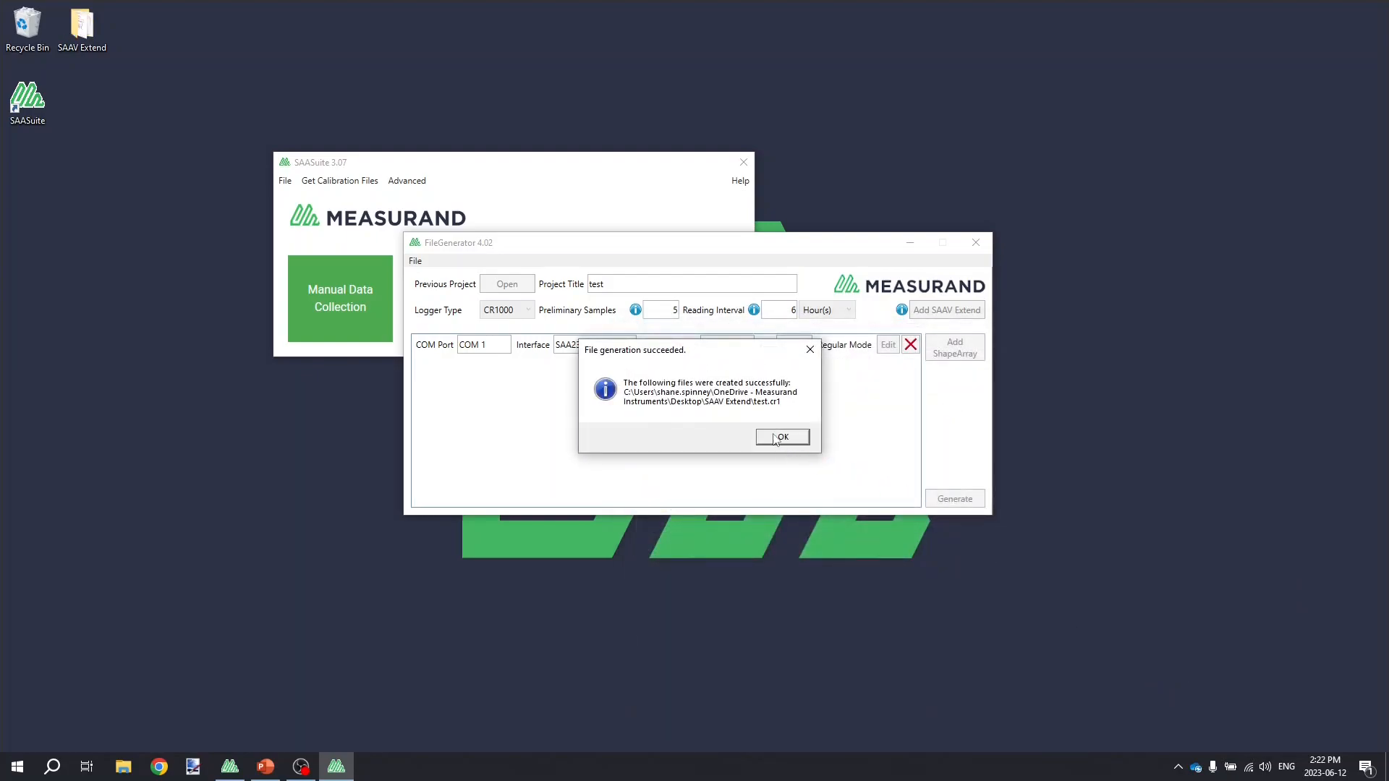
left_click(781, 437)
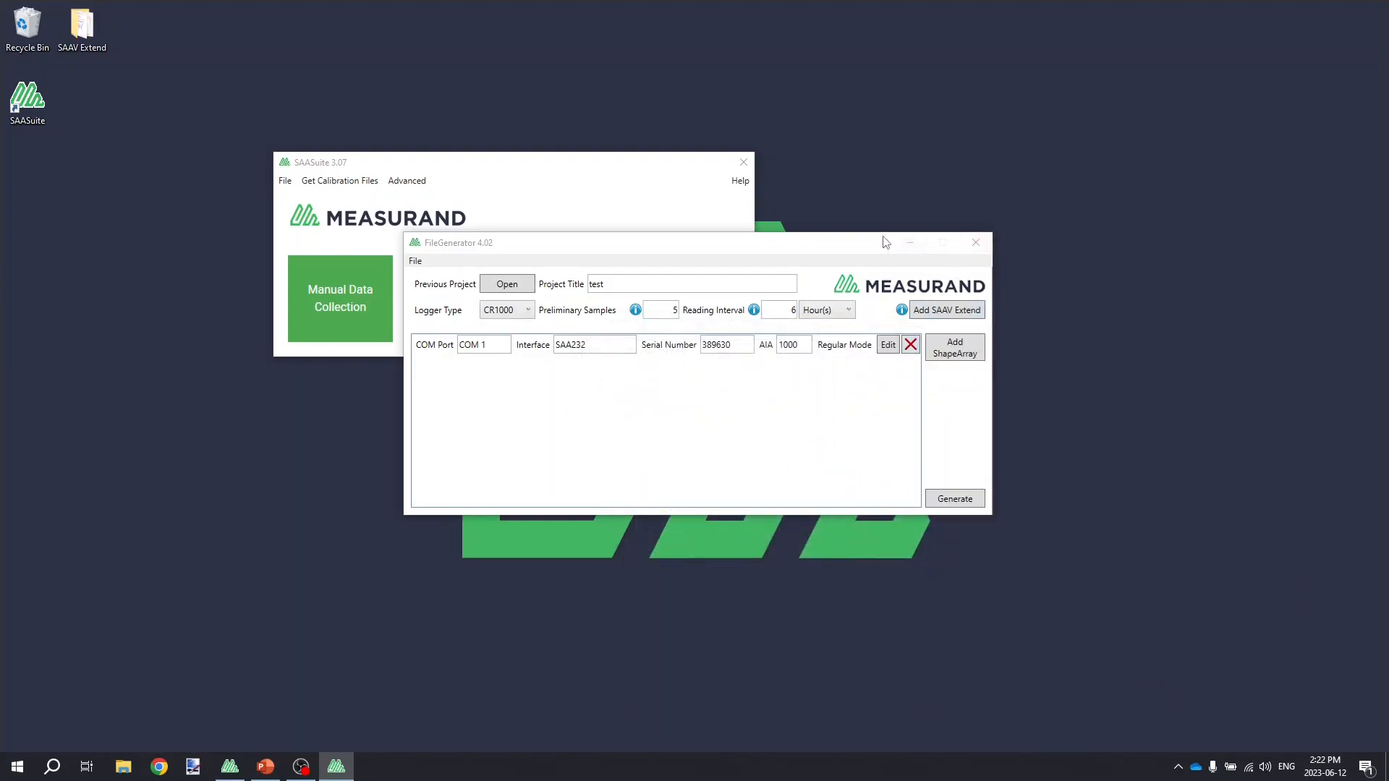
mouse_move(908, 280)
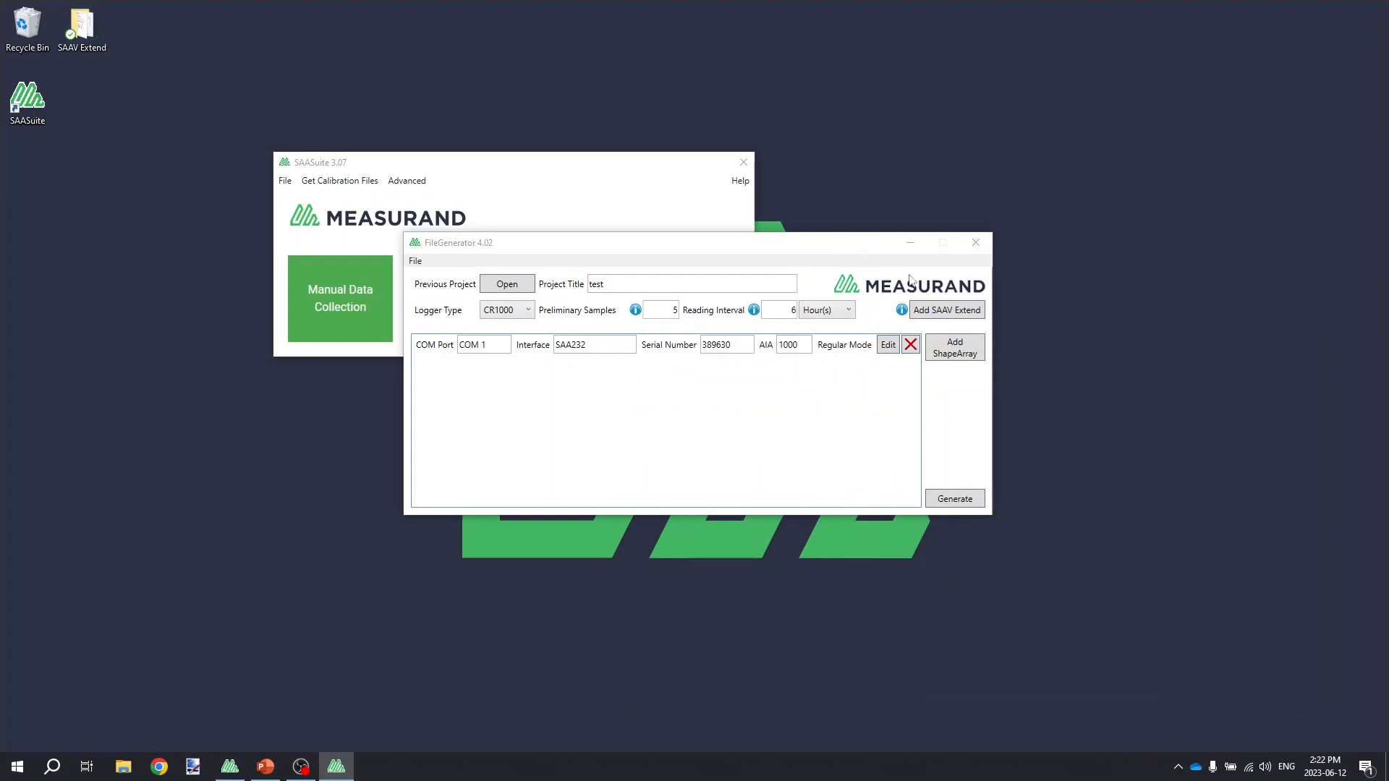
mouse_move(852, 246)
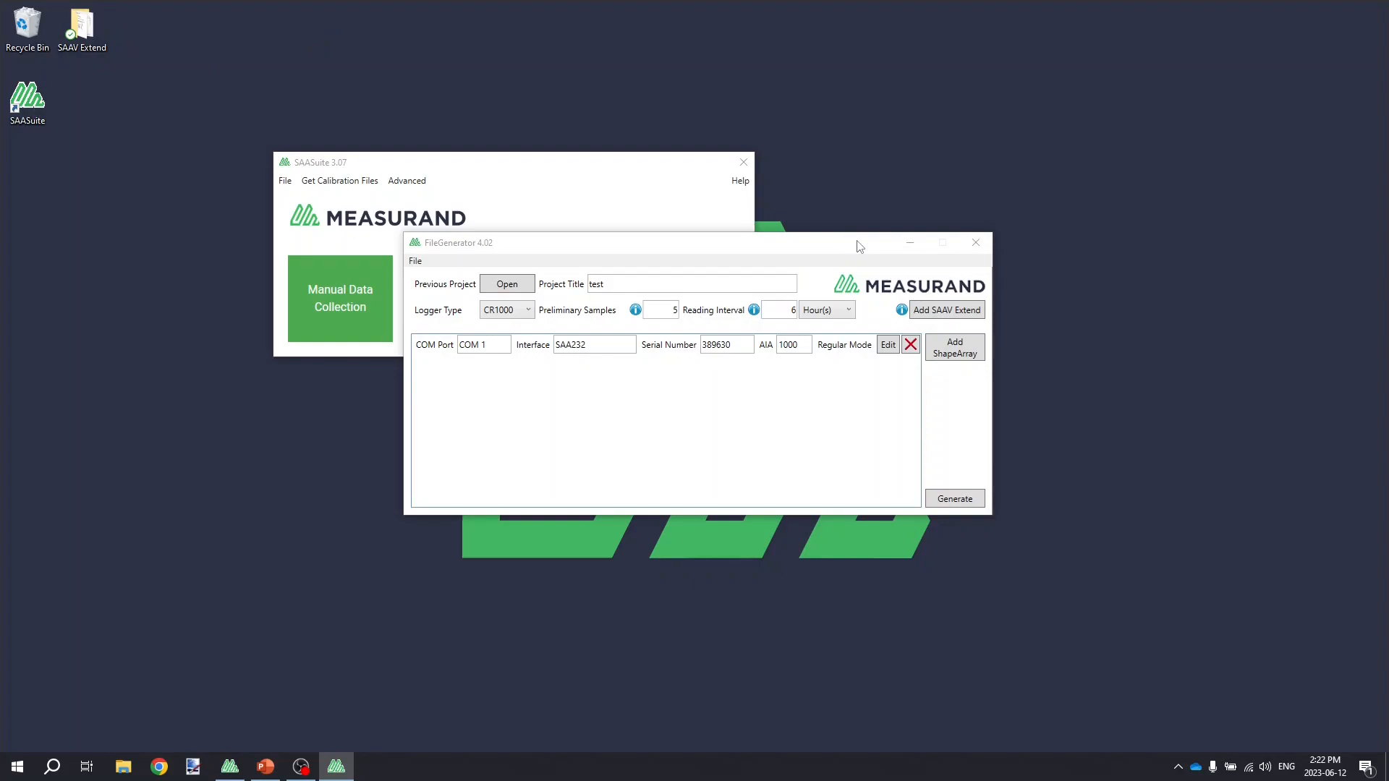
mouse_move(778, 381)
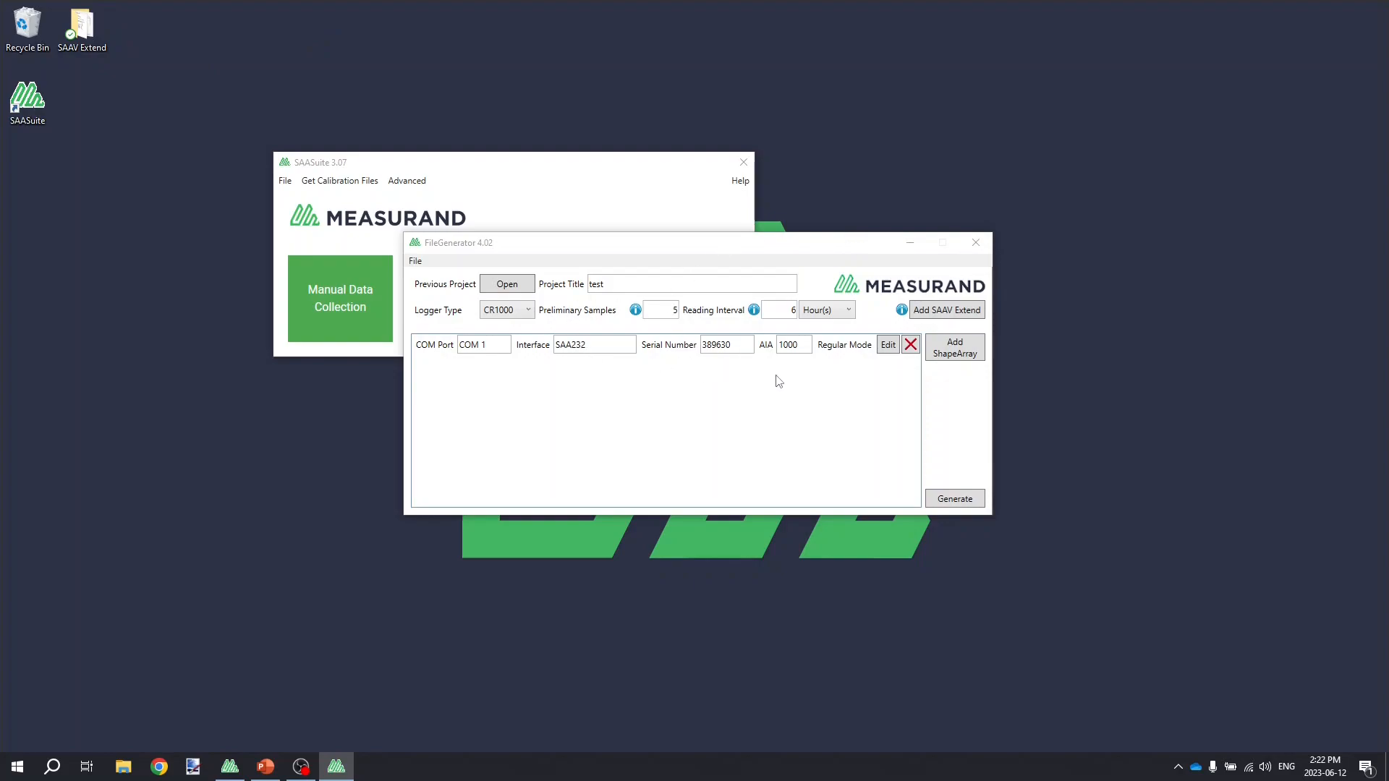
mouse_move(829, 399)
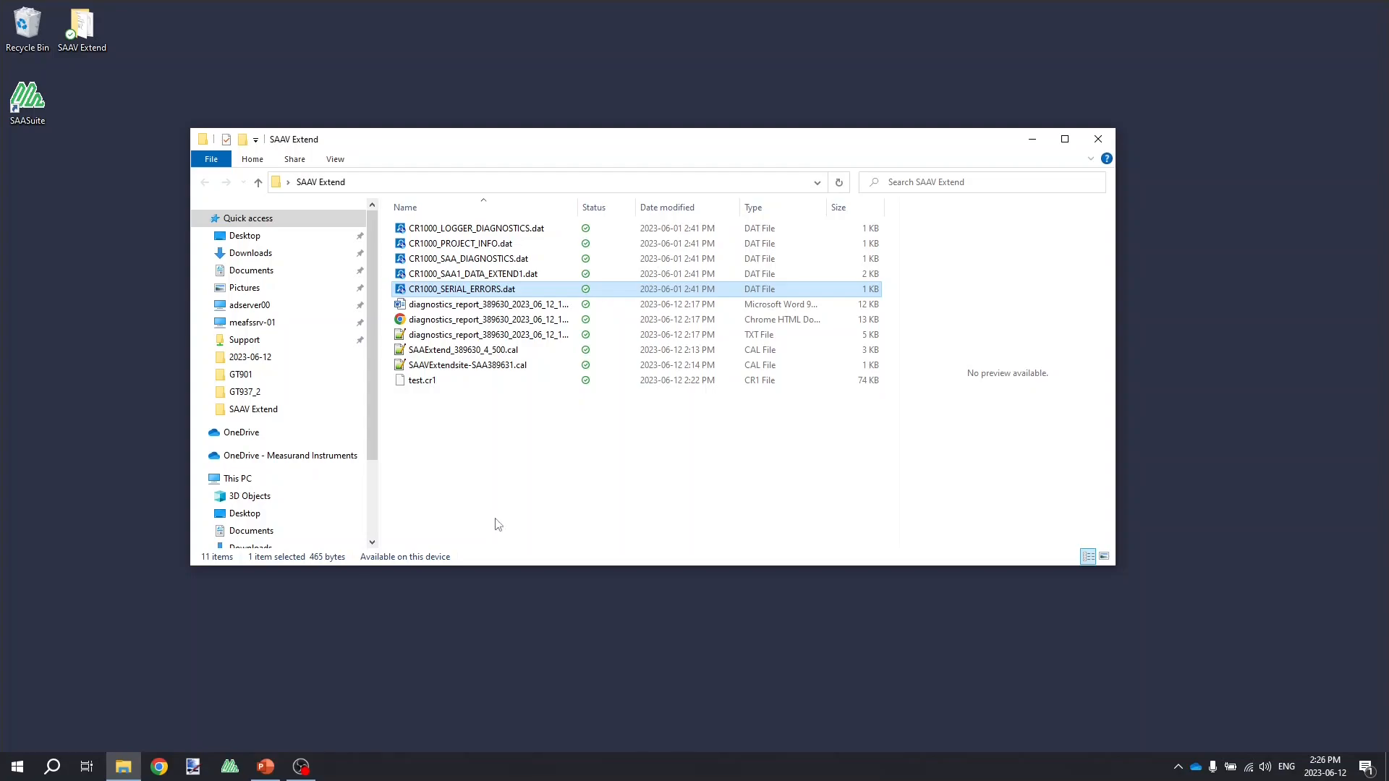
mouse_move(229, 766)
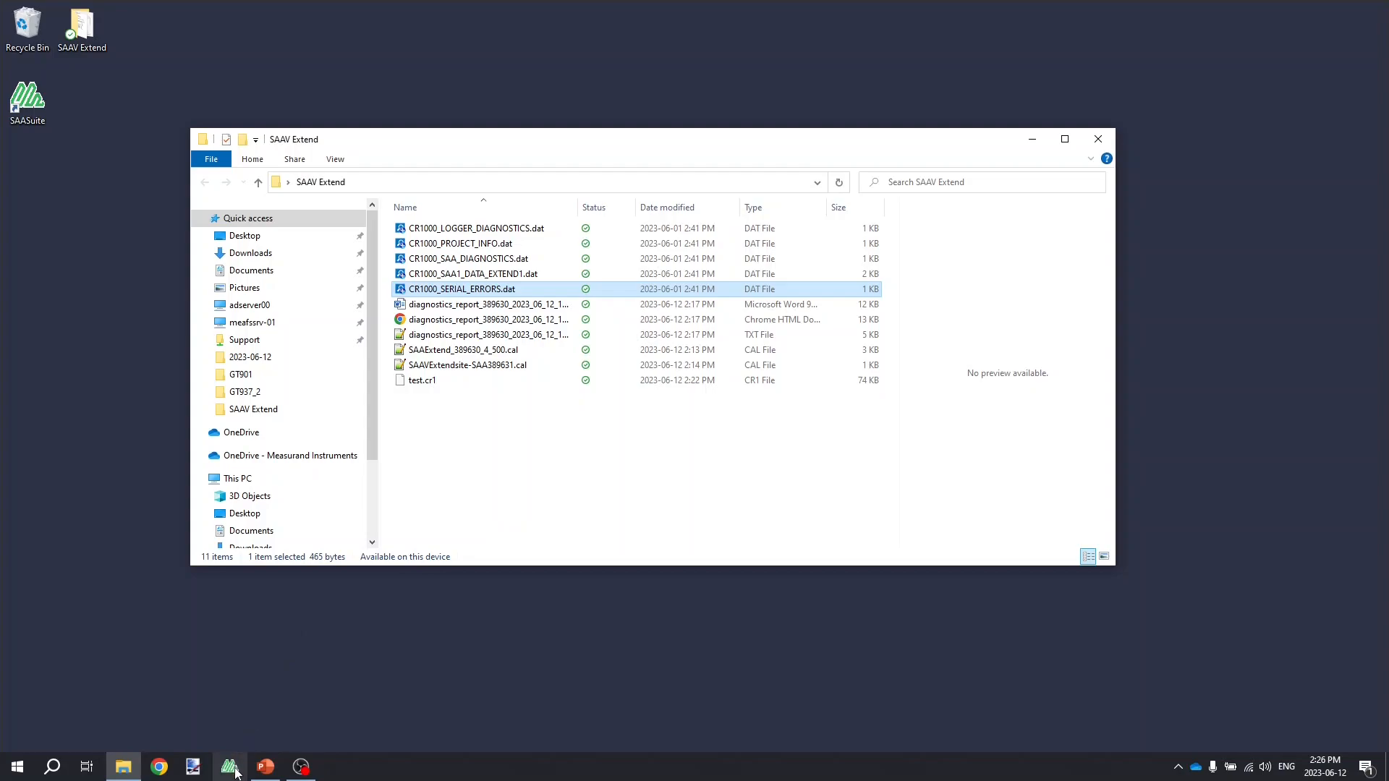
- Start a new Raw2Data conversion project from CR1000_SAA1_DATA_EXTEND1.dat in SAAV Extend
left_click(228, 767)
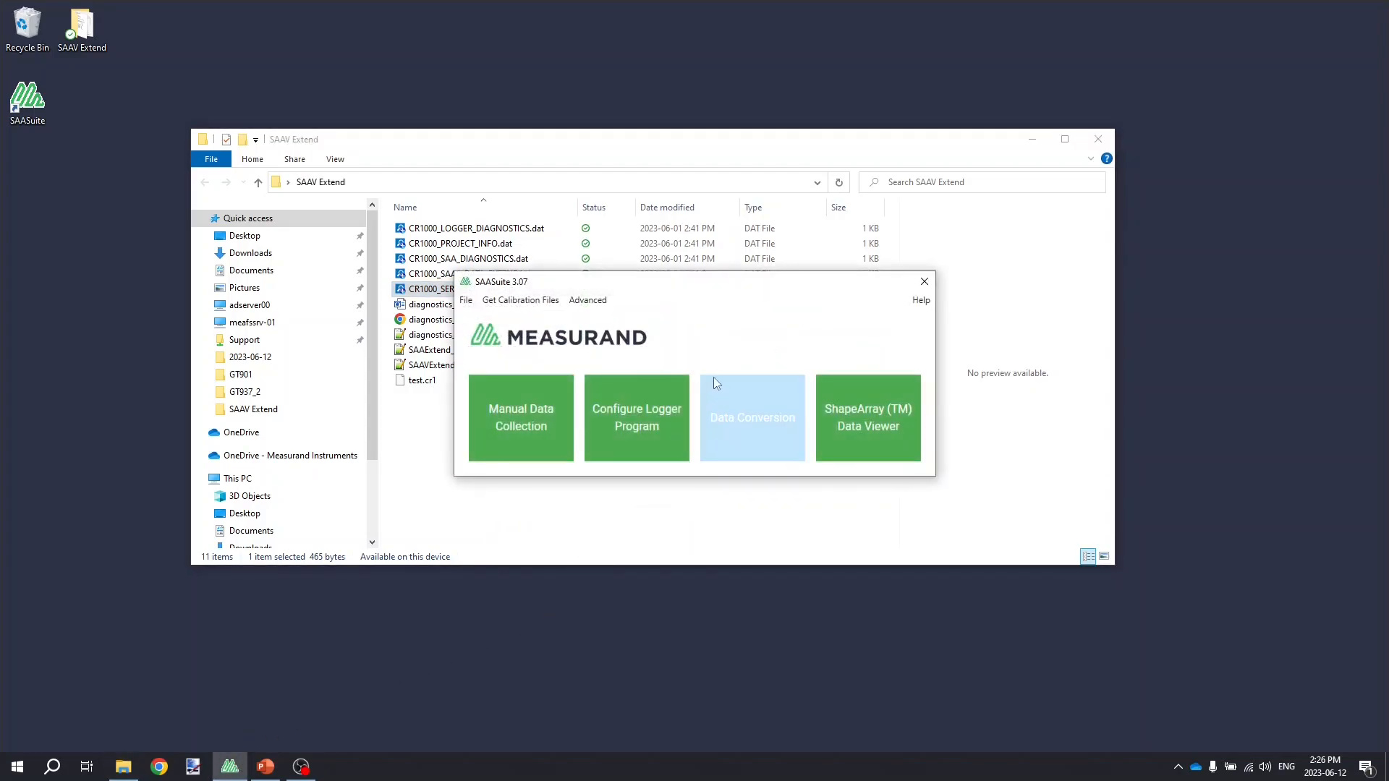
mouse_move(754, 429)
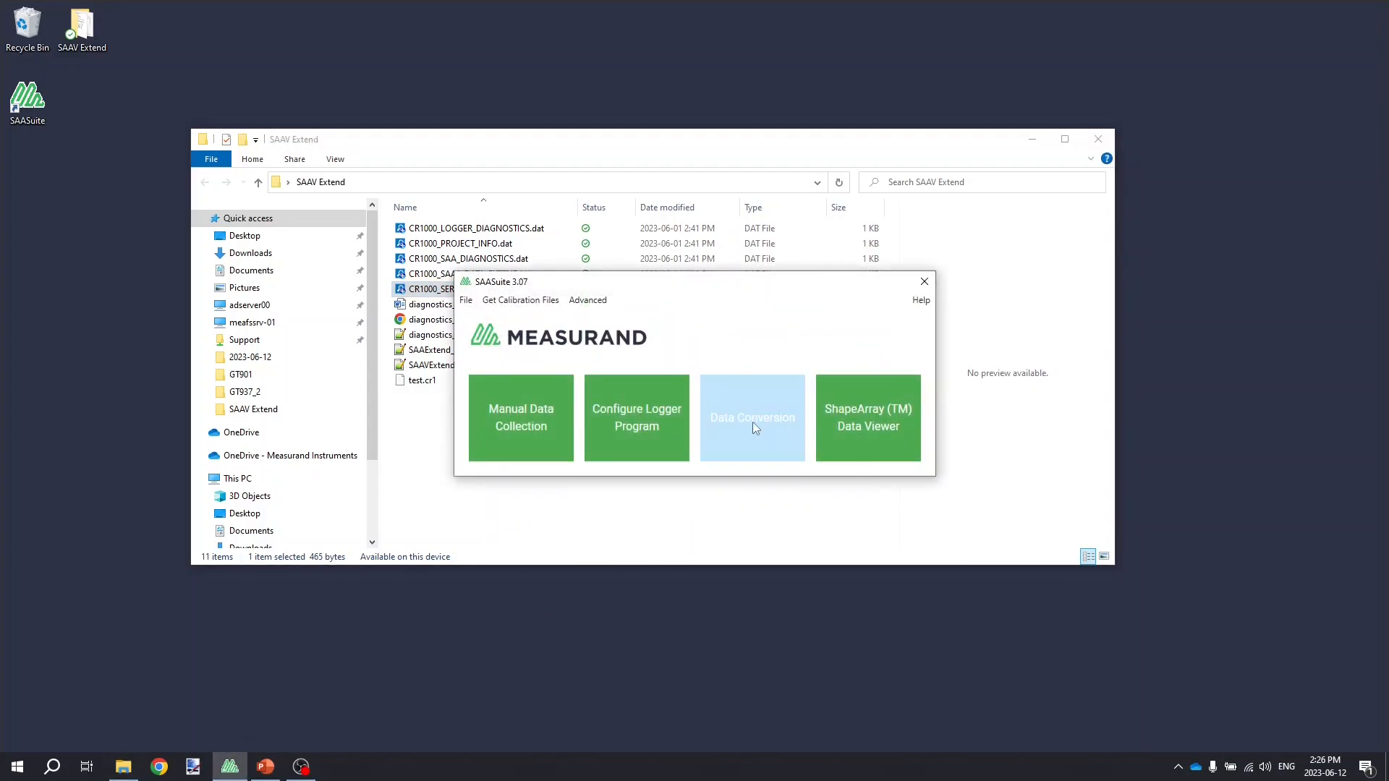
left_click(751, 418)
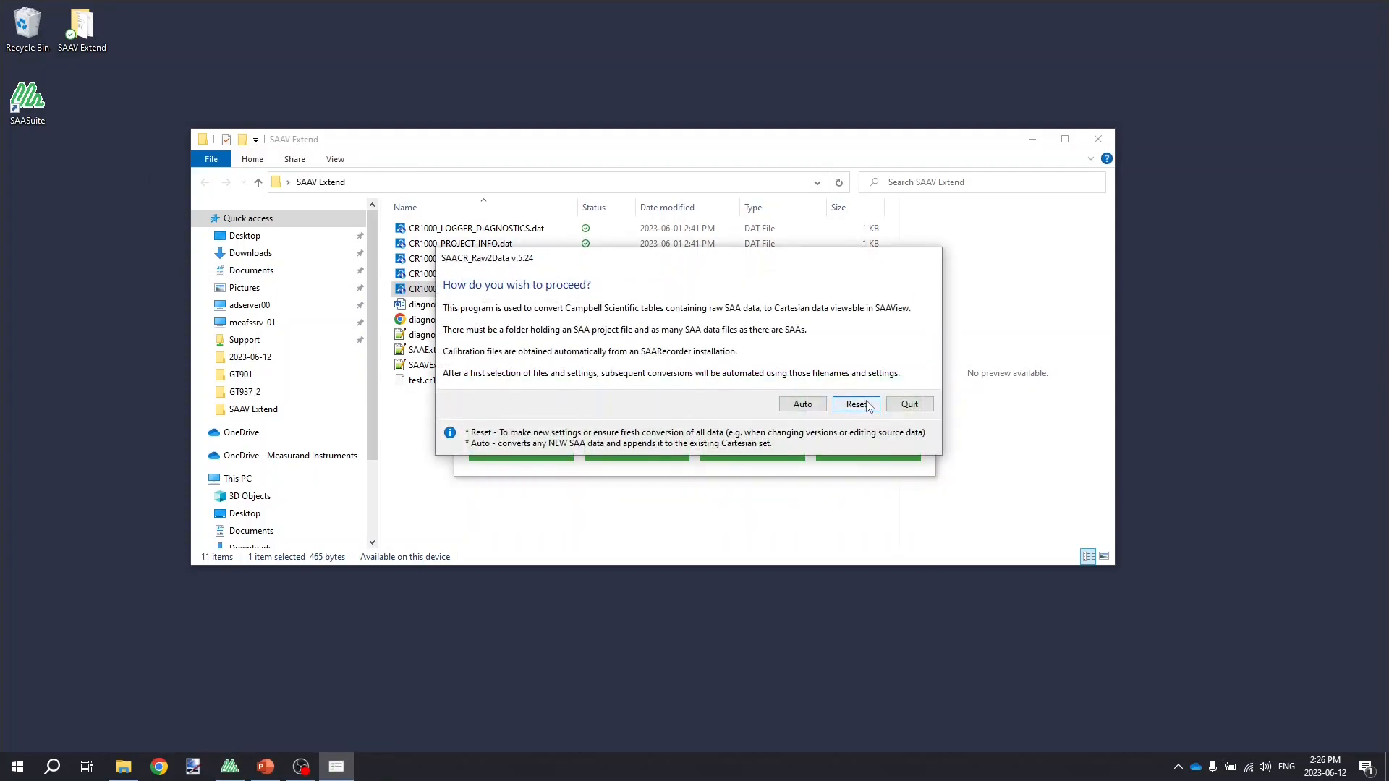
left_click(855, 403)
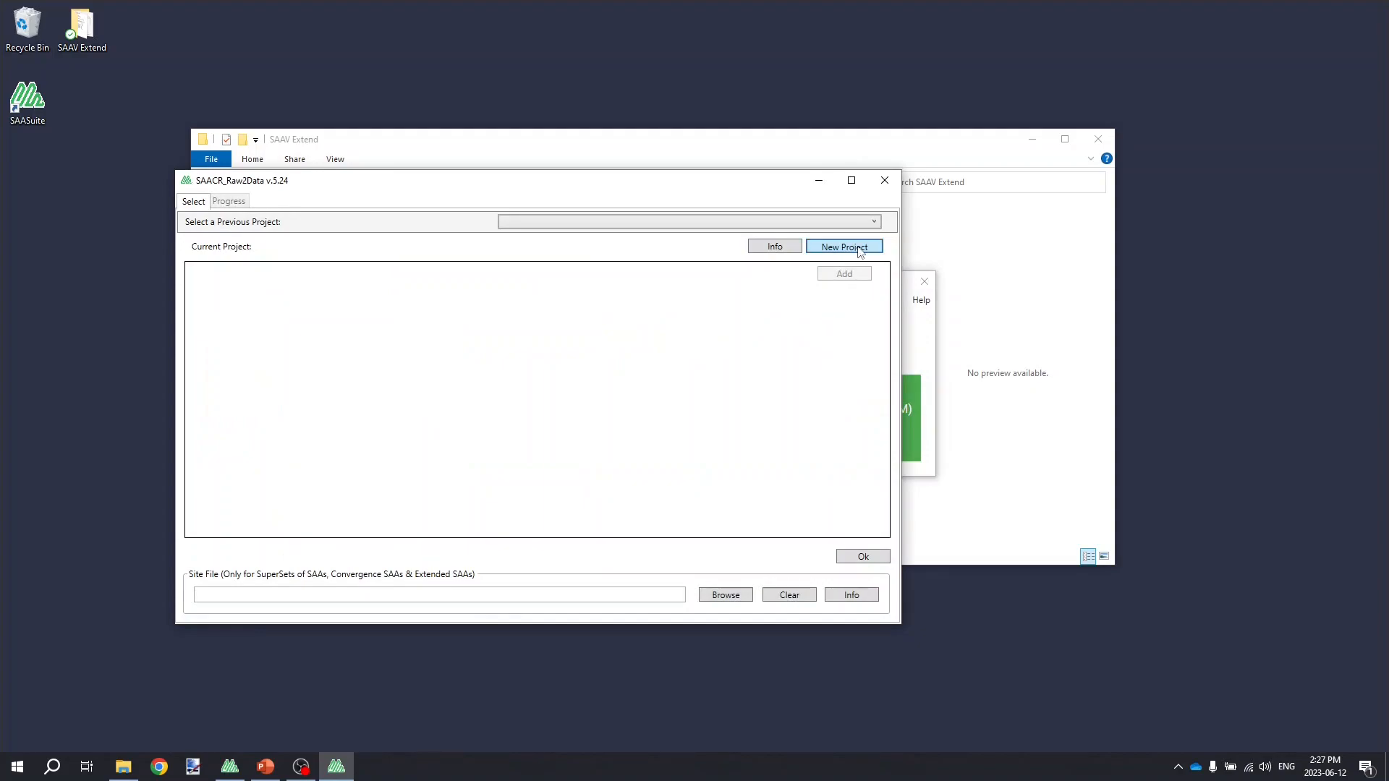
left_click(843, 246)
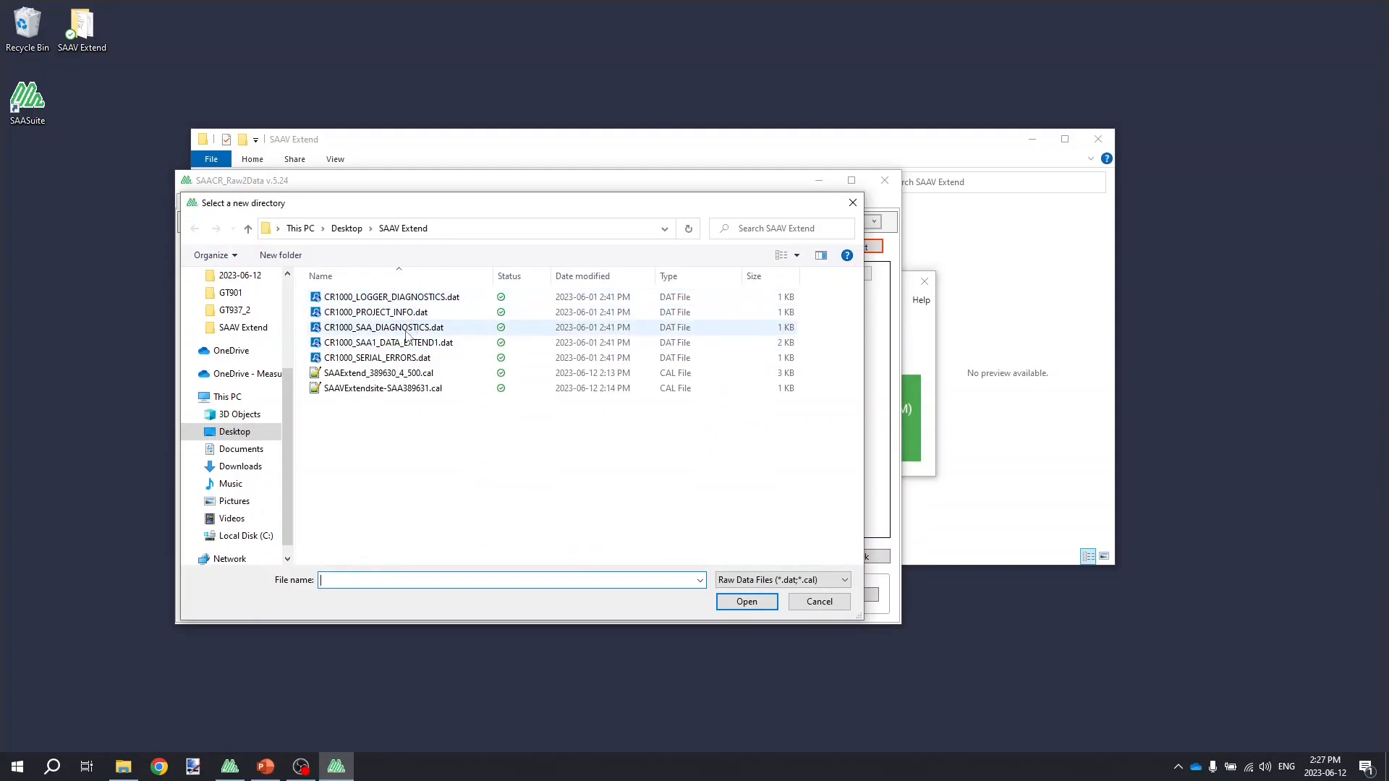
left_click(387, 343)
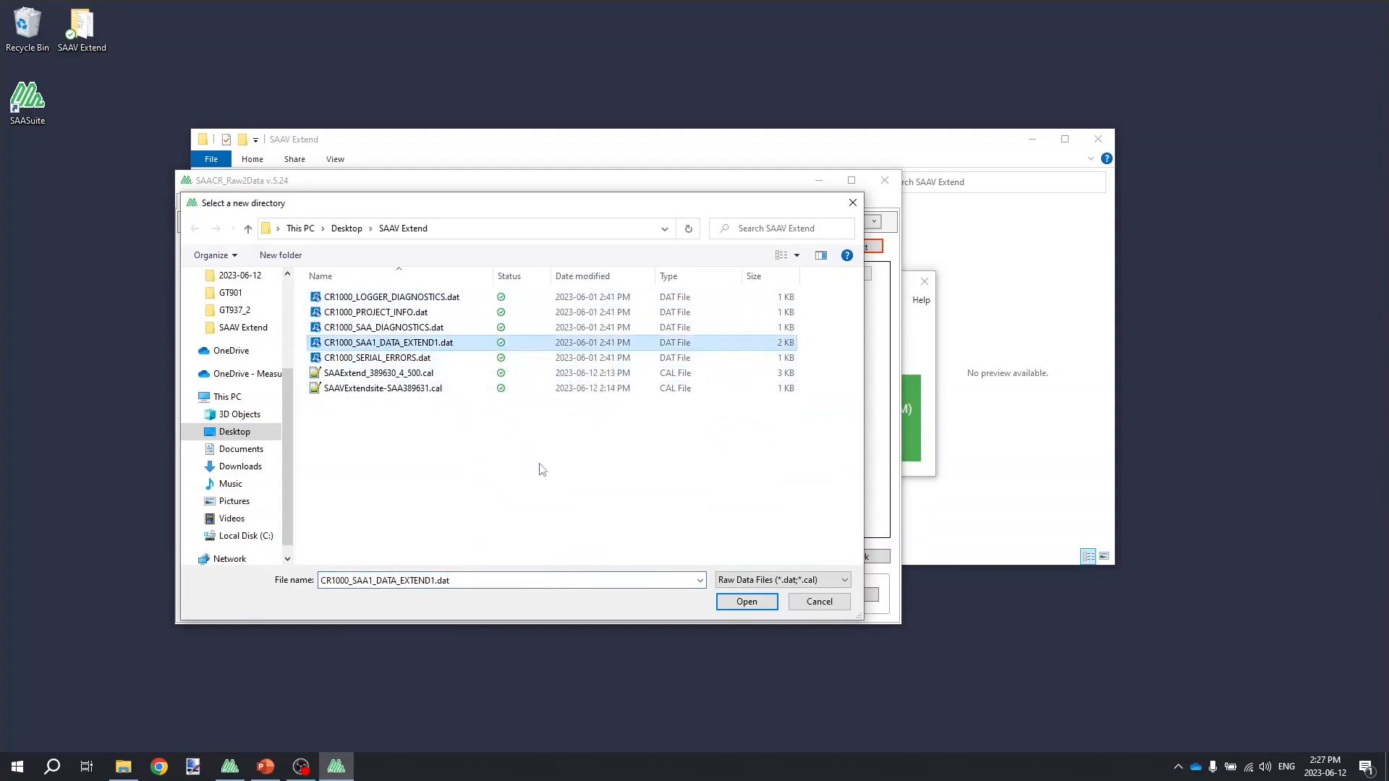
mouse_move(624, 524)
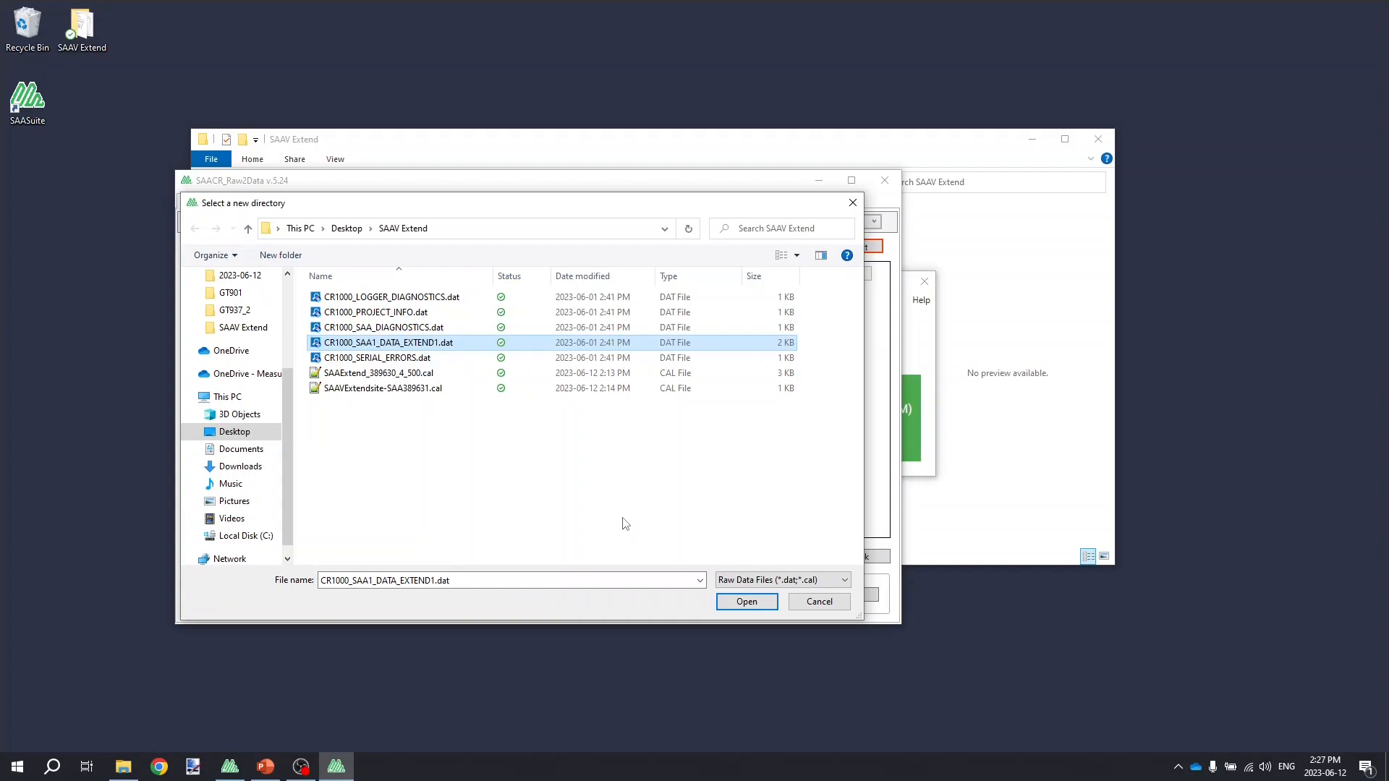
left_click(746, 601)
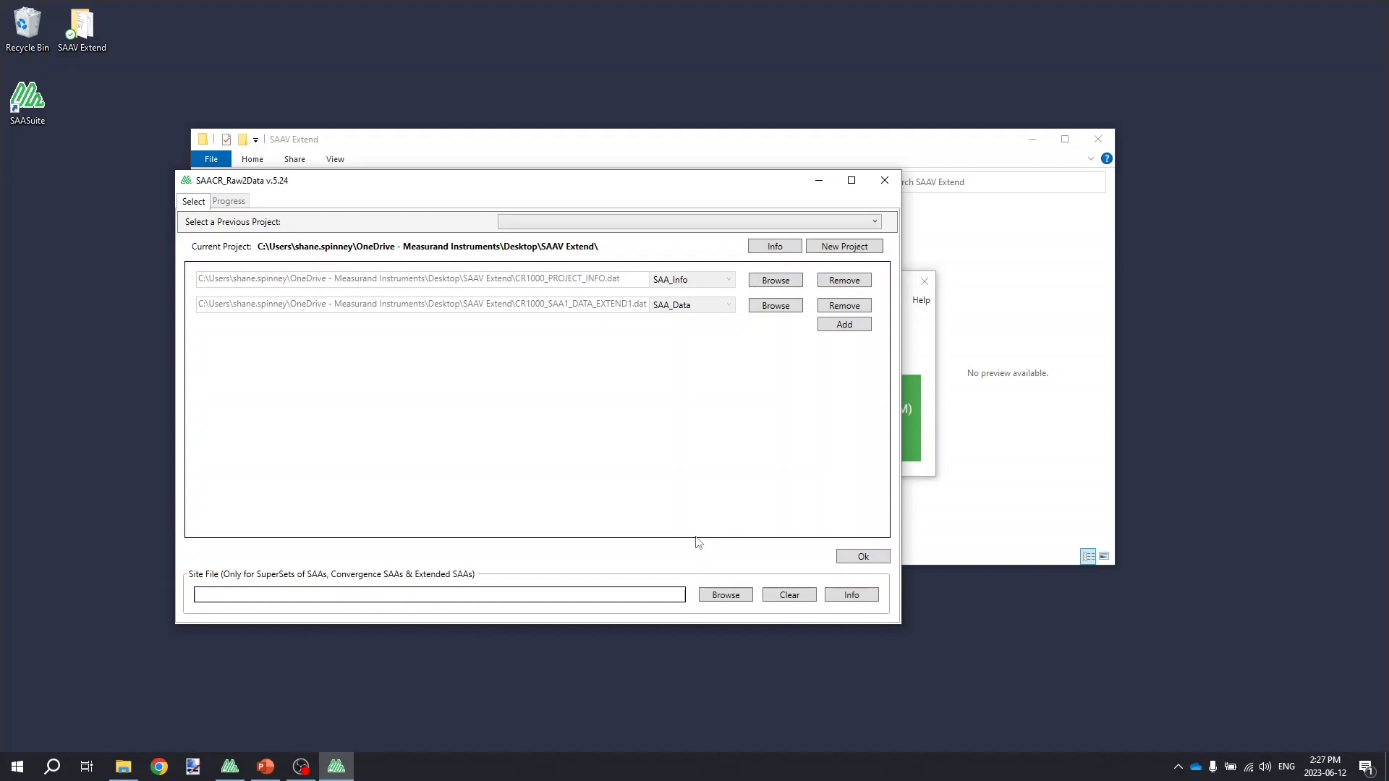
mouse_move(711, 553)
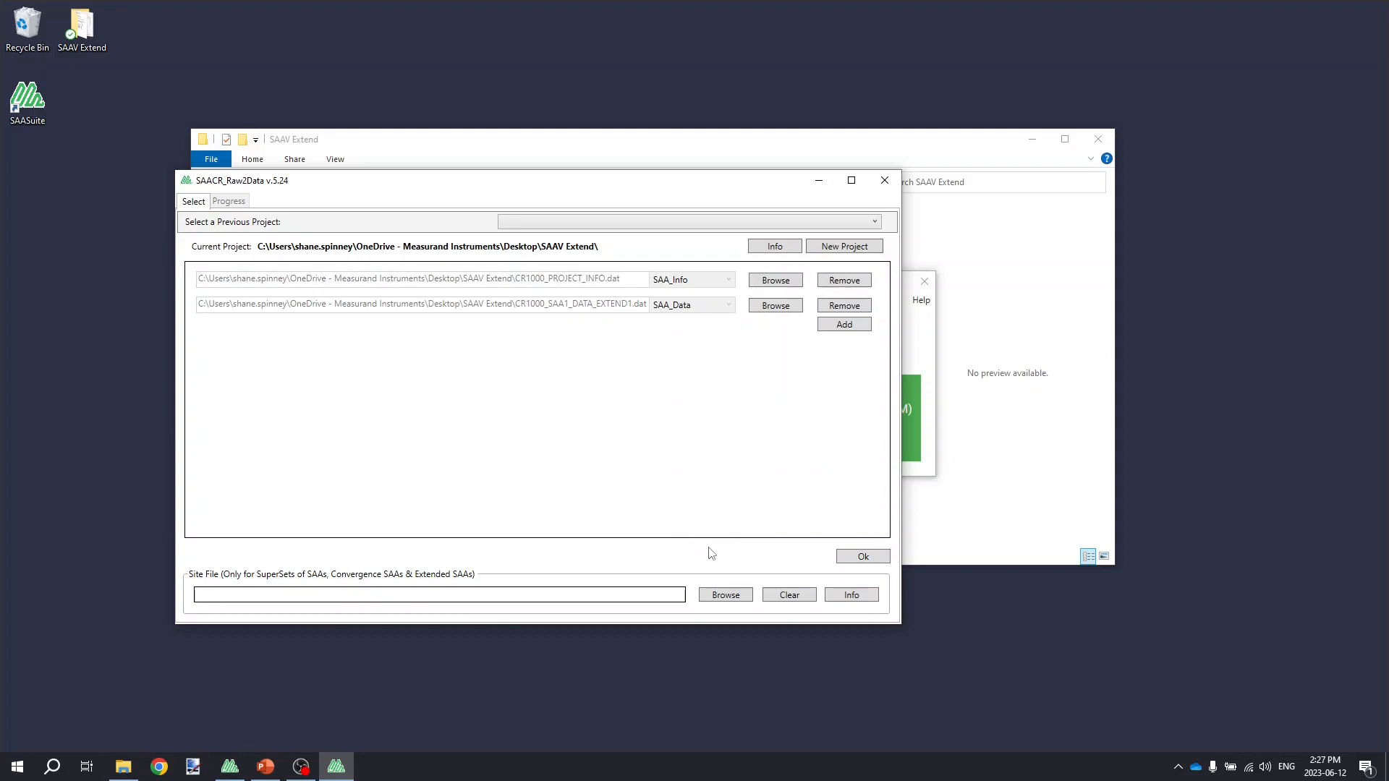
- Attach SAAVExtendsite-SAA389631.cal as the project's site file
left_click(725, 595)
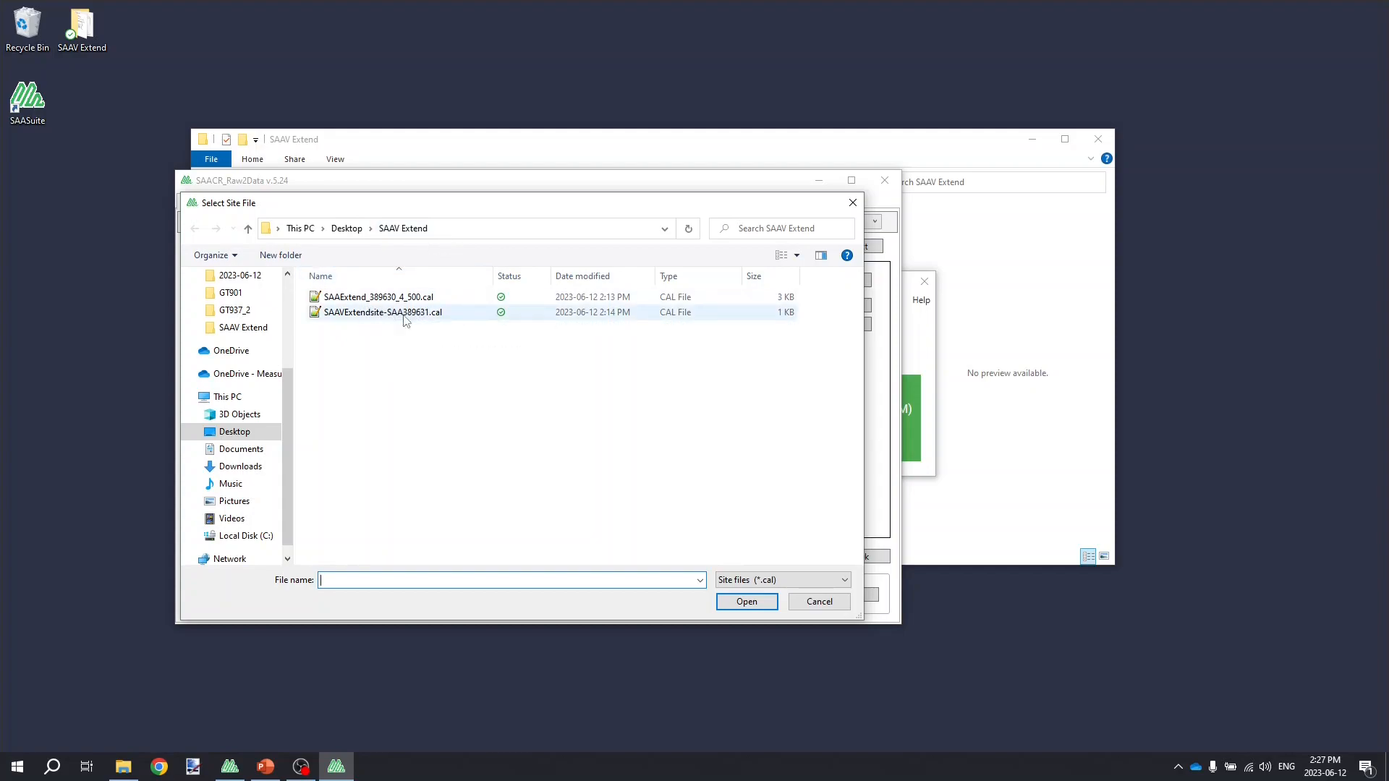
left_click(383, 311)
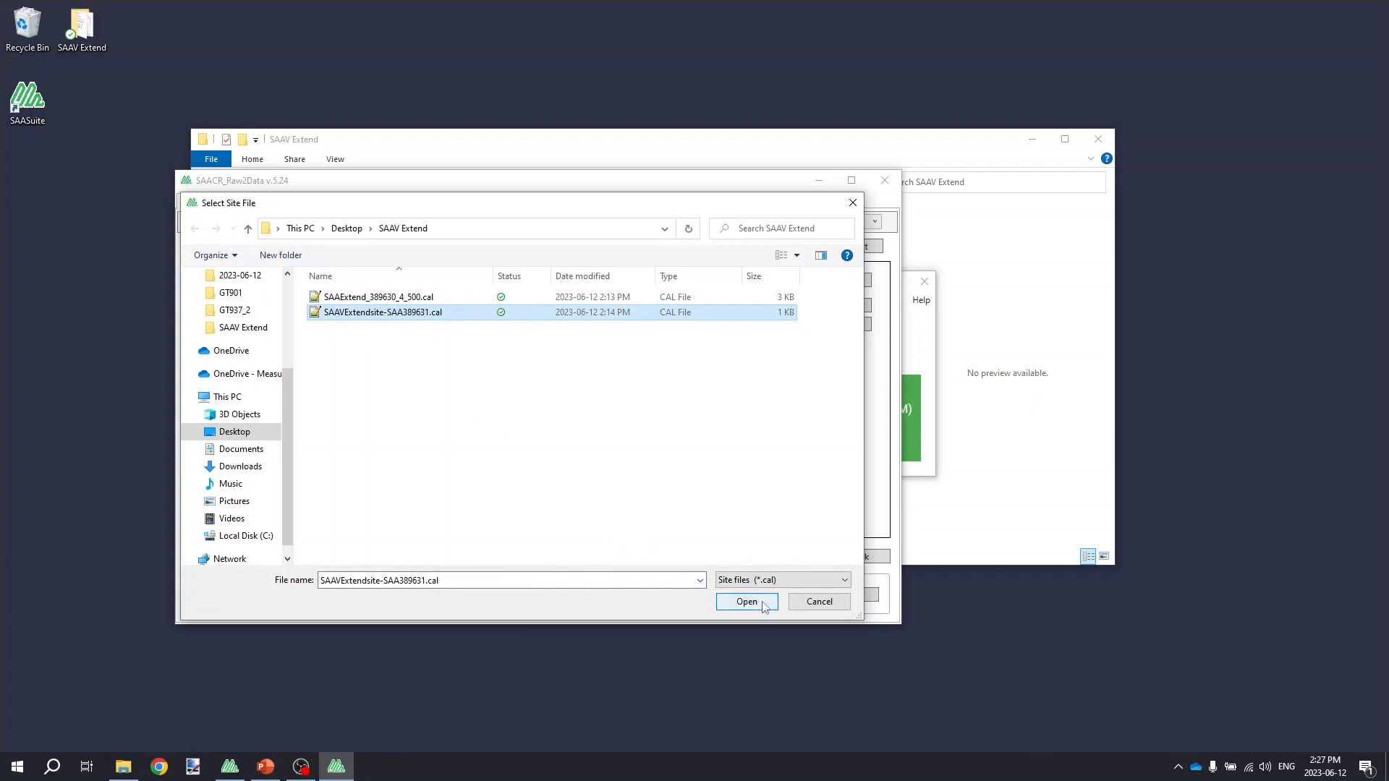
left_click(746, 602)
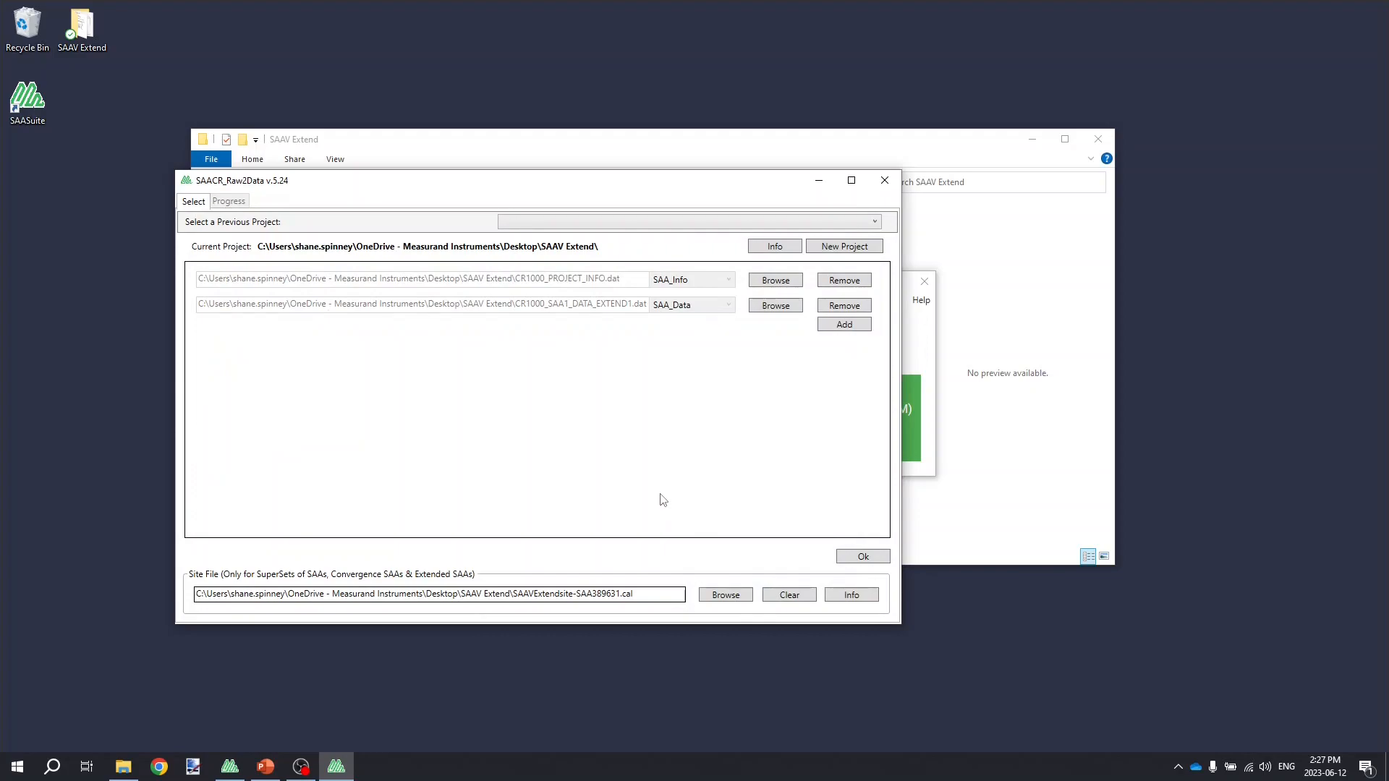
mouse_move(856, 571)
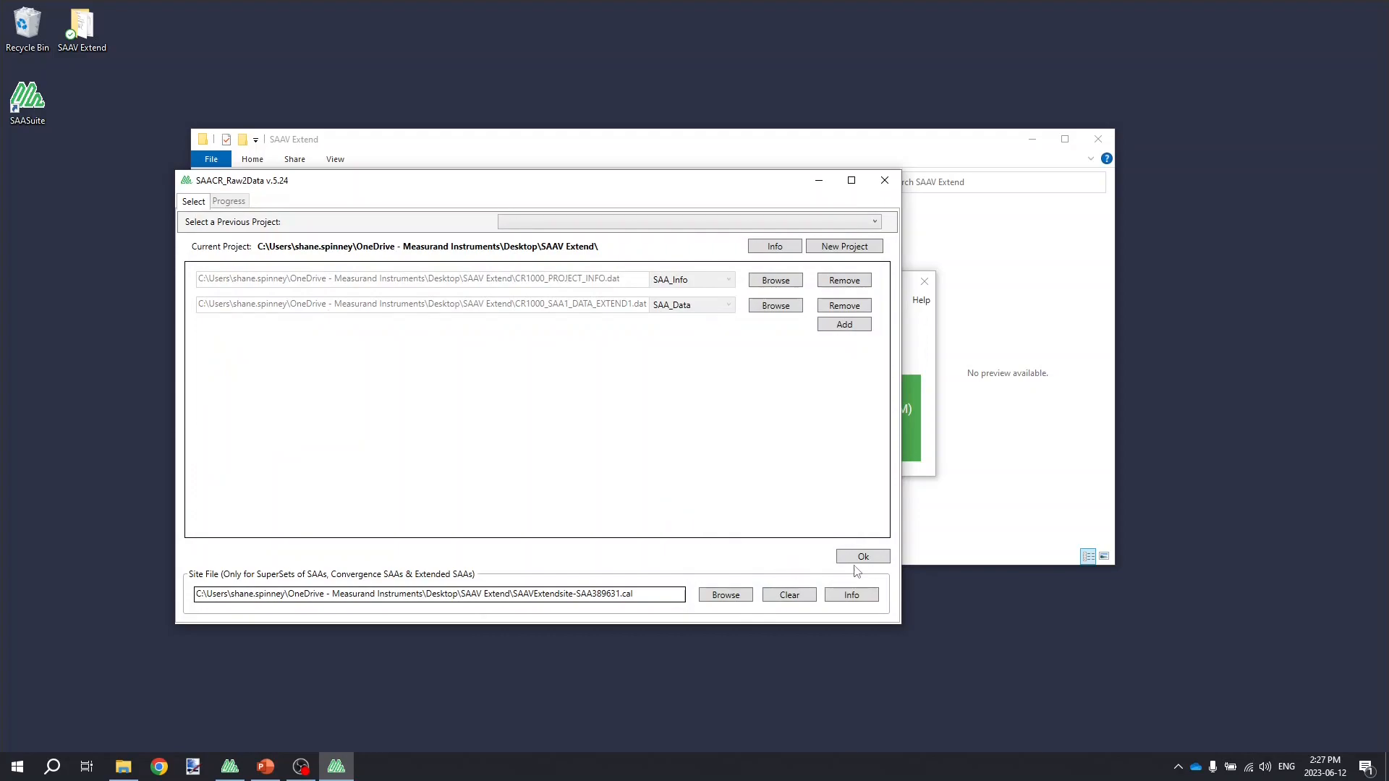
- Run the conversion with the current array settings, acknowledging the cyclical adjustment notice, until DONE with Success
left_click(861, 557)
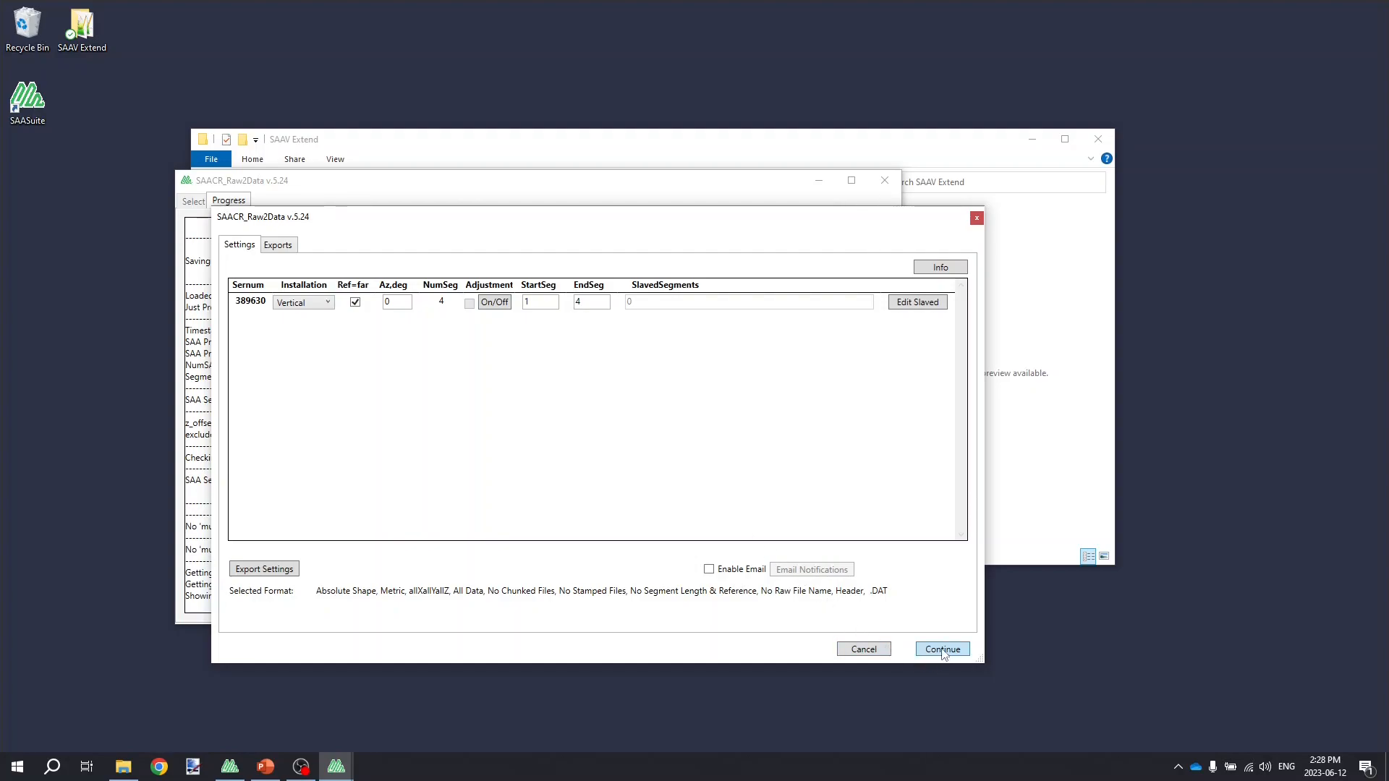
left_click(942, 648)
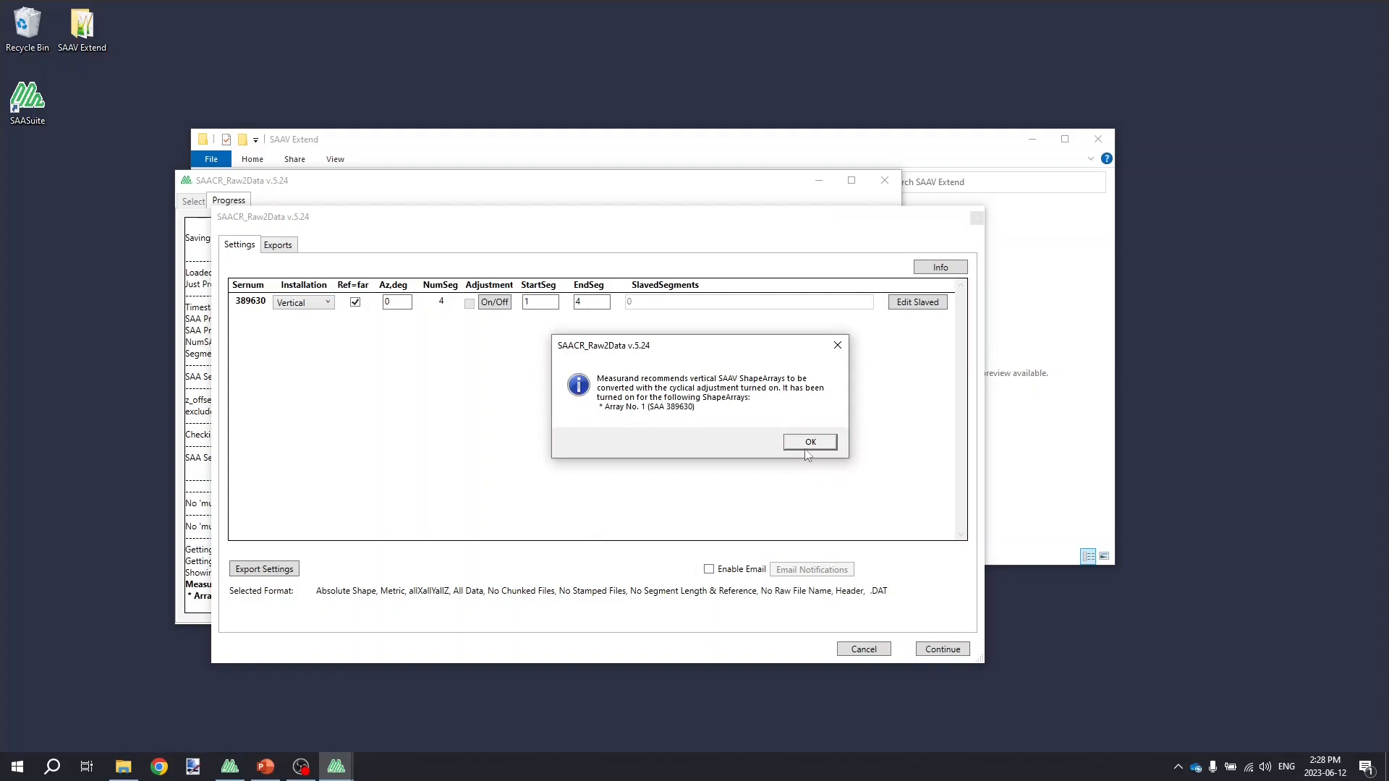
left_click(808, 442)
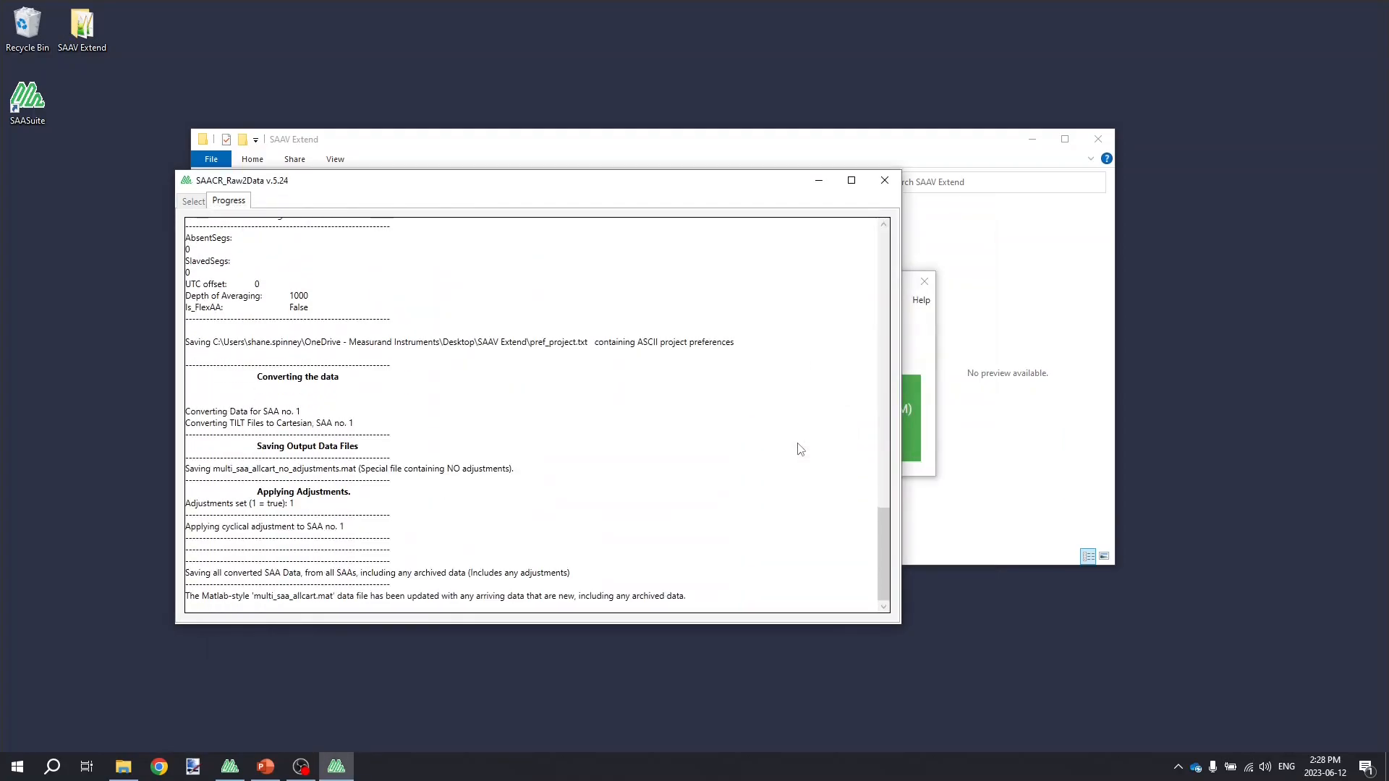
scroll("down", 3)
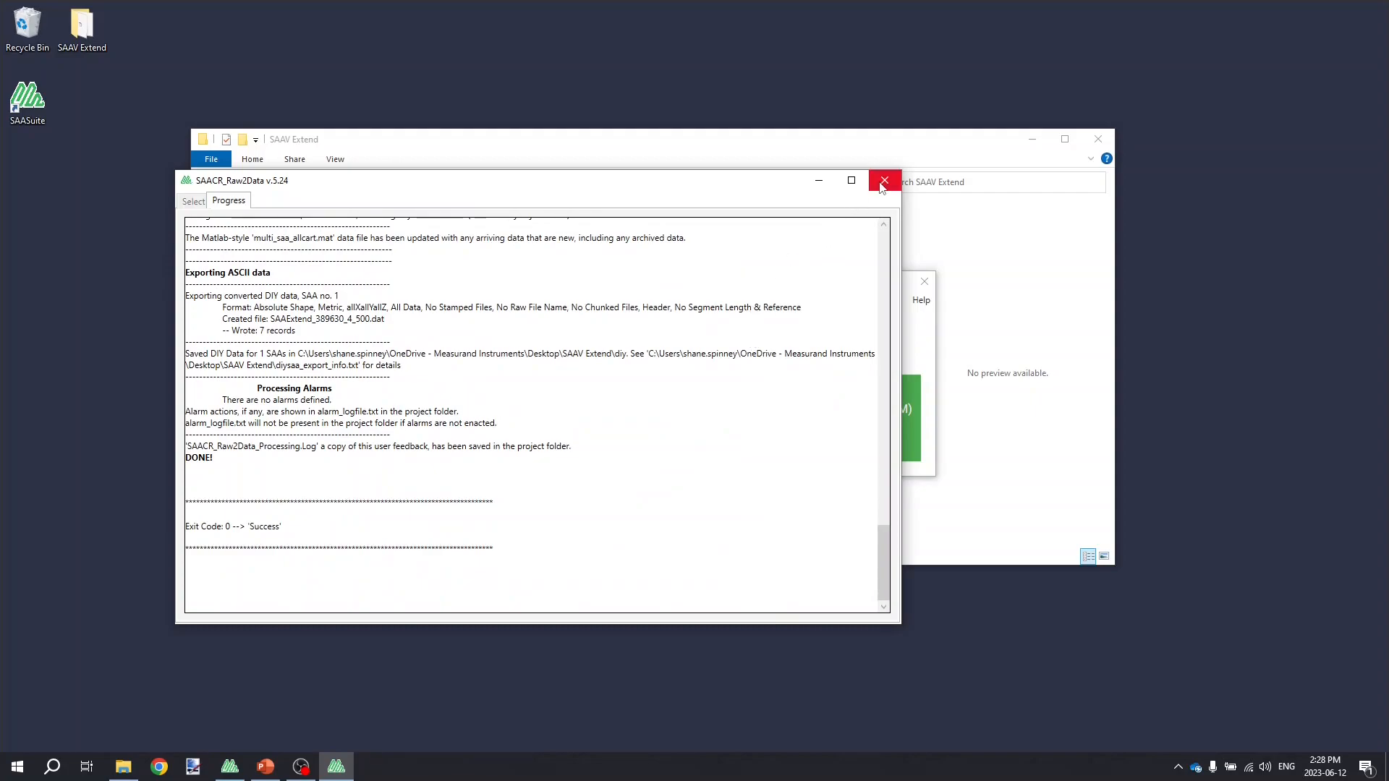
- Close SAASuite, review the two multi_saa_allcart .mat outputs and the diy folder's SAAExtend_389630_4_500.dat export
left_click(882, 181)
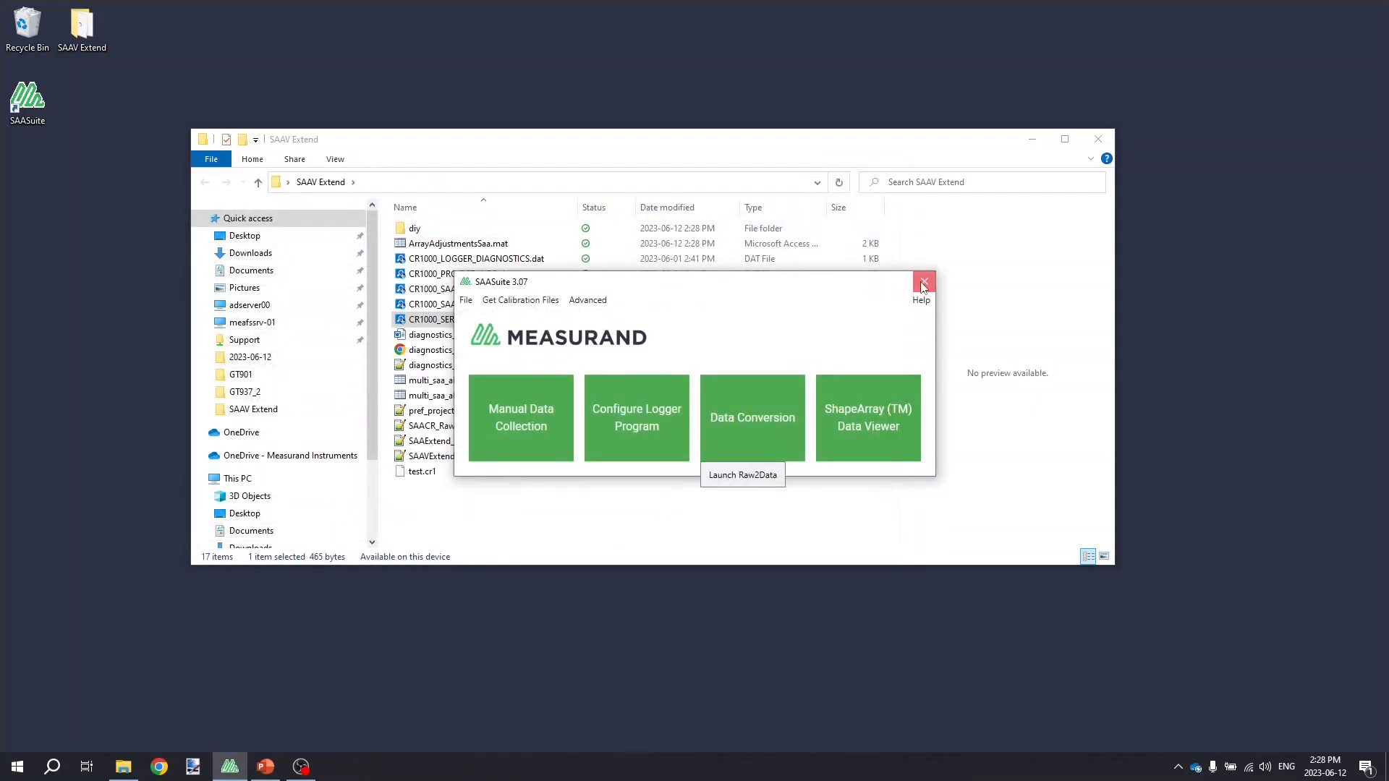
left_click(924, 282)
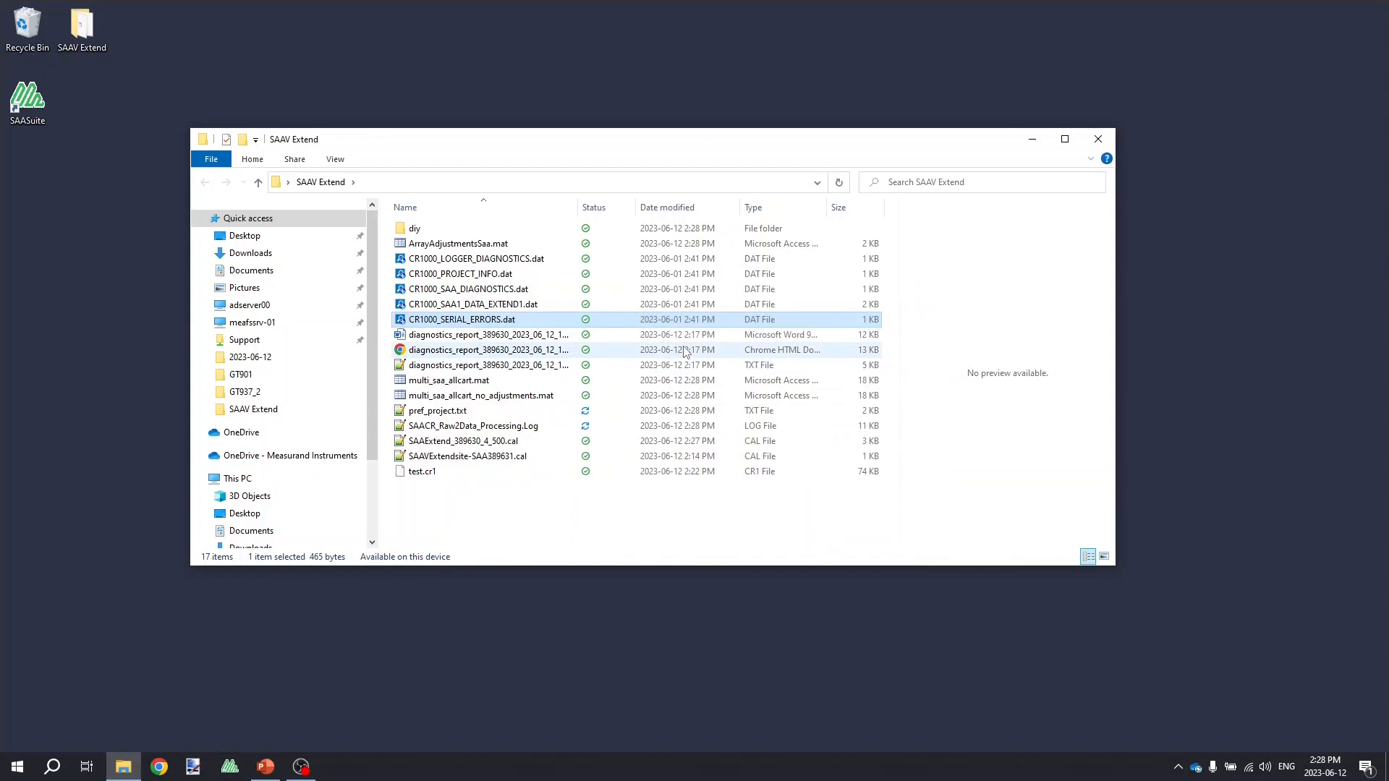
mouse_move(567, 365)
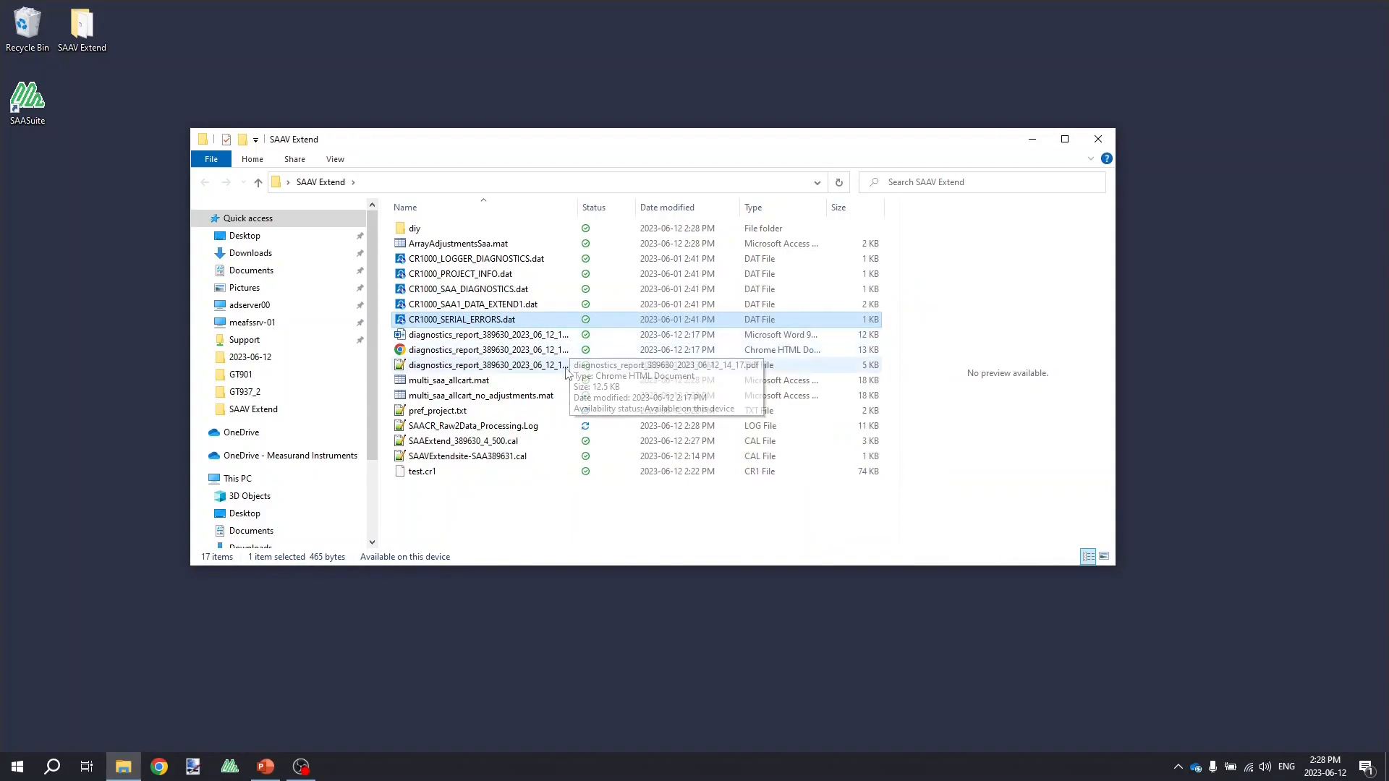
left_click(450, 380)
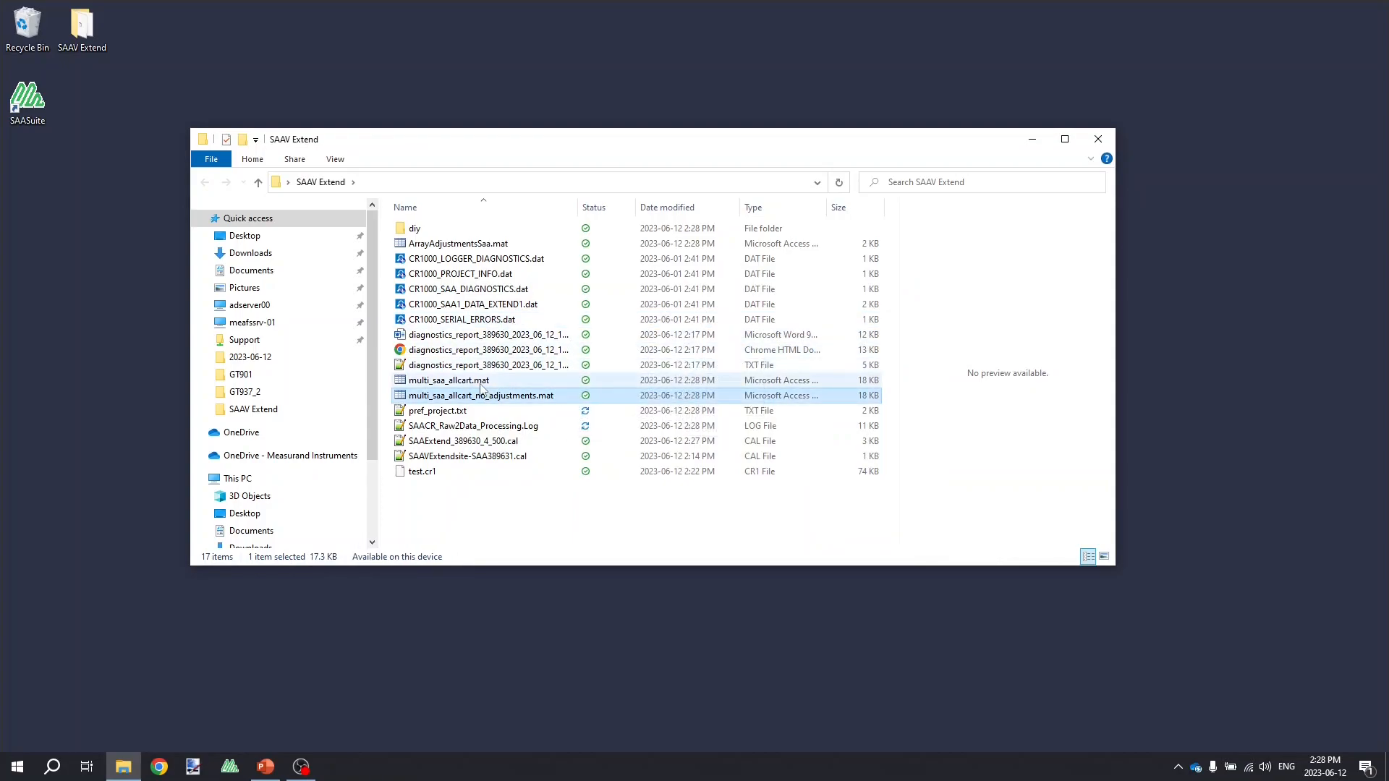
left_click(448, 380)
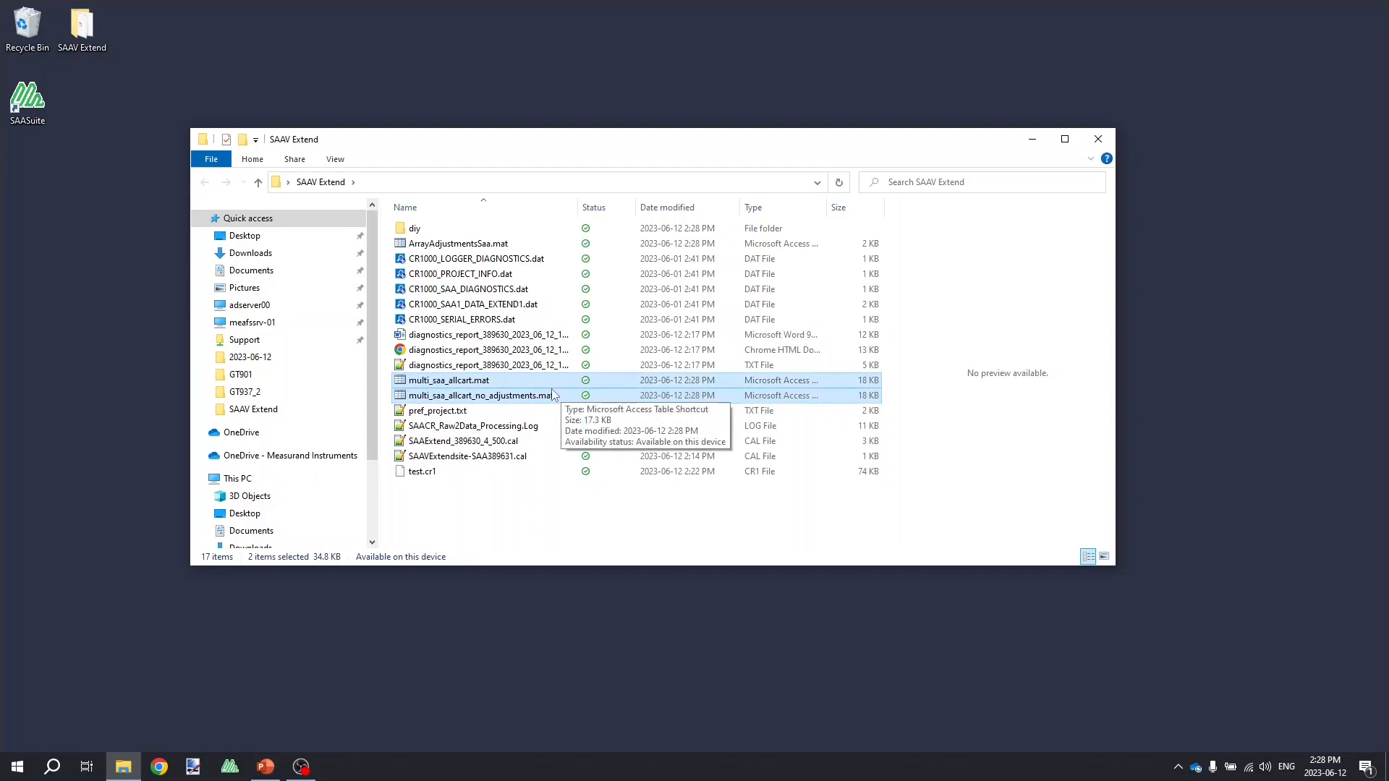
mouse_move(431, 236)
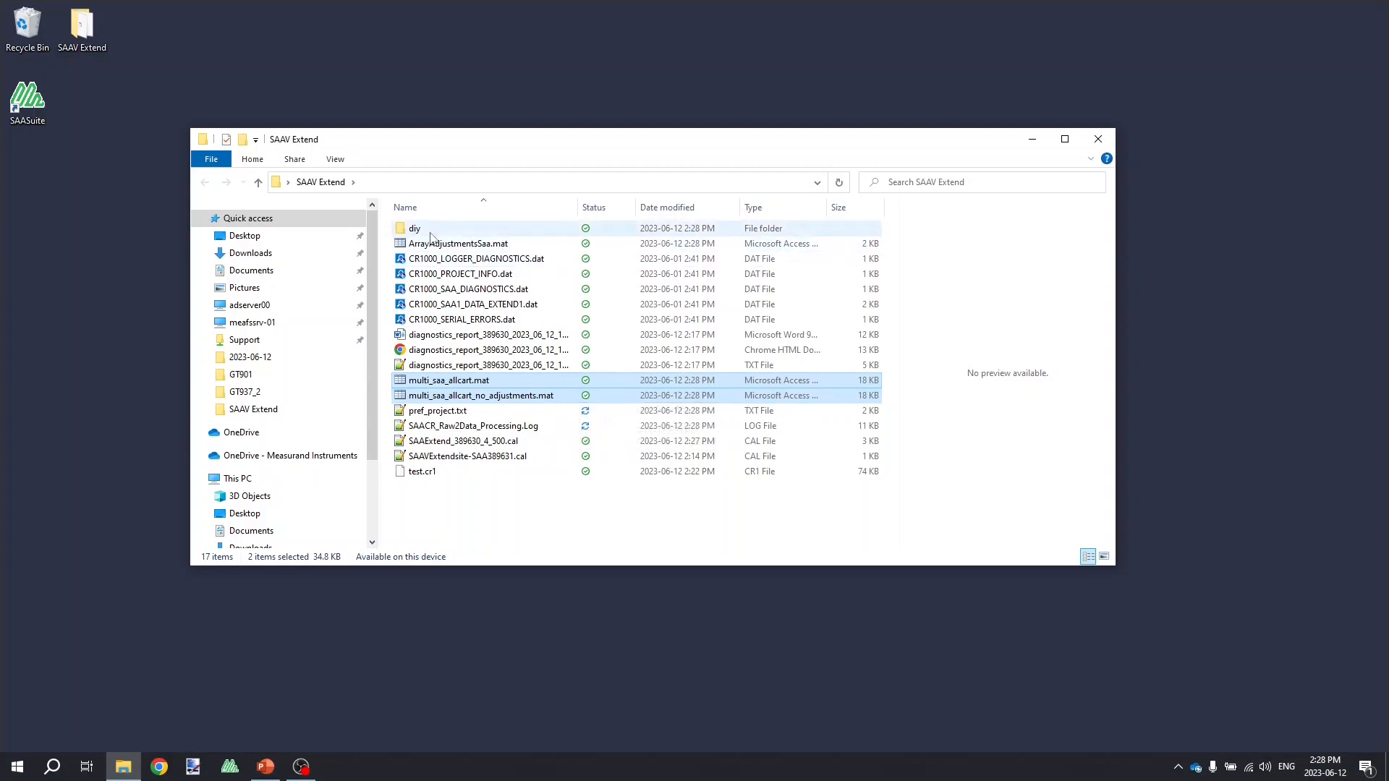
double_click(414, 228)
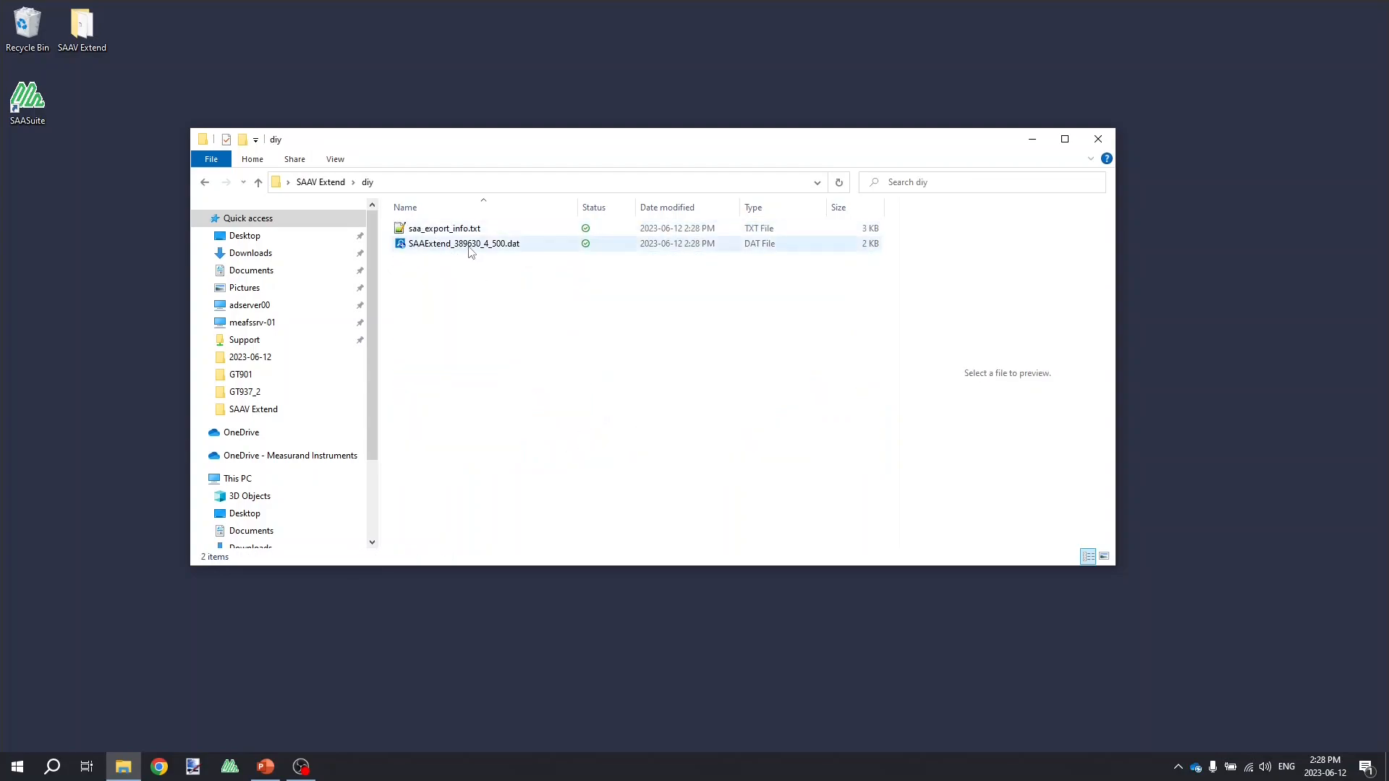
left_click(462, 244)
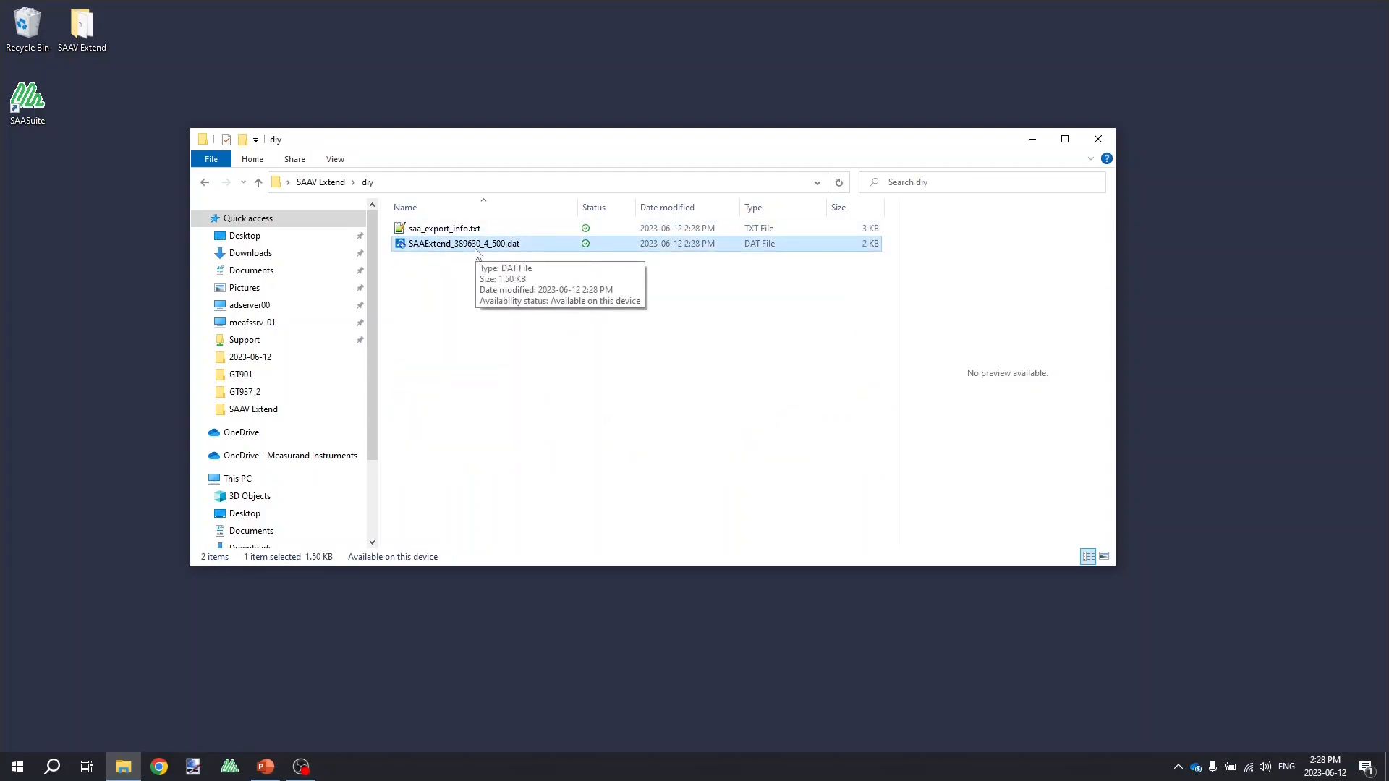
mouse_move(461, 252)
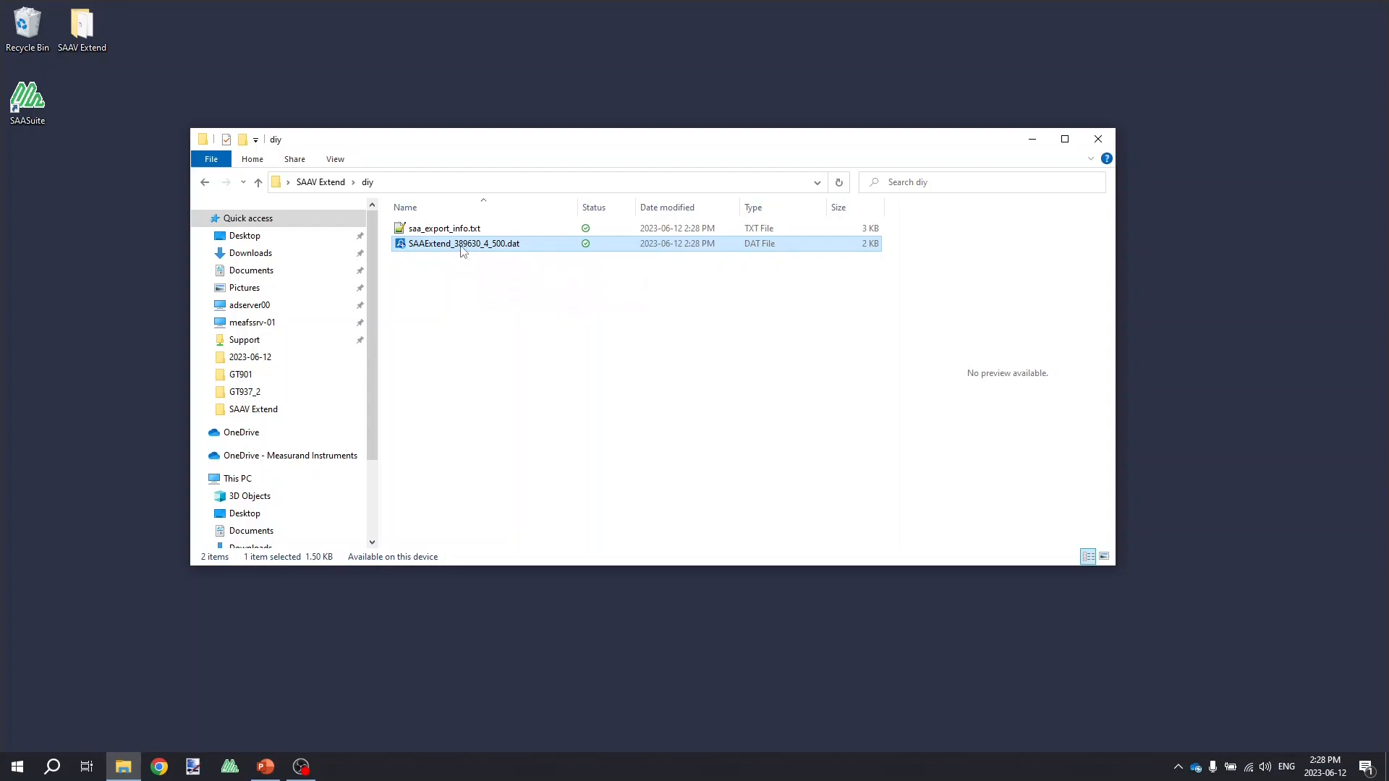
mouse_move(469, 289)
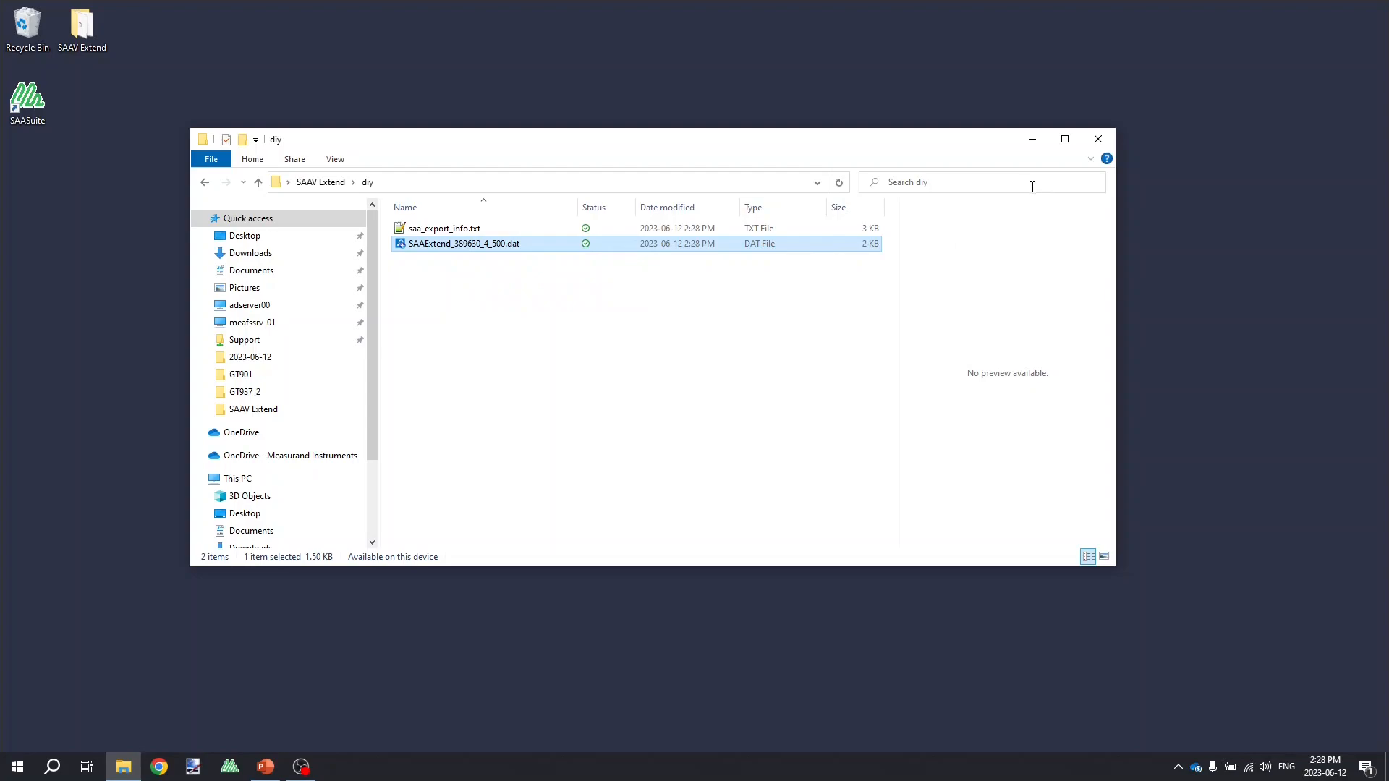
mouse_move(464, 244)
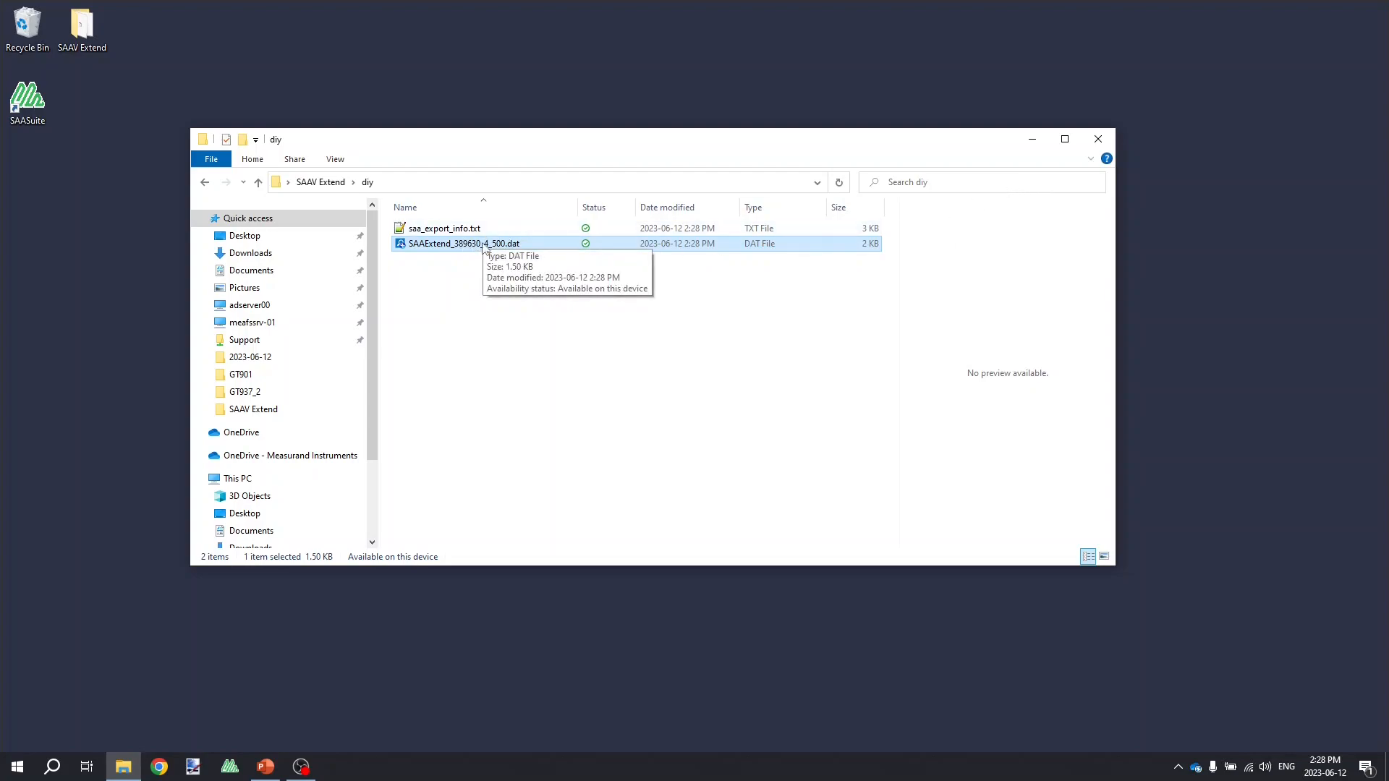
mouse_move(501, 253)
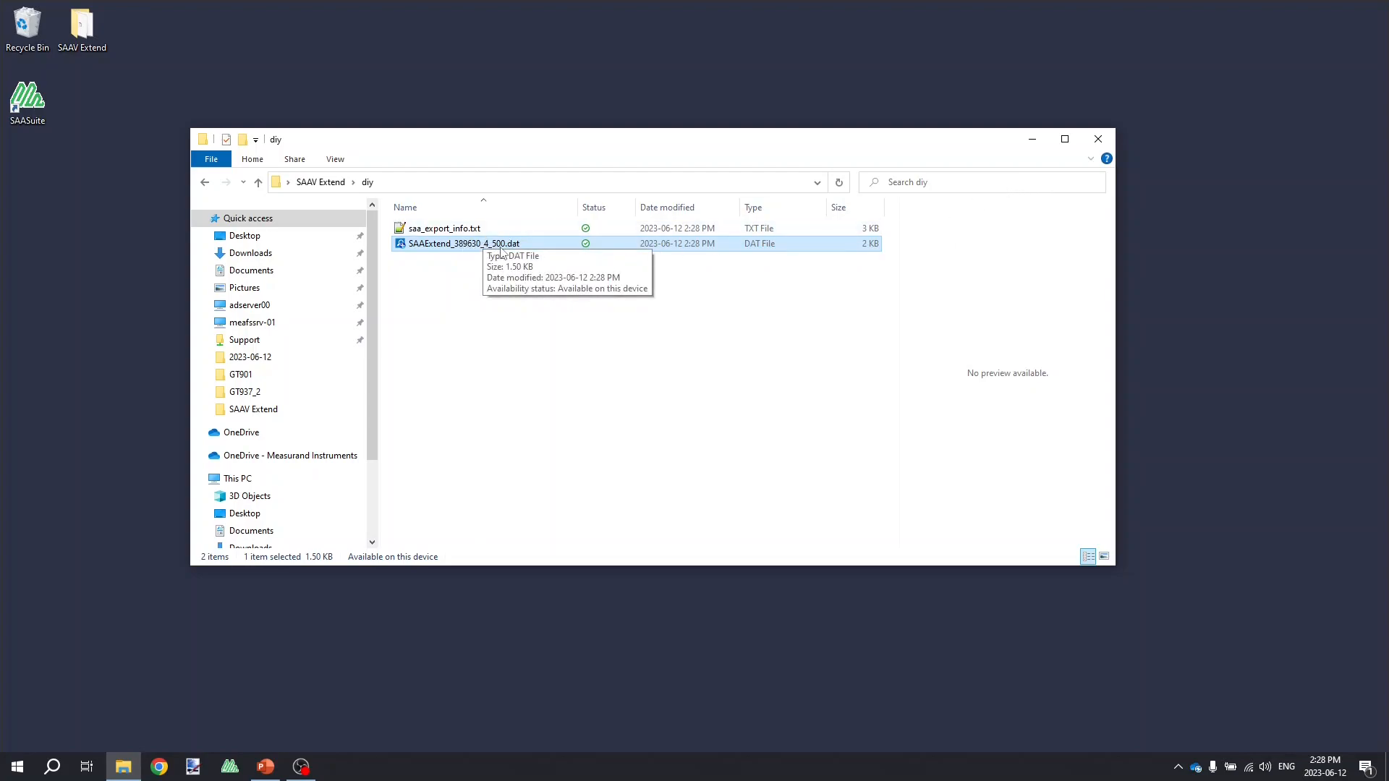
mouse_move(1025, 193)
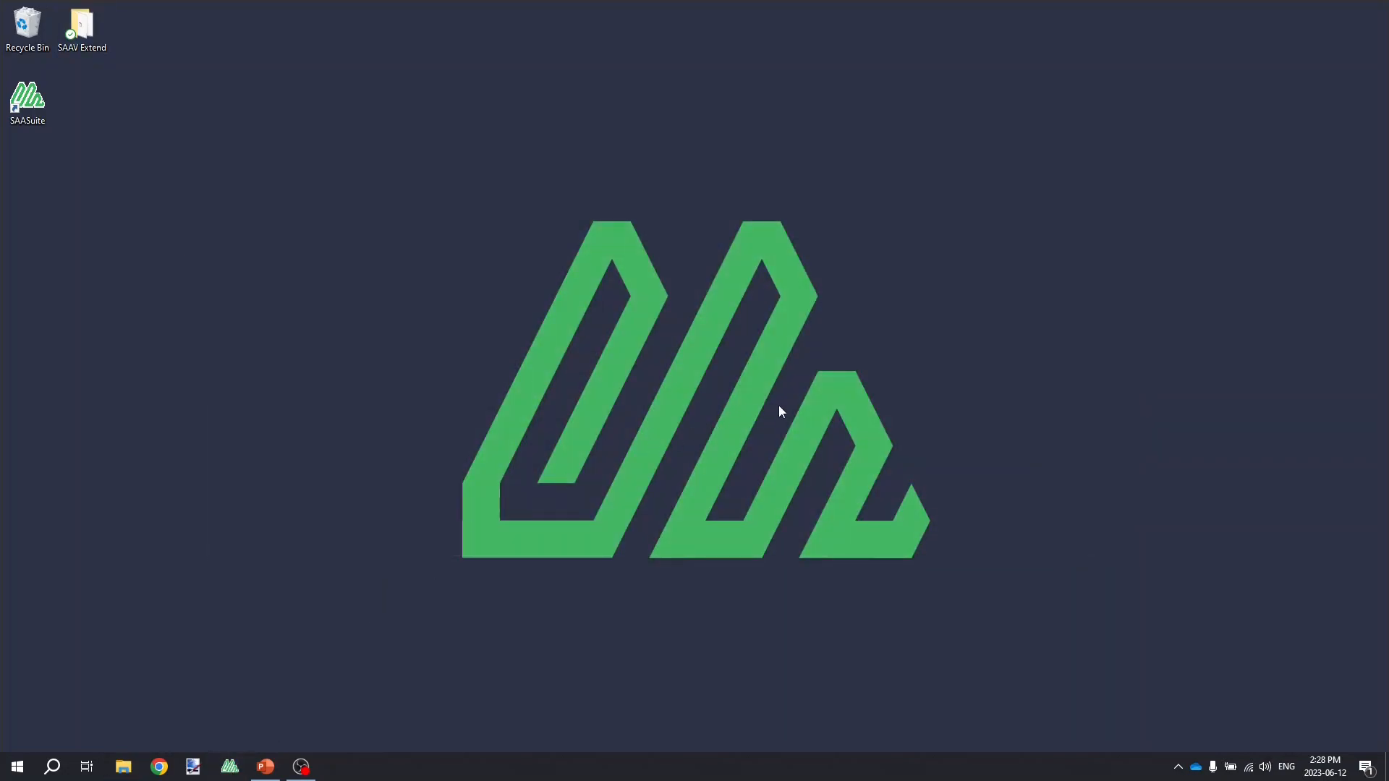
- Relaunch SAASuite and load multi_saa_allcart.mat from SAAV Extend in ShapeArray Viewer
double_click(26, 98)
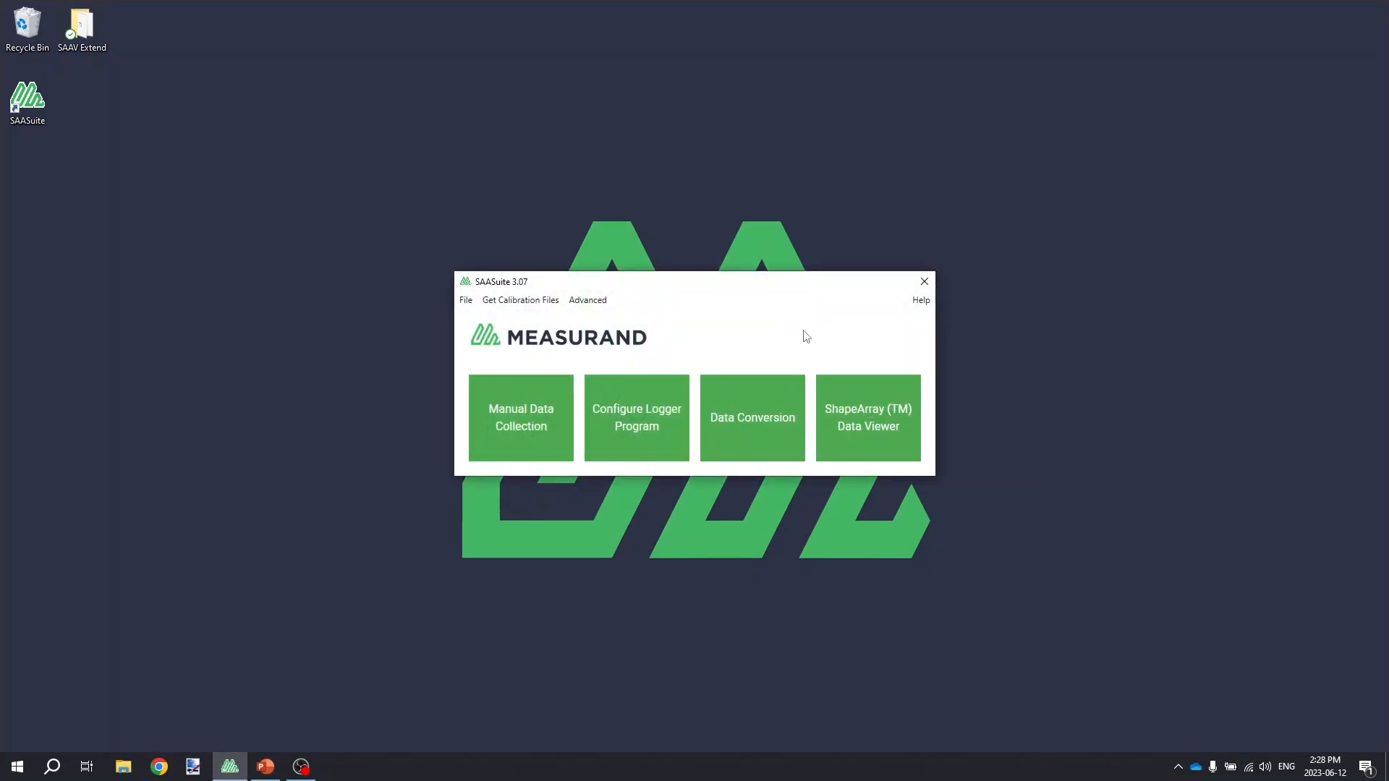
left_click(867, 417)
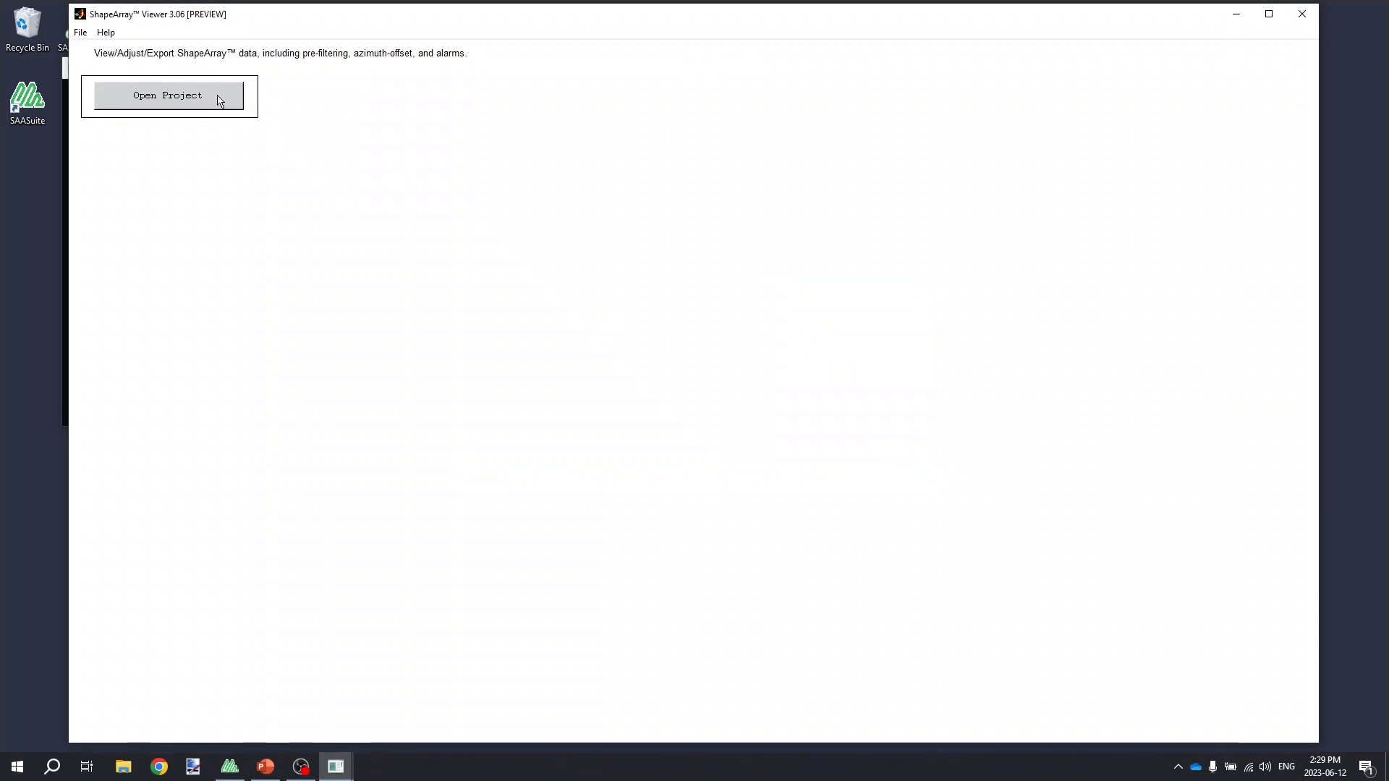
left_click(167, 95)
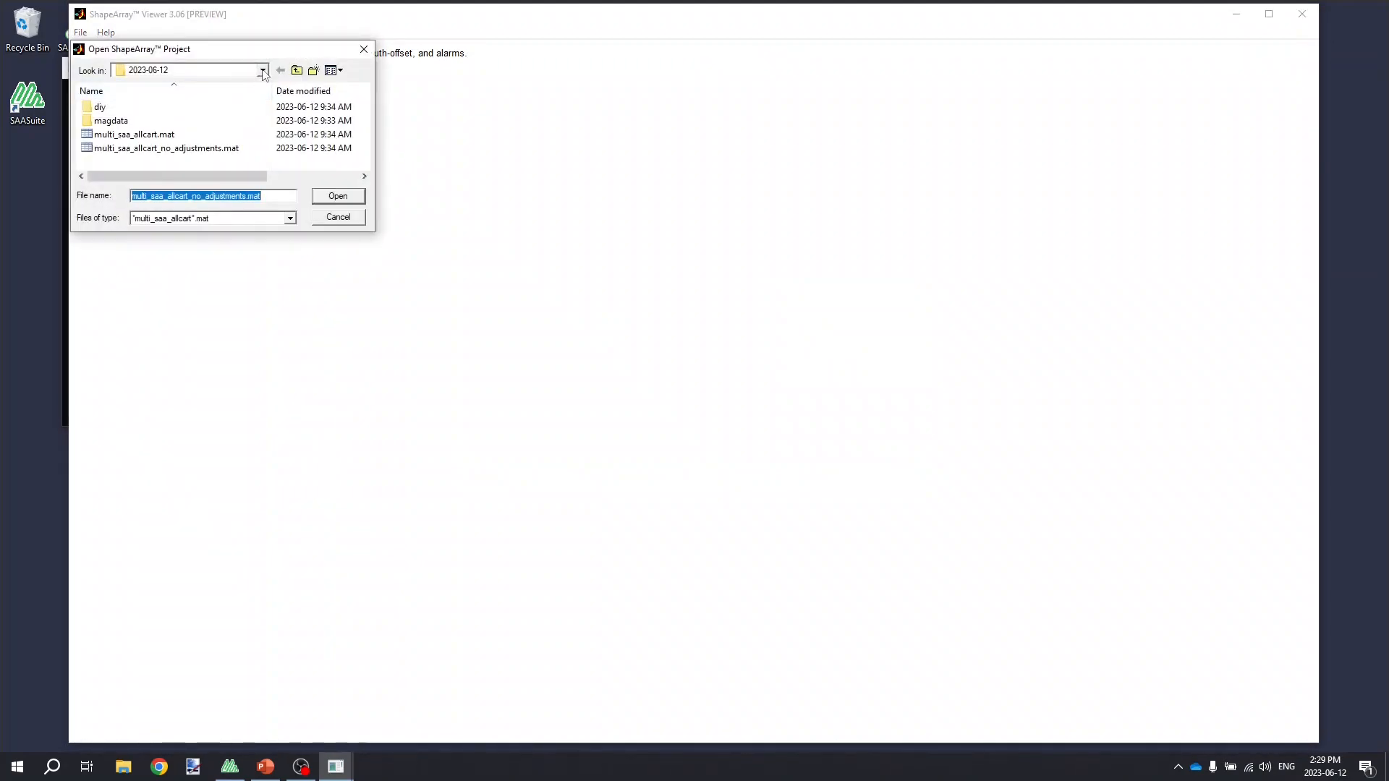
left_click(262, 70)
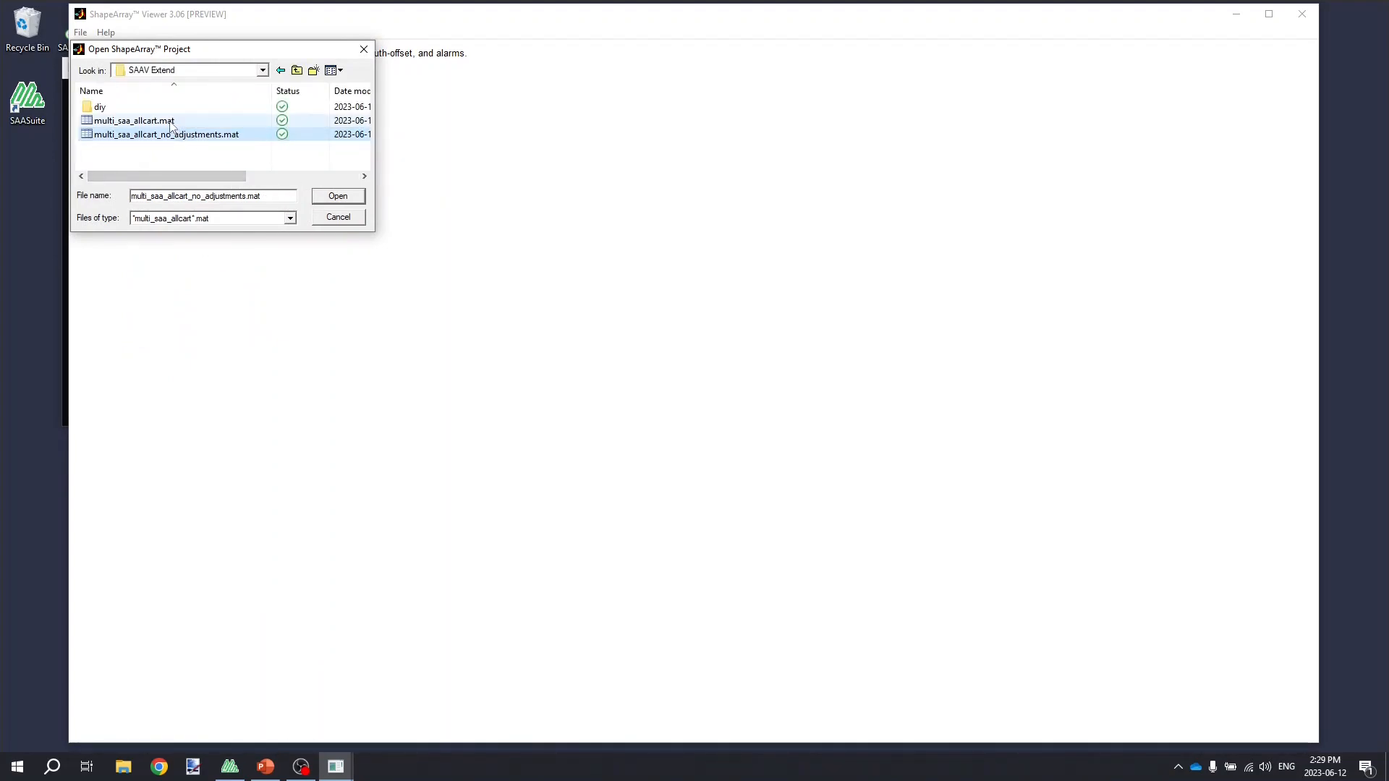
left_click(338, 196)
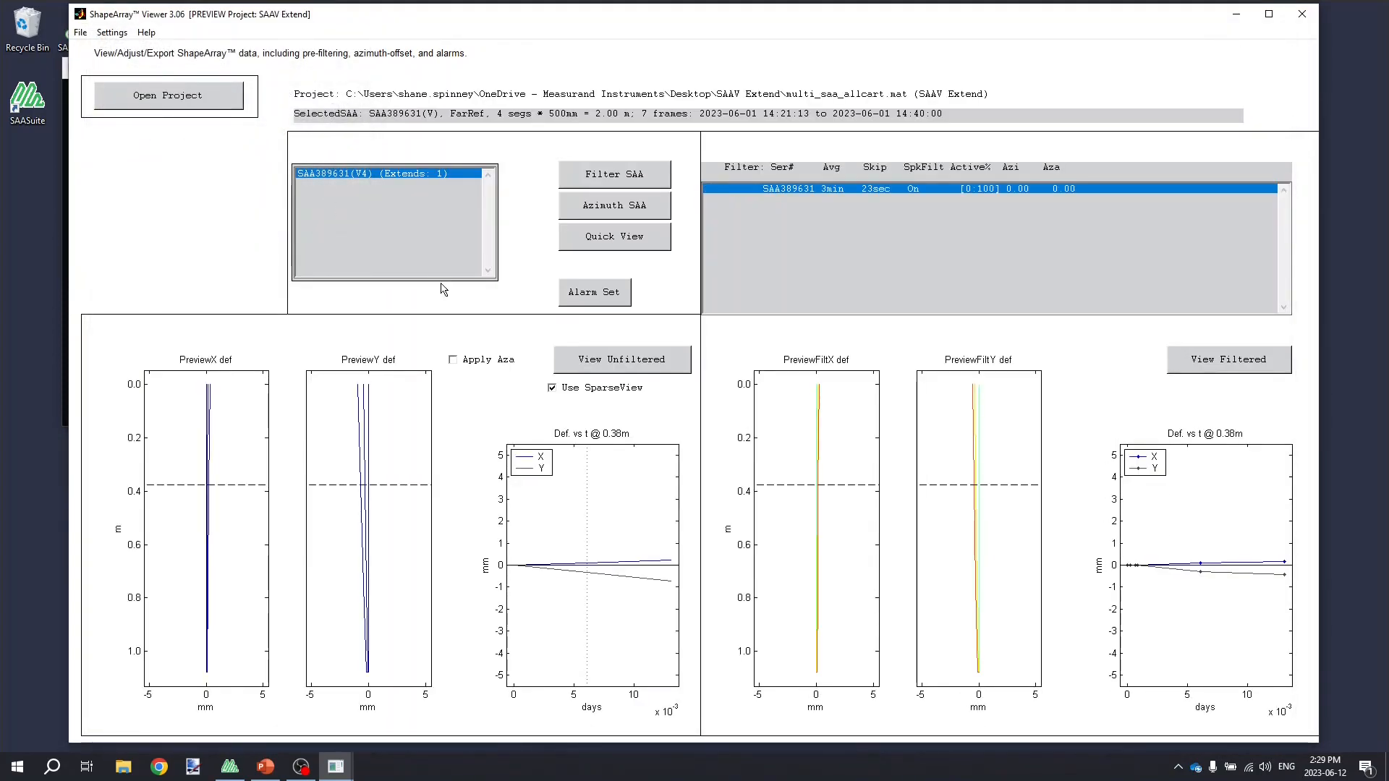
mouse_move(538, 381)
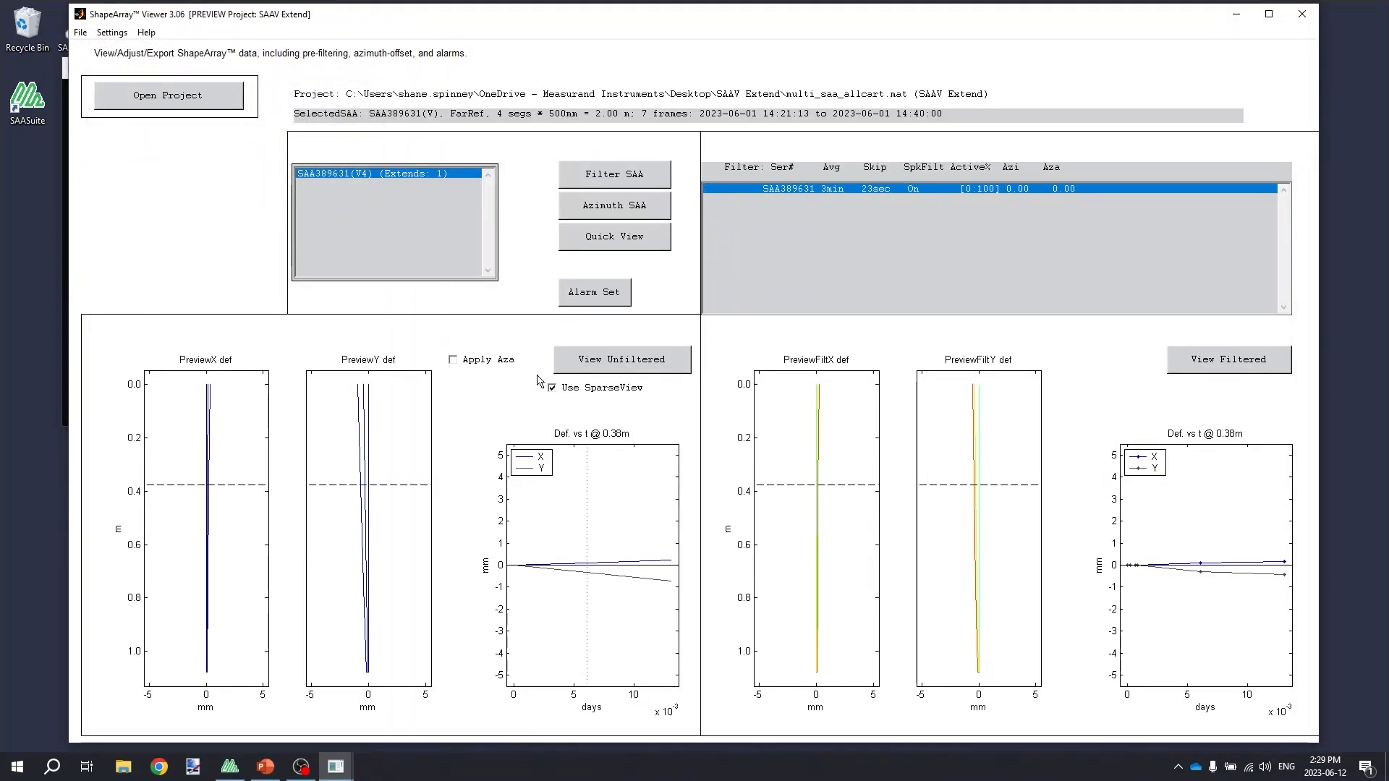
mouse_move(425, 237)
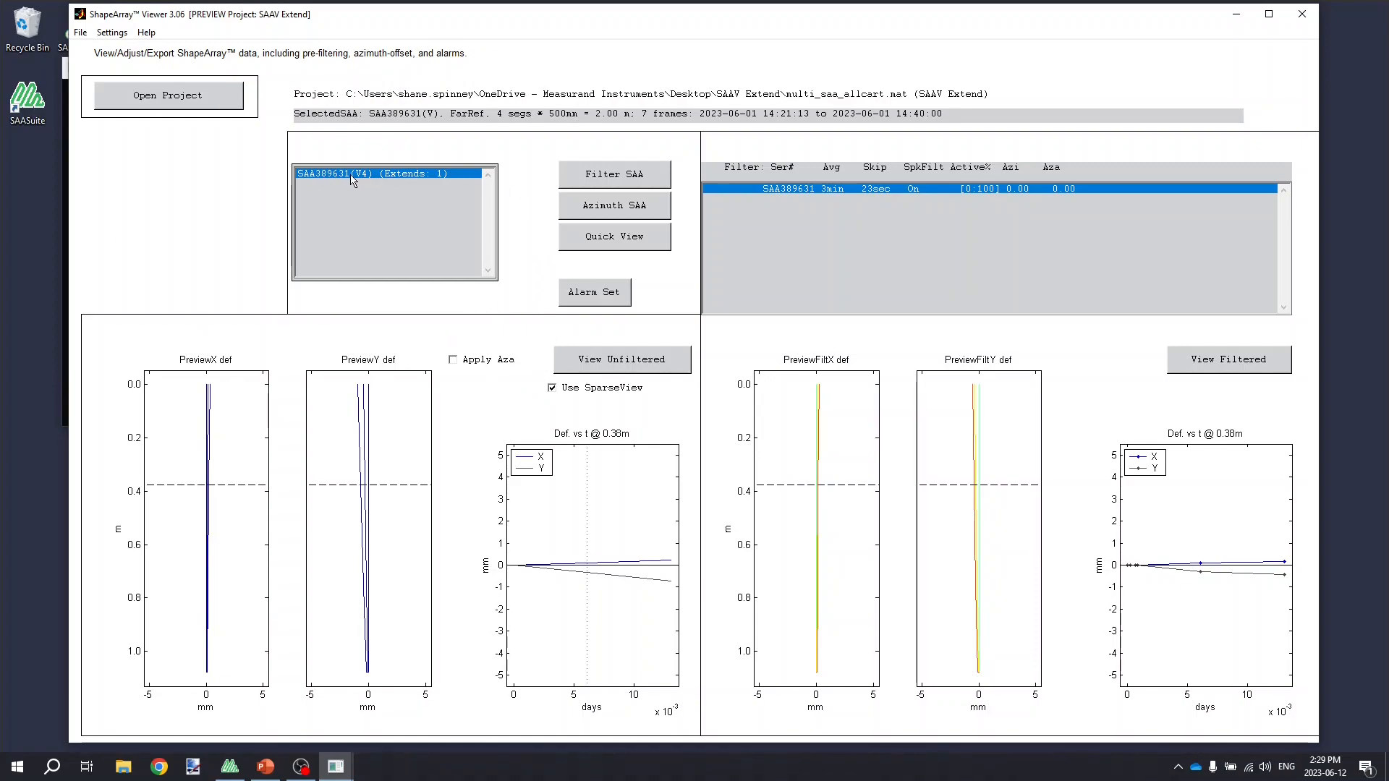
mouse_move(497, 343)
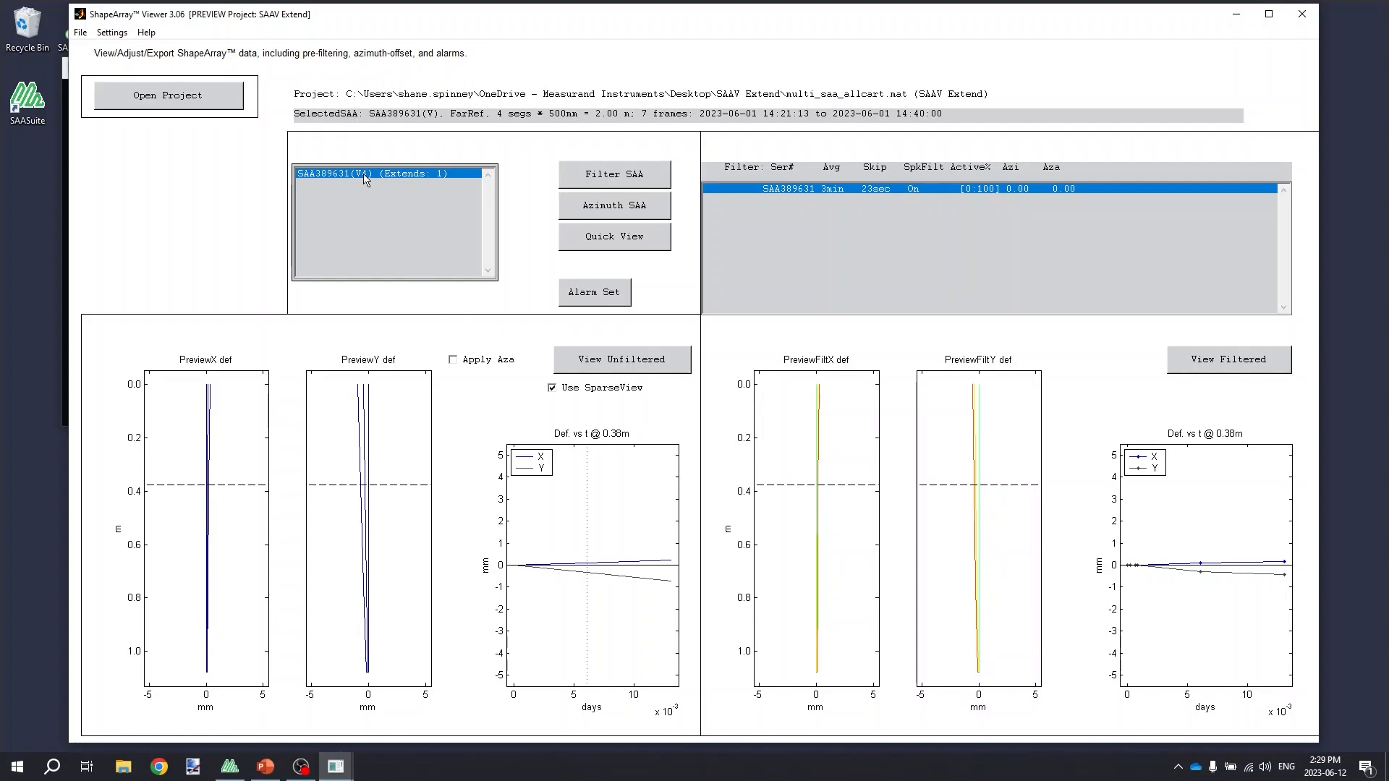
mouse_move(434, 175)
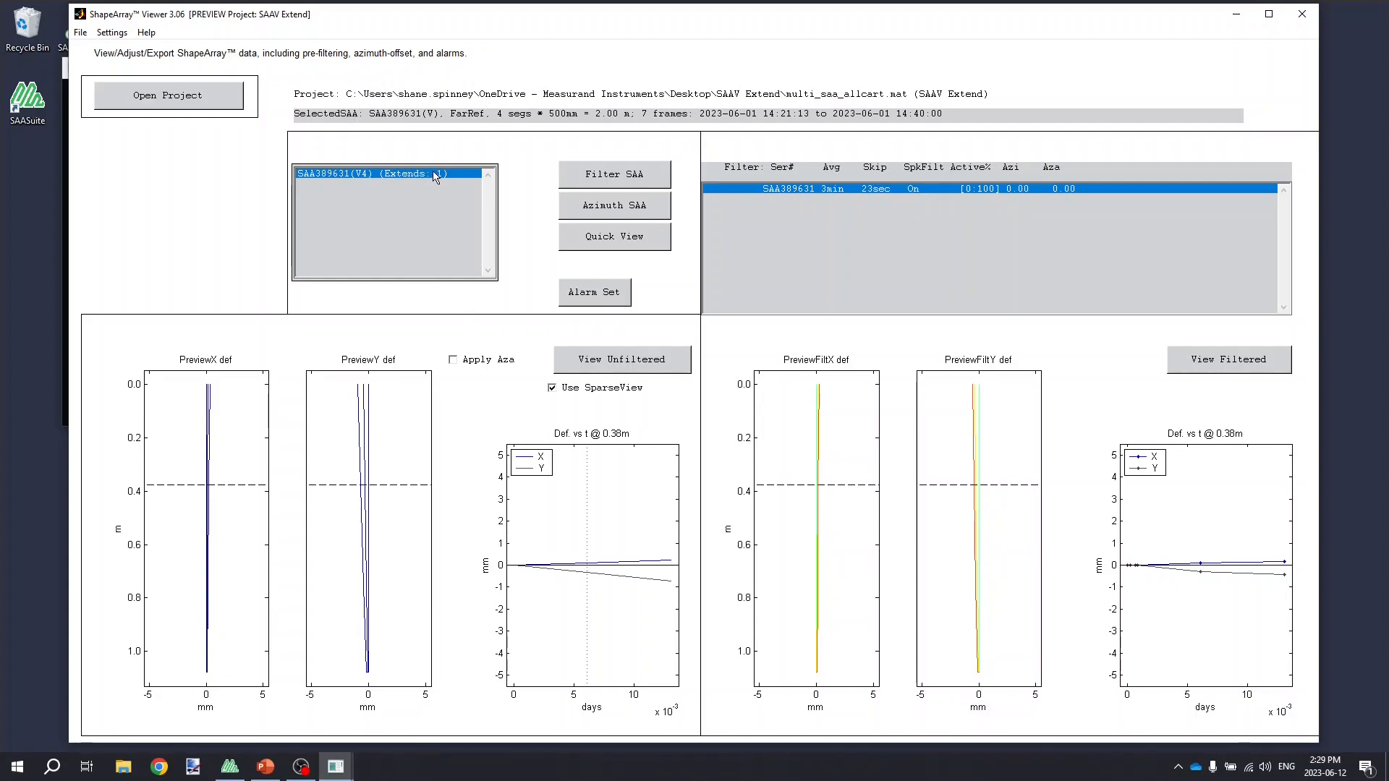
mouse_move(509, 309)
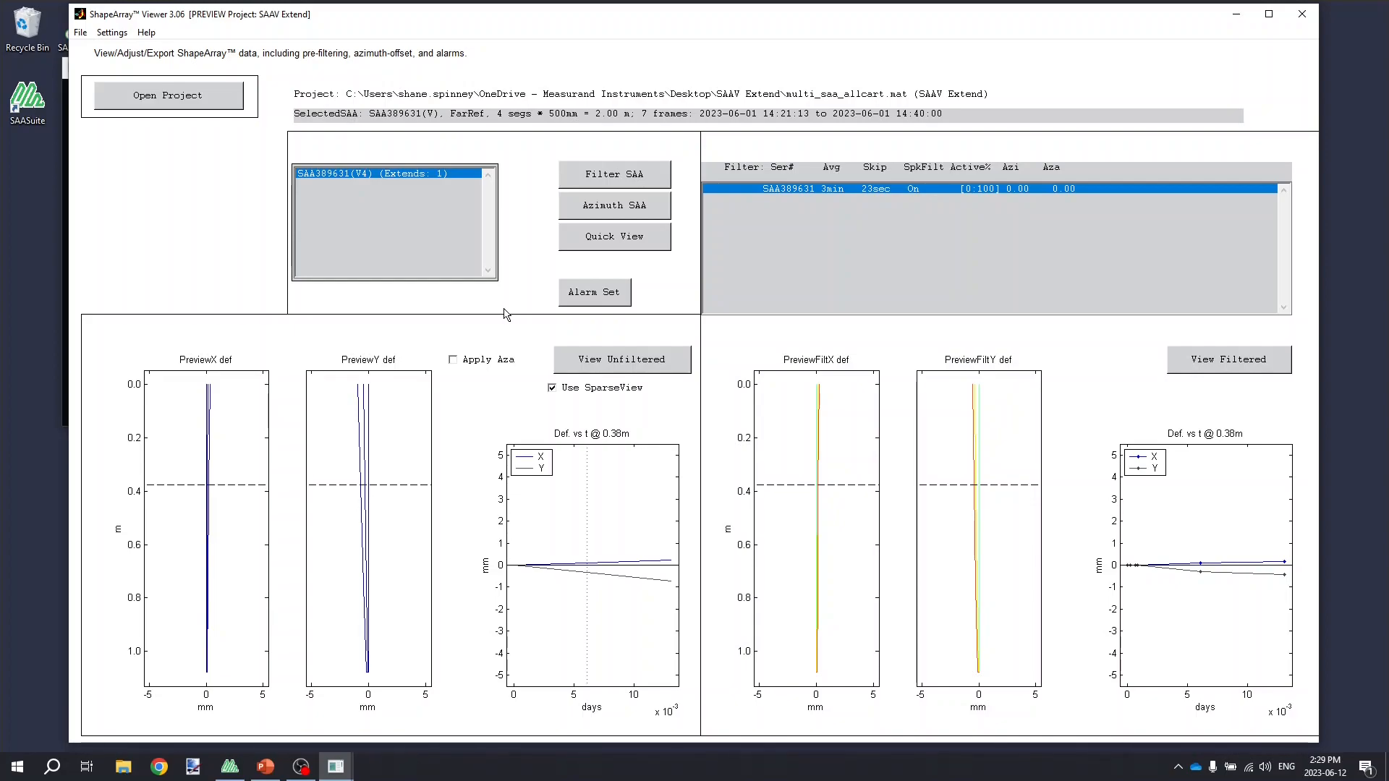
- Close ShapeArray Viewer after inspecting the SAA389631 deflection plots
left_click(122, 767)
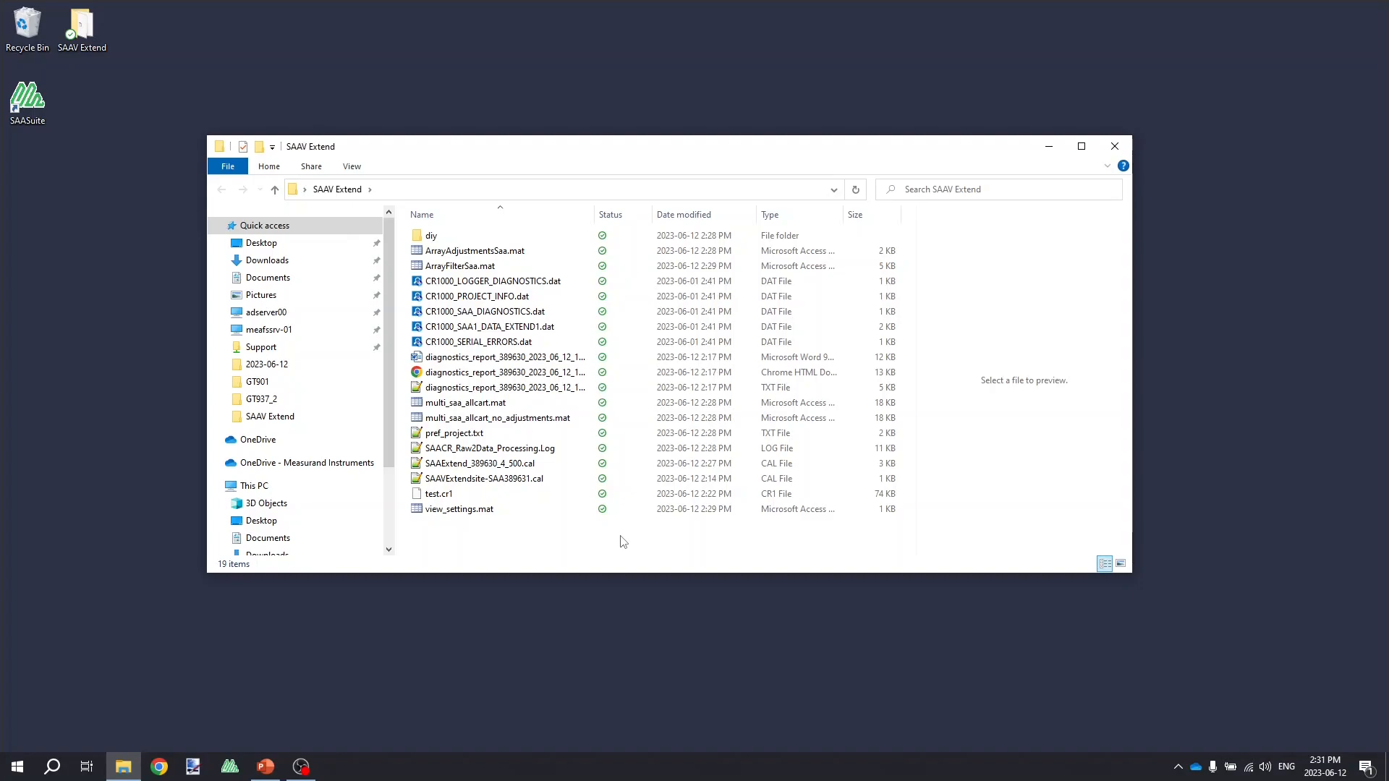
left_click(481, 463)
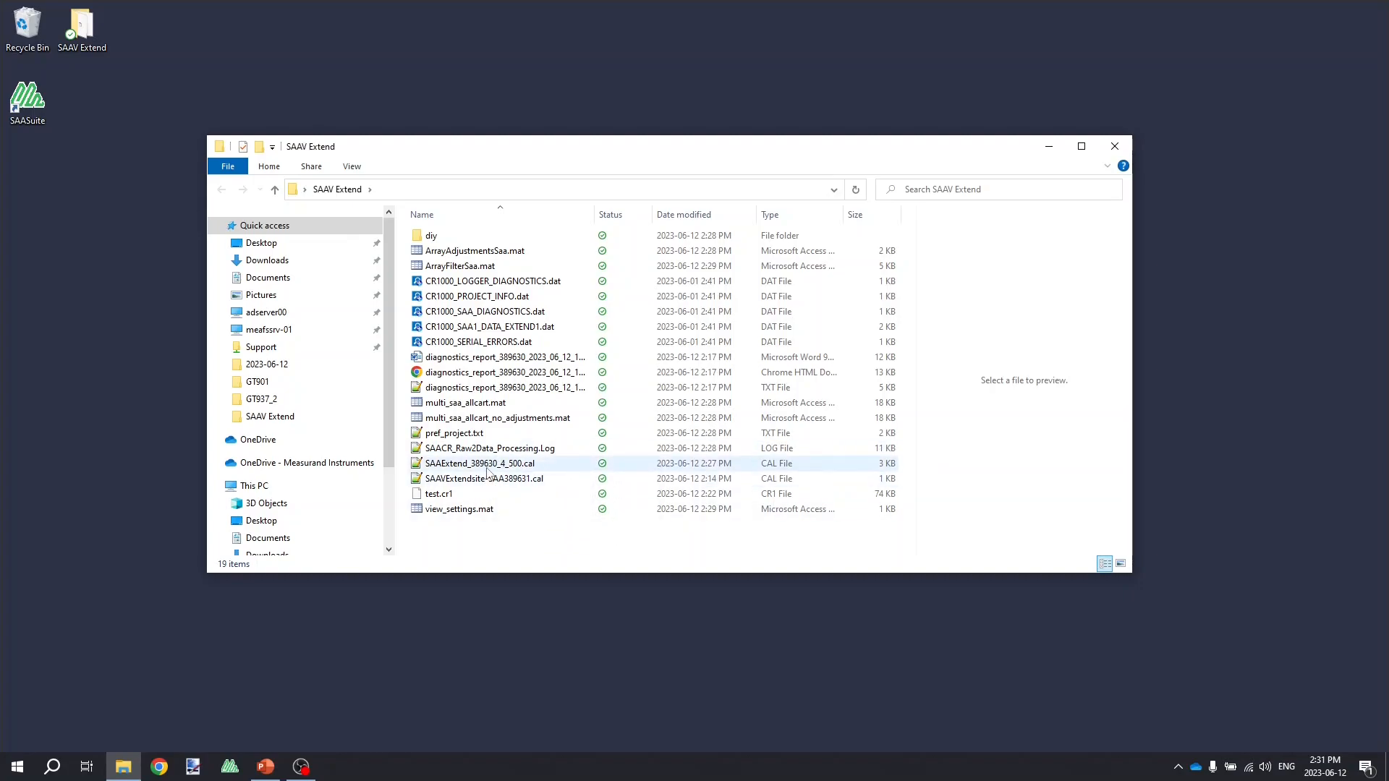
mouse_move(481, 463)
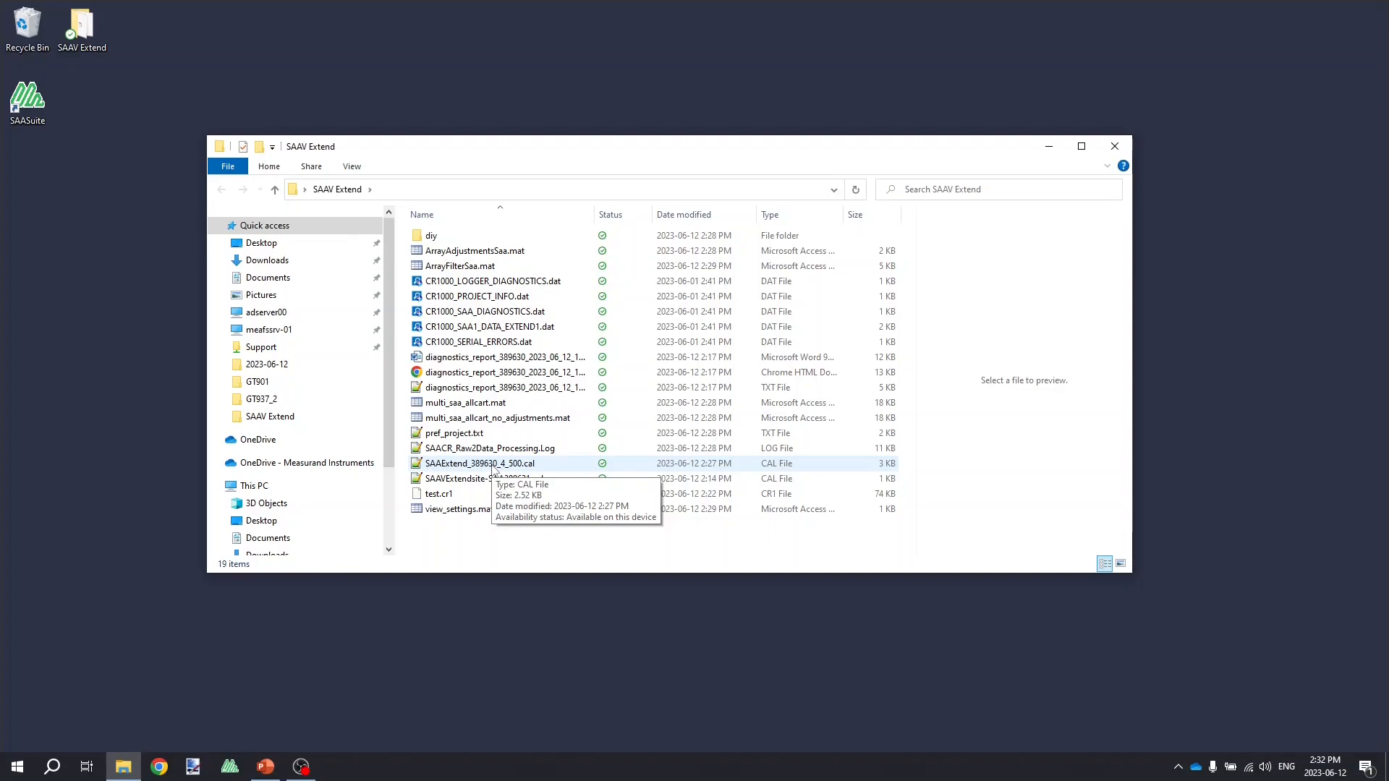
mouse_move(599, 539)
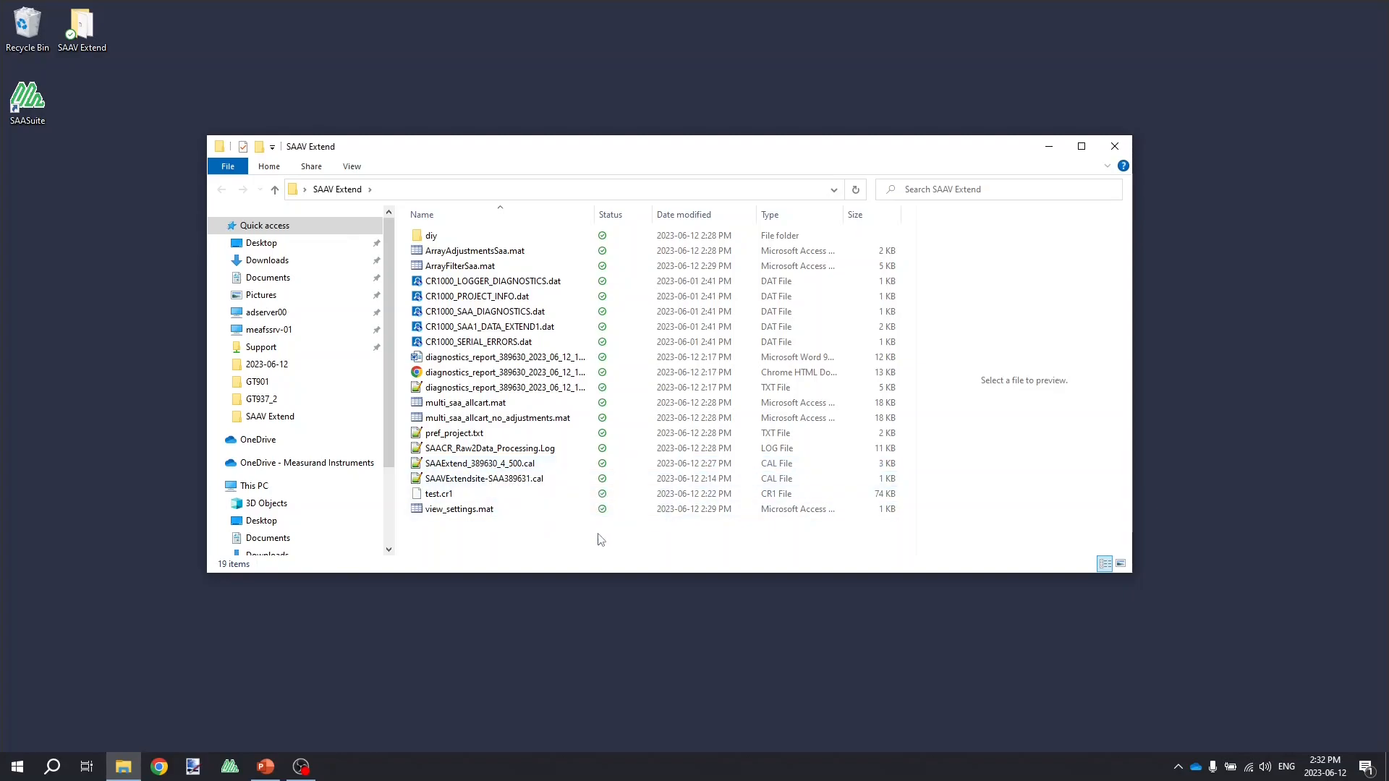